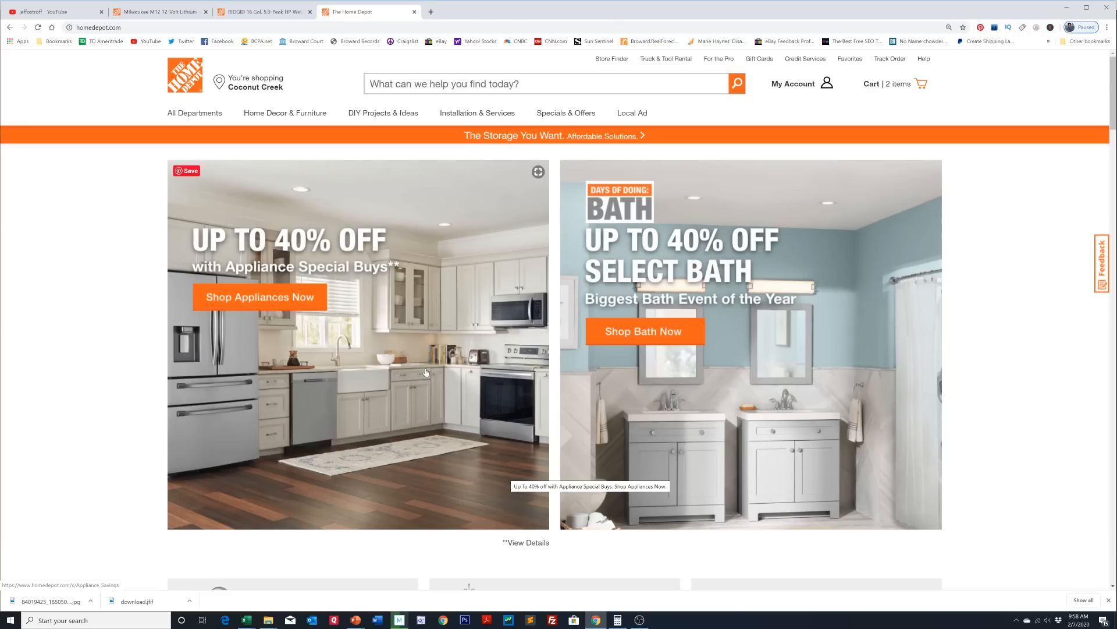
pyautogui.moveTo(358, 360)
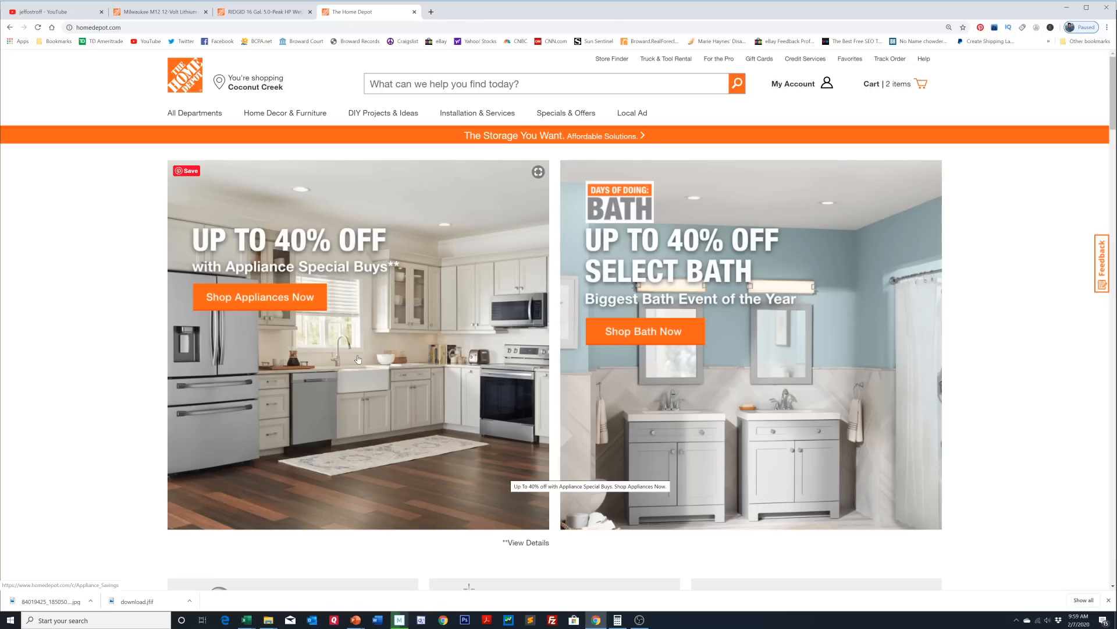
# Search the Home Depot site for 'ryobi' from the home page search box
pyautogui.click(736, 83)
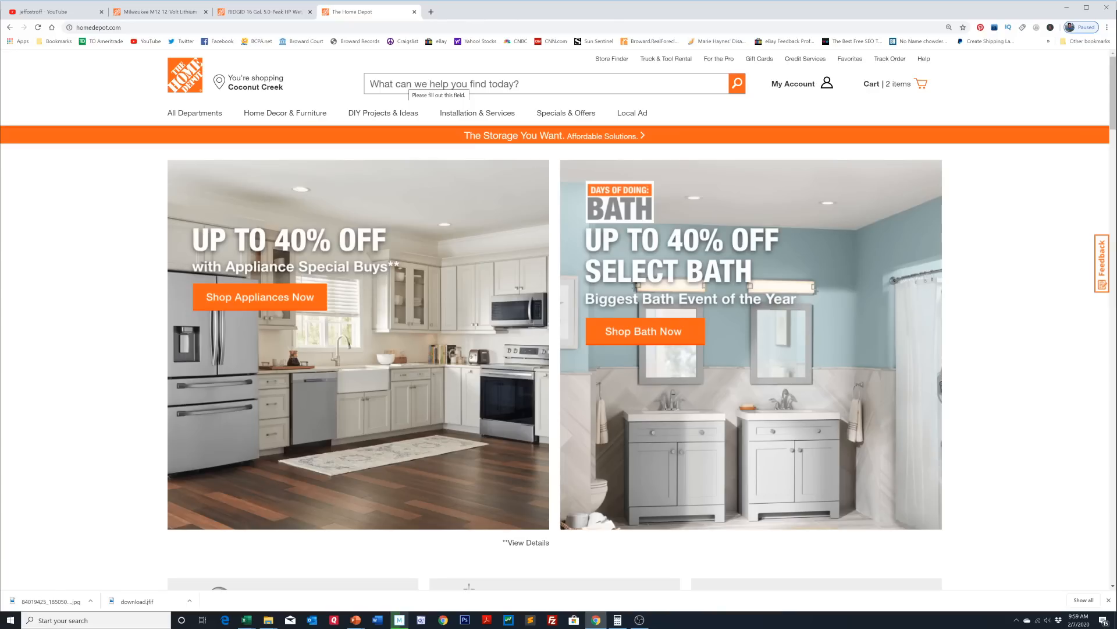
pyautogui.click(548, 83)
pyautogui.write('ryobi')
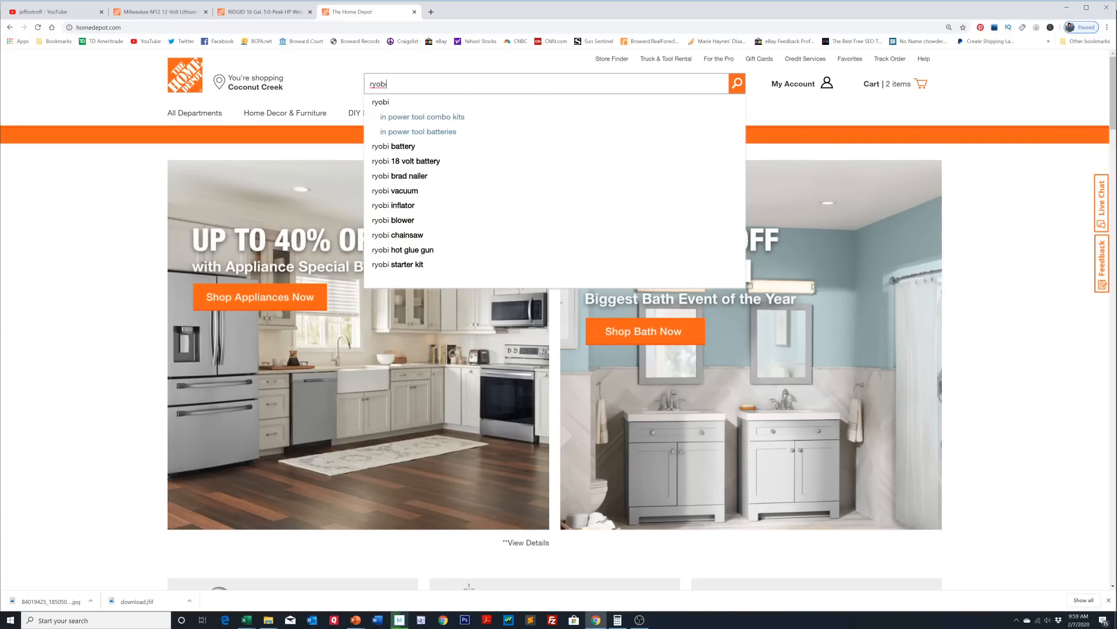
pyautogui.click(737, 83)
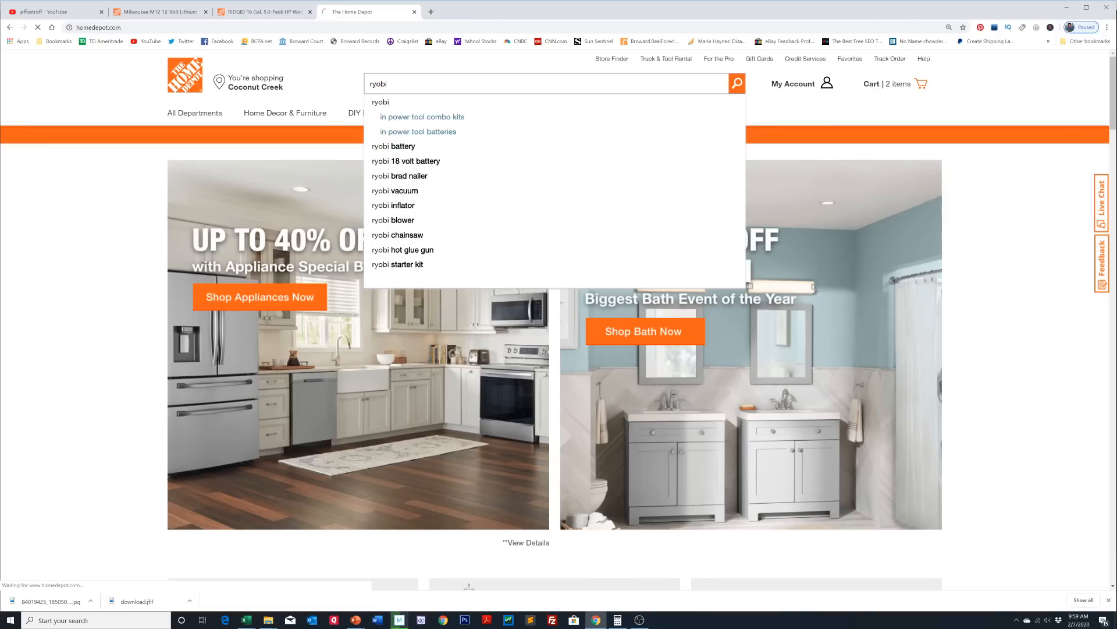
pyautogui.click(892, 83)
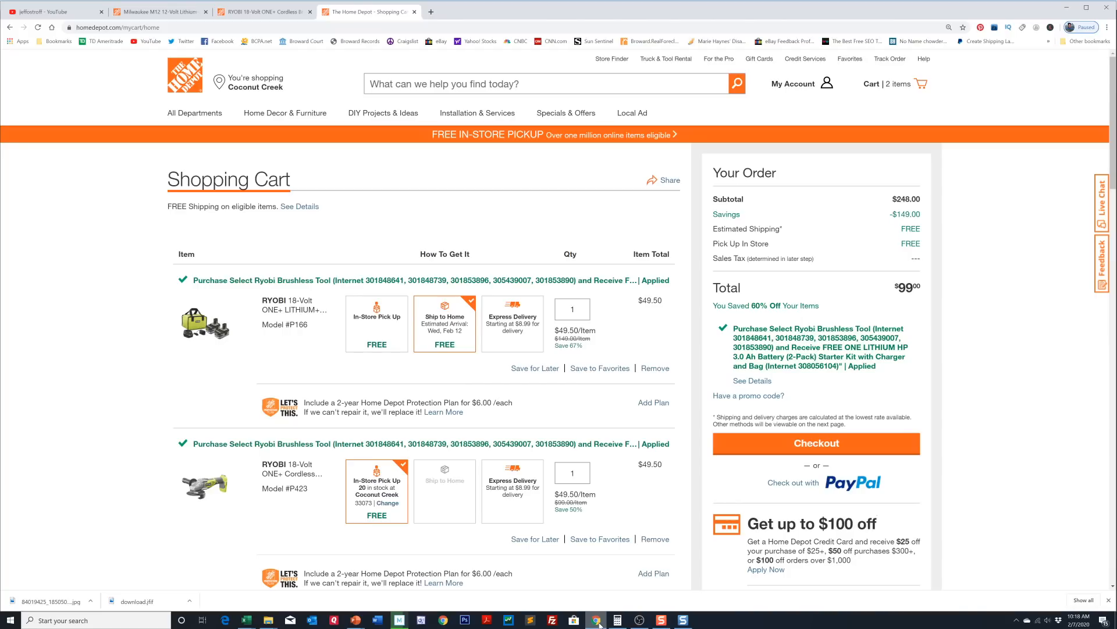
# Scroll the 833 ryobi results to the 18-Volt battery starter kit's Add to Cart button
pyautogui.write('ryobi')
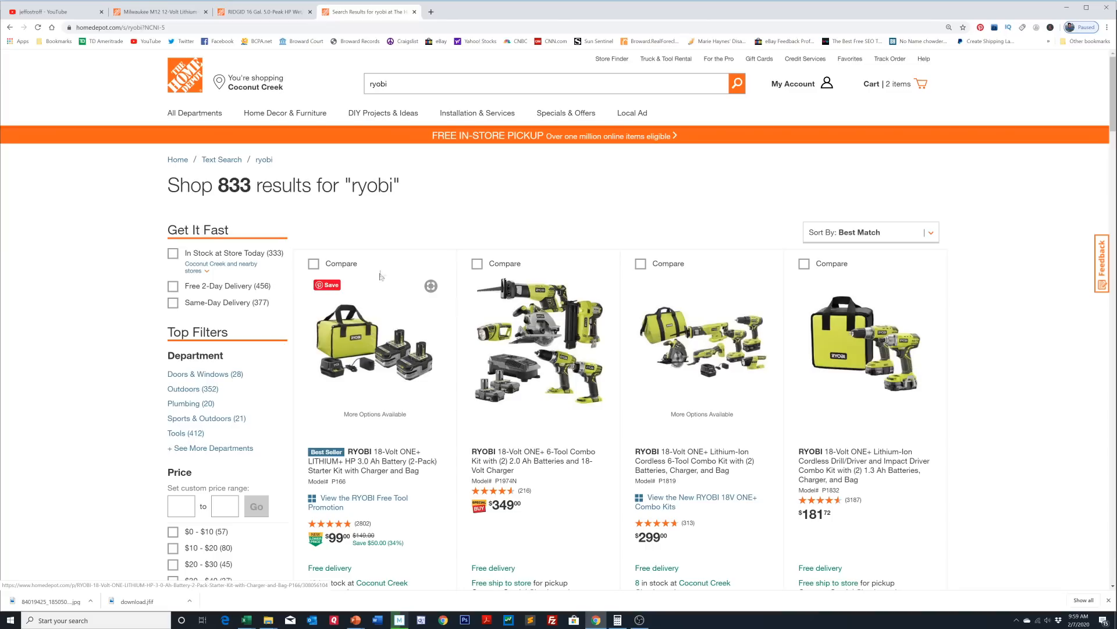
pyautogui.moveTo(388, 233)
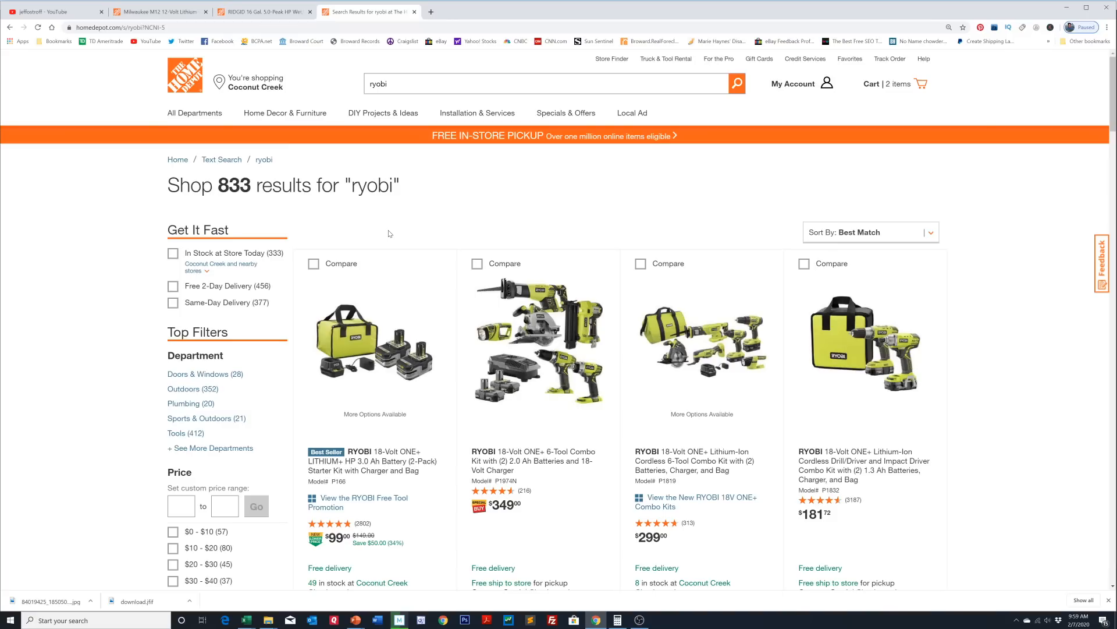
pyautogui.moveTo(412, 421)
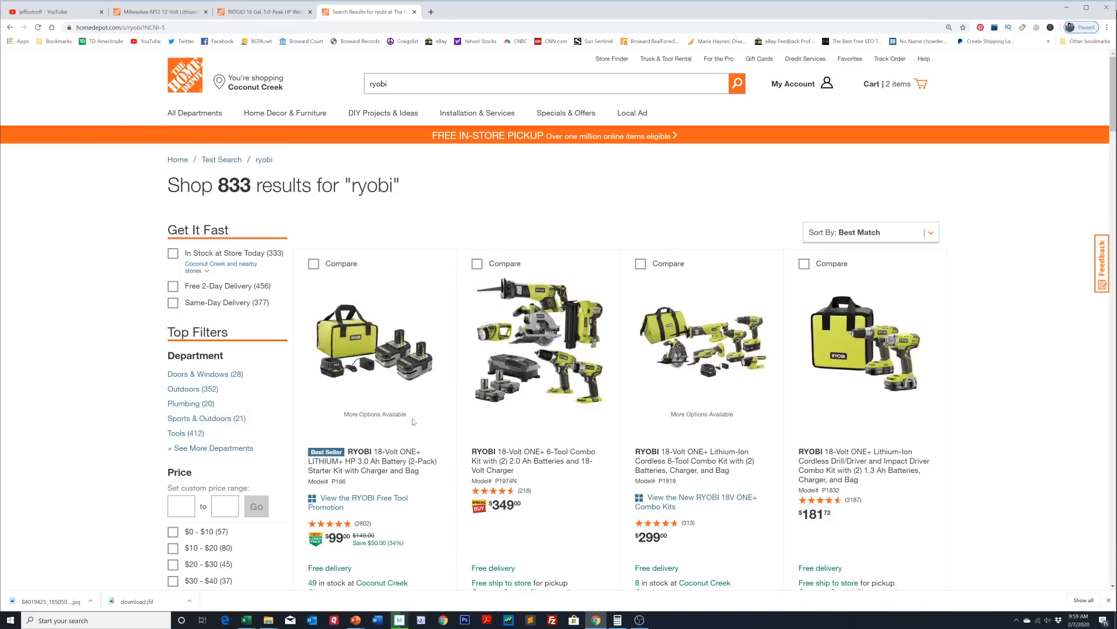
pyautogui.moveTo(268, 327)
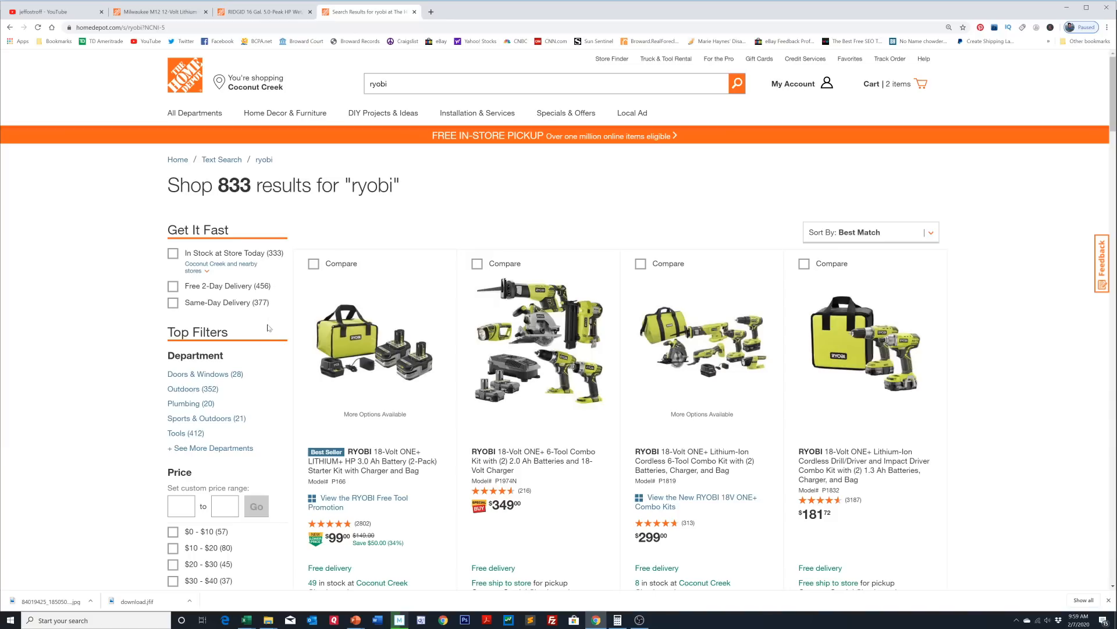
pyautogui.moveTo(422, 397)
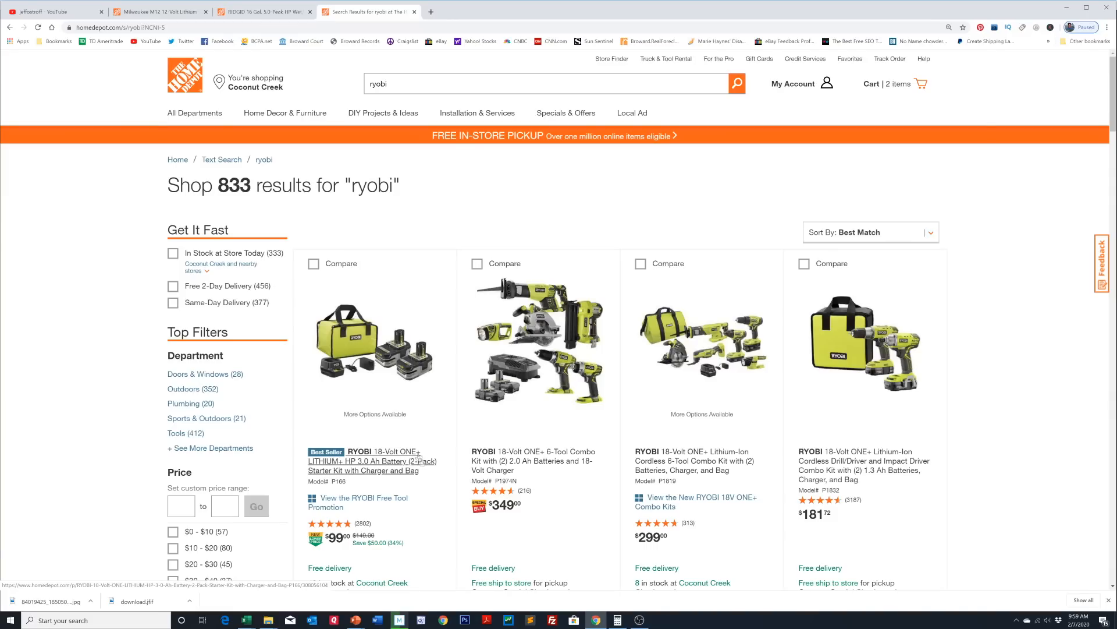
pyautogui.moveTo(597, 620)
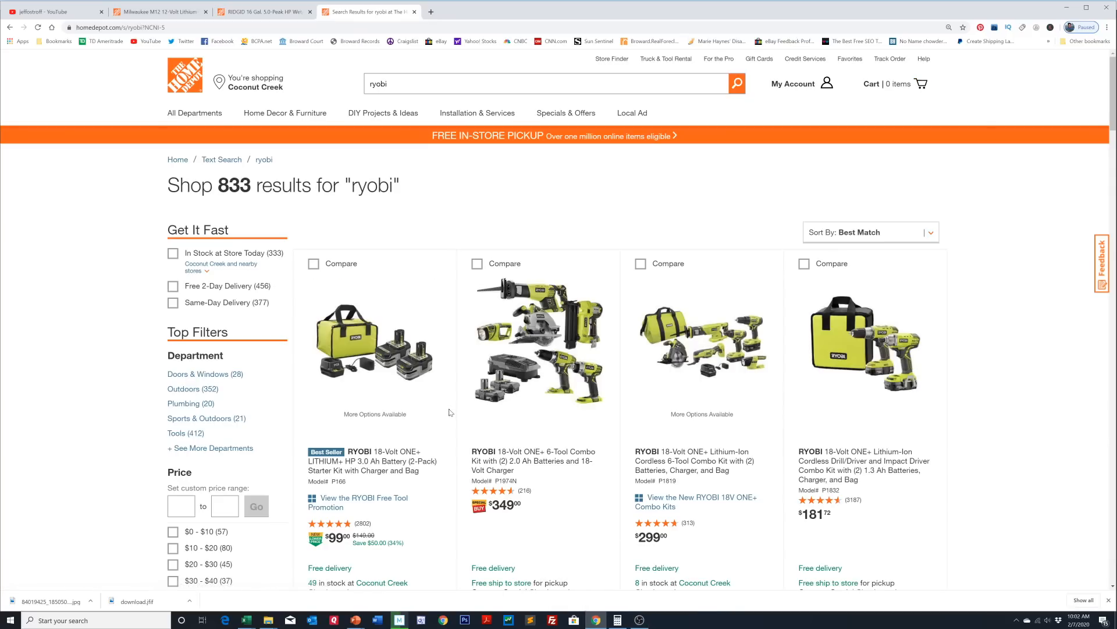
pyautogui.moveTo(424, 444)
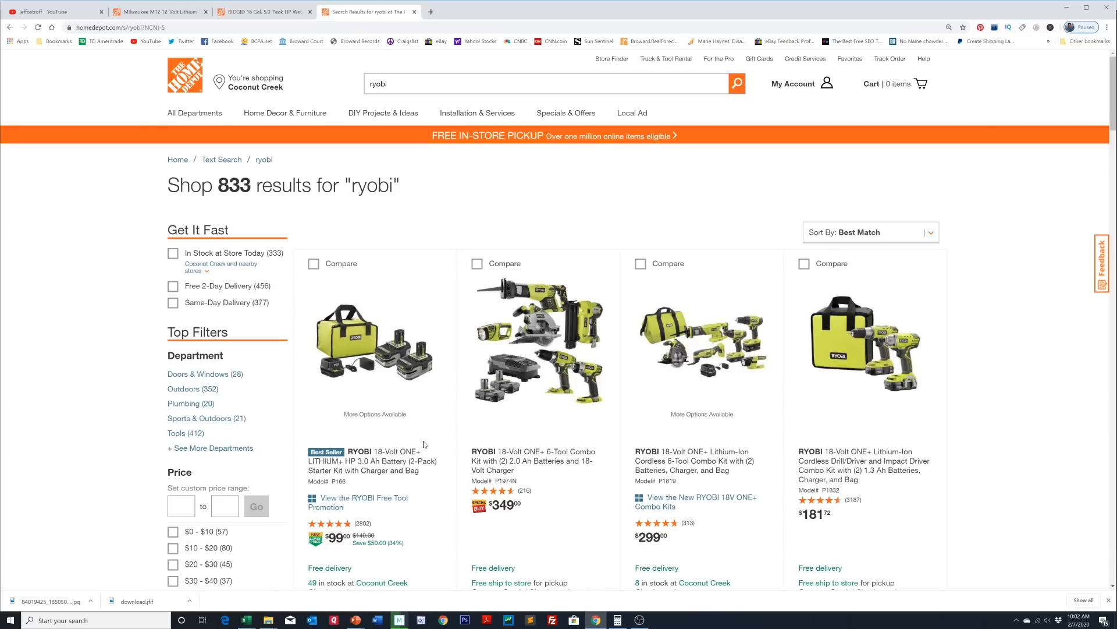
pyautogui.scroll(-3)
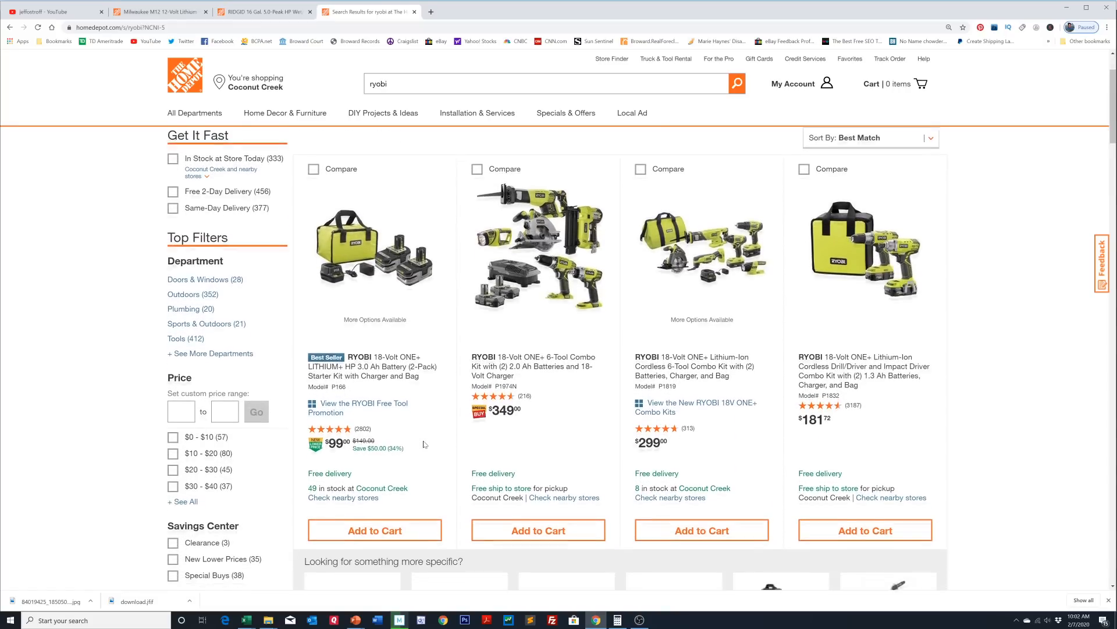
pyautogui.scroll(-3)
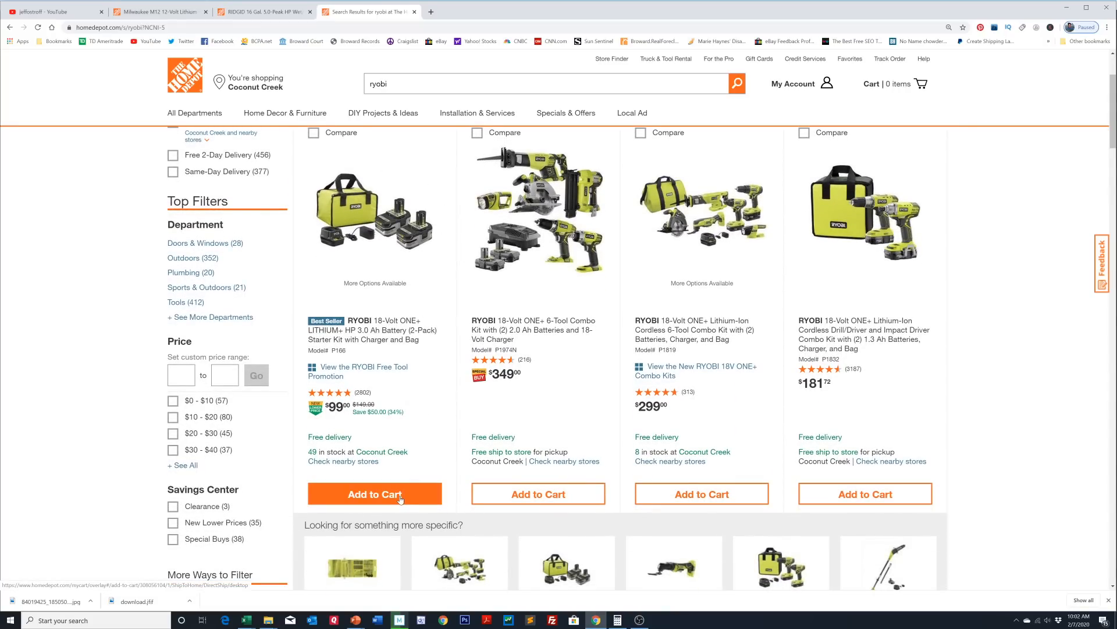
# Add the $99 Ryobi 18-Volt battery starter kit to the cart
pyautogui.click(374, 495)
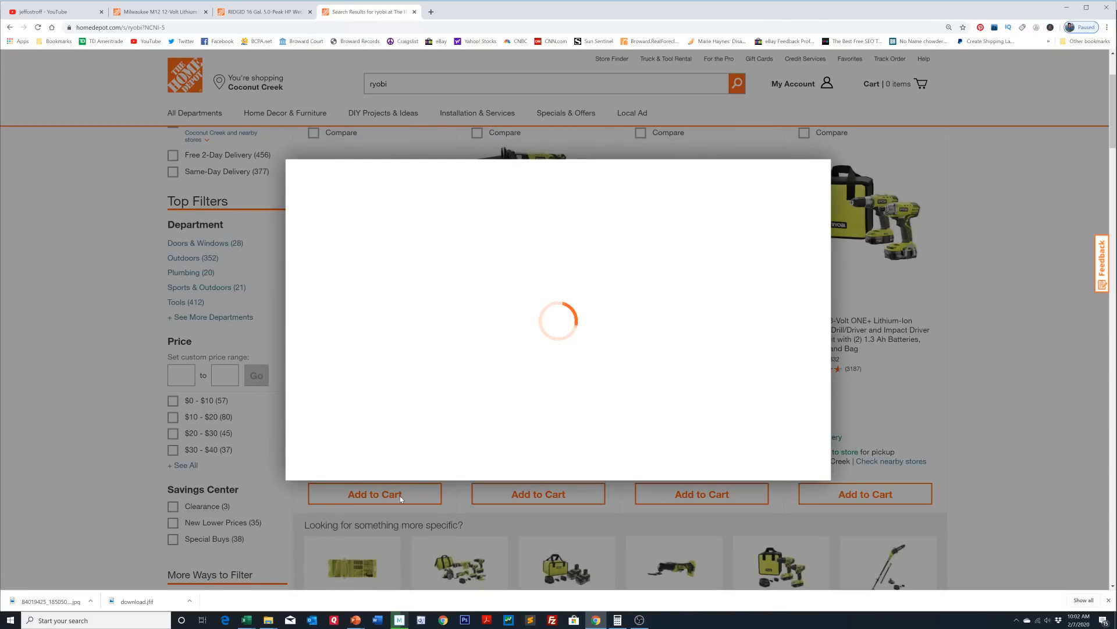
pyautogui.click(375, 493)
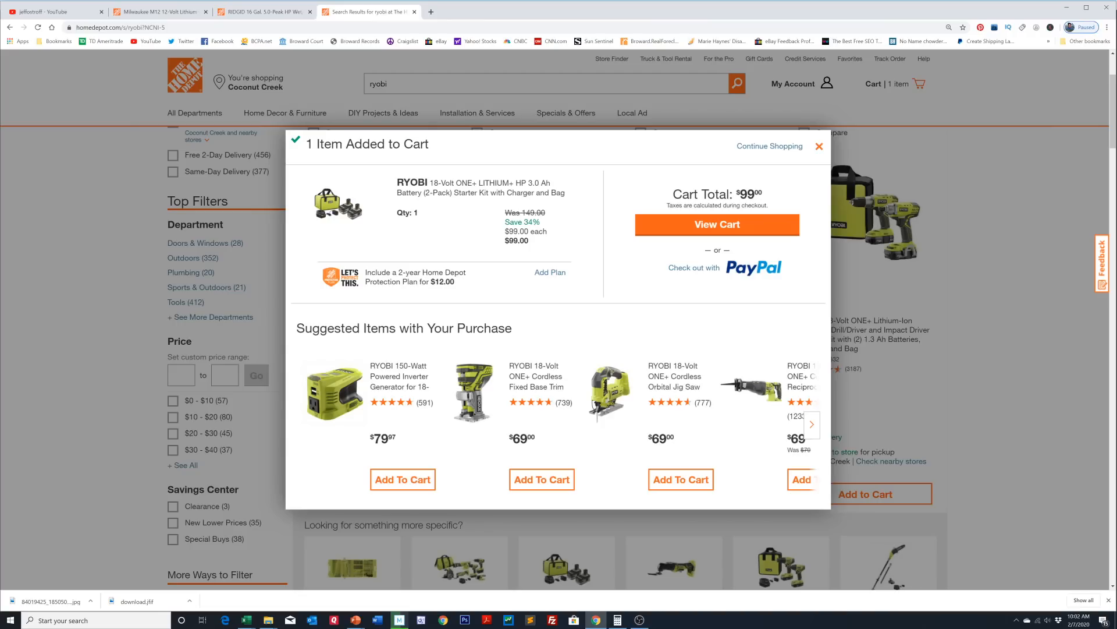
pyautogui.moveTo(335, 226)
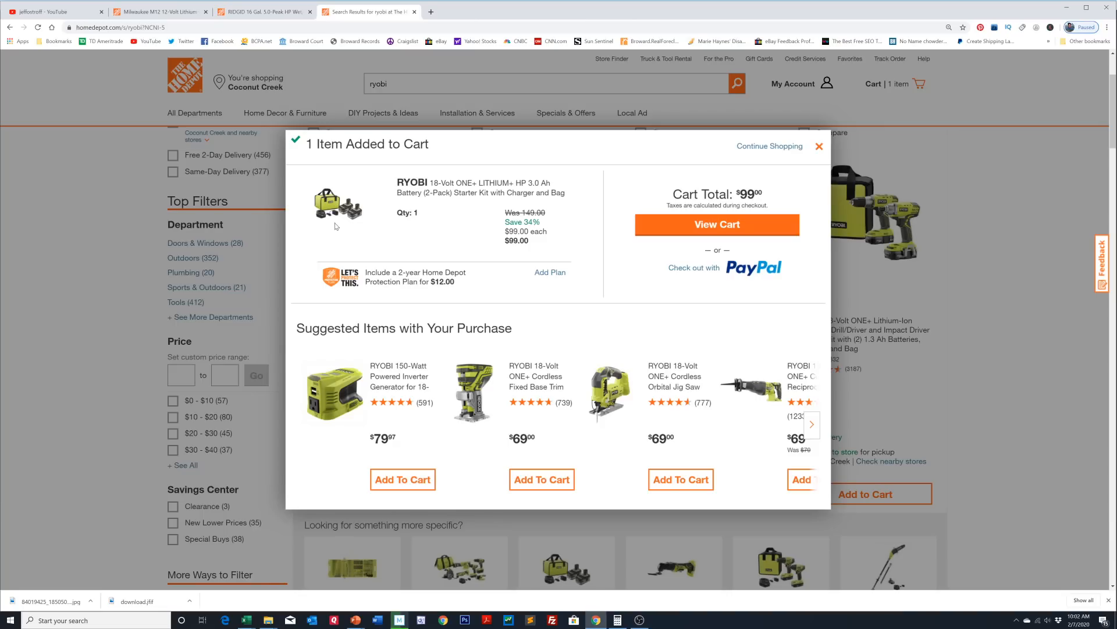
pyautogui.moveTo(381, 222)
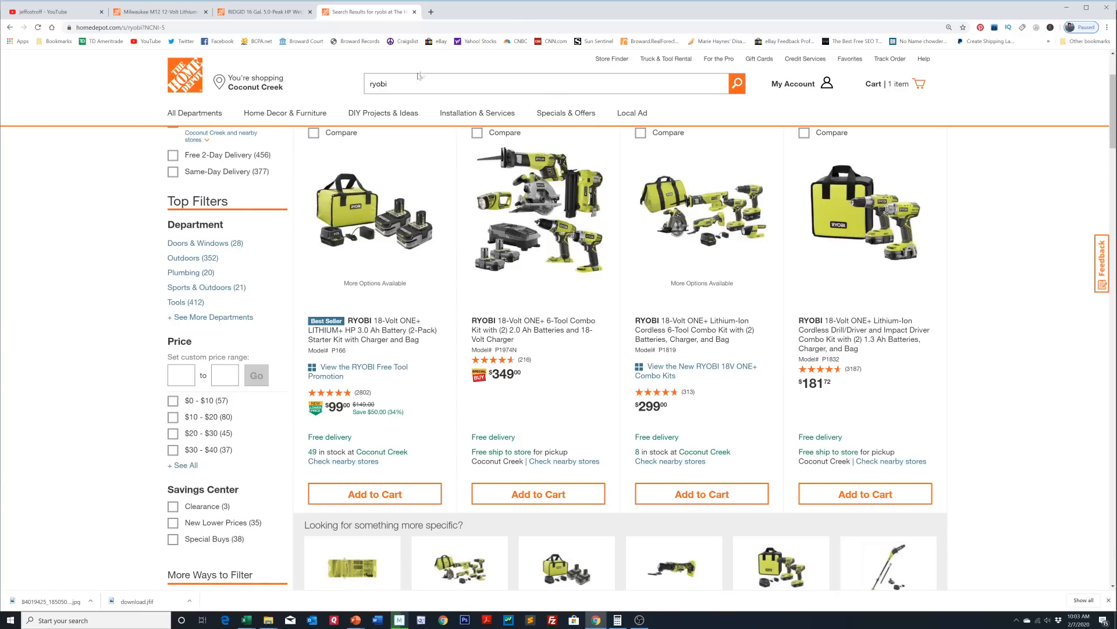
# Search for 'ryobi brushless reciprocating saw' and scroll to its two results
pyautogui.click(549, 83)
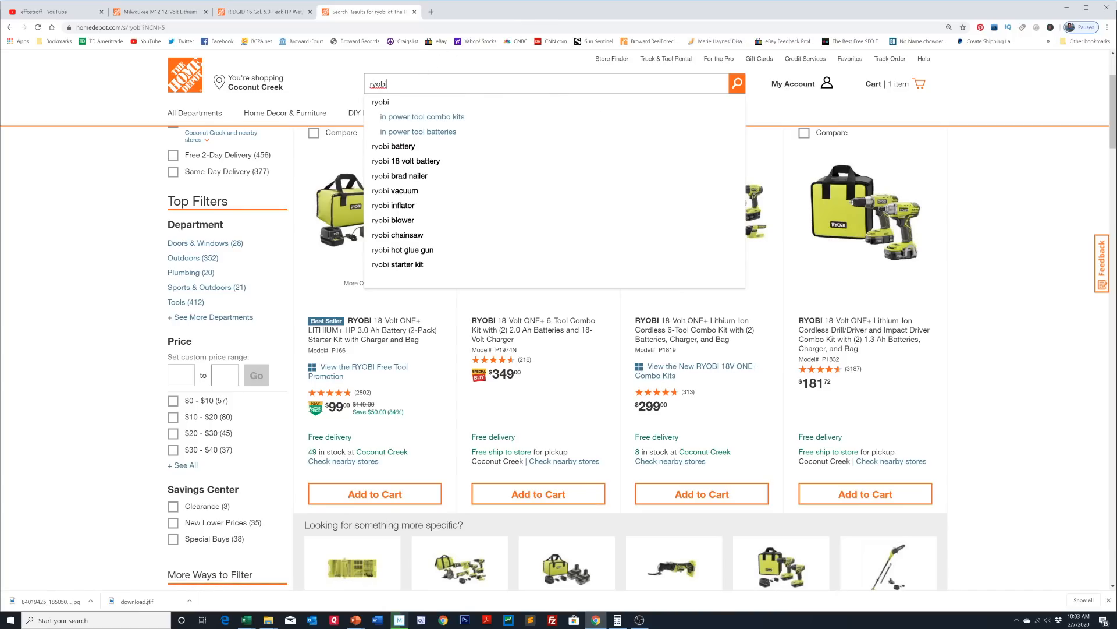
pyautogui.write('brushless r')
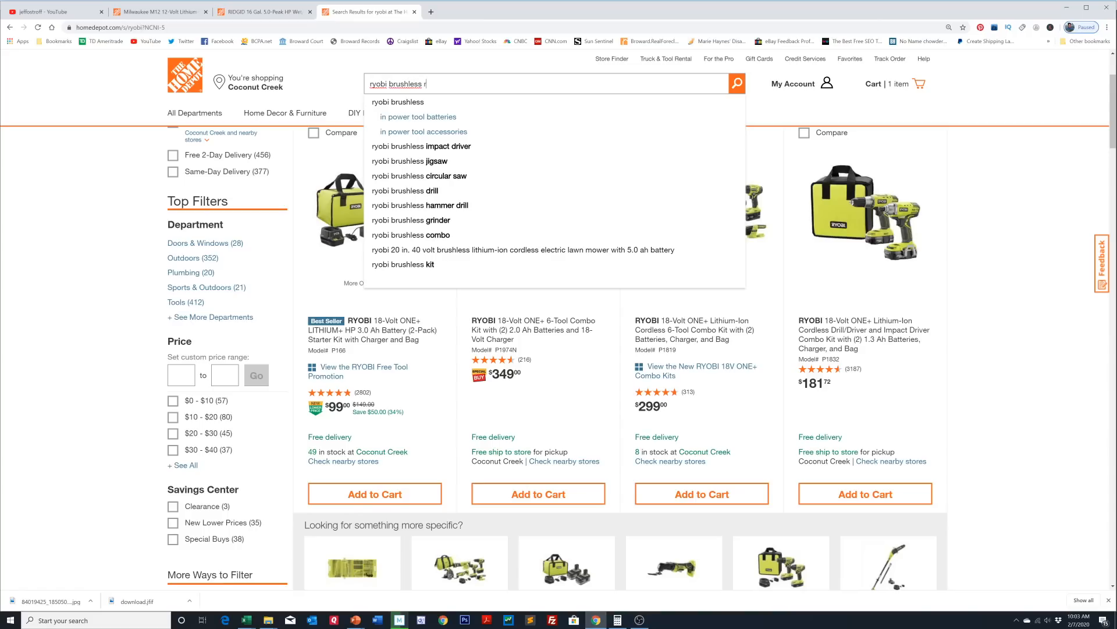
pyautogui.write('ecip')
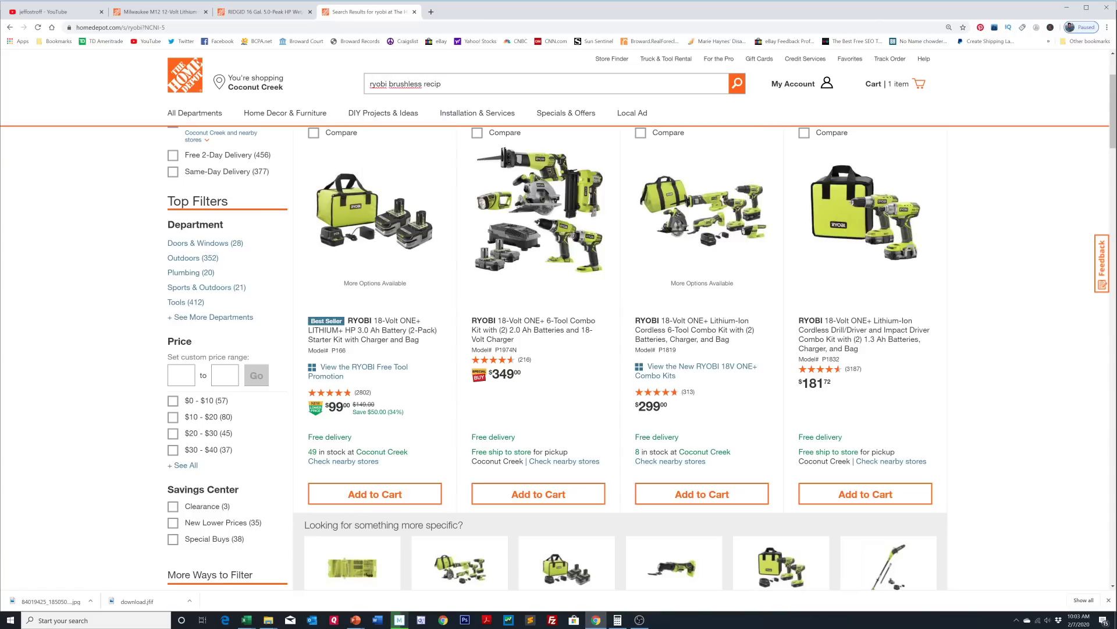
pyautogui.write('rocating saw')
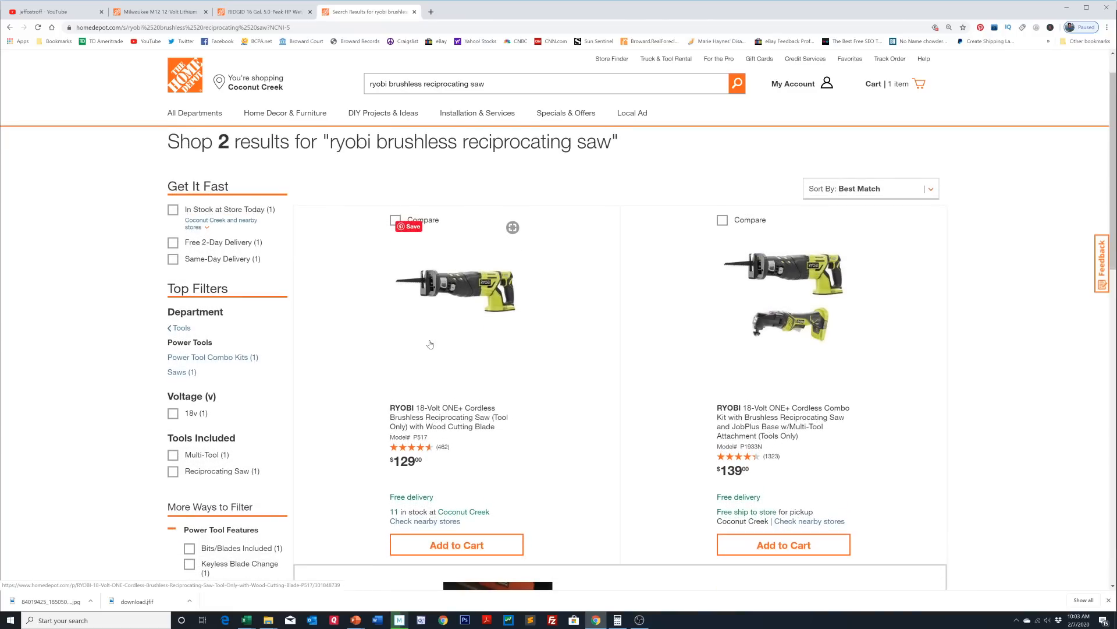
pyautogui.scroll(-3)
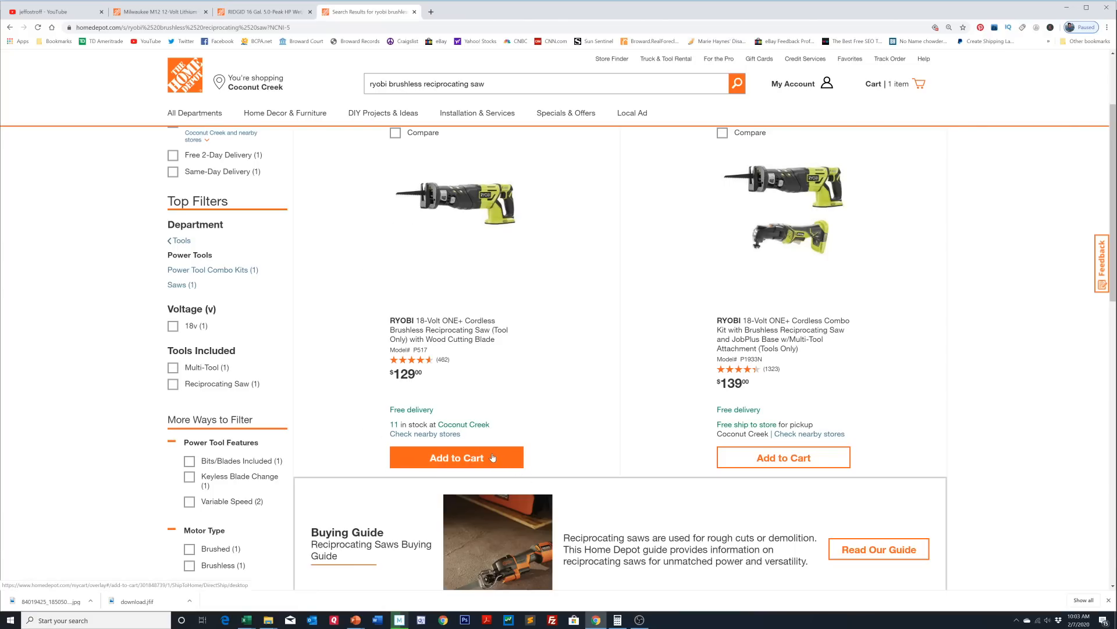
# Add the Ryobi brushless reciprocating saw to the cart and view the two-item $129 cart
pyautogui.click(457, 457)
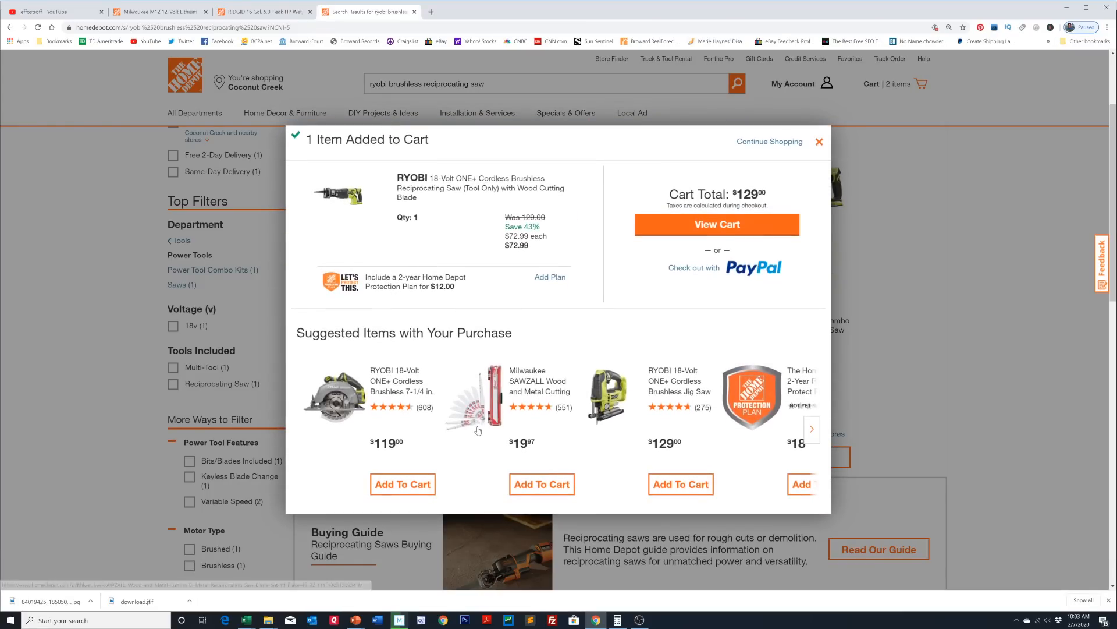
pyautogui.moveTo(561, 296)
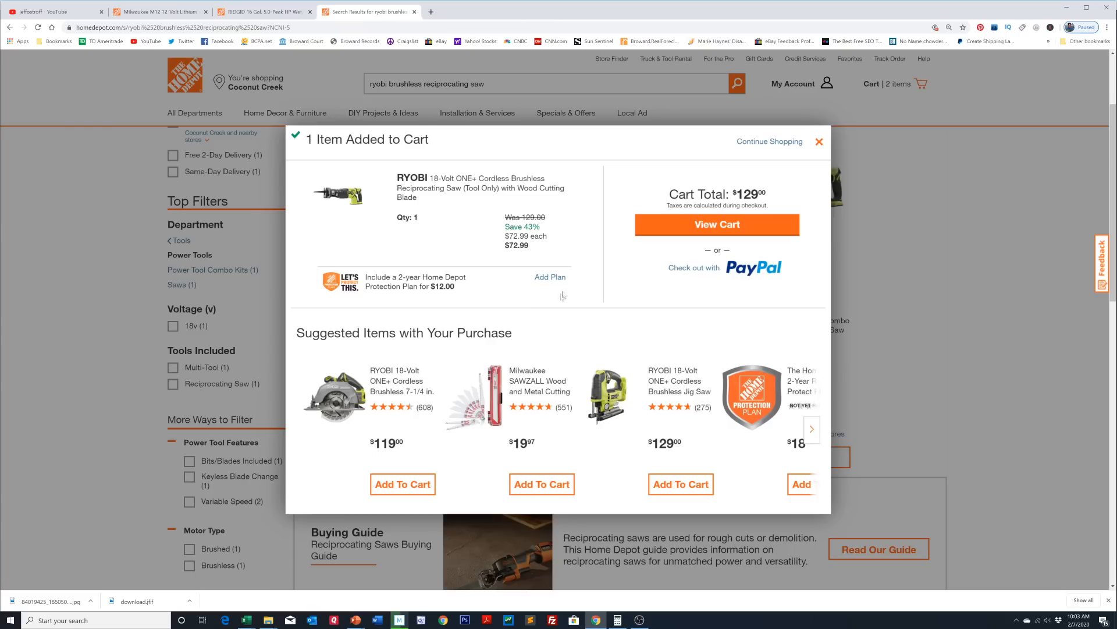
pyautogui.moveTo(717, 225)
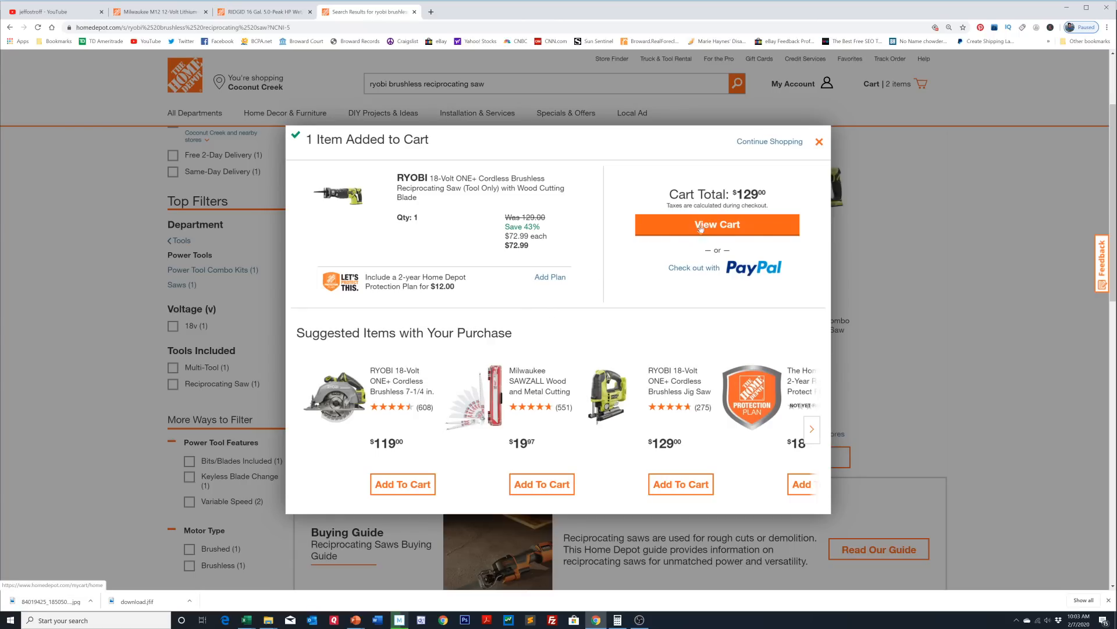
pyautogui.click(716, 224)
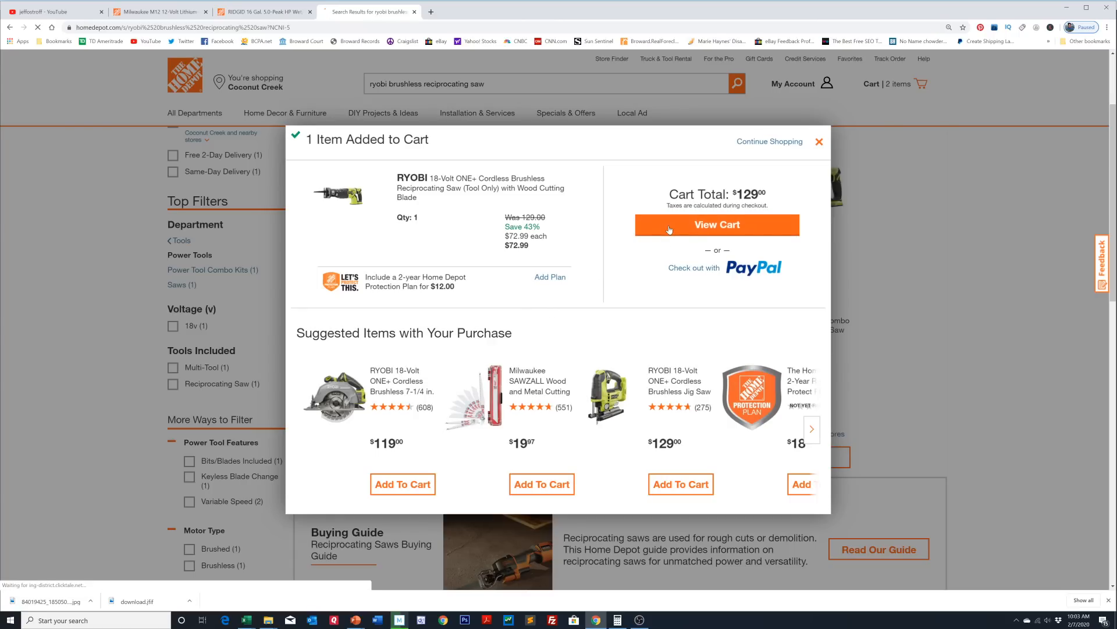
pyautogui.click(716, 225)
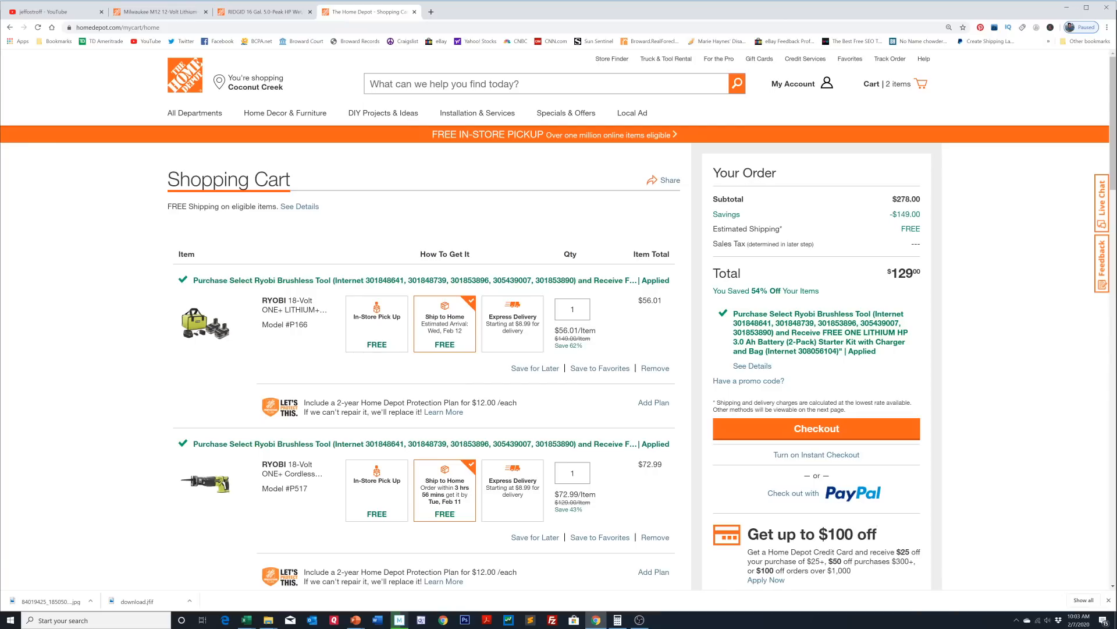
pyautogui.scroll(-3)
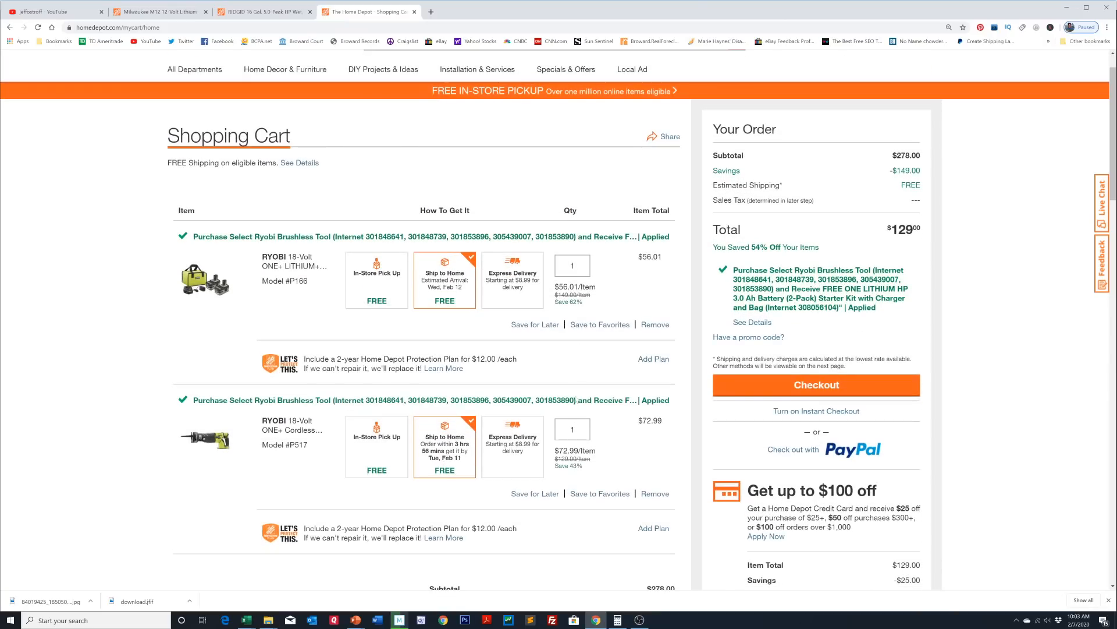
pyautogui.moveTo(647, 434)
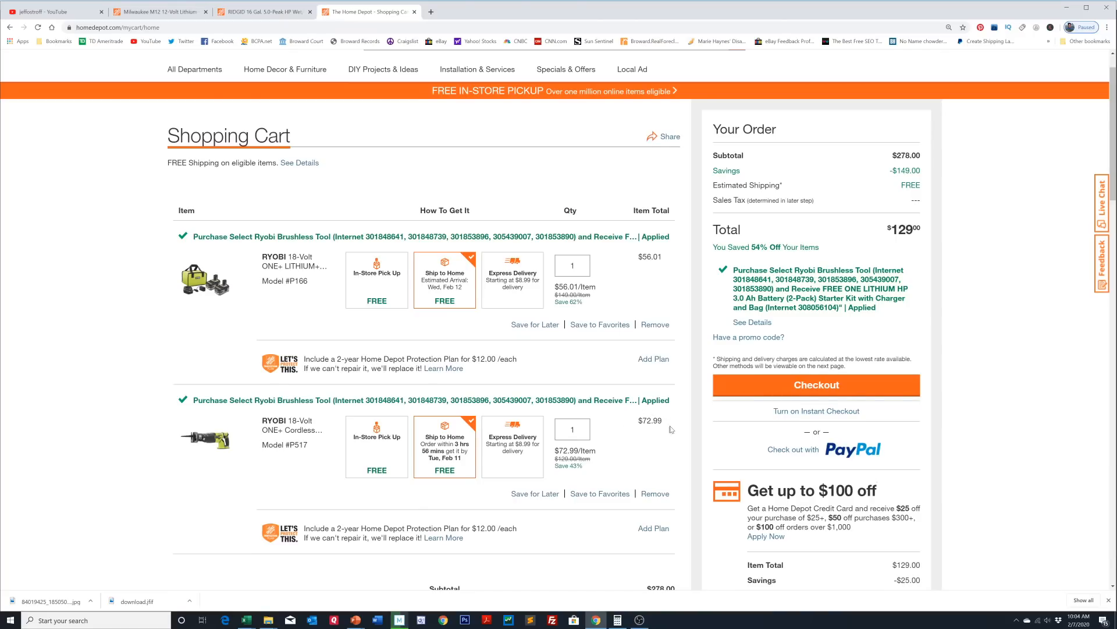
pyautogui.moveTo(658, 447)
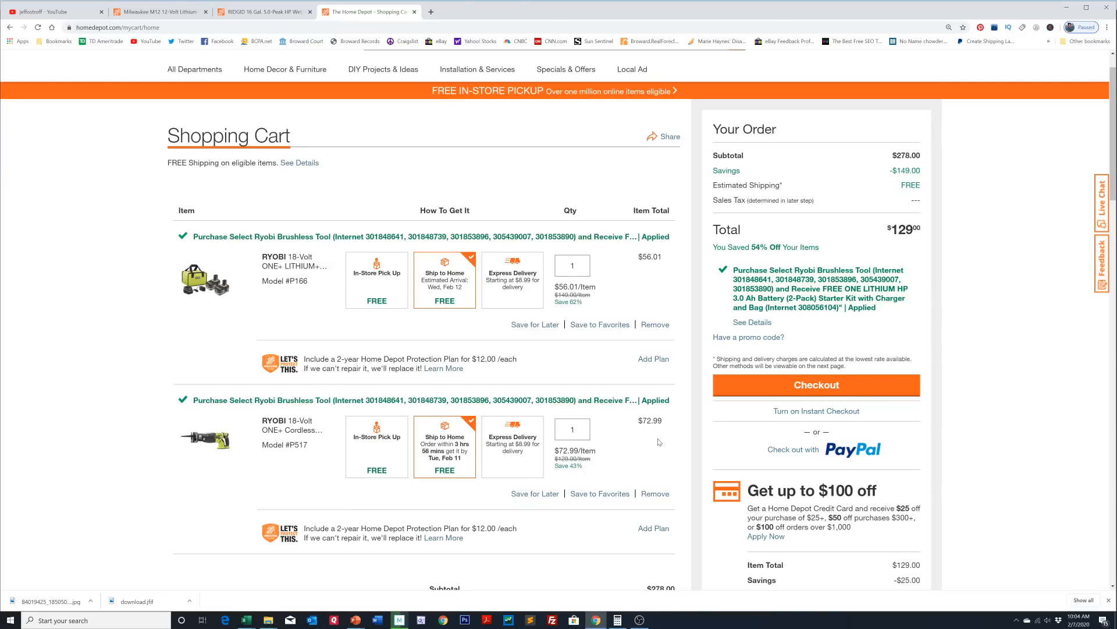
pyautogui.moveTo(651, 358)
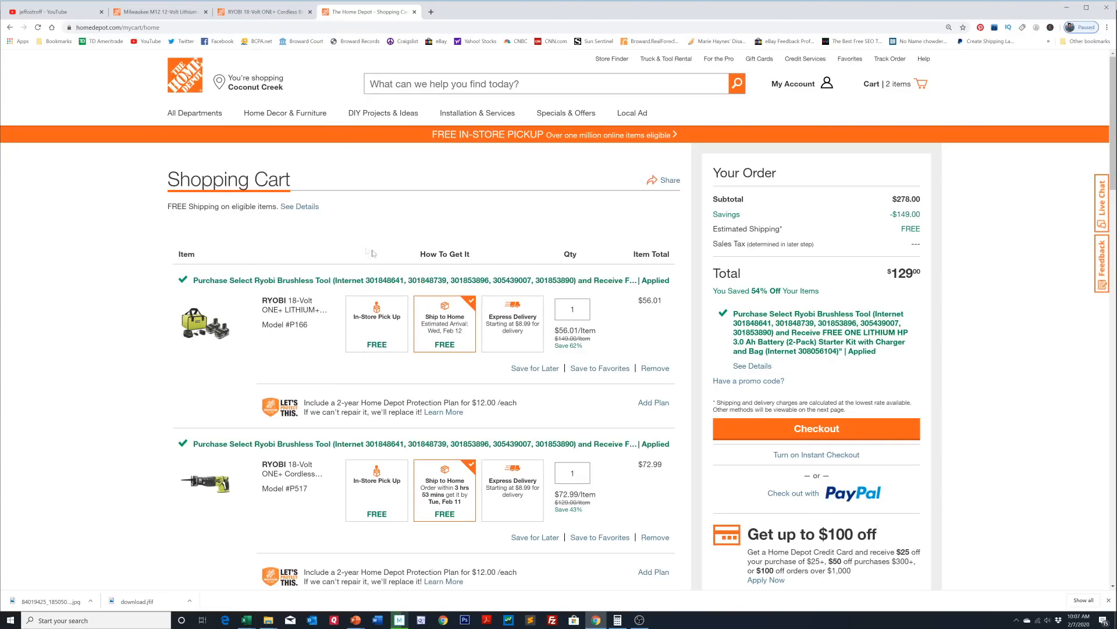
pyautogui.moveTo(372, 253)
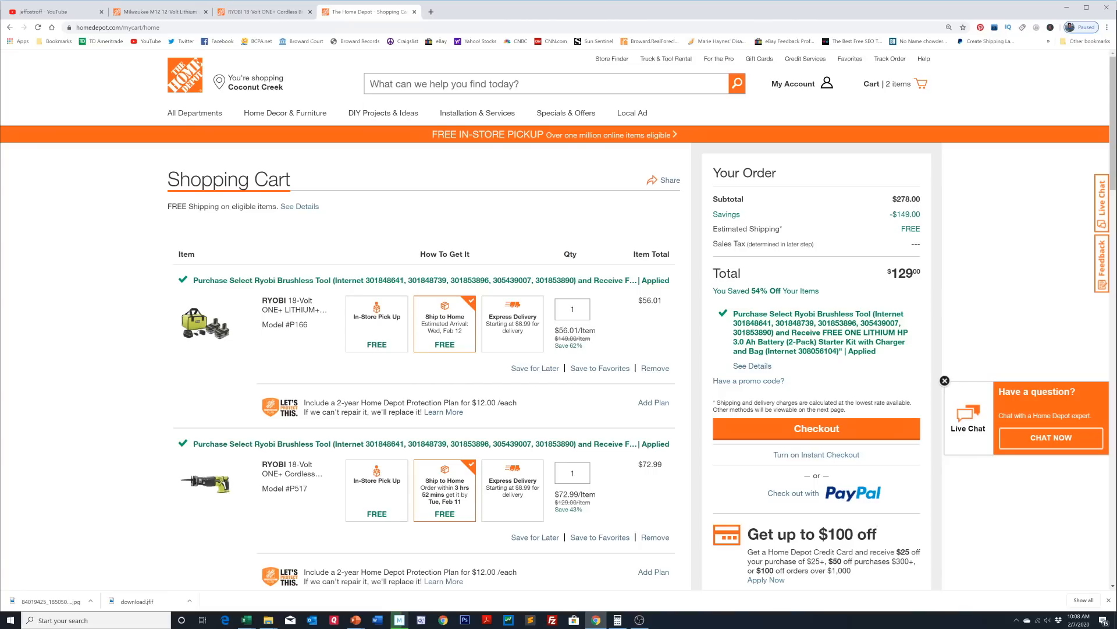
pyautogui.moveTo(905, 237)
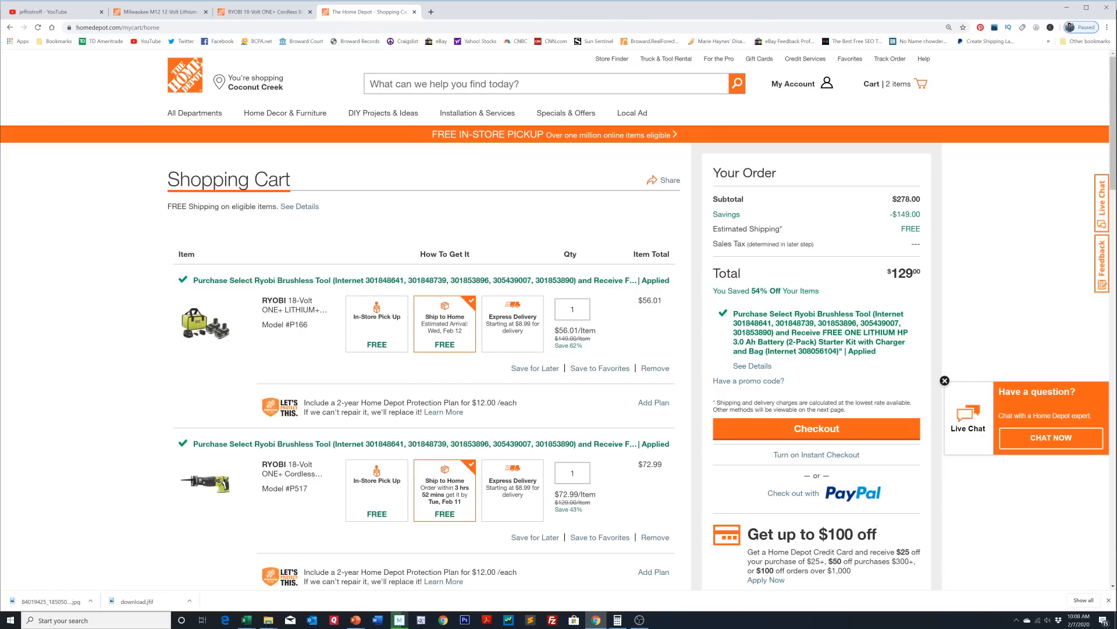
pyautogui.moveTo(653, 371)
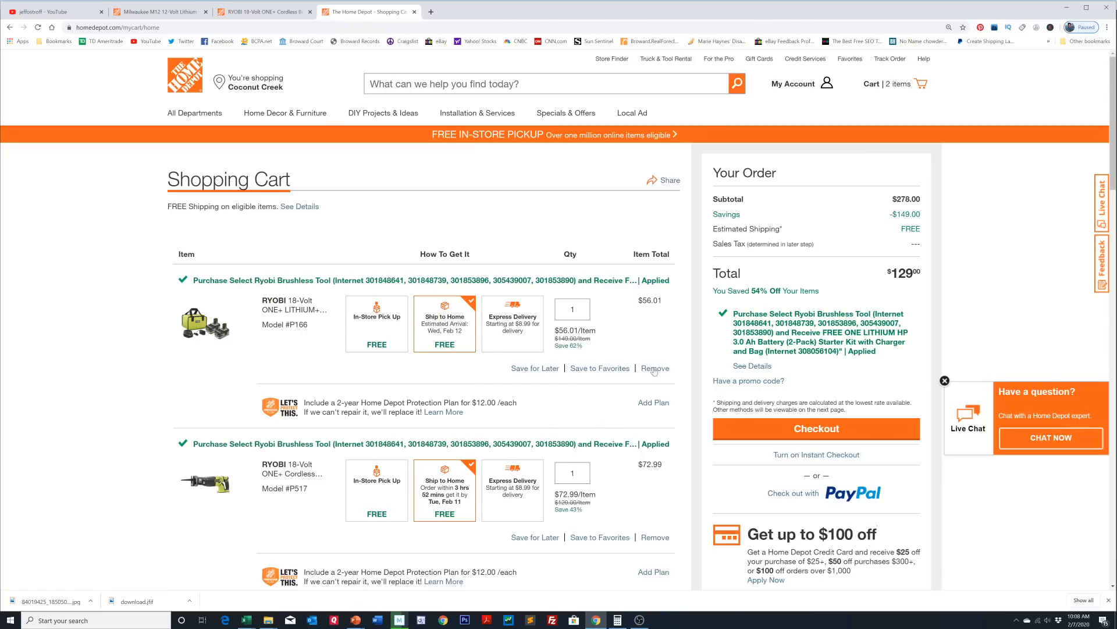
# Remove the reciprocating saw from the cart and return to the saw search results
pyautogui.scroll(-3)
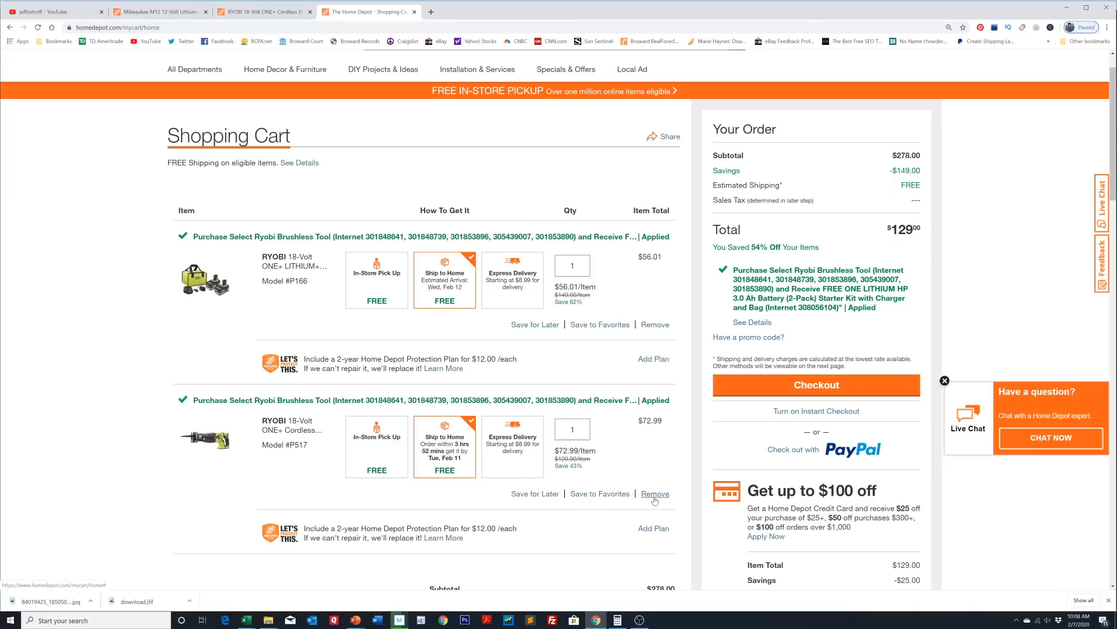
pyautogui.click(654, 493)
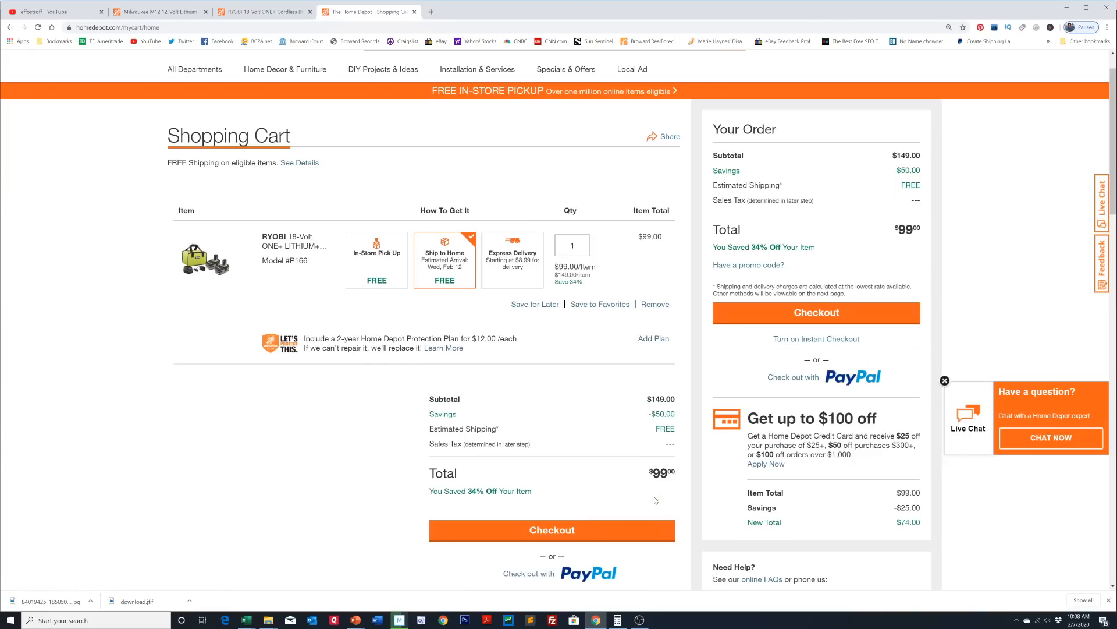
pyautogui.moveTo(310, 283)
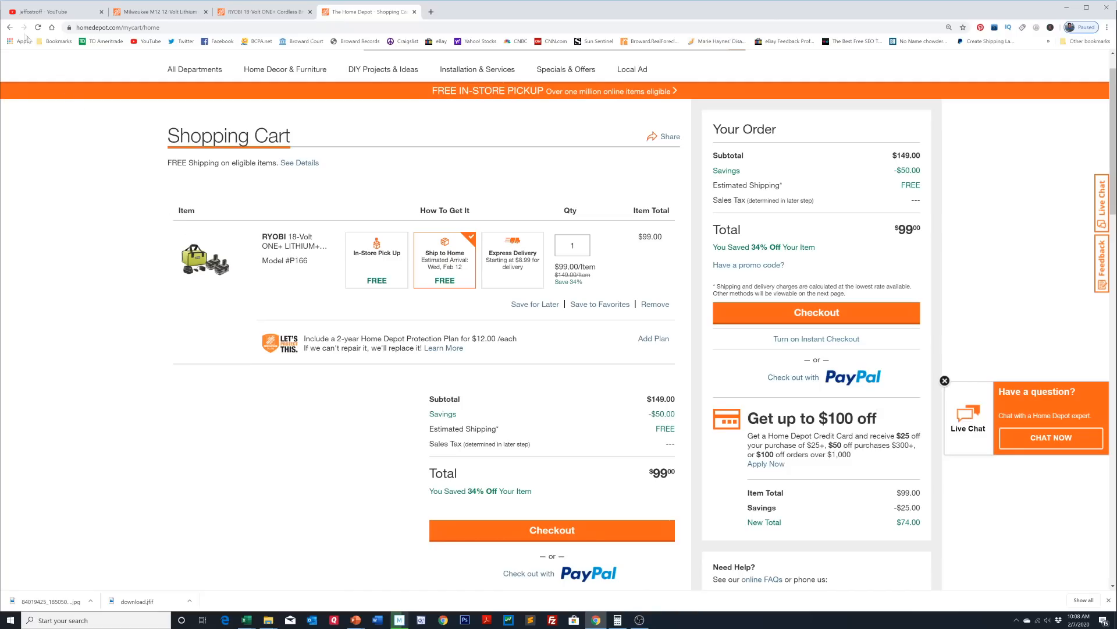
pyautogui.moveTo(10, 27)
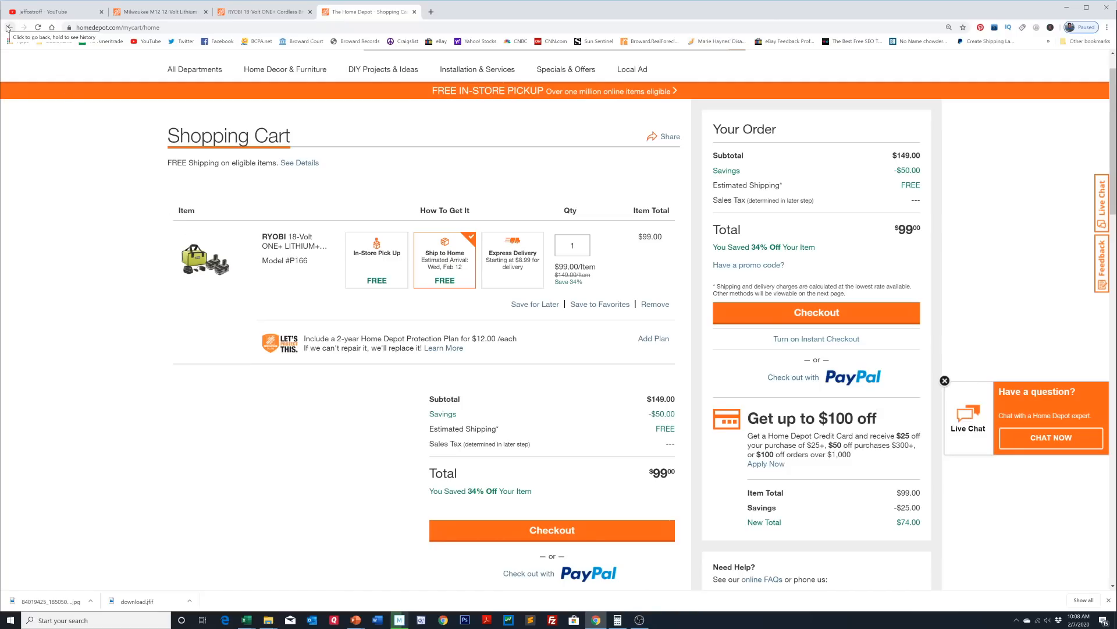
pyautogui.click(9, 27)
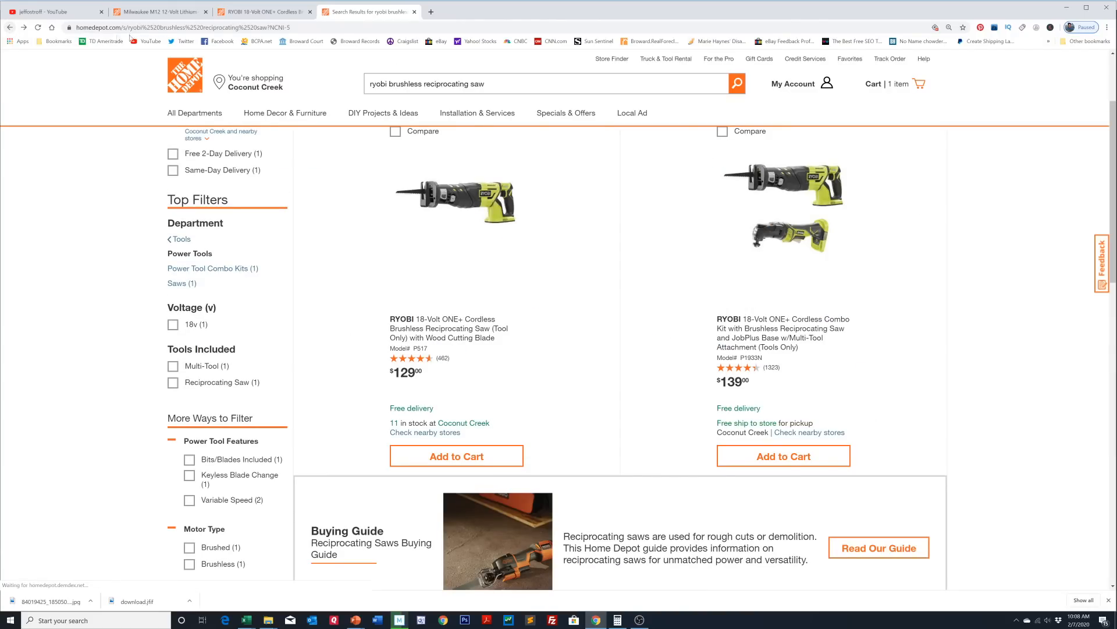
# Search Ryobi circular saws and open the brushless 7-1/4 in. P508 saw listing
pyautogui.click(480, 112)
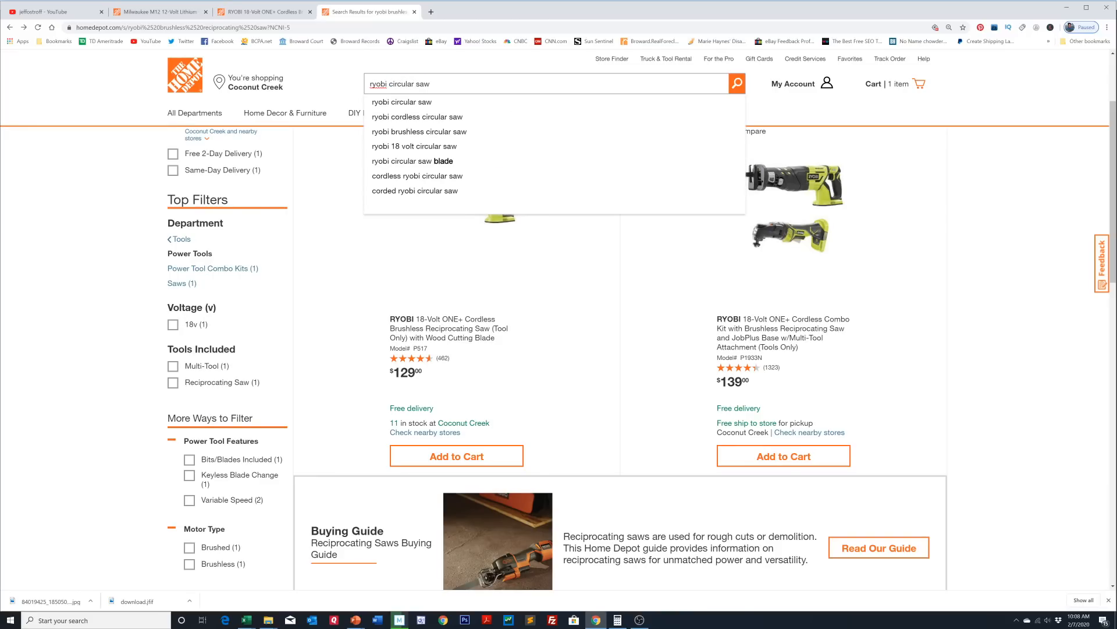
pyautogui.click(401, 102)
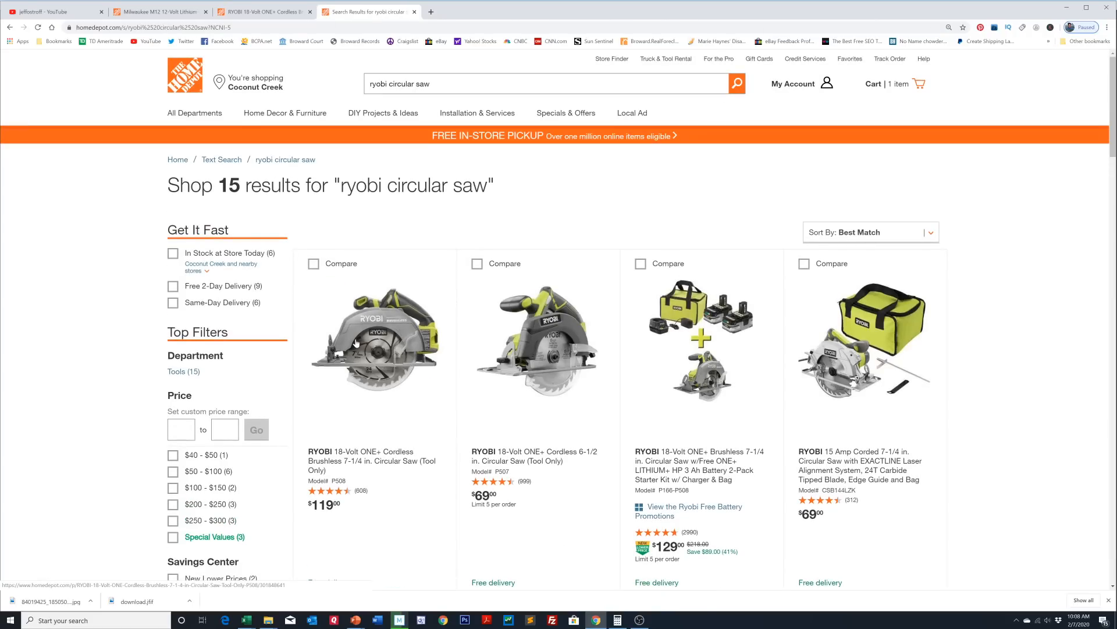
pyautogui.scroll(-3)
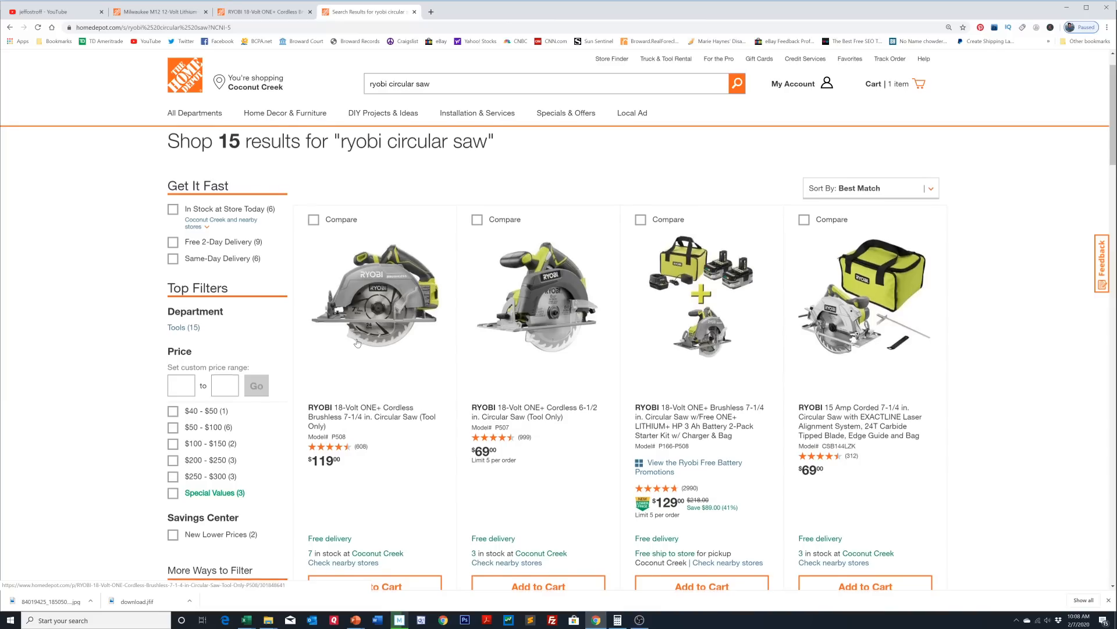
pyautogui.scroll(-3)
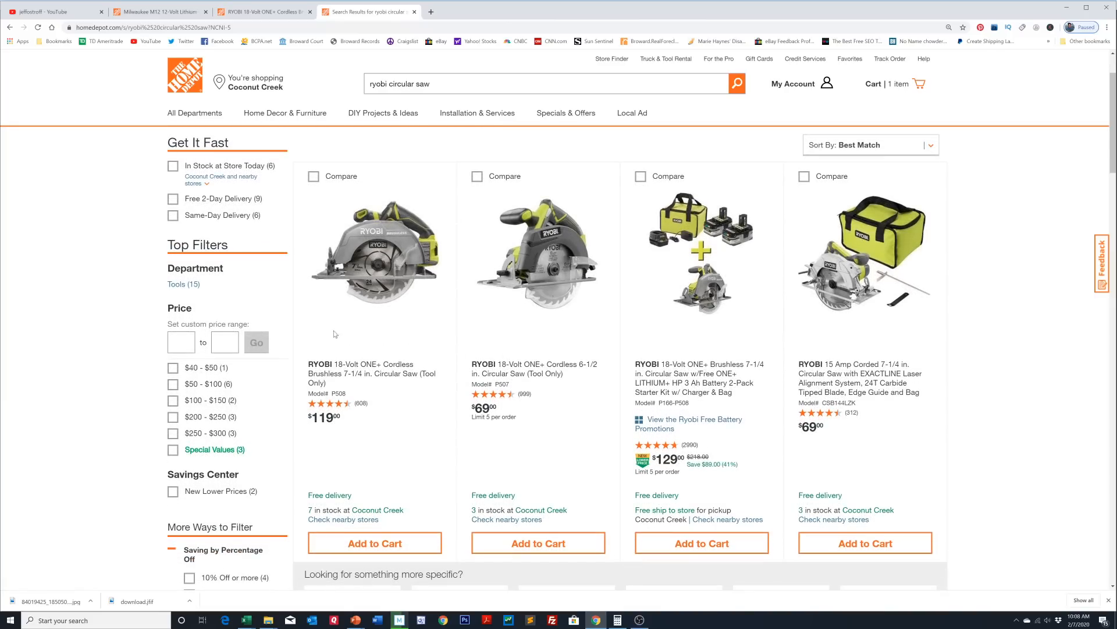
pyautogui.moveTo(374, 257)
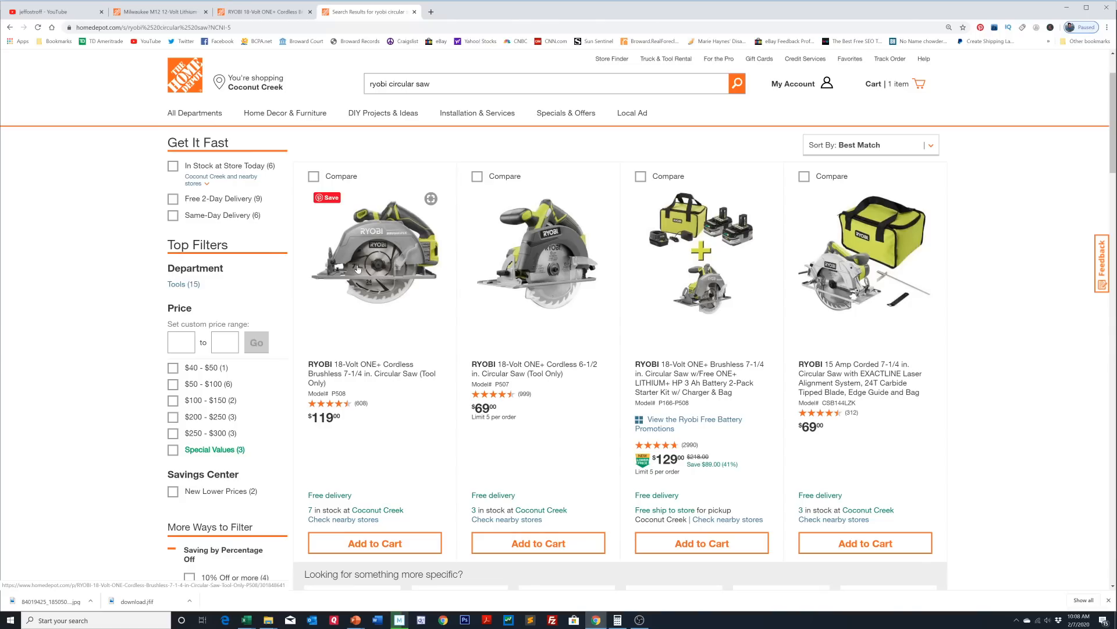
pyautogui.click(374, 254)
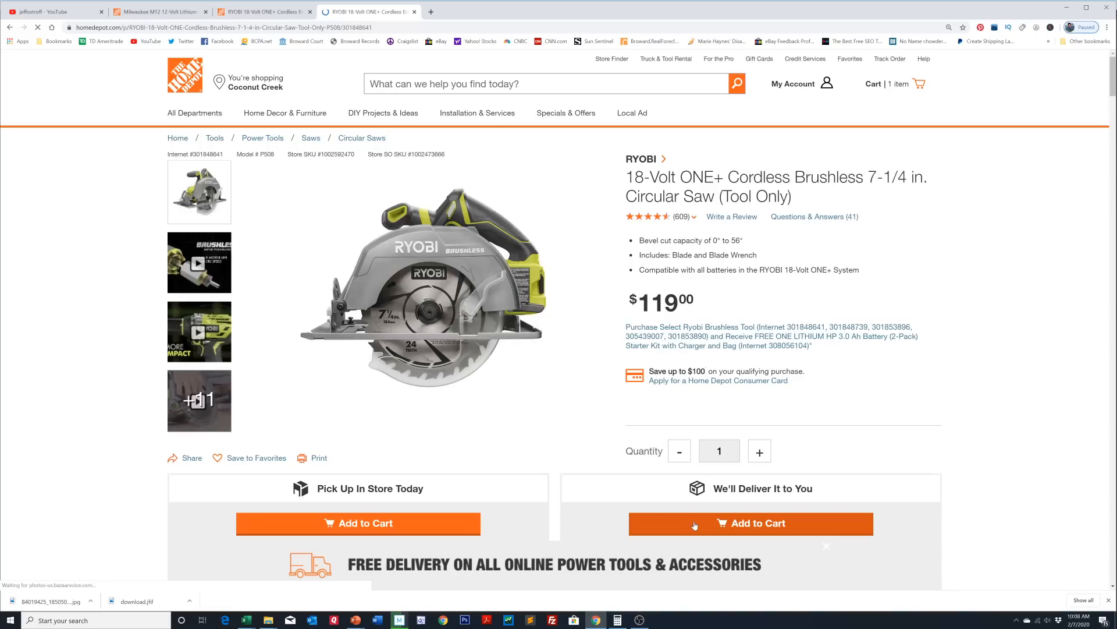
pyautogui.moveTo(359, 524)
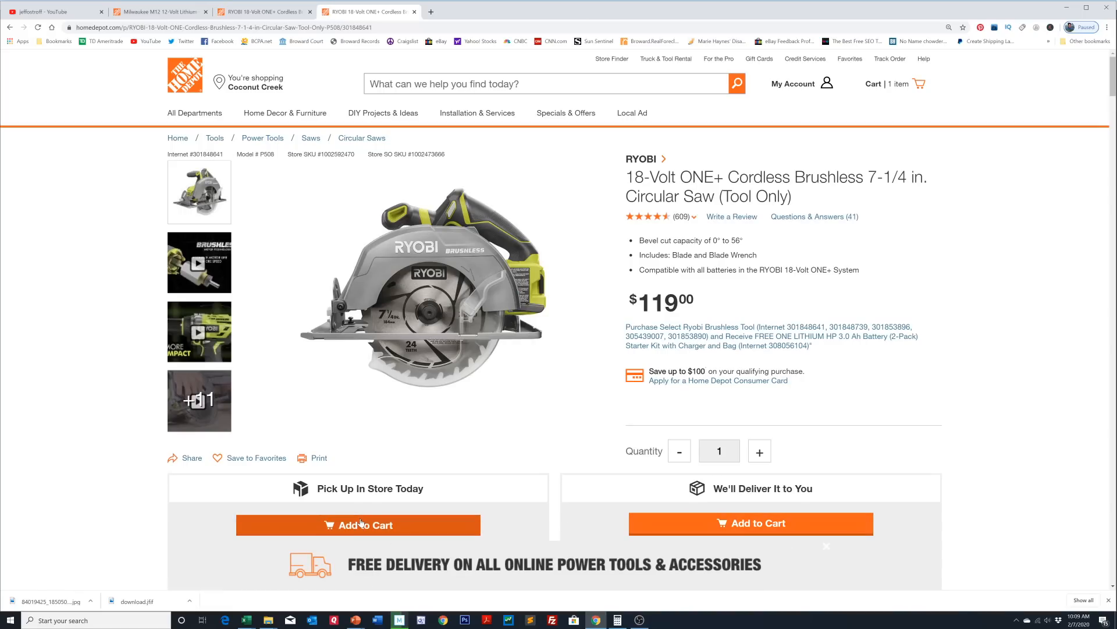
# Add the circular saw for in-store pickup and view the $119 two-item cart
pyautogui.click(358, 525)
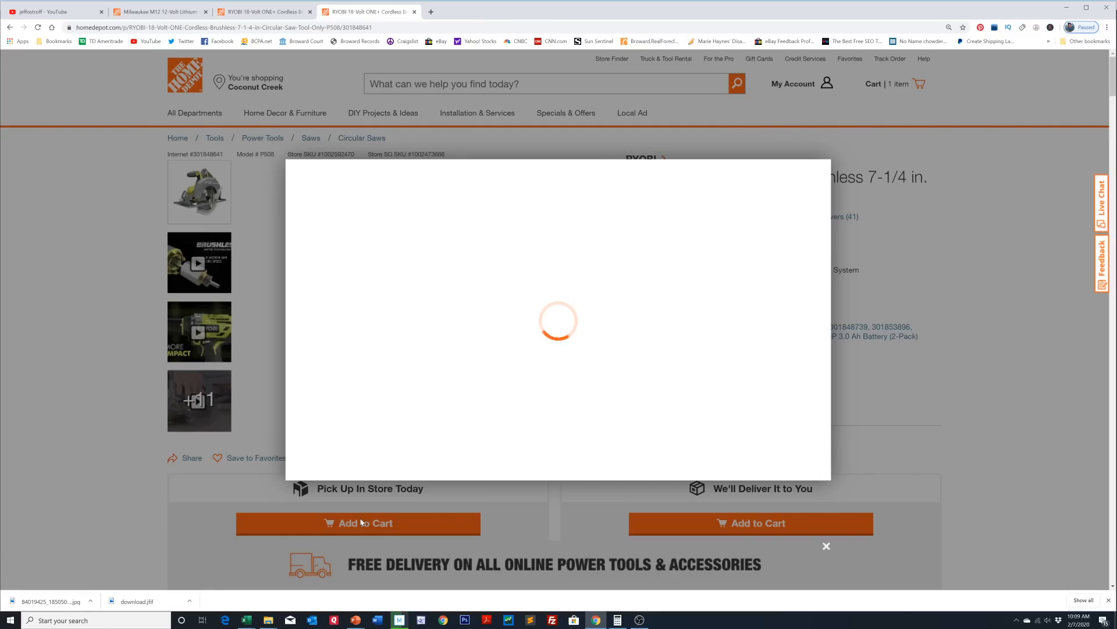
pyautogui.click(358, 523)
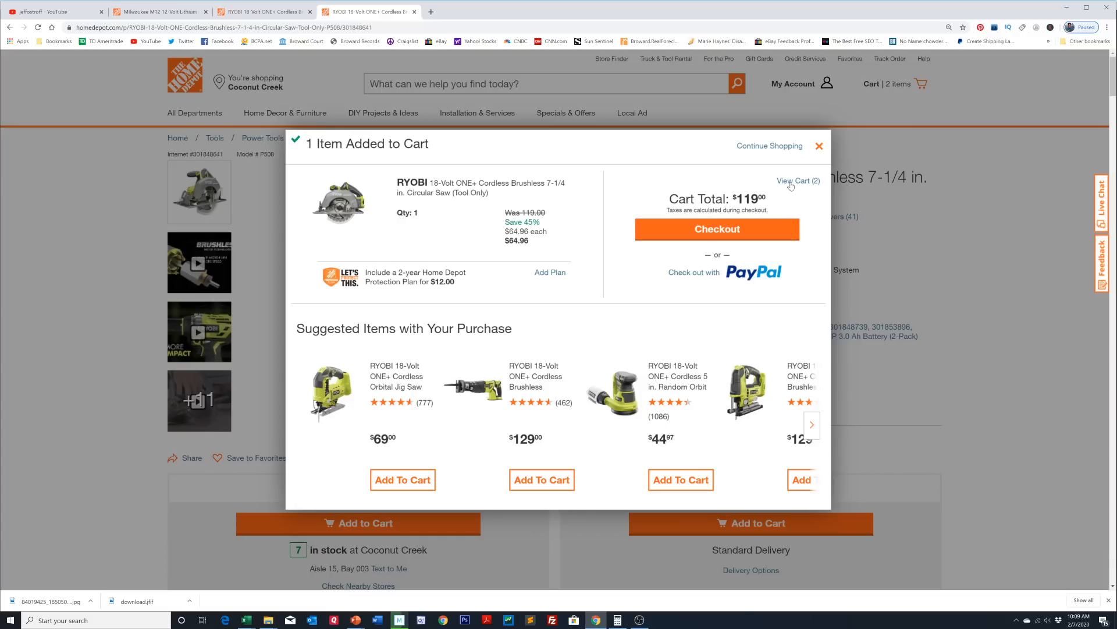
pyautogui.click(795, 180)
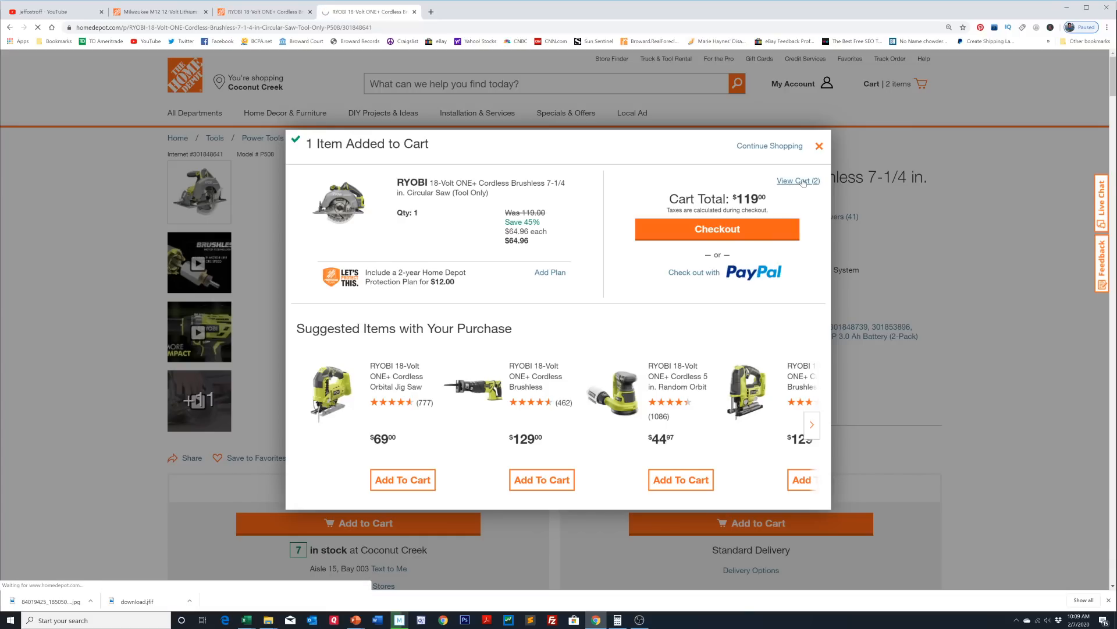
pyautogui.click(793, 181)
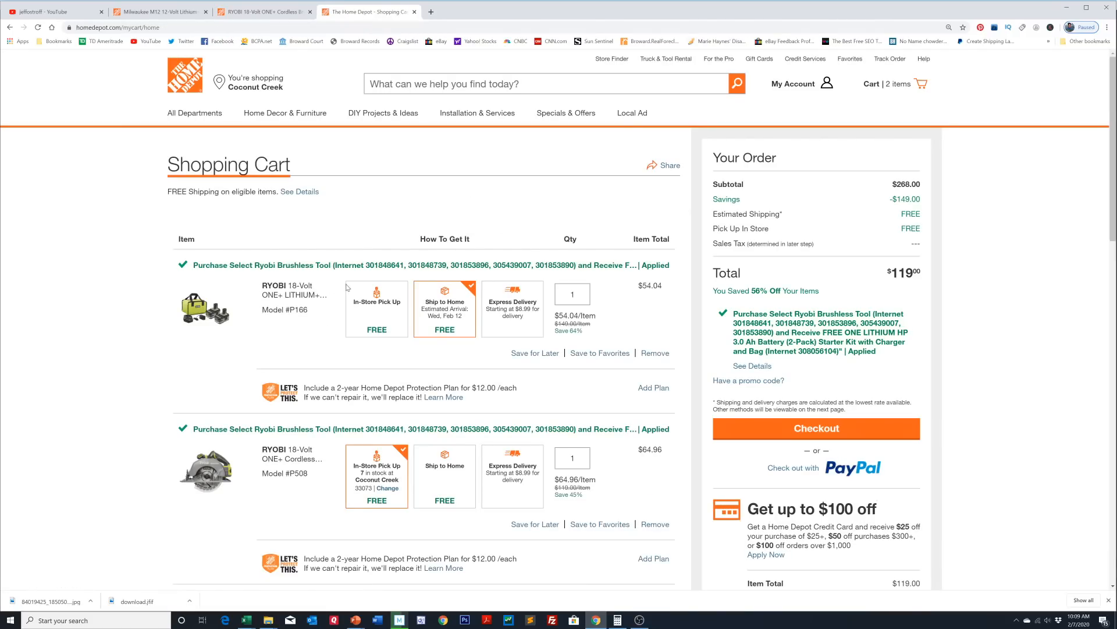
# Highlight the kit's $54.04 total and the subtotal, then remove the circular saw
pyautogui.scroll(-3)
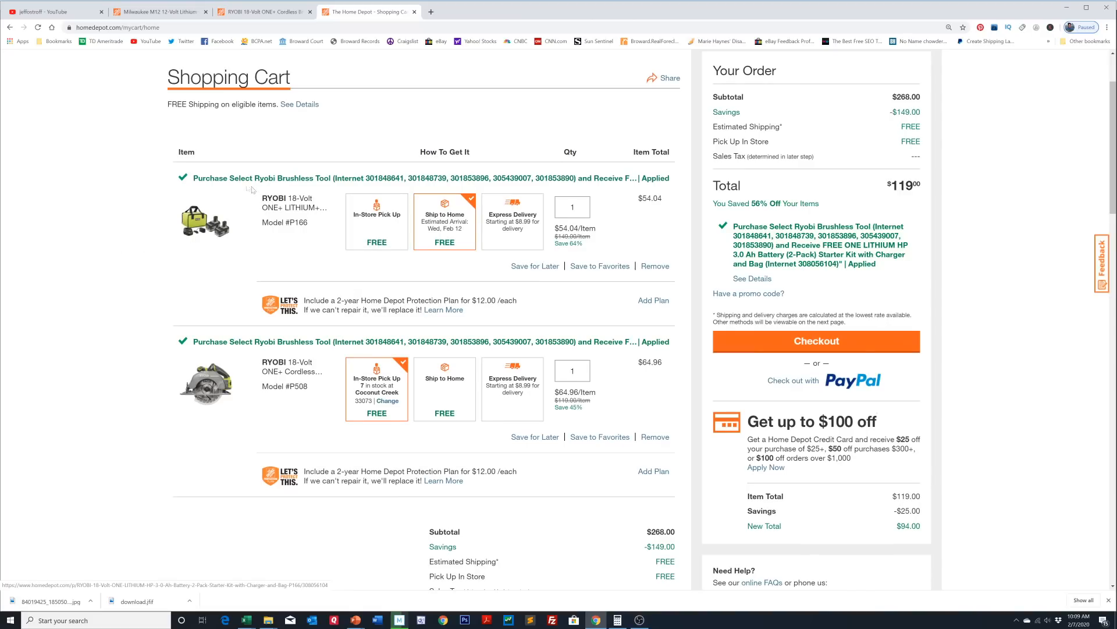
pyautogui.moveTo(633, 218)
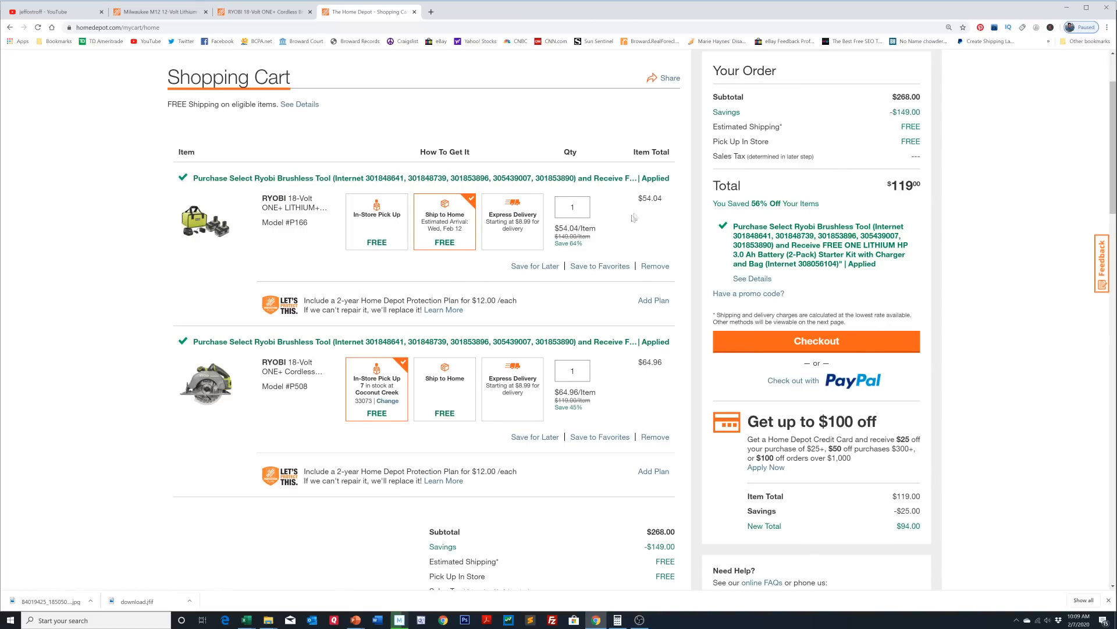
pyautogui.doubleClick(650, 198)
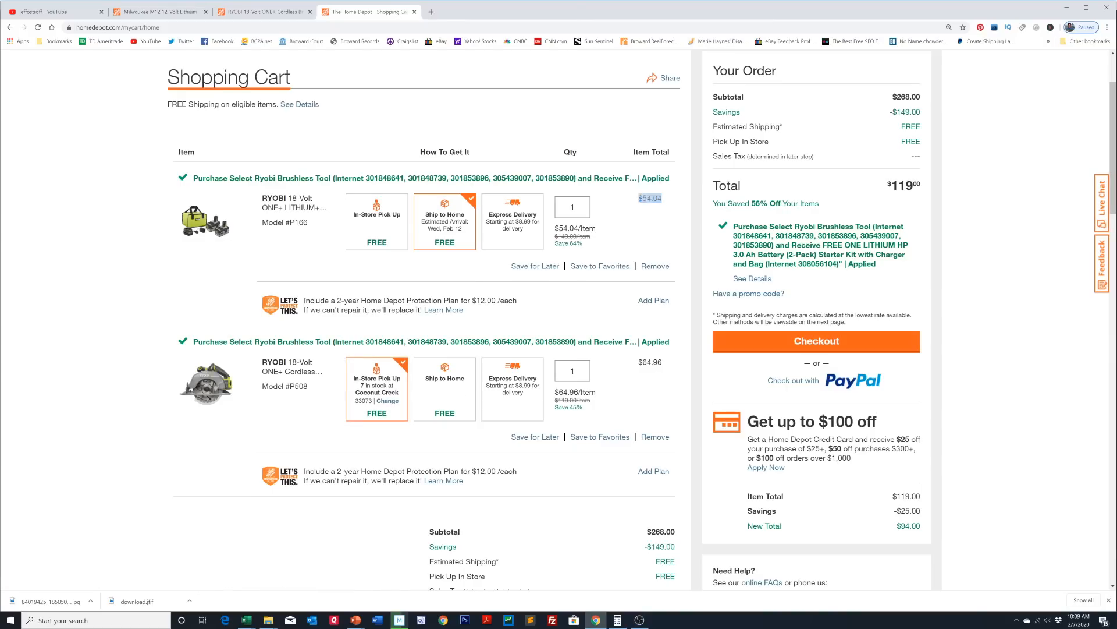
pyautogui.doubleClick(650, 362)
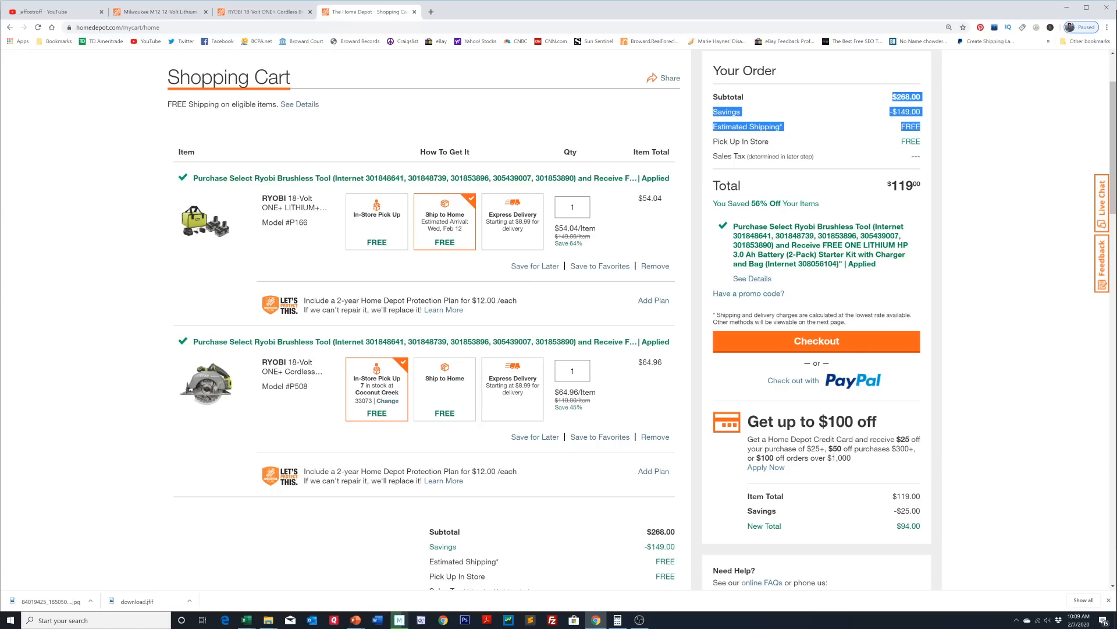
pyautogui.moveTo(612, 244)
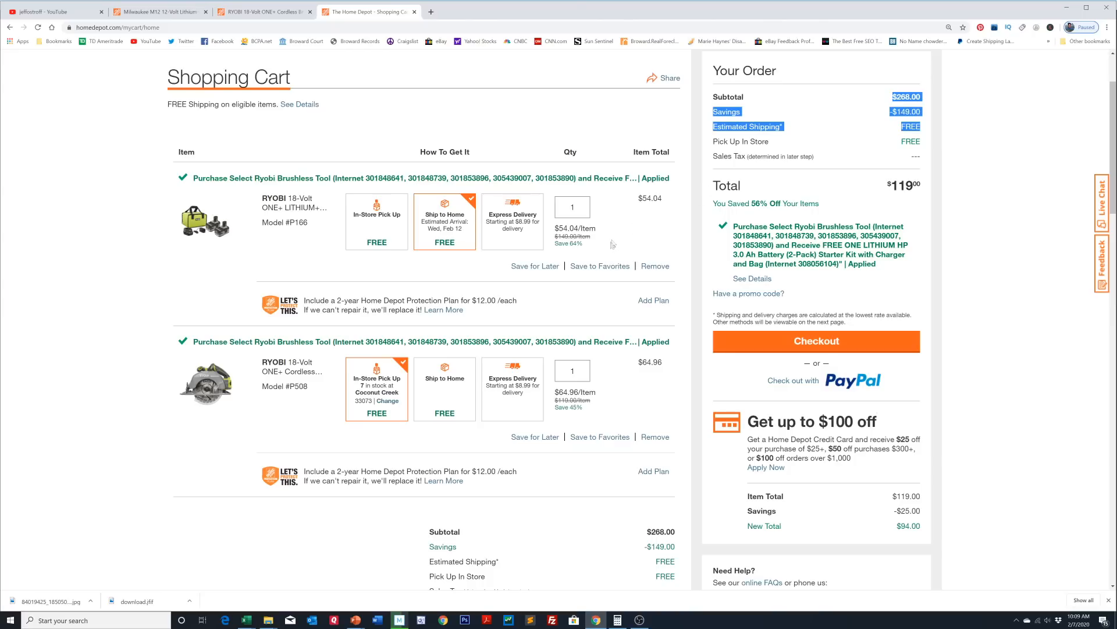
pyautogui.moveTo(677, 415)
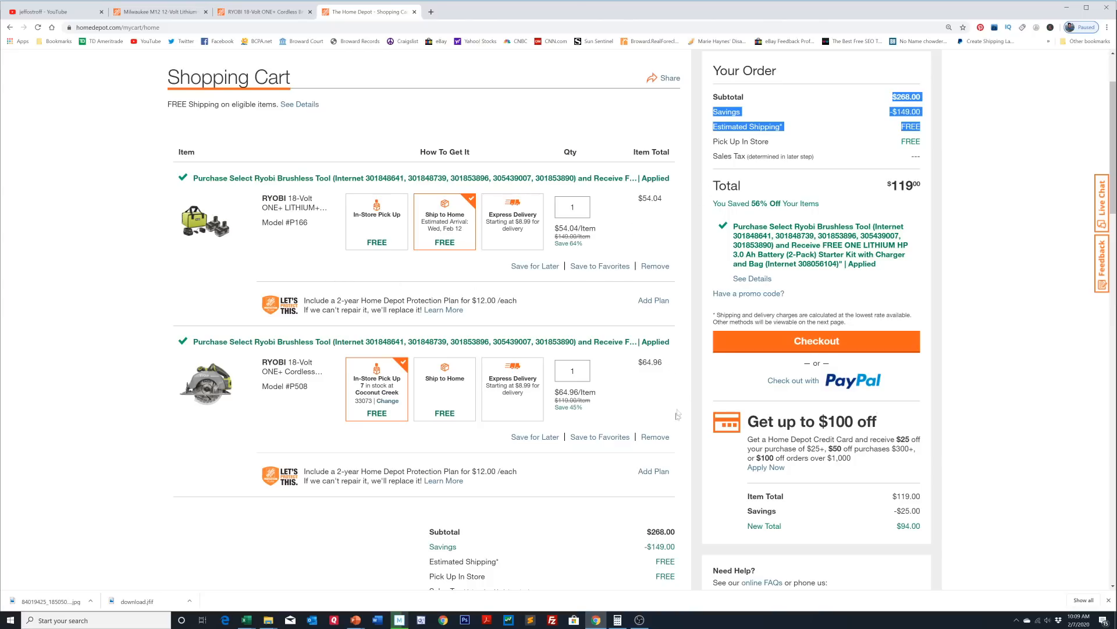
pyautogui.moveTo(656, 462)
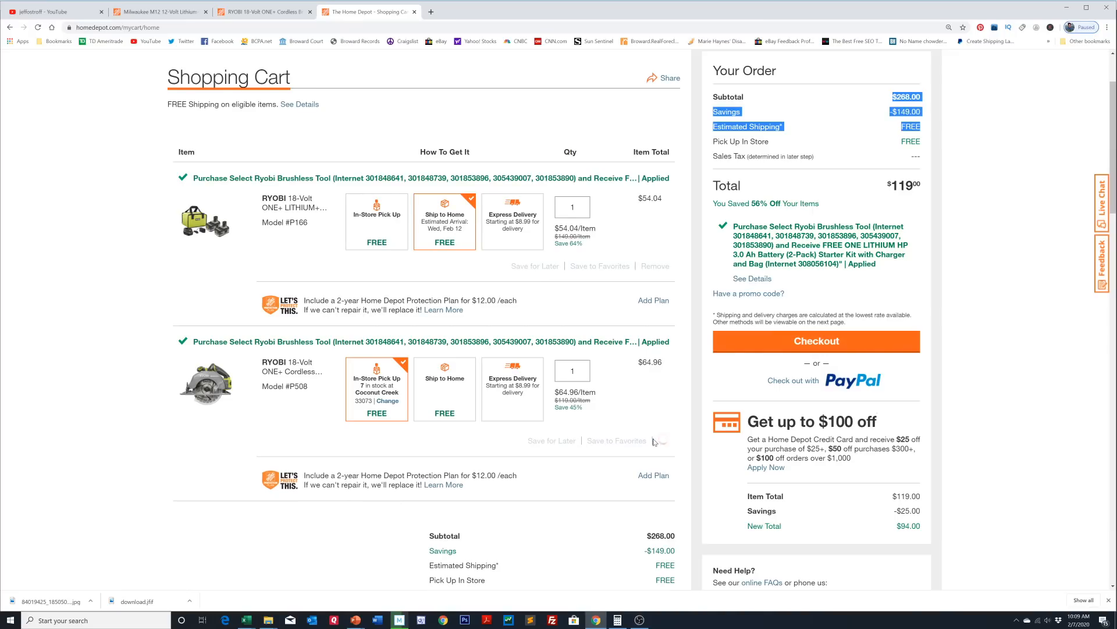
pyautogui.click(655, 440)
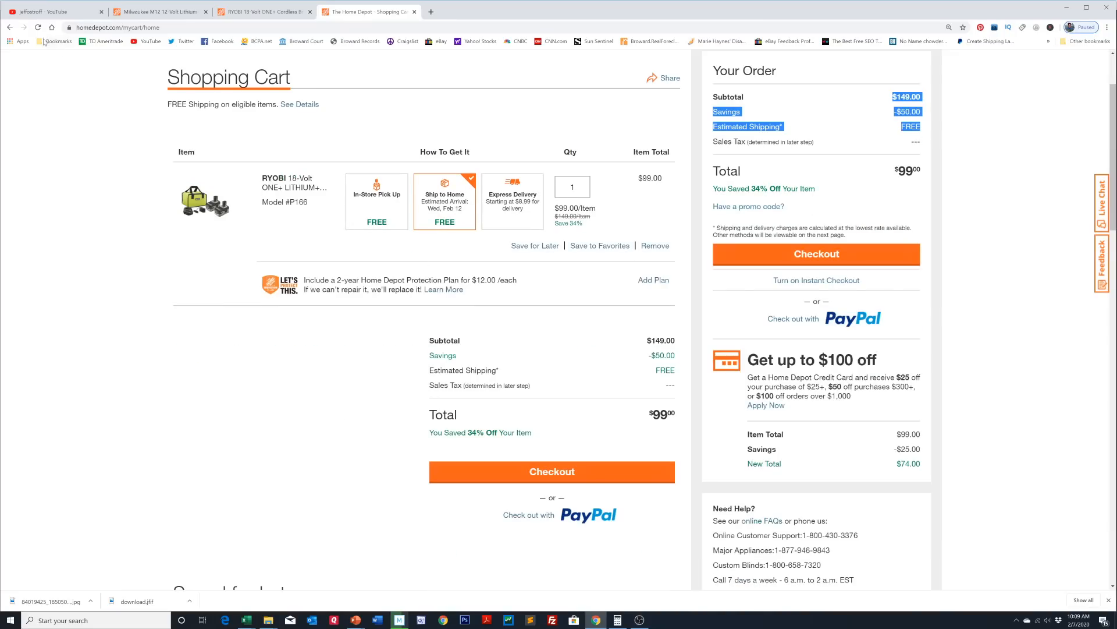
# Type 'ryobi br' and choose the 'ryobi brushless impact' suggestion for 76 results
pyautogui.scroll(3)
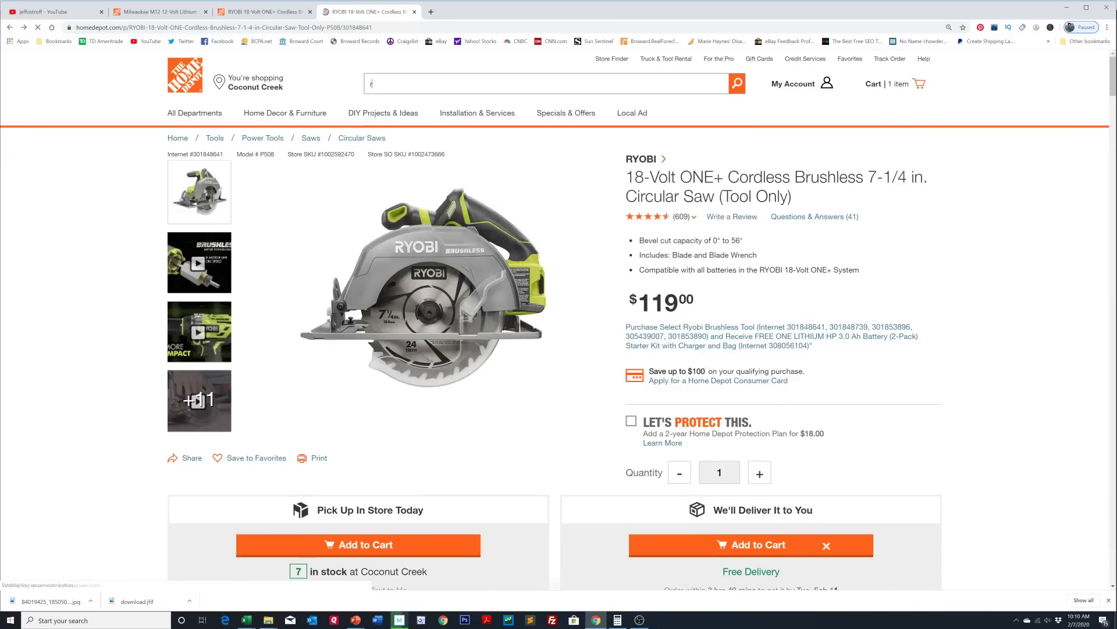
pyautogui.write('ryobi brushless i')
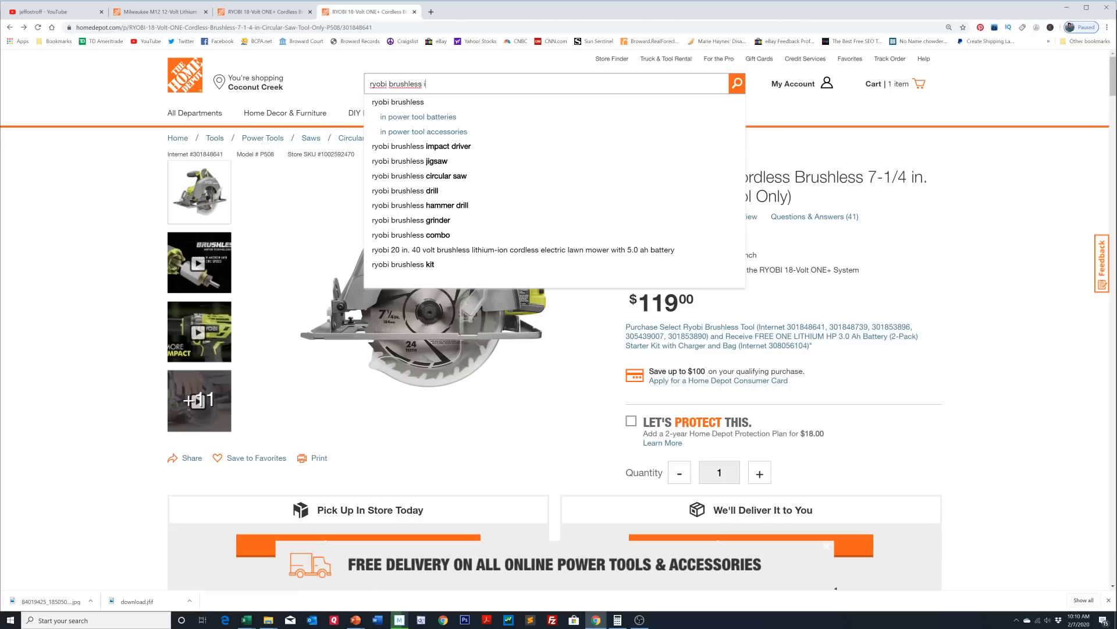
pyautogui.click(421, 146)
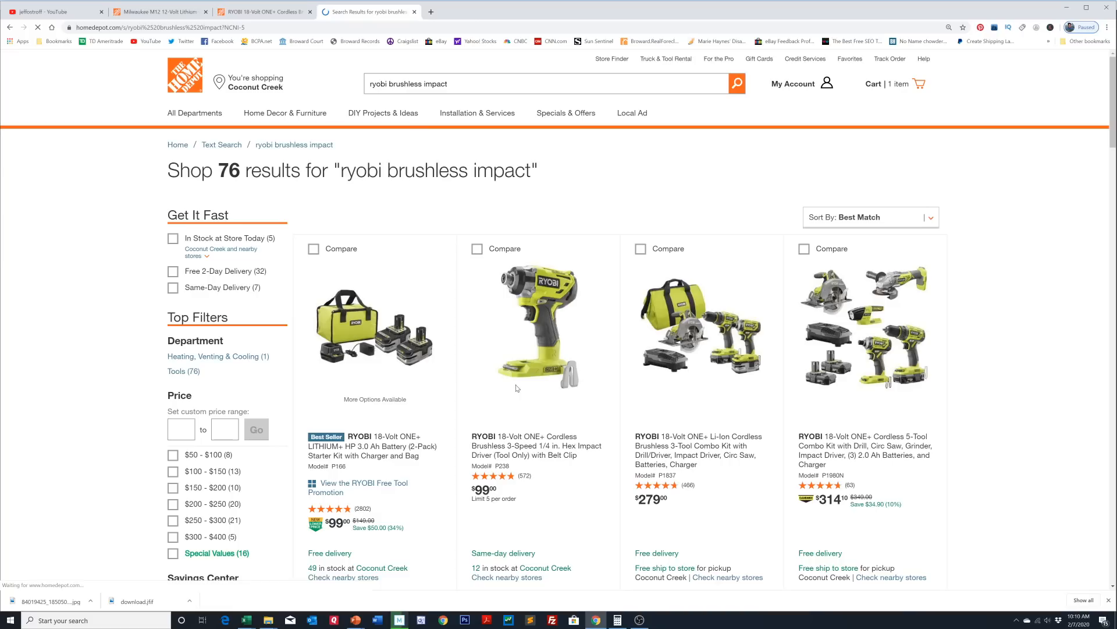
# Add the brushless impact driver for Coconut Creek pickup, quantity 1, and view the cart
pyautogui.scroll(-3)
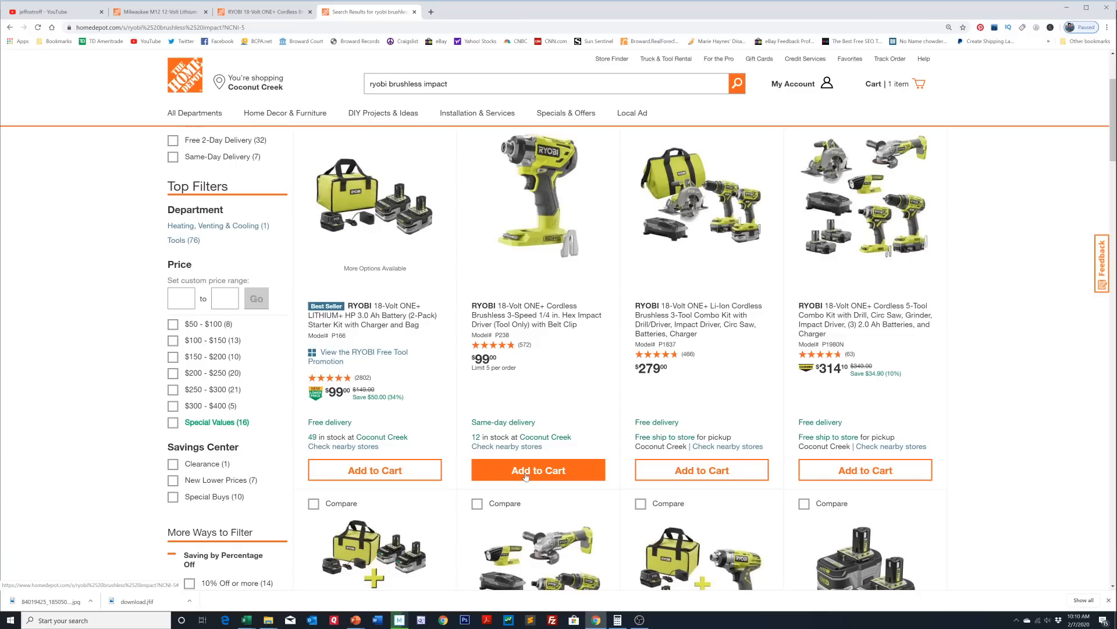
pyautogui.click(538, 470)
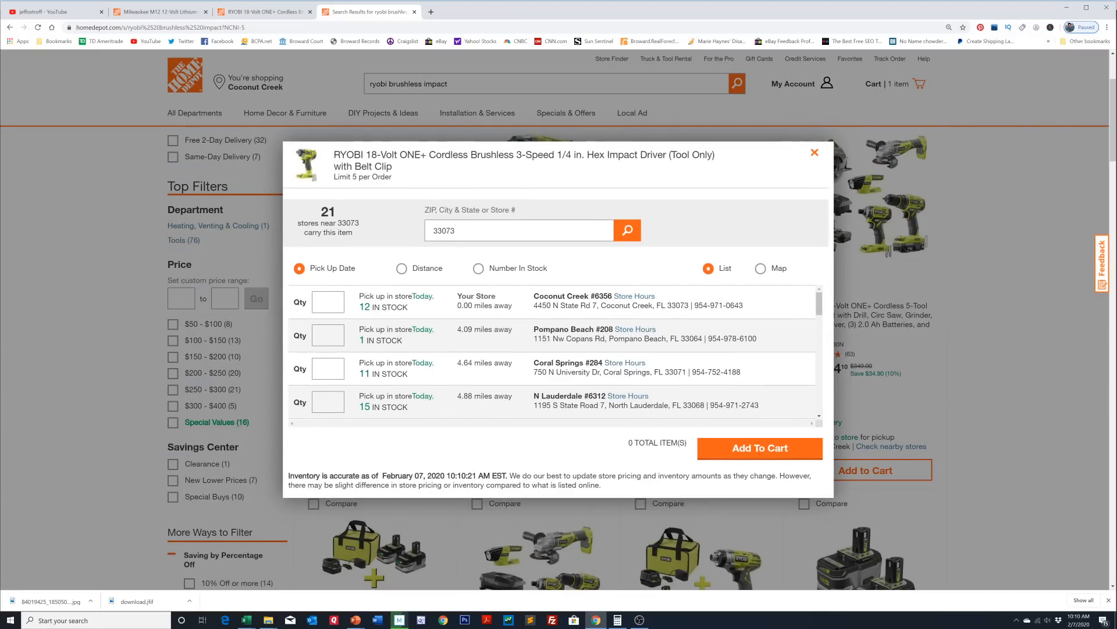
pyautogui.moveTo(524, 390)
pyautogui.write('1')
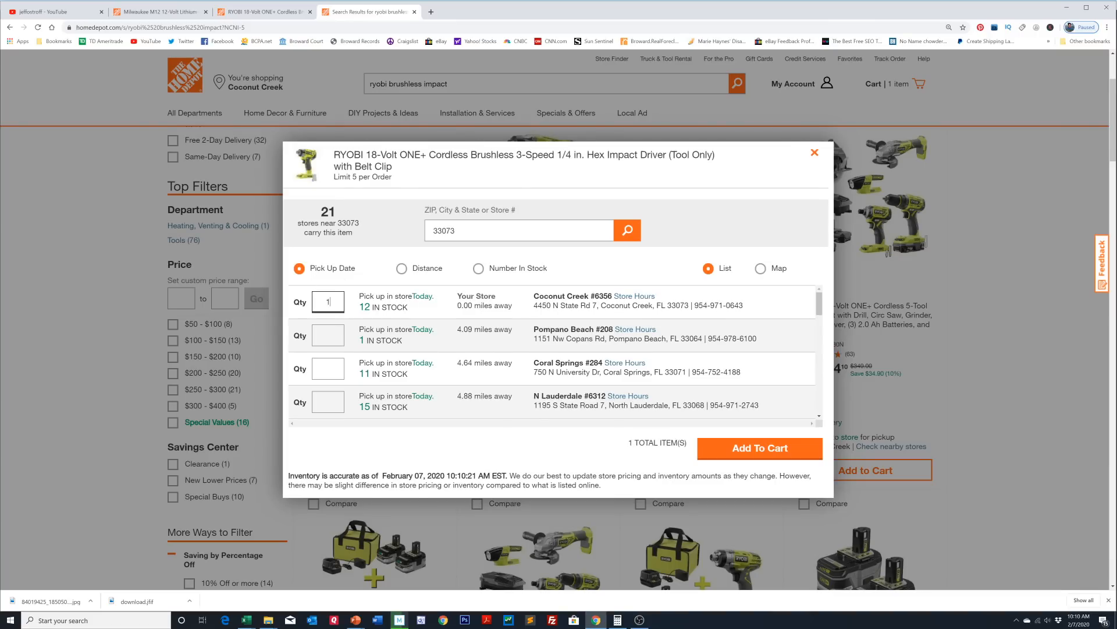
pyautogui.click(760, 448)
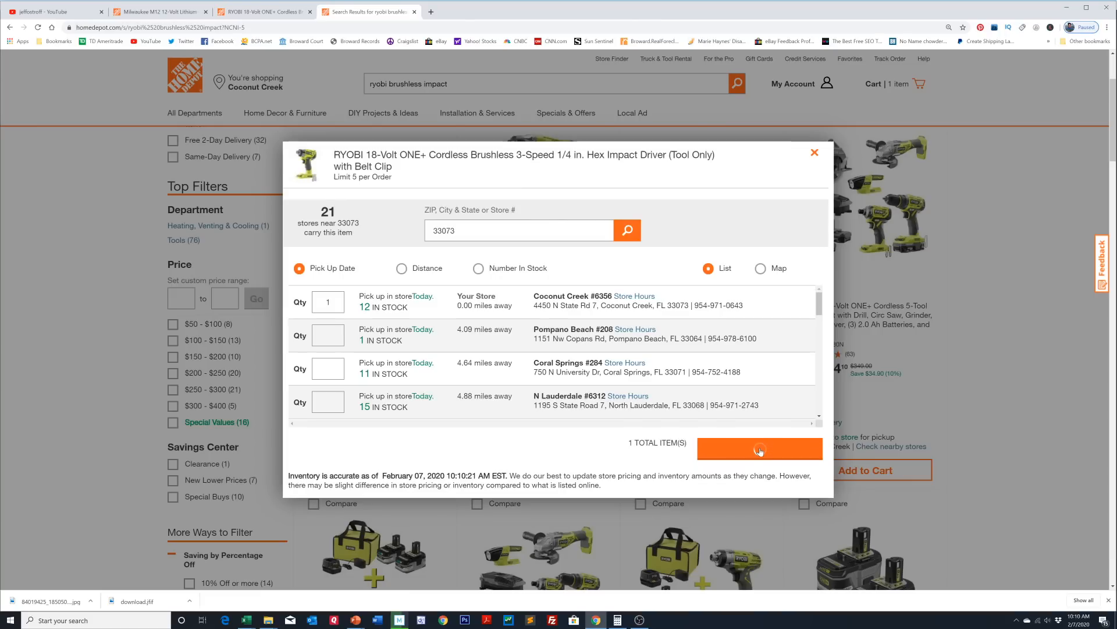
pyautogui.click(760, 448)
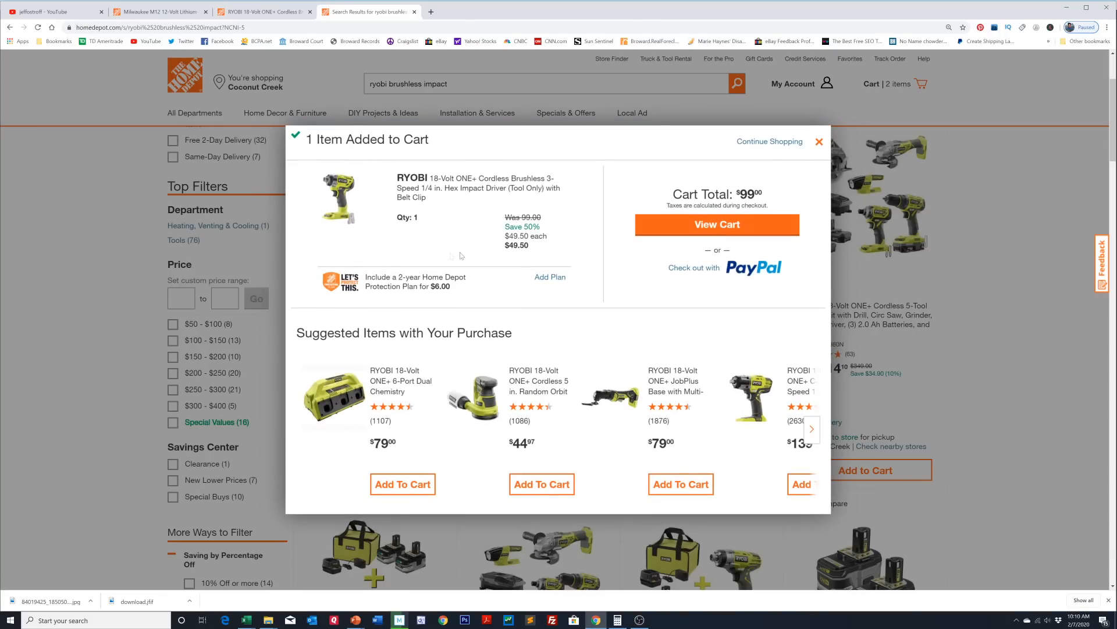
pyautogui.click(717, 225)
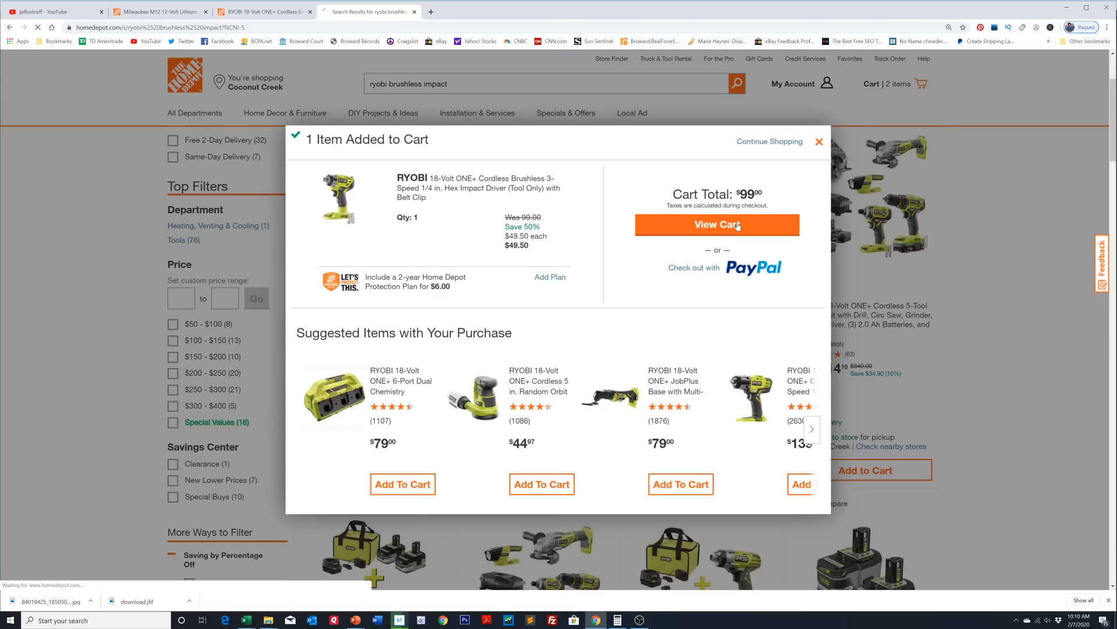
pyautogui.click(717, 225)
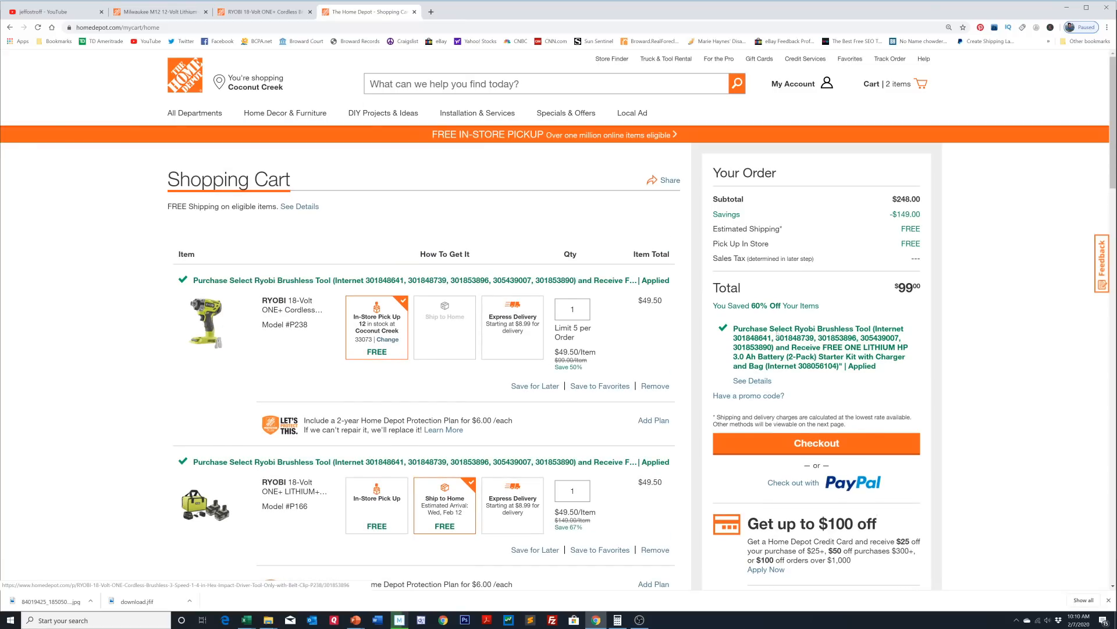
# Highlight the impact driver's item total and scroll through the cart reviewing the $49.50 prices
pyautogui.doubleClick(648, 300)
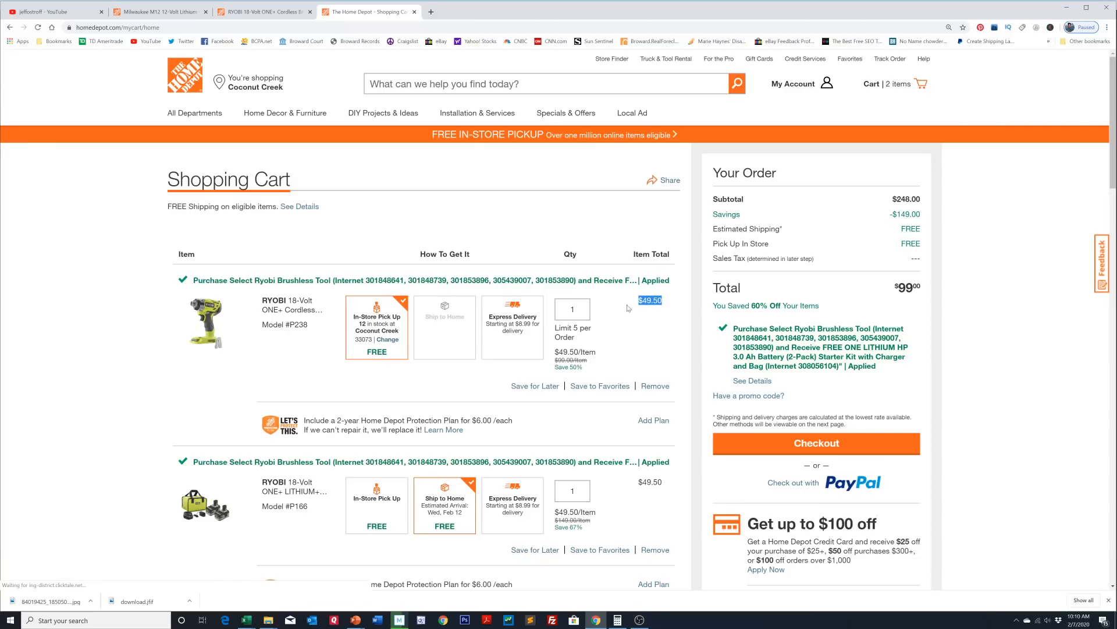
pyautogui.scroll(-3)
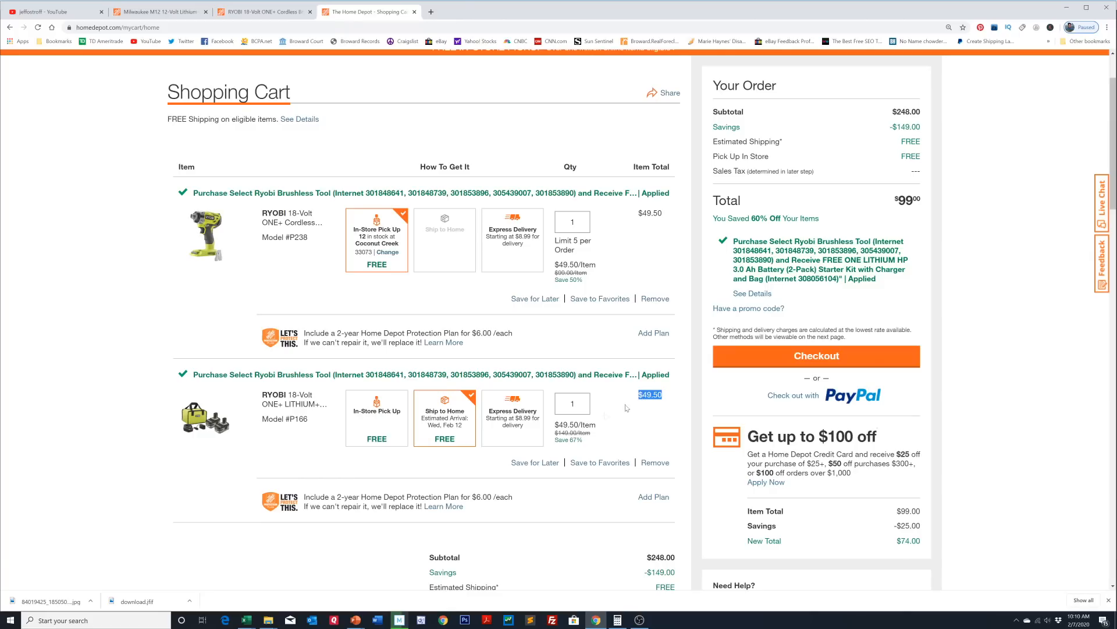
pyautogui.moveTo(620, 457)
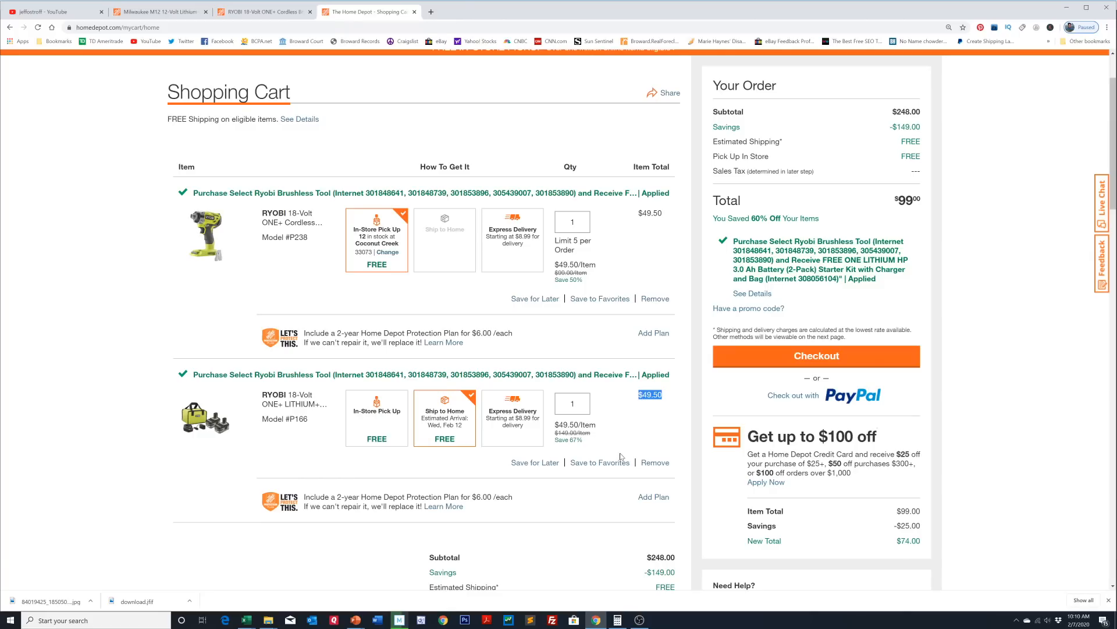
pyautogui.scroll(3)
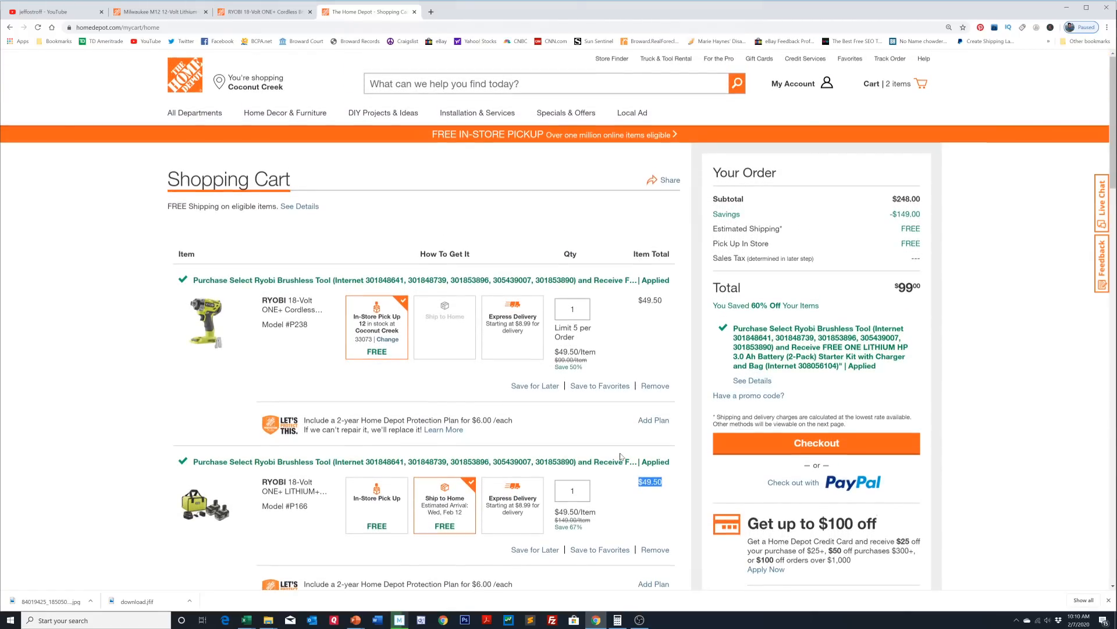
pyautogui.scroll(-3)
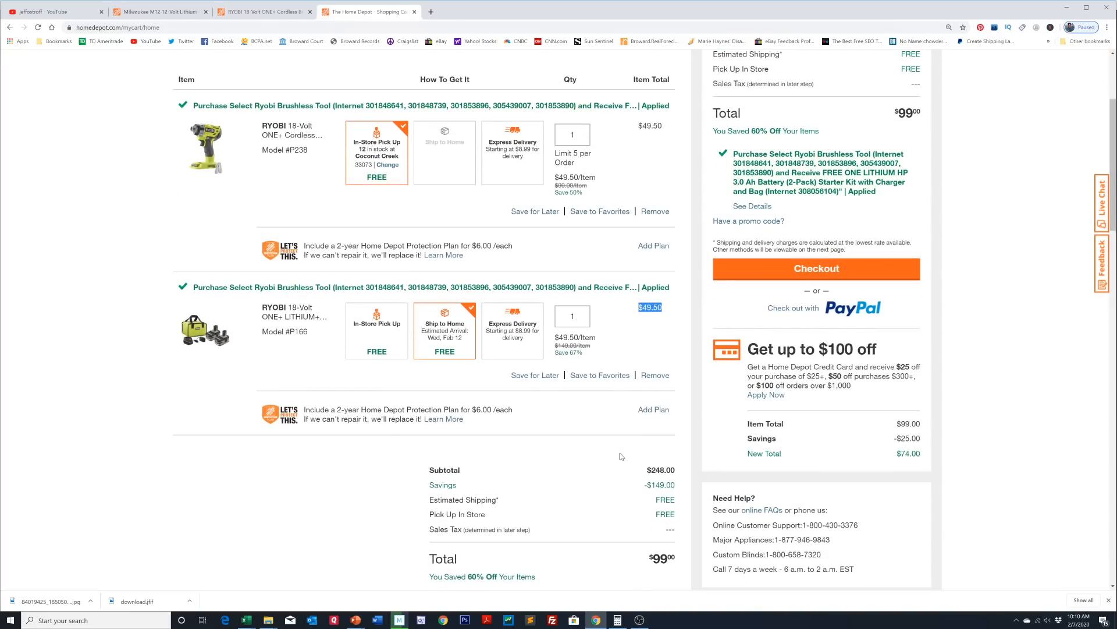
pyautogui.scroll(3)
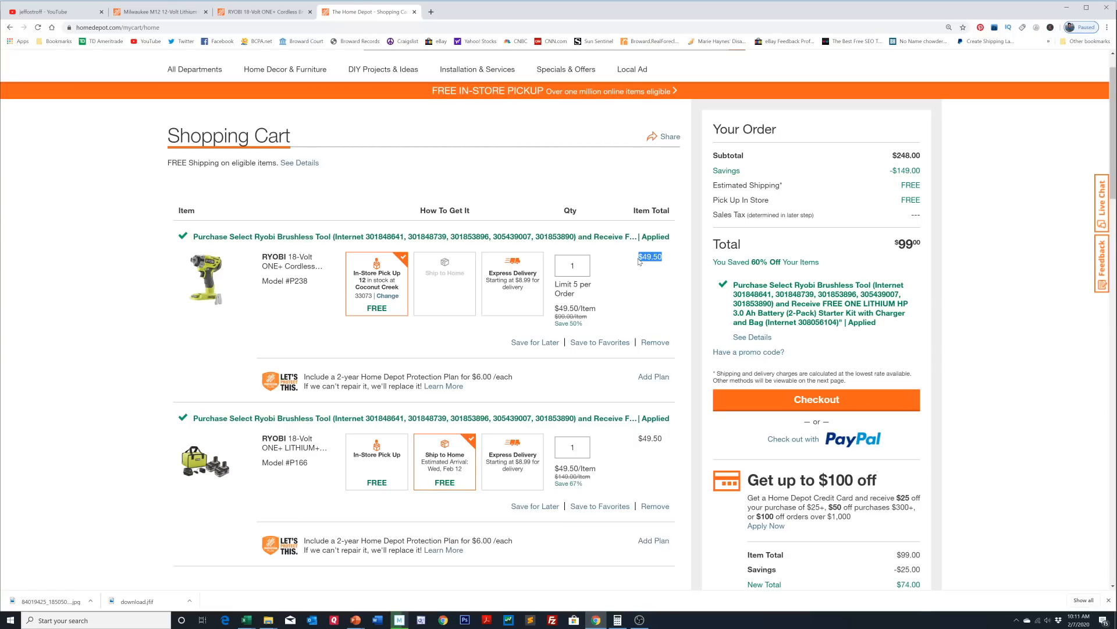
pyautogui.moveTo(636, 262)
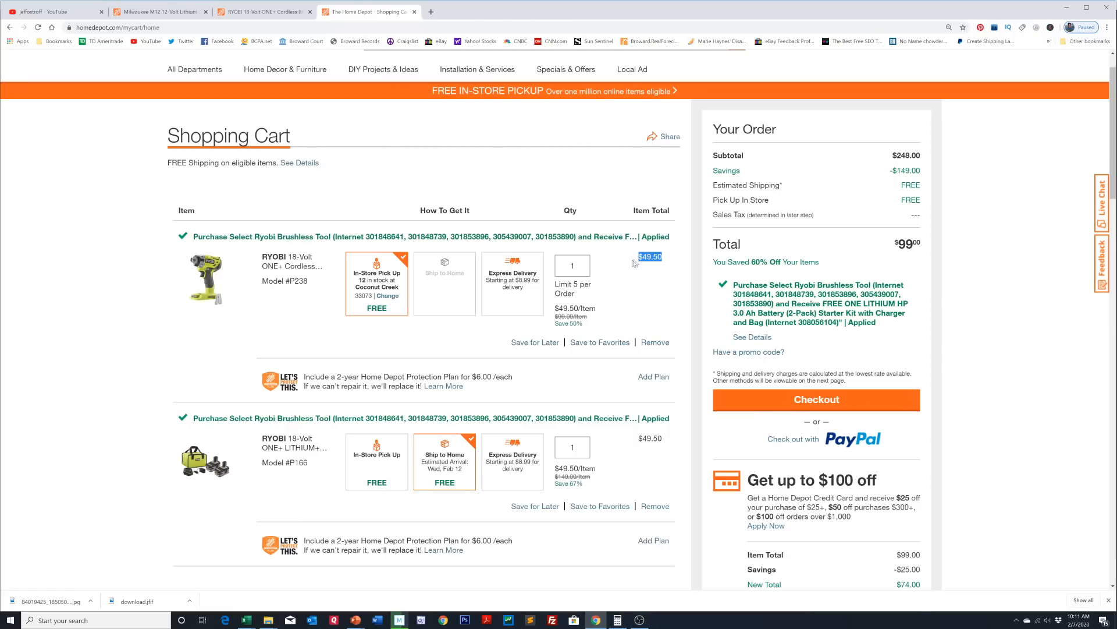
pyautogui.scroll(-3)
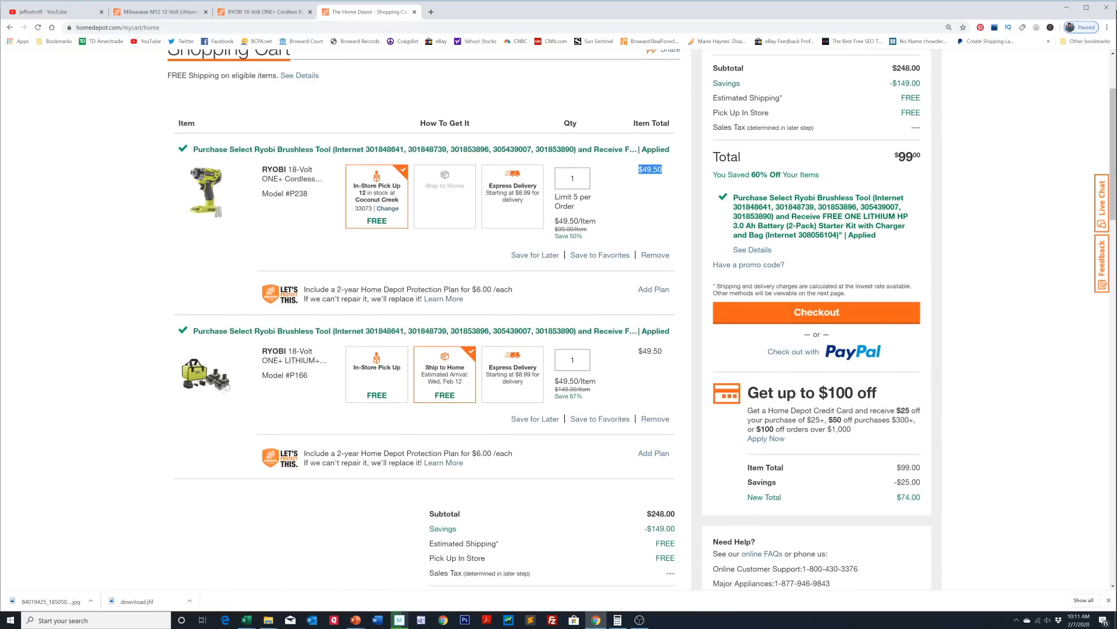
pyautogui.moveTo(199, 95)
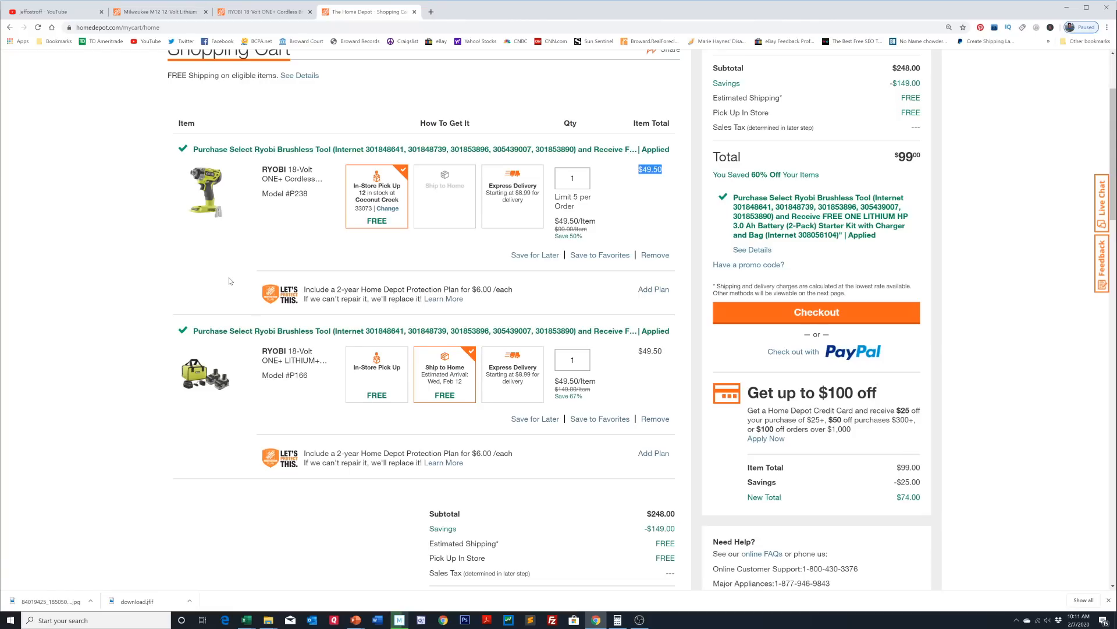
pyautogui.moveTo(160, 339)
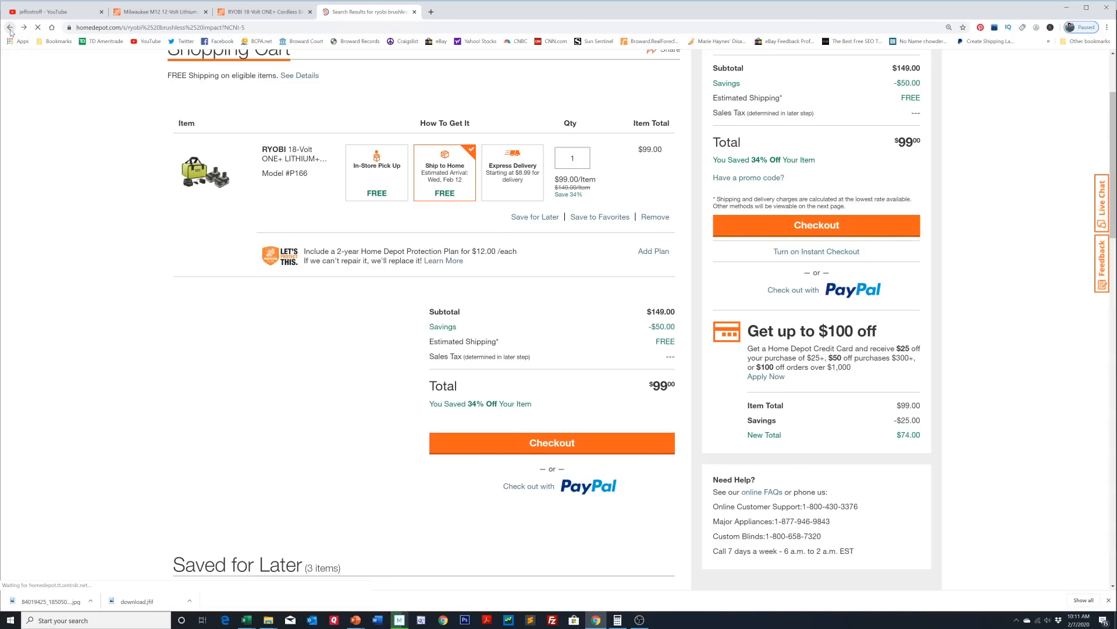
# Add the Ryobi brushless jig saw for store pickup and view the $129 cart
pyautogui.click(10, 28)
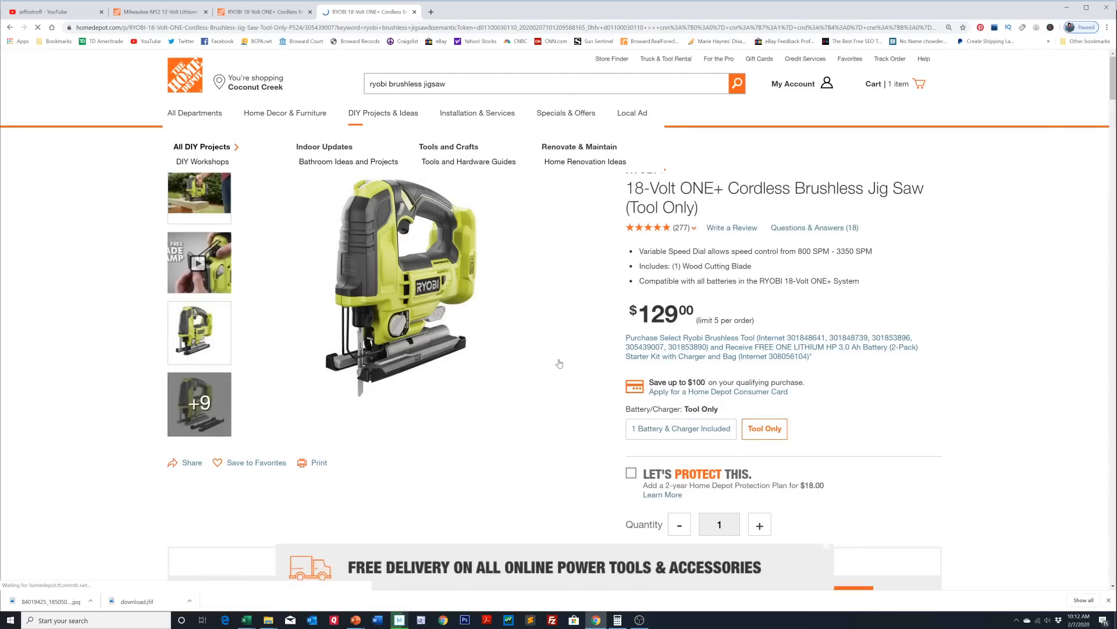
pyautogui.scroll(-3)
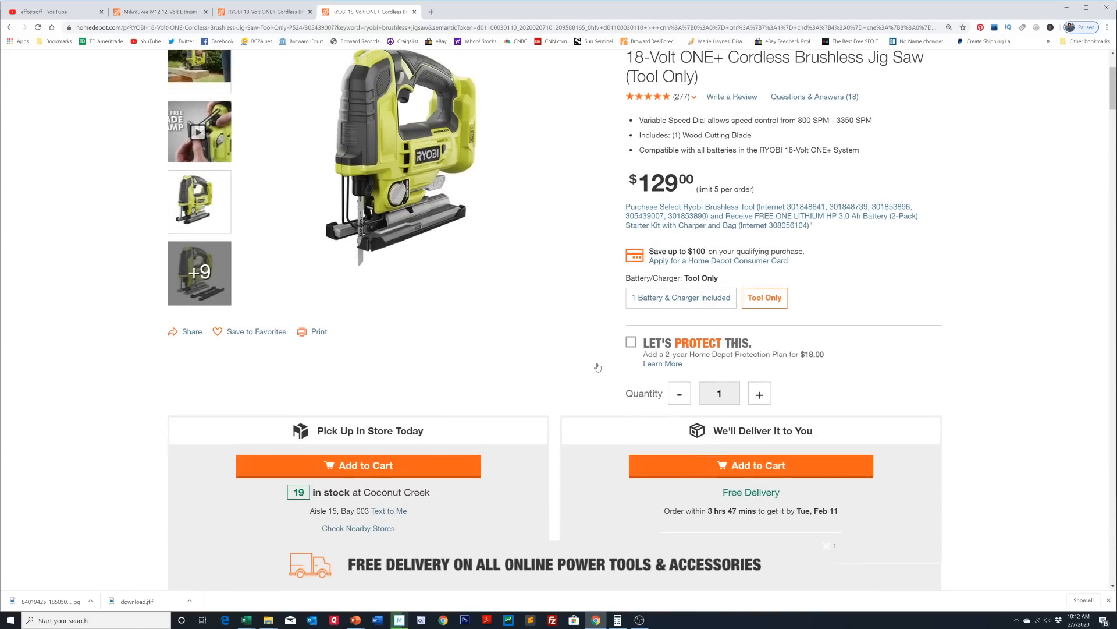
pyautogui.moveTo(374, 464)
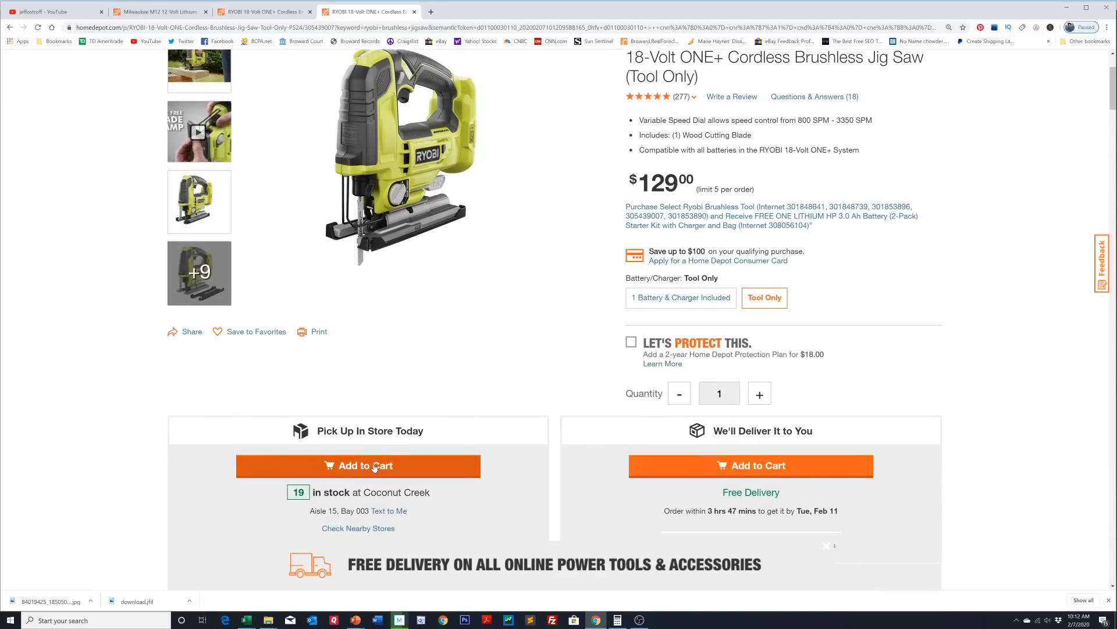
pyautogui.click(356, 465)
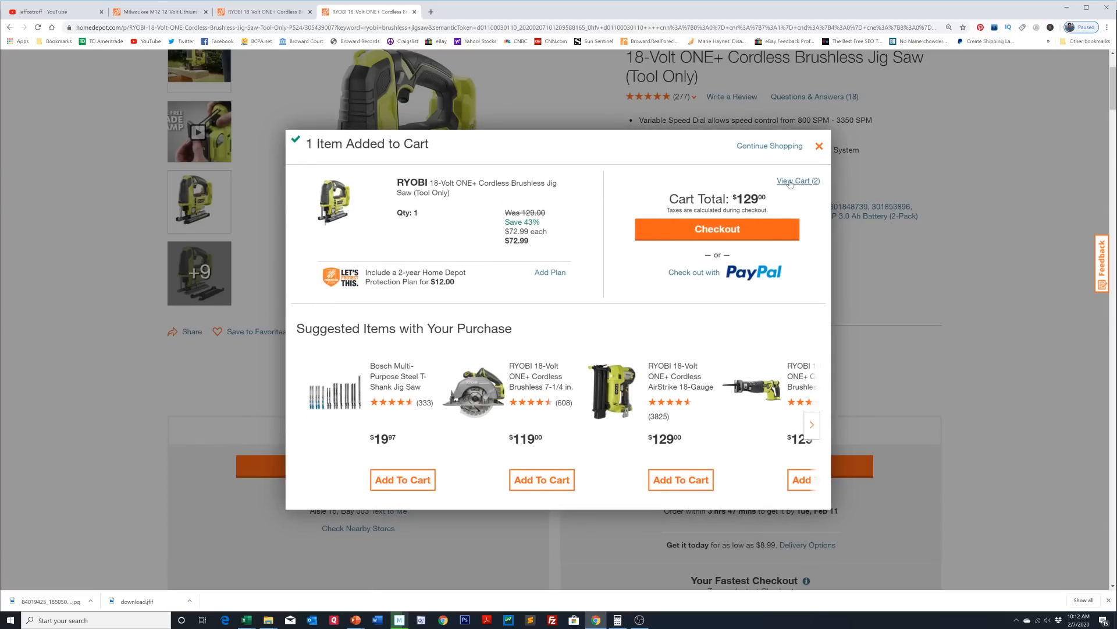
pyautogui.click(798, 180)
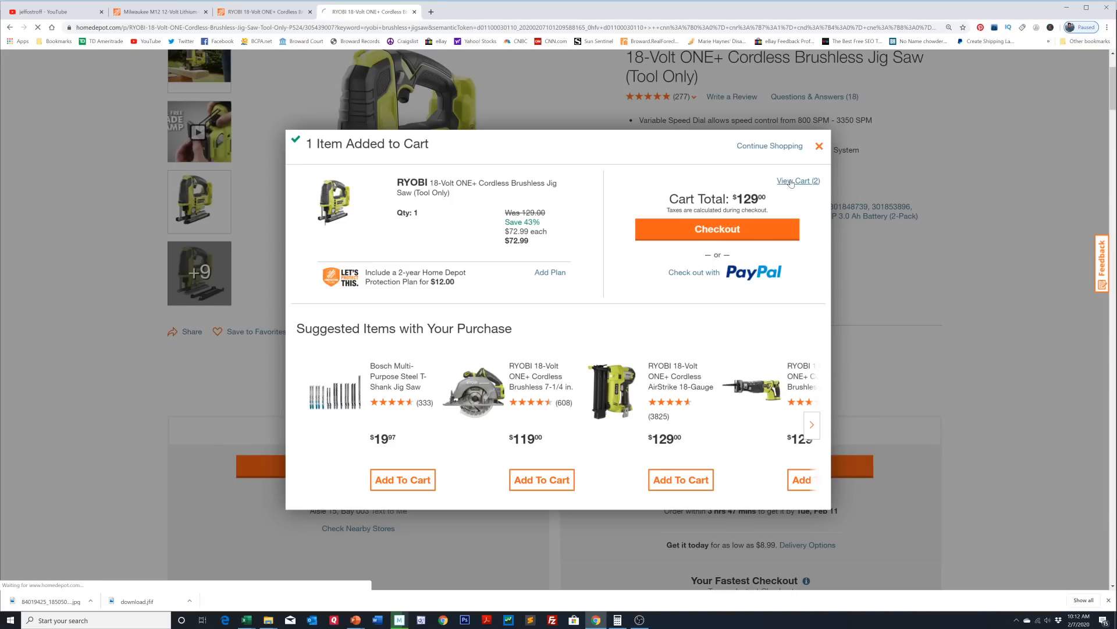
pyautogui.click(798, 180)
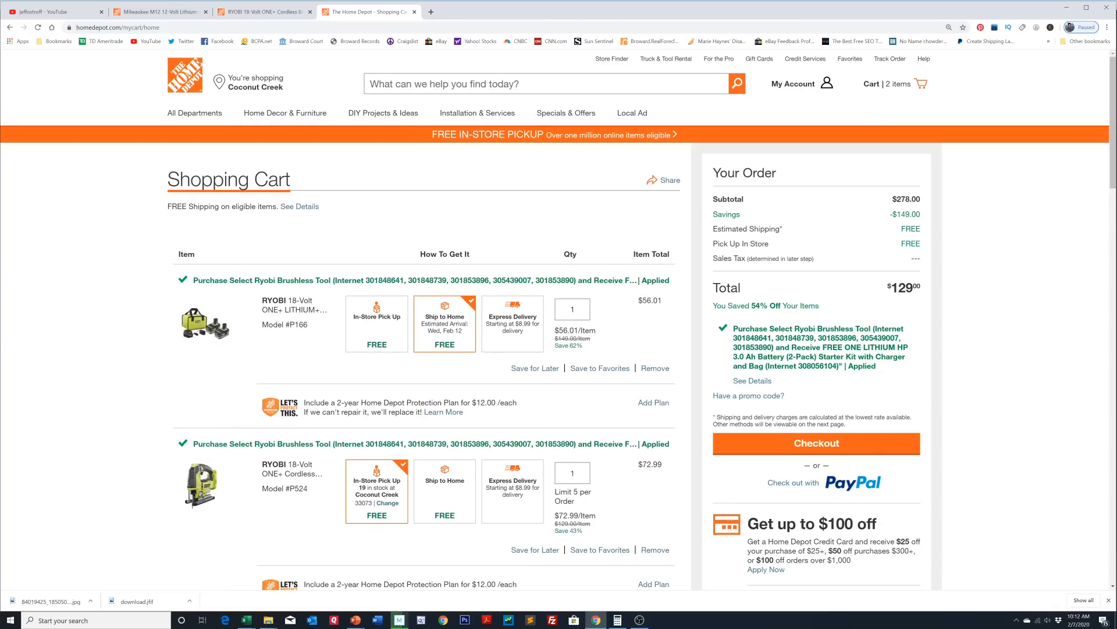
# Highlight the starter kit's $56.01 and jig saw's $72.99 item totals in the cart
pyautogui.doubleClick(648, 300)
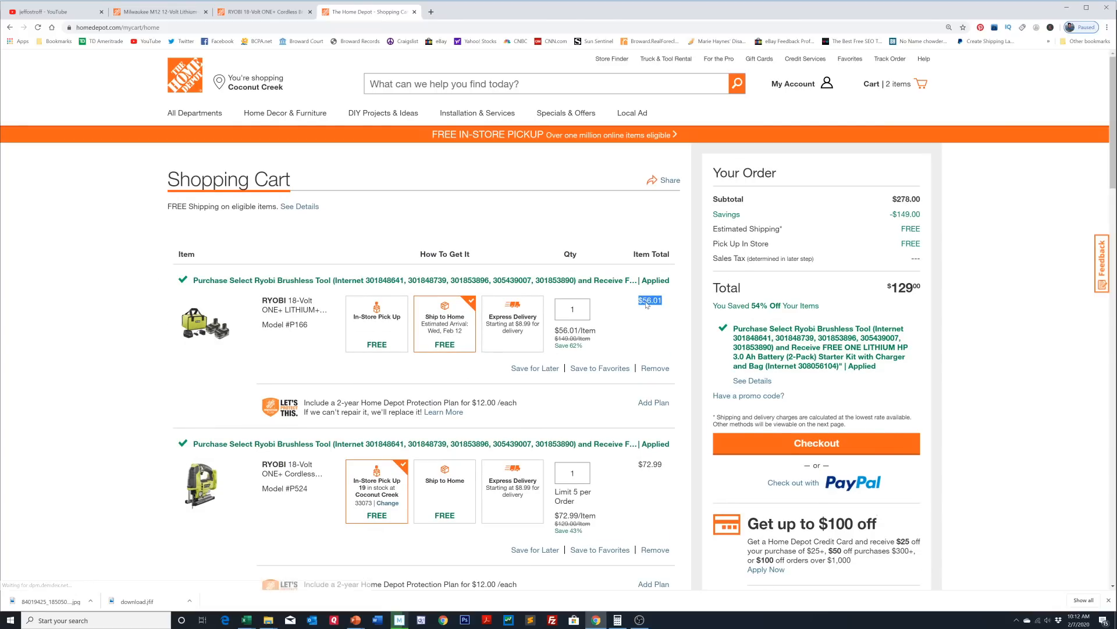
pyautogui.moveTo(616, 472)
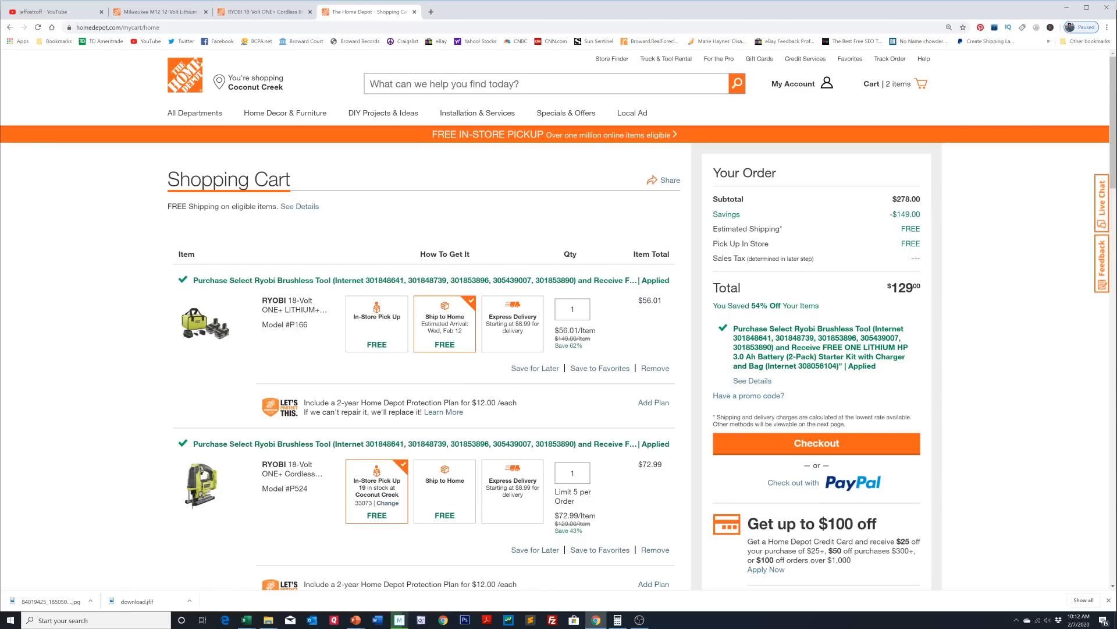
pyautogui.doubleClick(650, 464)
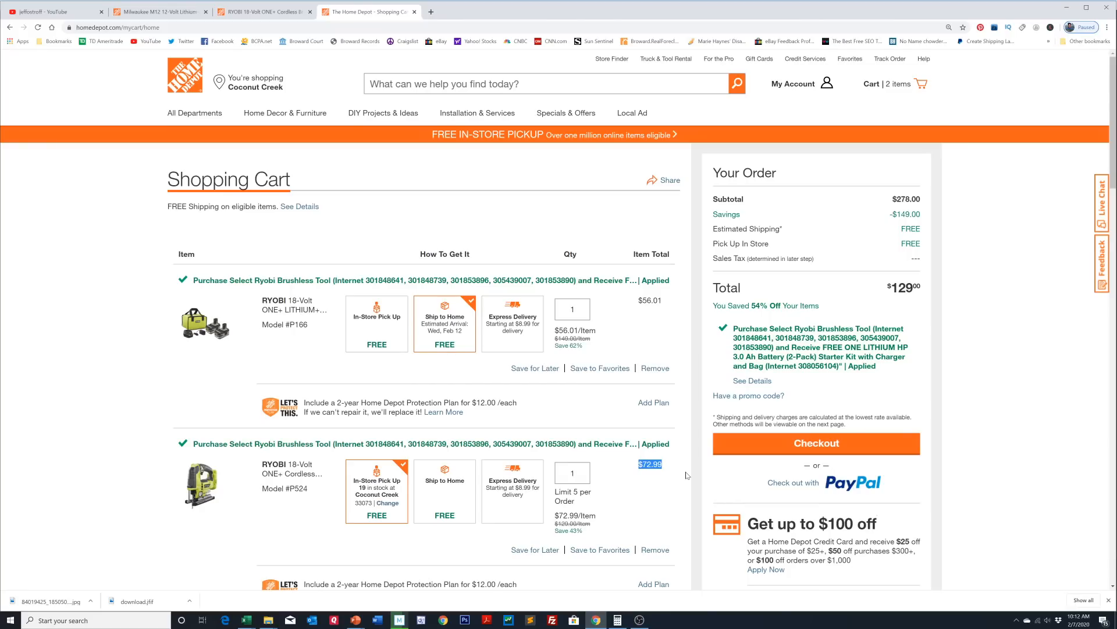
pyautogui.moveTo(676, 480)
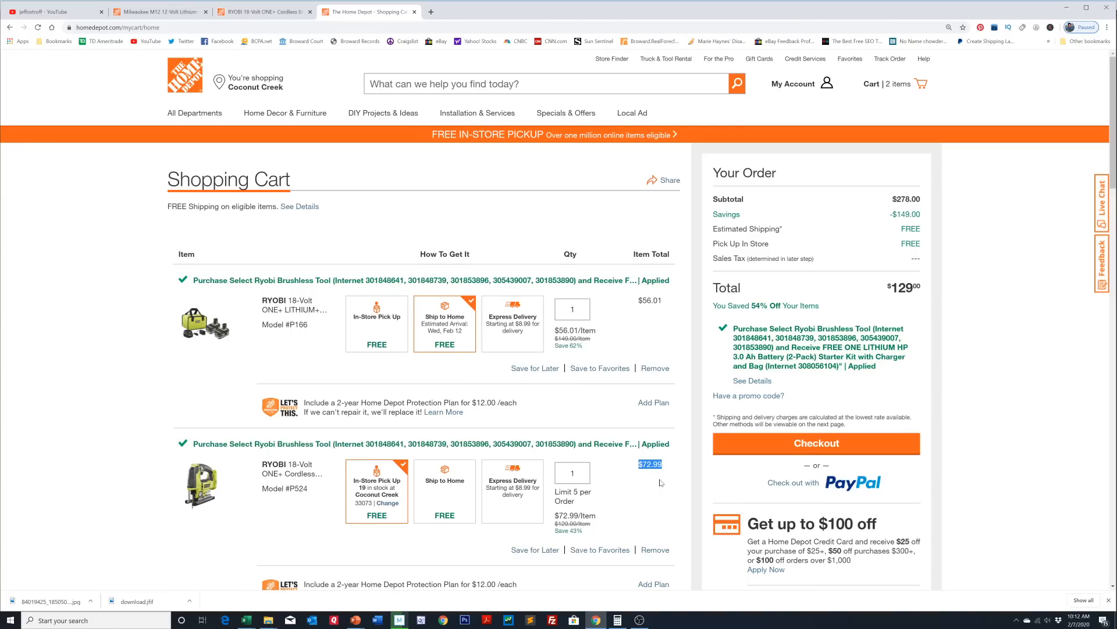
pyautogui.scroll(-3)
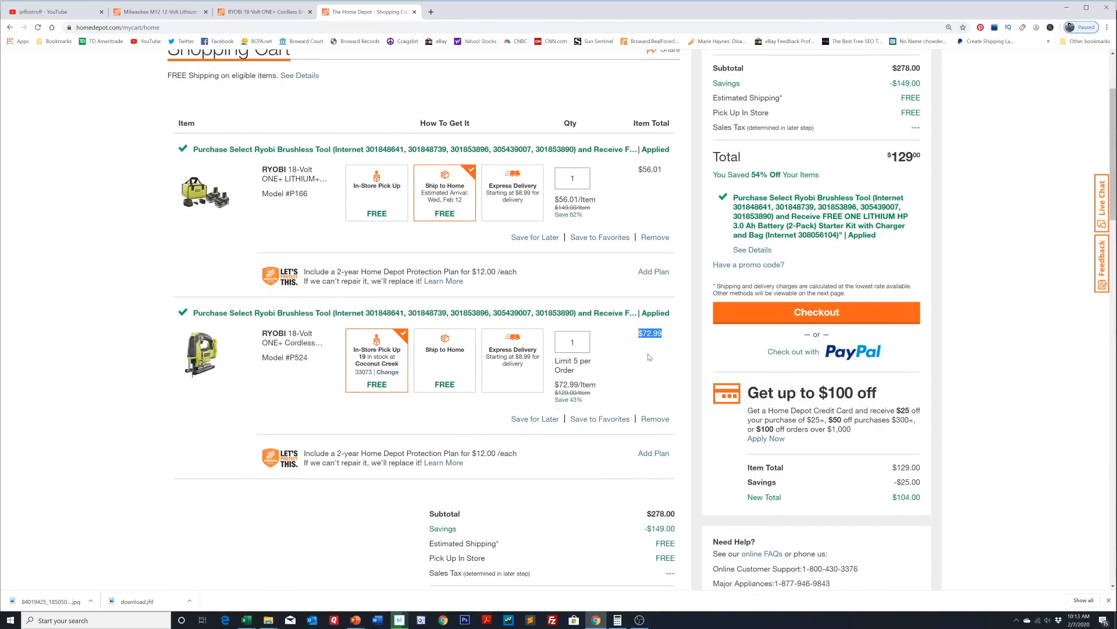
pyautogui.moveTo(639, 356)
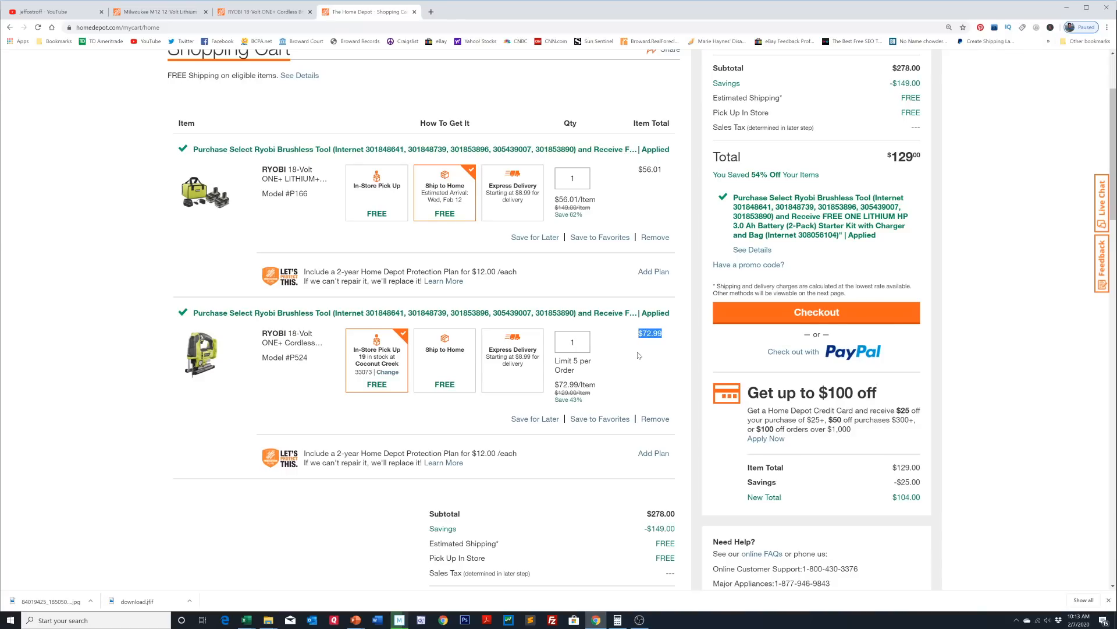
pyautogui.moveTo(660, 403)
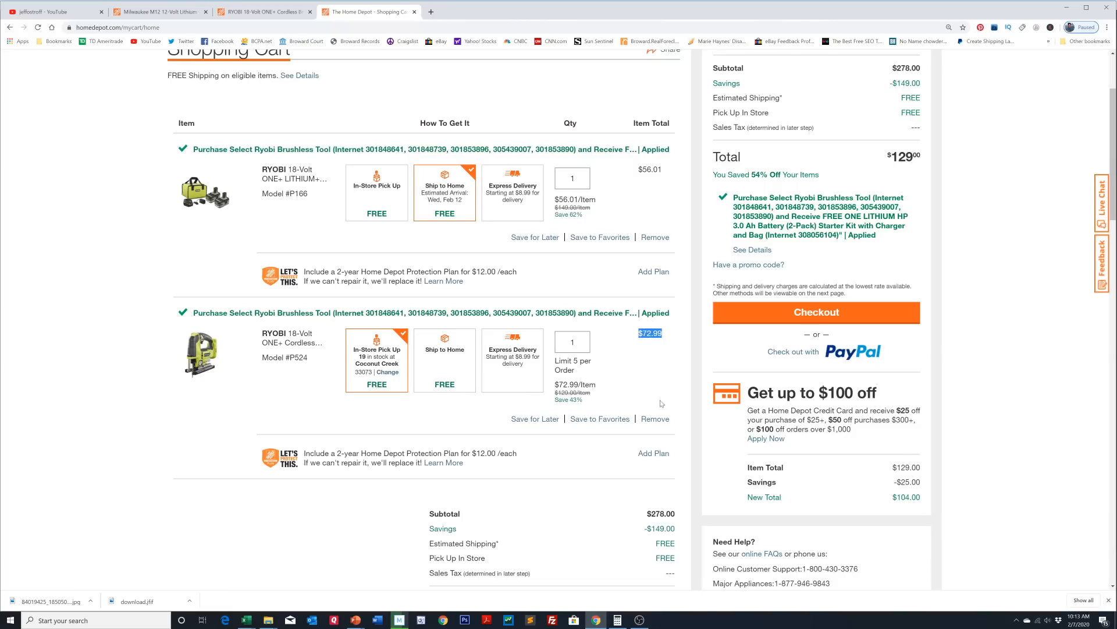
pyautogui.moveTo(661, 307)
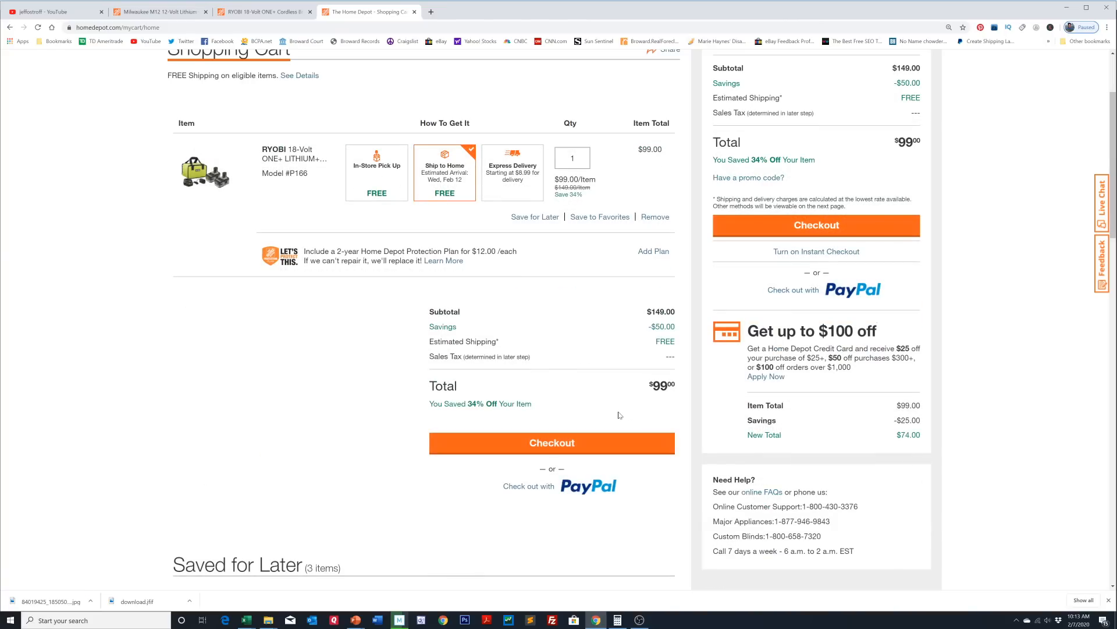
# Search 'ryobi brushless grinder', add the angle grinder for store pickup, and view the cart
pyautogui.scroll(3)
pyautogui.write('ryobi brushless')
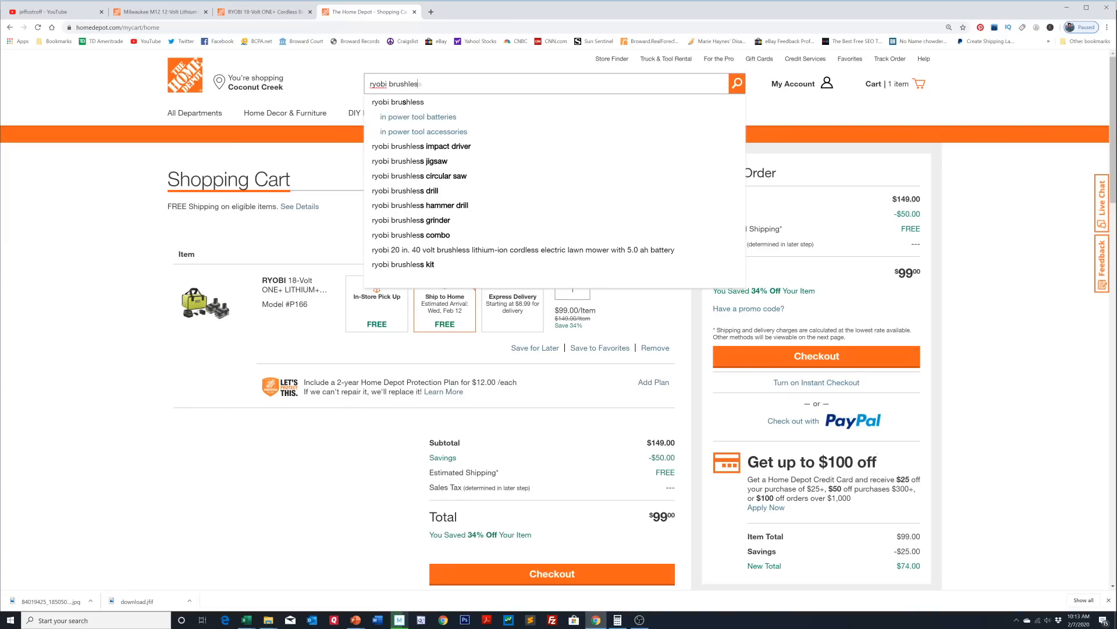
pyautogui.click(412, 220)
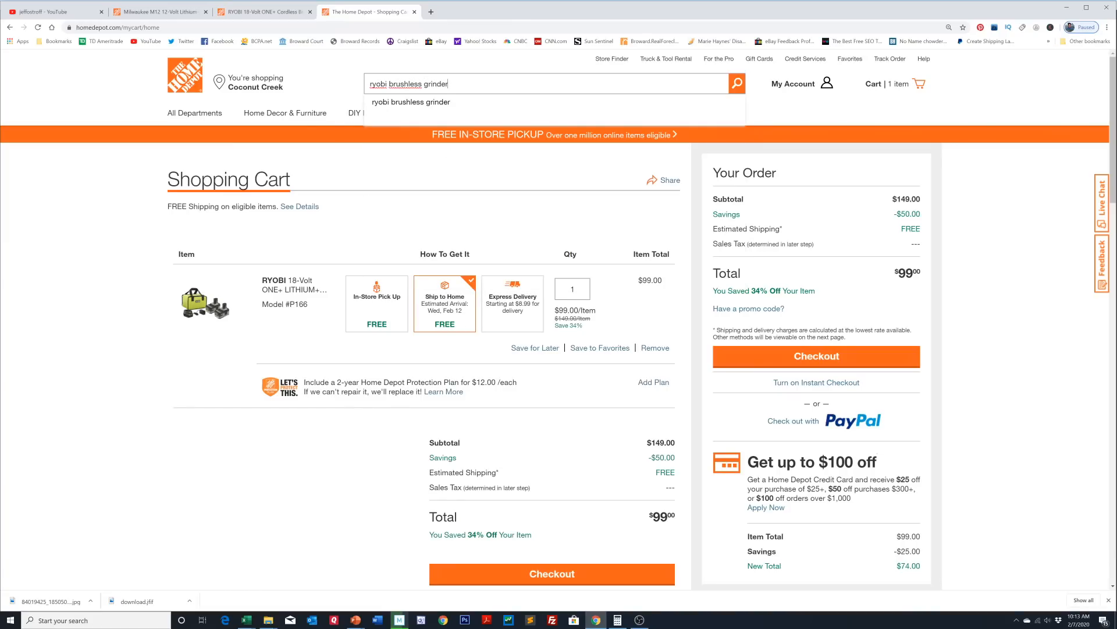
pyautogui.click(411, 101)
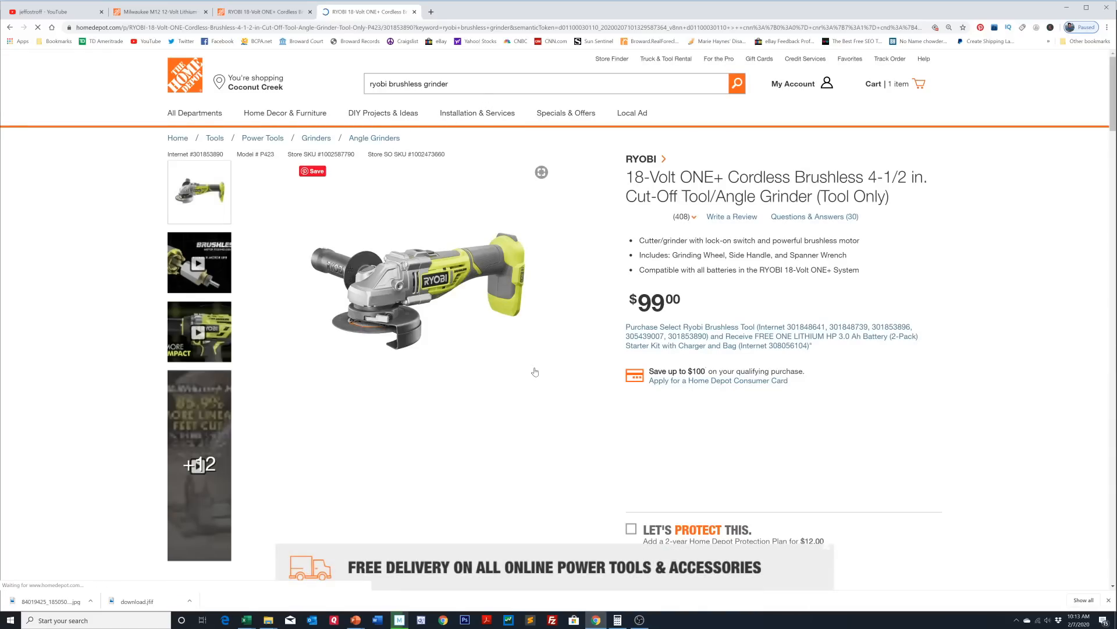
pyautogui.scroll(-3)
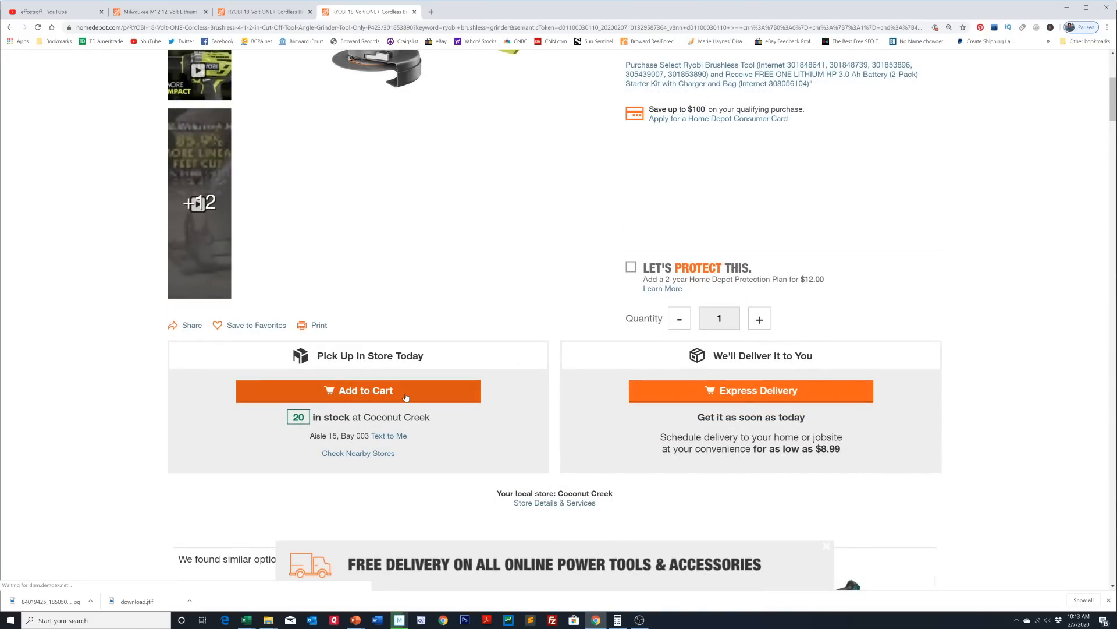
pyautogui.click(358, 390)
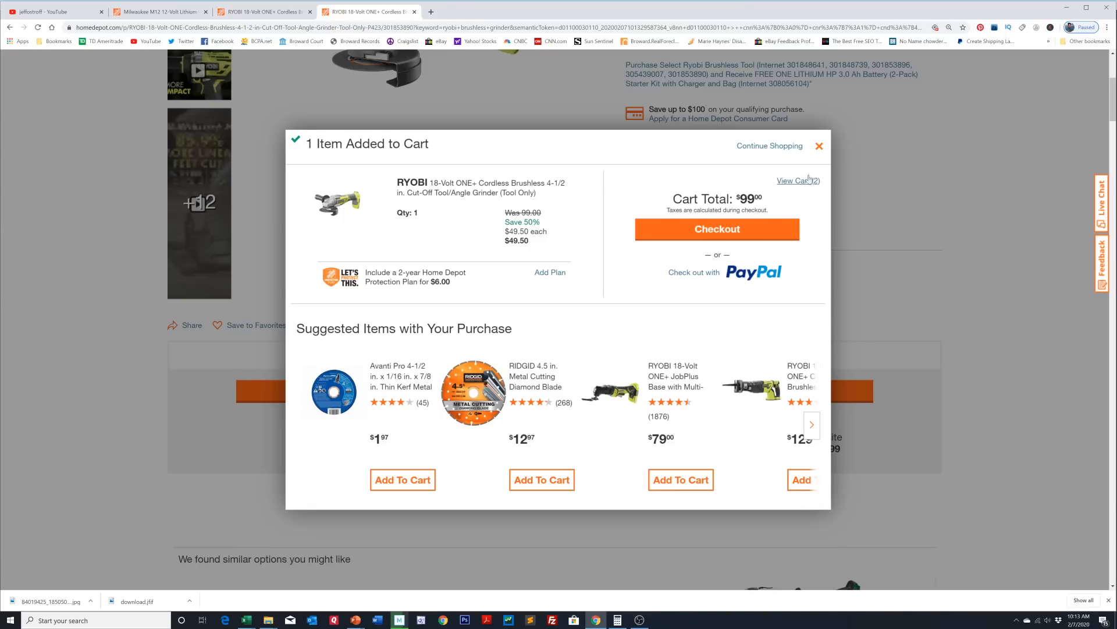
pyautogui.click(797, 180)
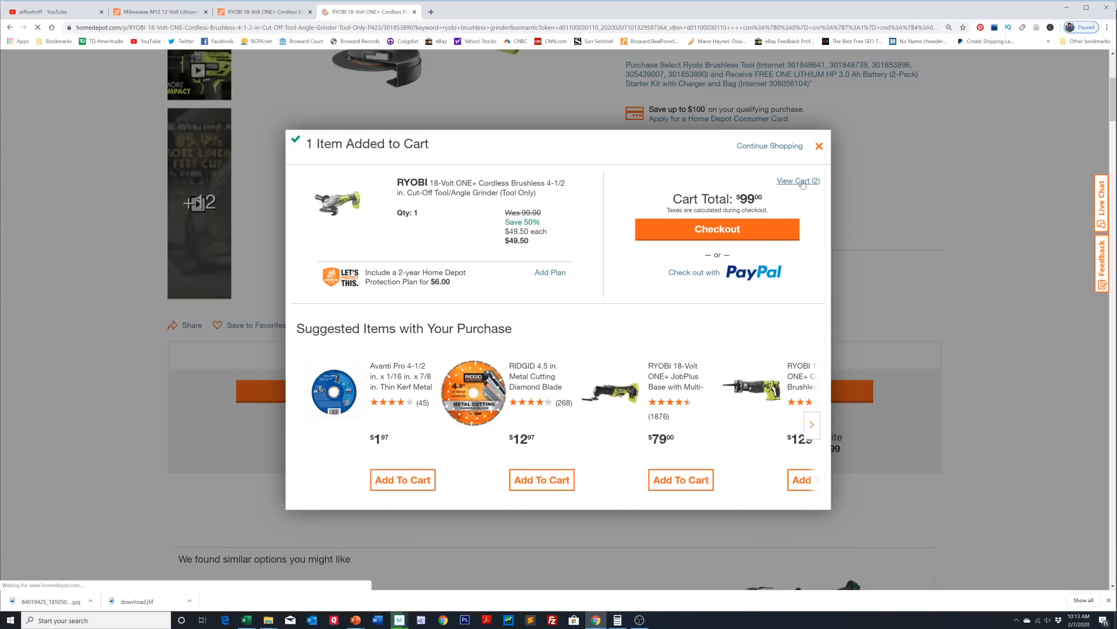
pyautogui.click(798, 181)
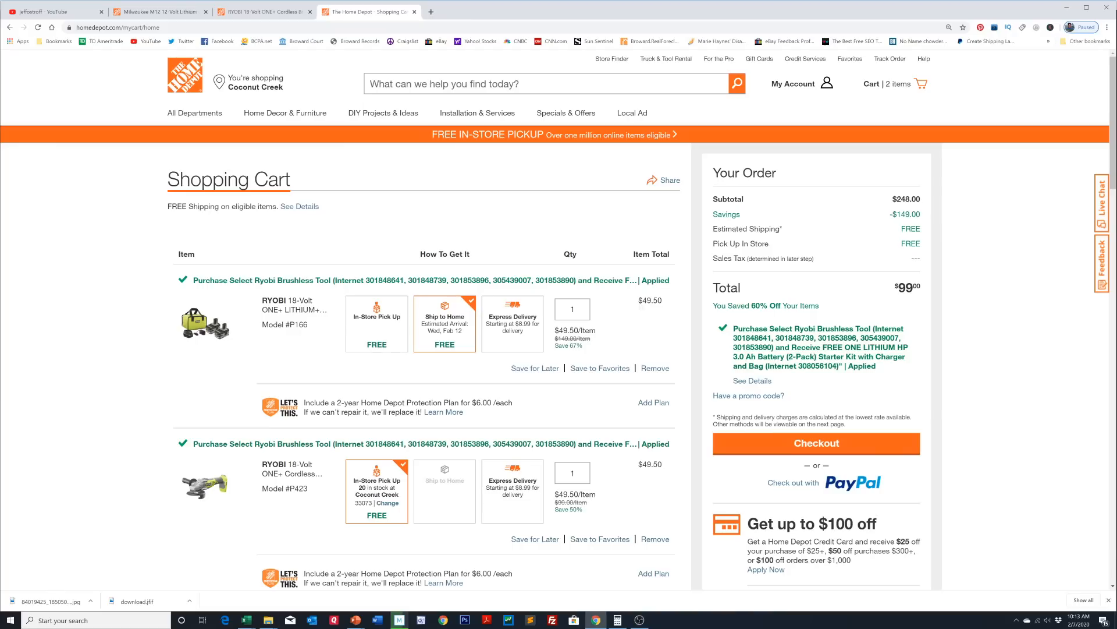
pyautogui.moveTo(667, 306)
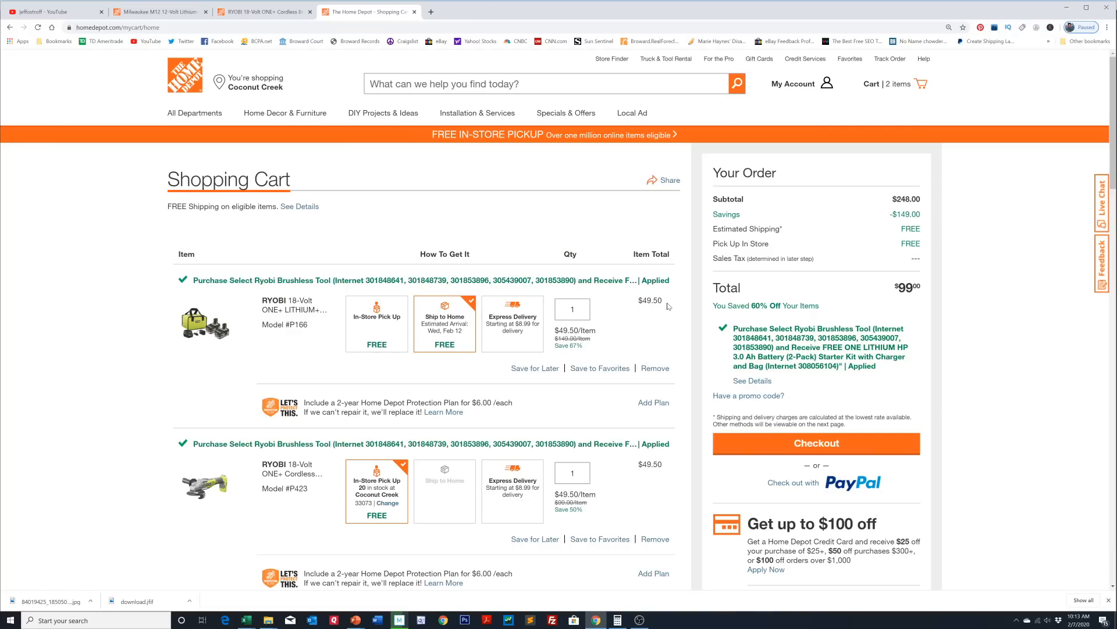
pyautogui.moveTo(609, 330)
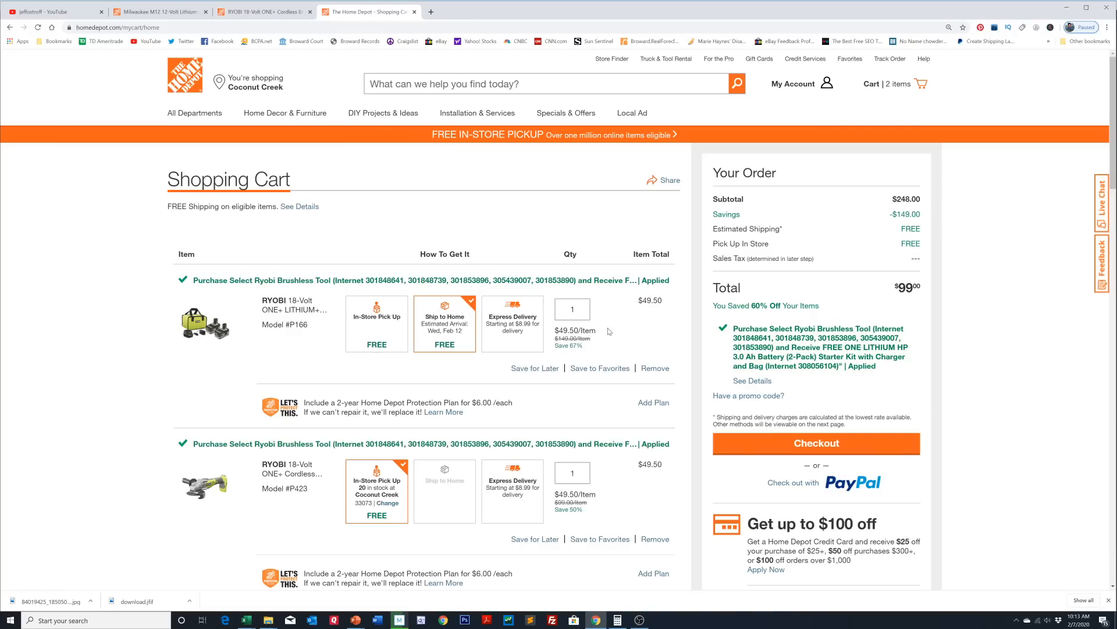
# Highlight the starter kit's $49.50 total and scroll the cart reviewing the $99 order
pyautogui.doubleClick(650, 300)
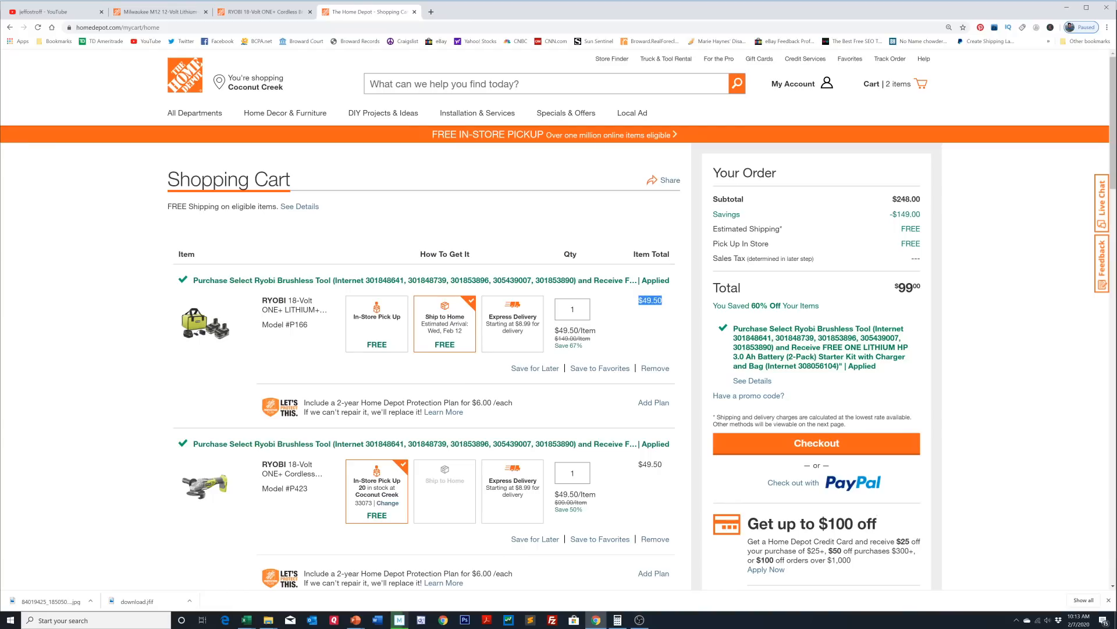
pyautogui.moveTo(212, 484)
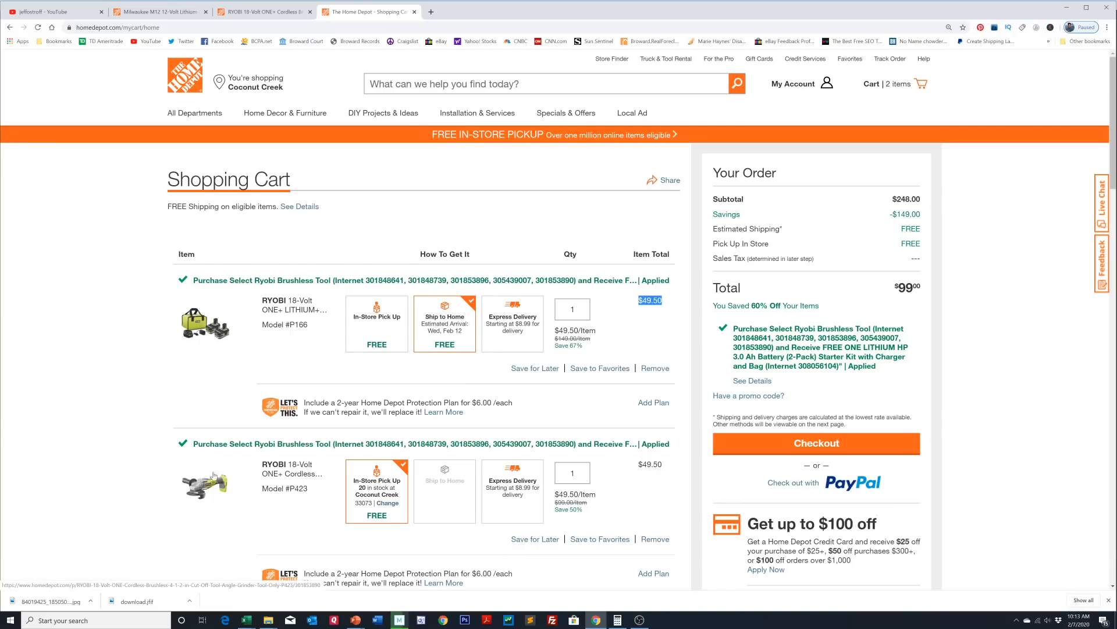
pyautogui.scroll(-3)
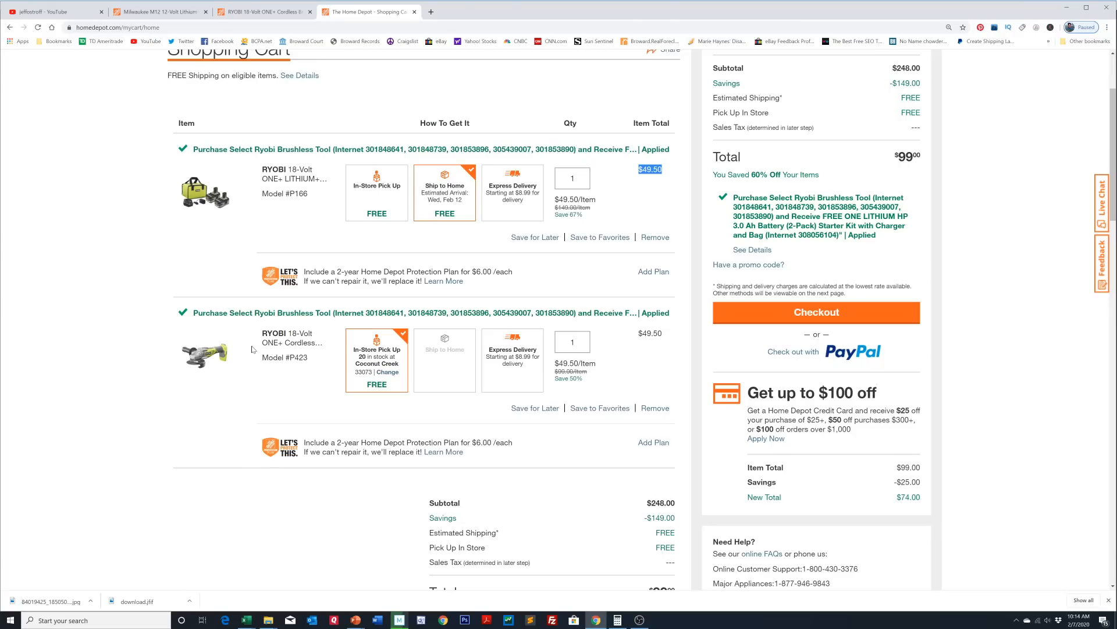
pyautogui.moveTo(490, 356)
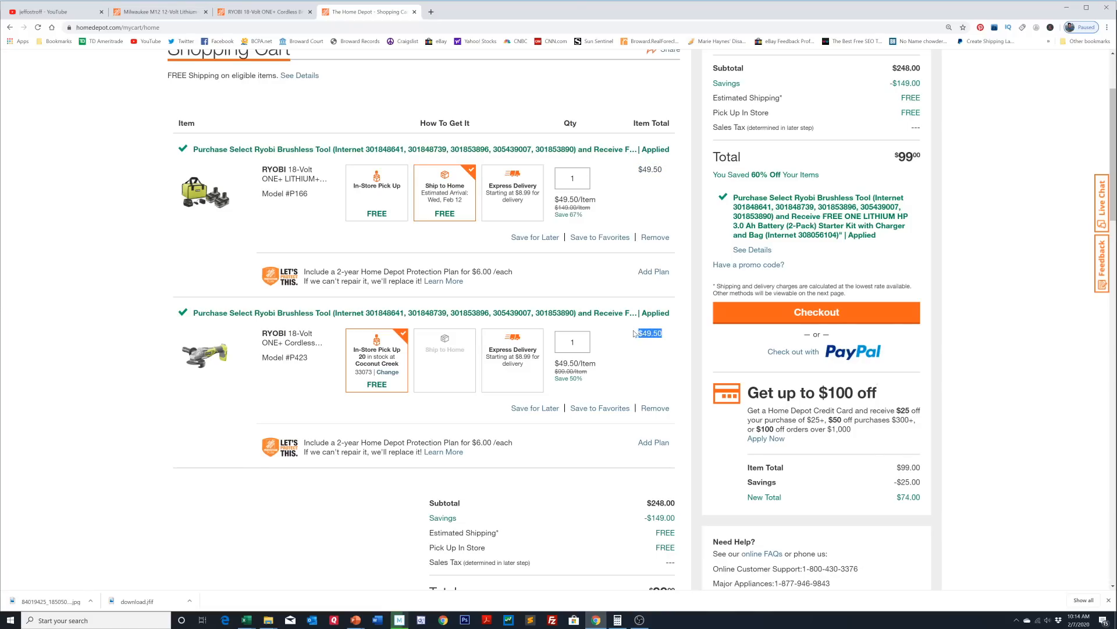
pyautogui.moveTo(553, 343)
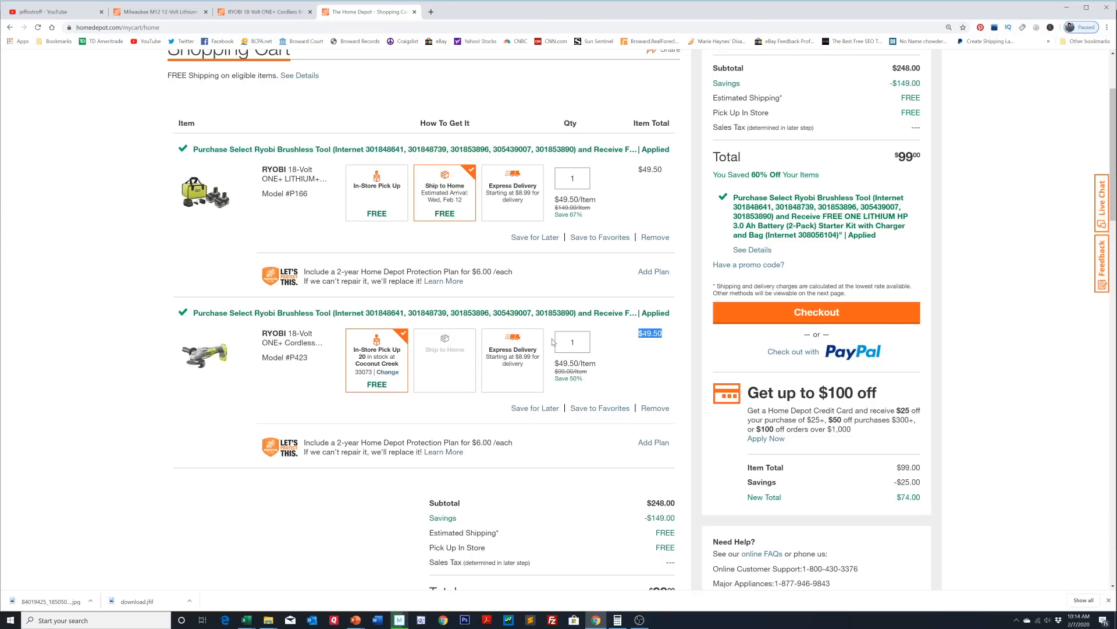
pyautogui.moveTo(552, 343)
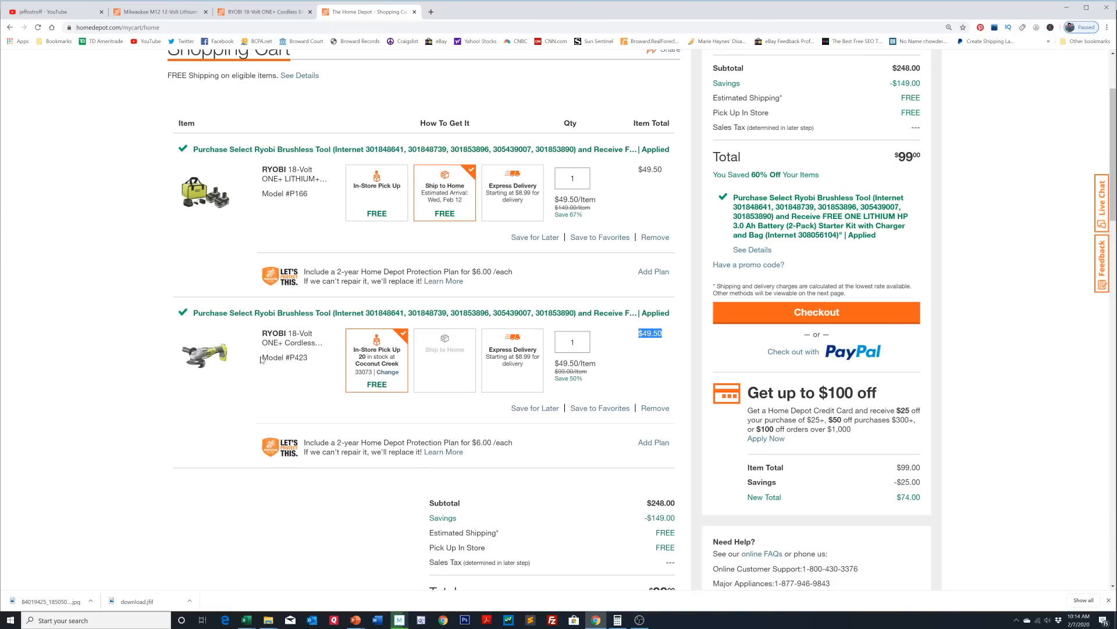
pyautogui.moveTo(172, 360)
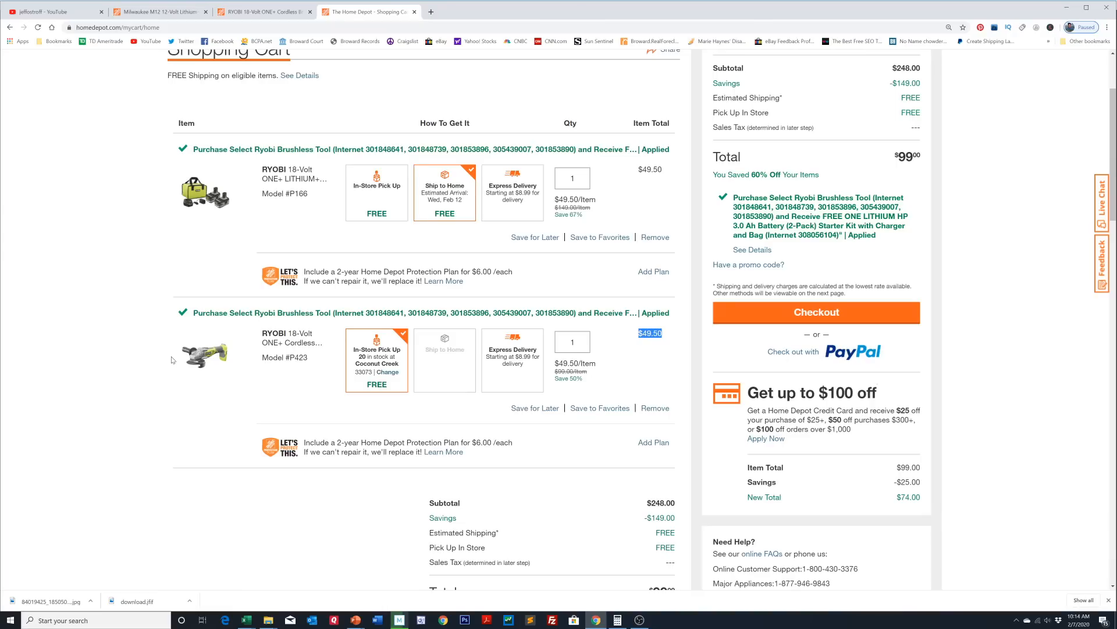
pyautogui.moveTo(234, 363)
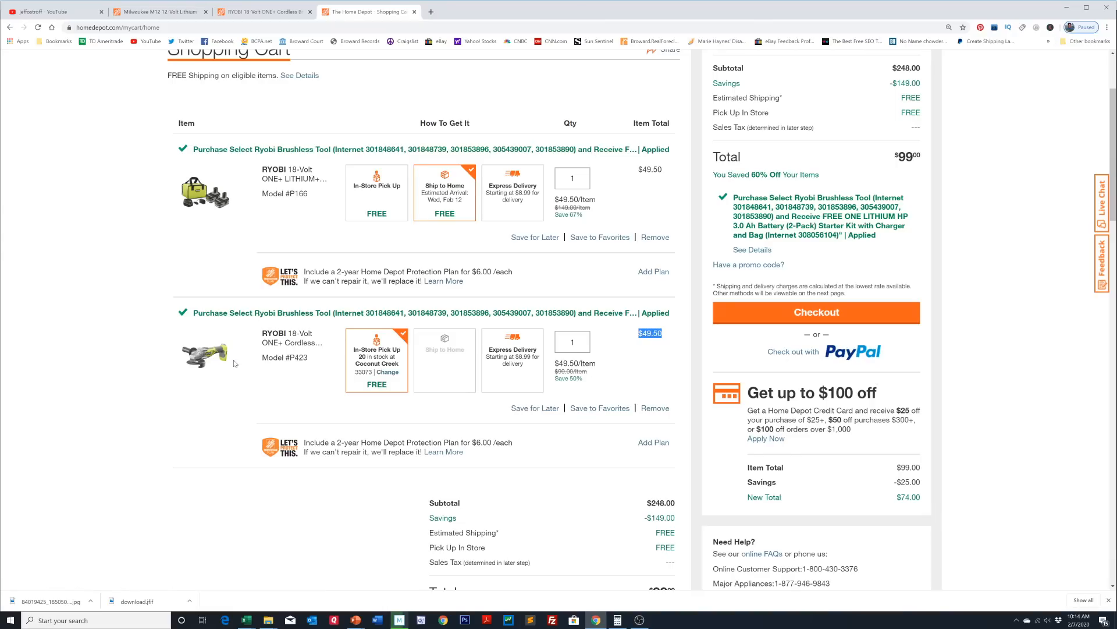
pyautogui.moveTo(183, 366)
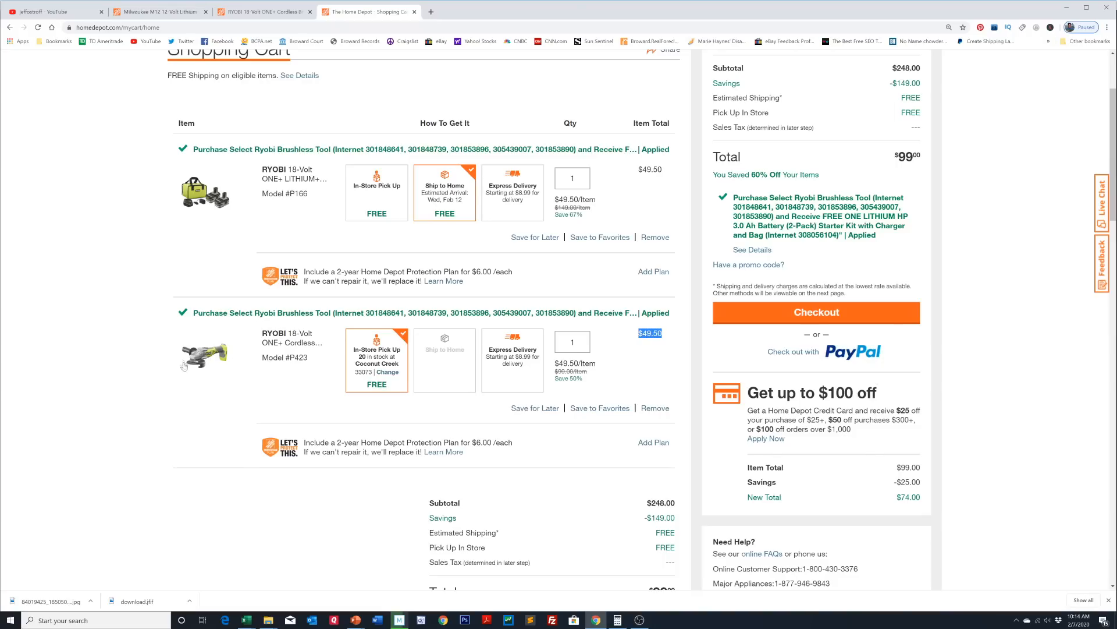
pyautogui.moveTo(337, 320)
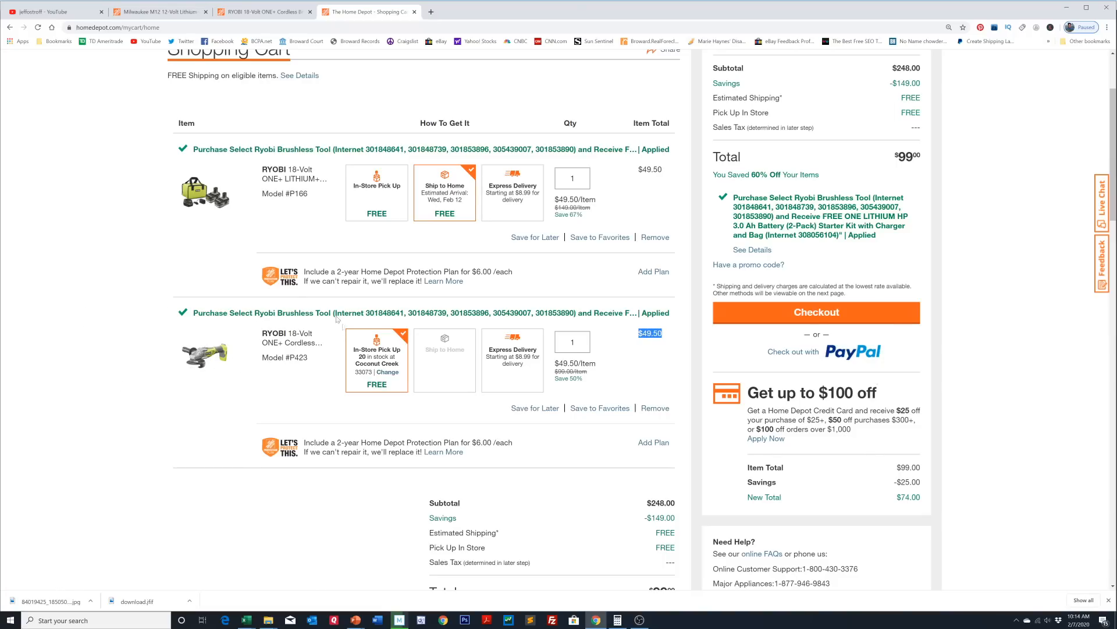
pyautogui.moveTo(184, 414)
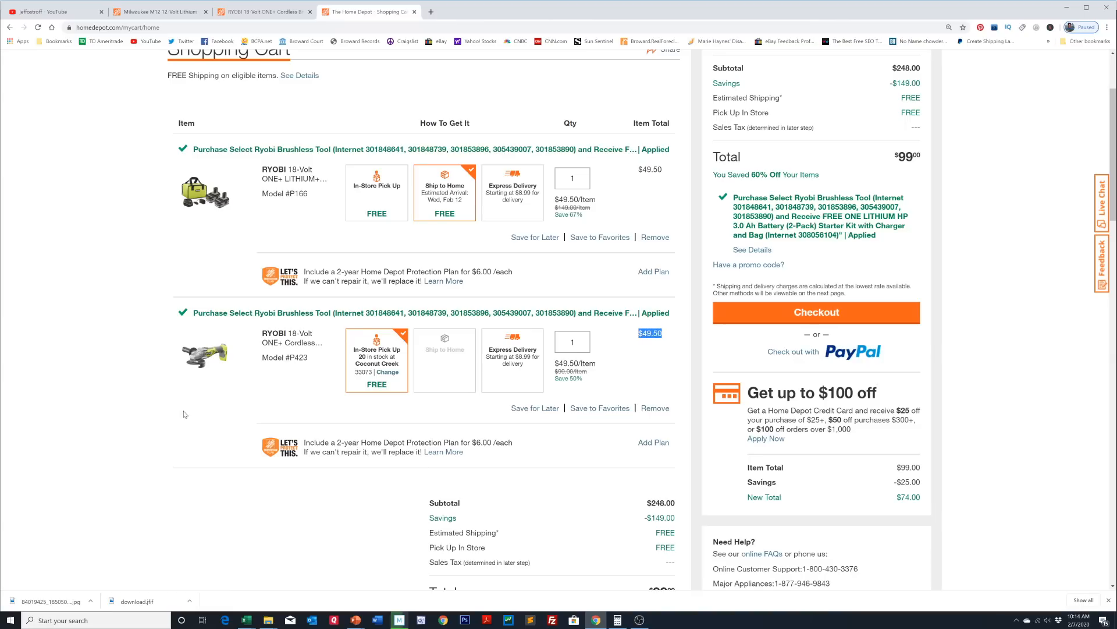
pyautogui.moveTo(217, 366)
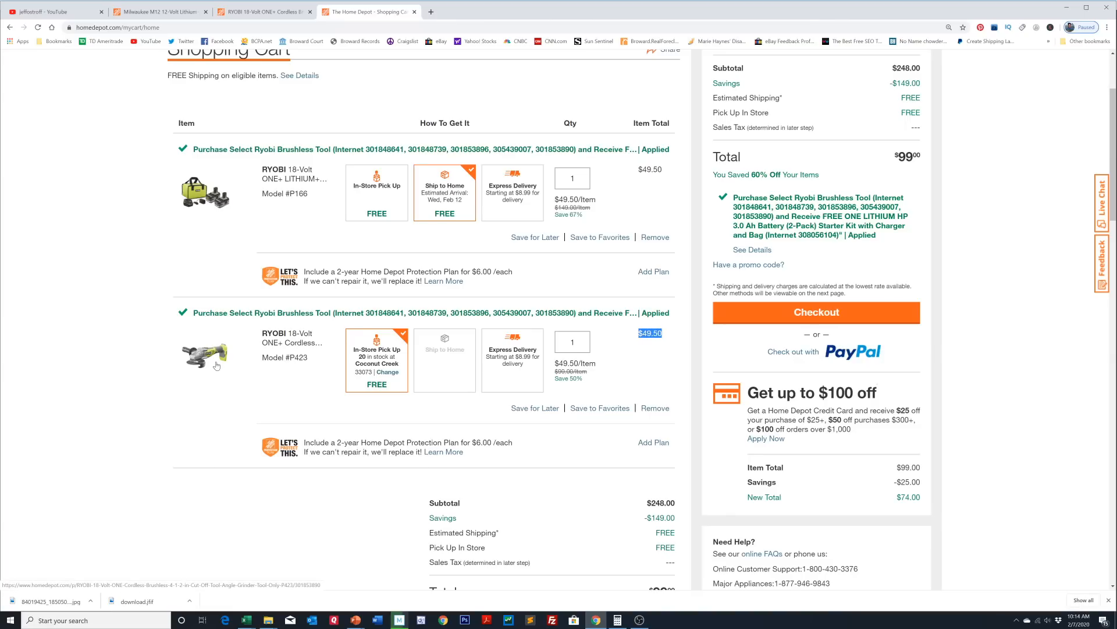
pyautogui.moveTo(222, 351)
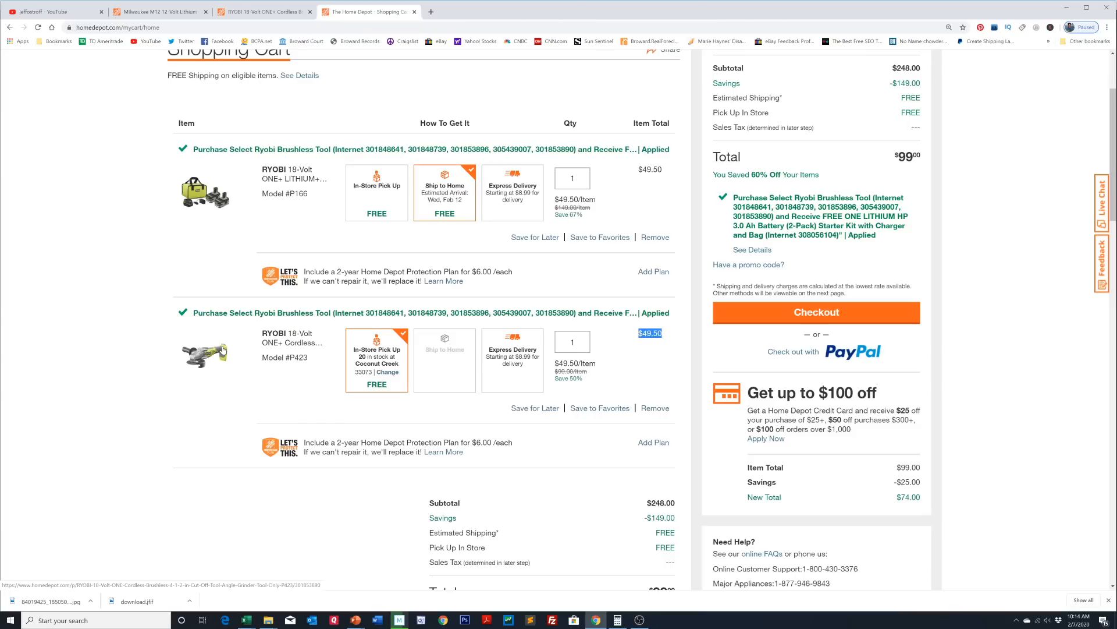
pyautogui.scroll(-3)
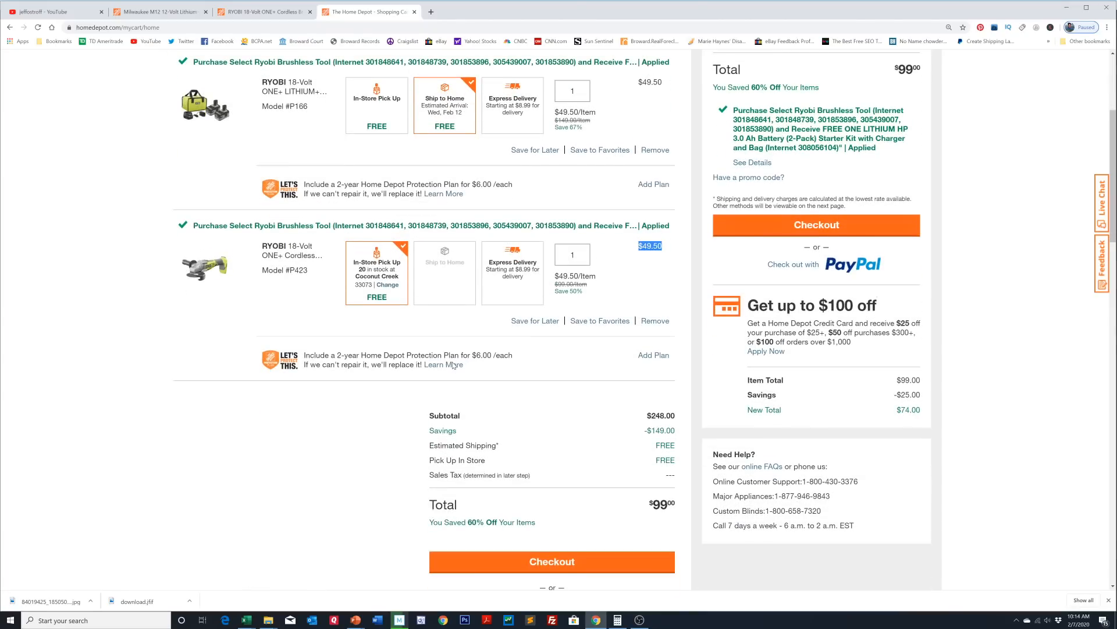
pyautogui.scroll(3)
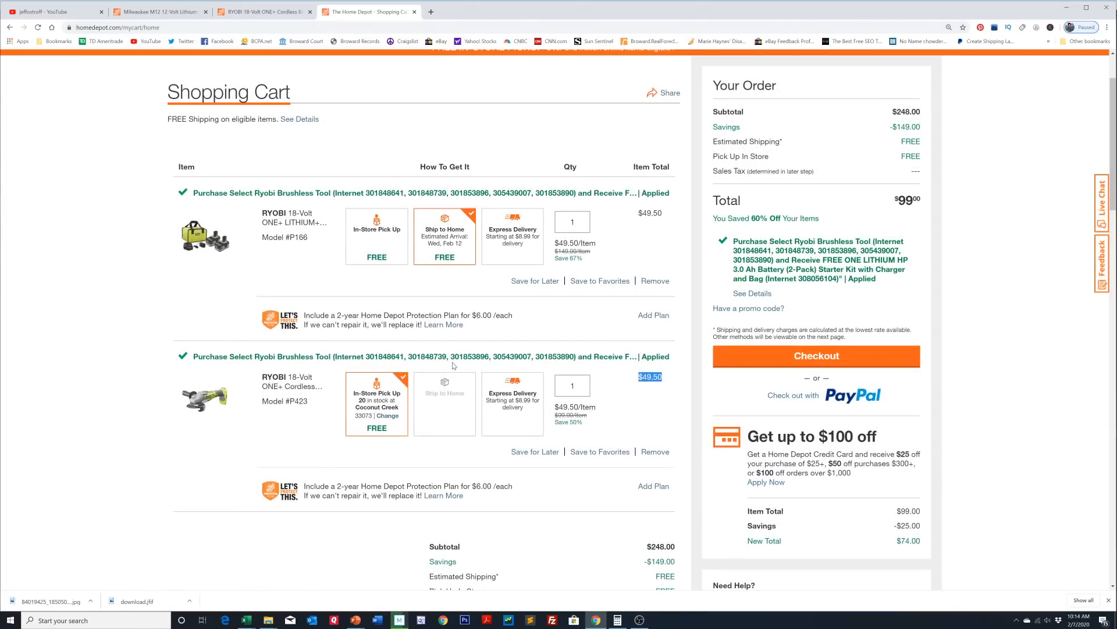
pyautogui.moveTo(496, 349)
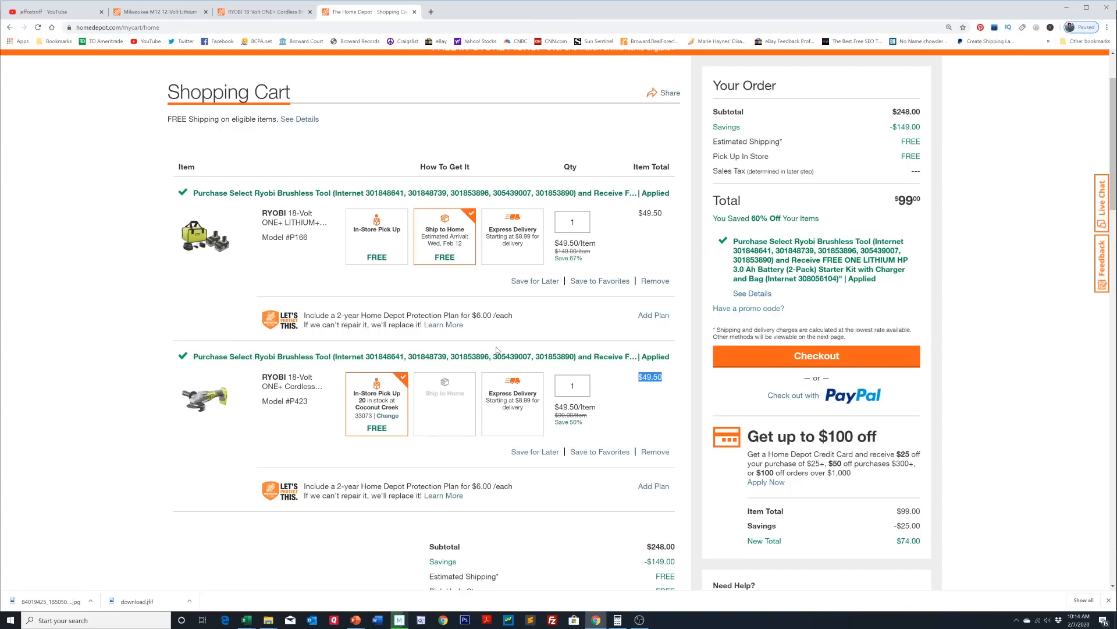
pyautogui.moveTo(540, 282)
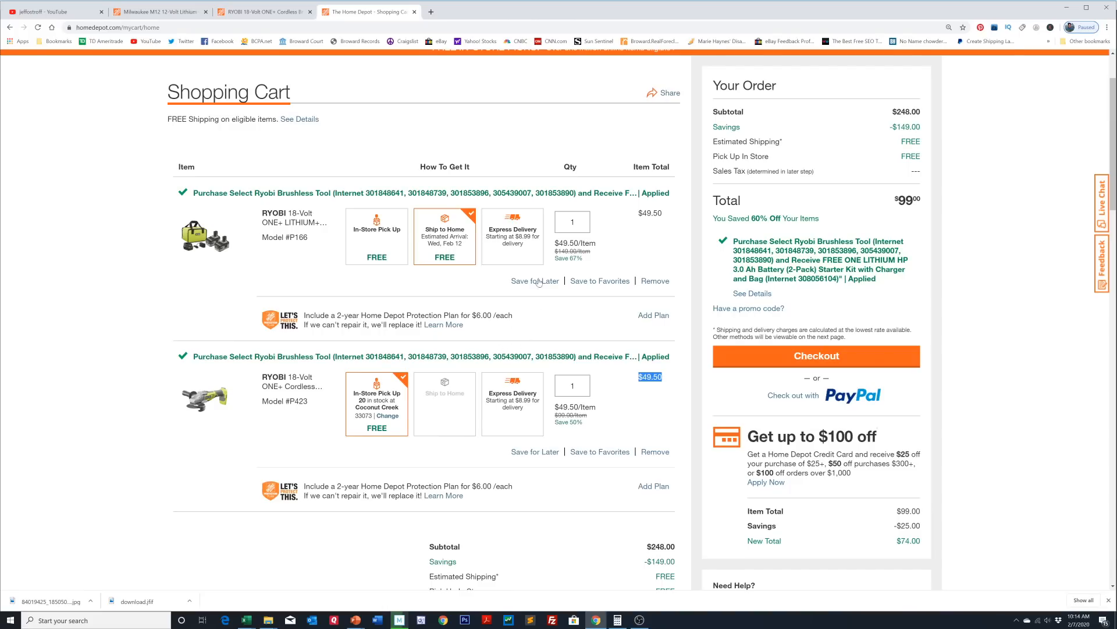
# Search for 'ryobi brushless' impact tools and browse the results
pyautogui.scroll(3)
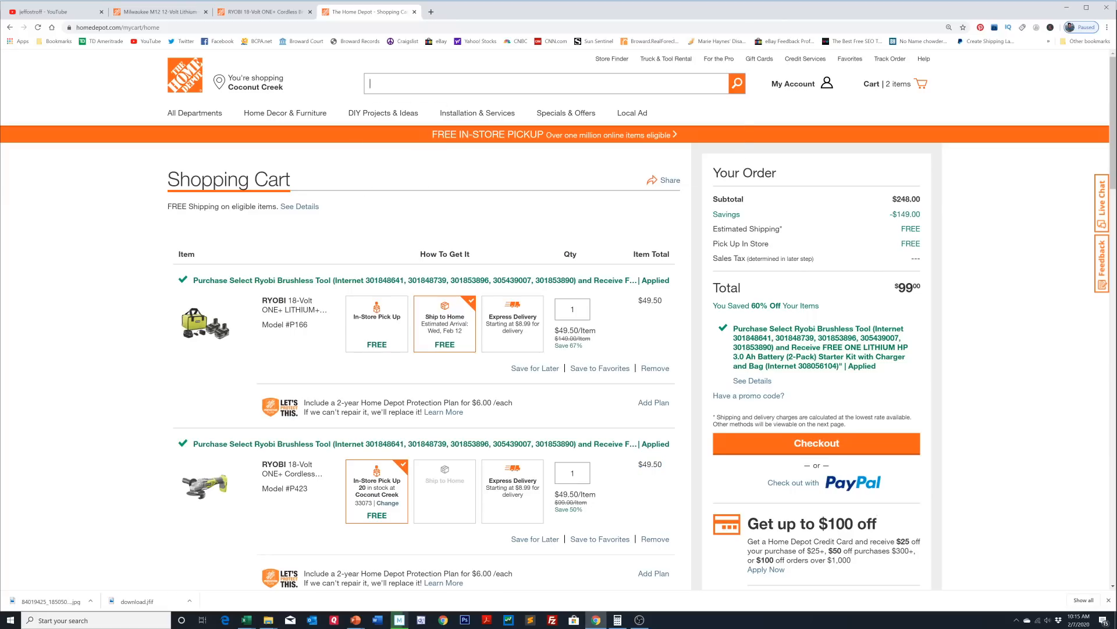
pyautogui.write('ryobi')
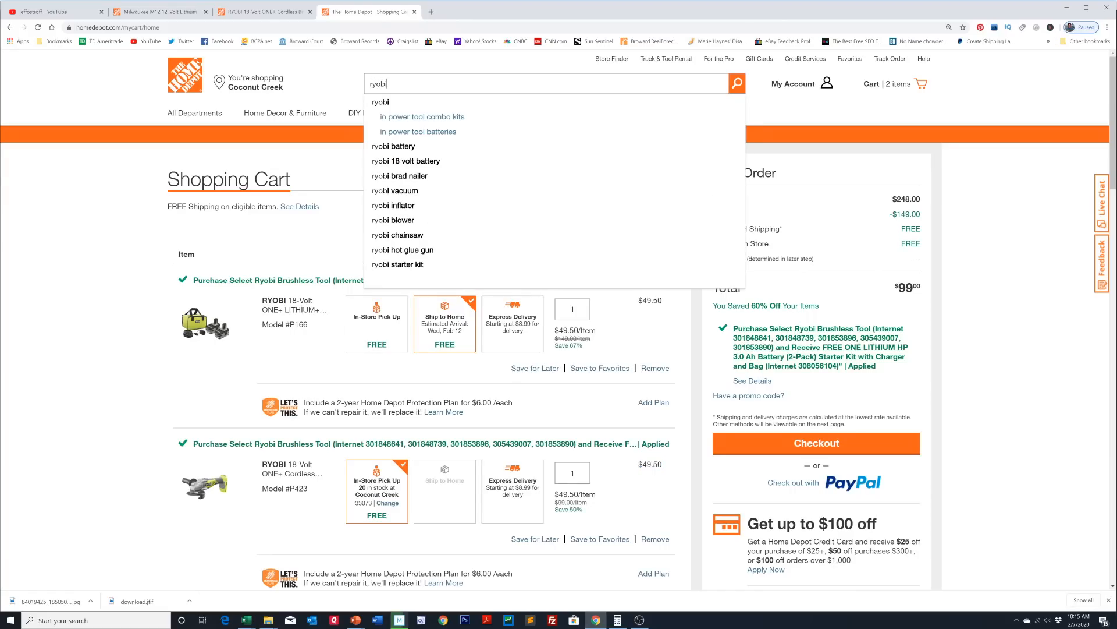
pyautogui.write('brushless')
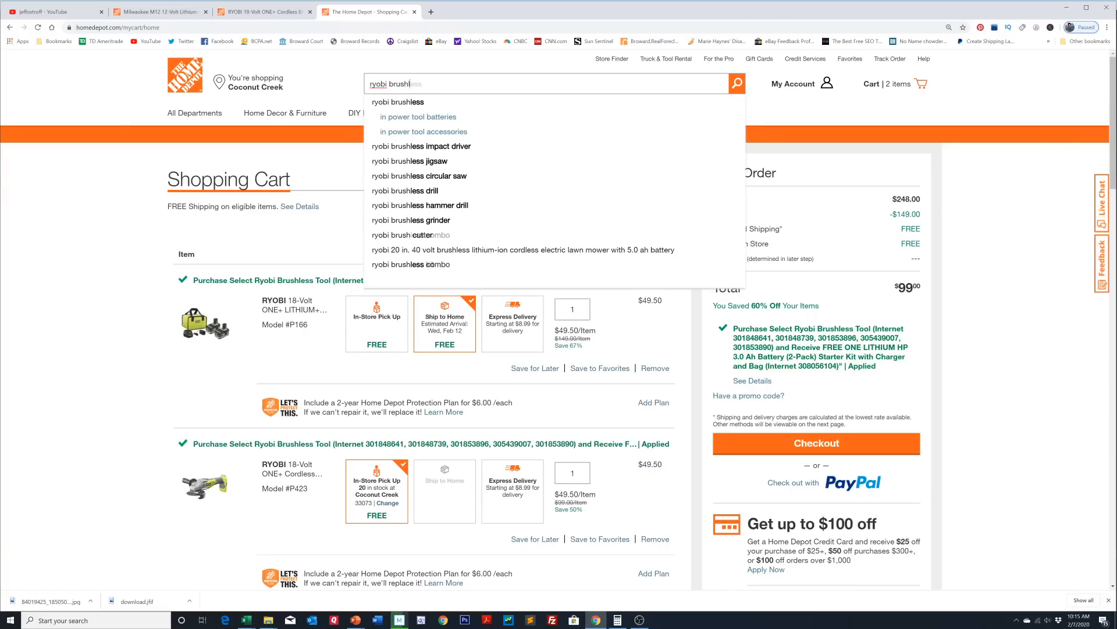
pyautogui.click(422, 146)
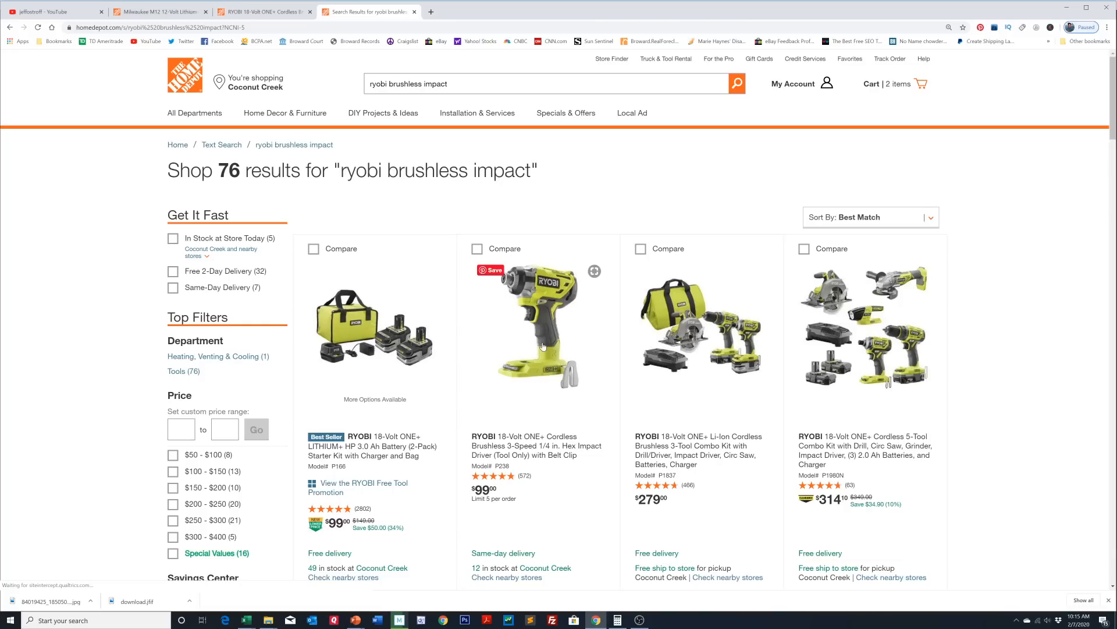
pyautogui.scroll(-3)
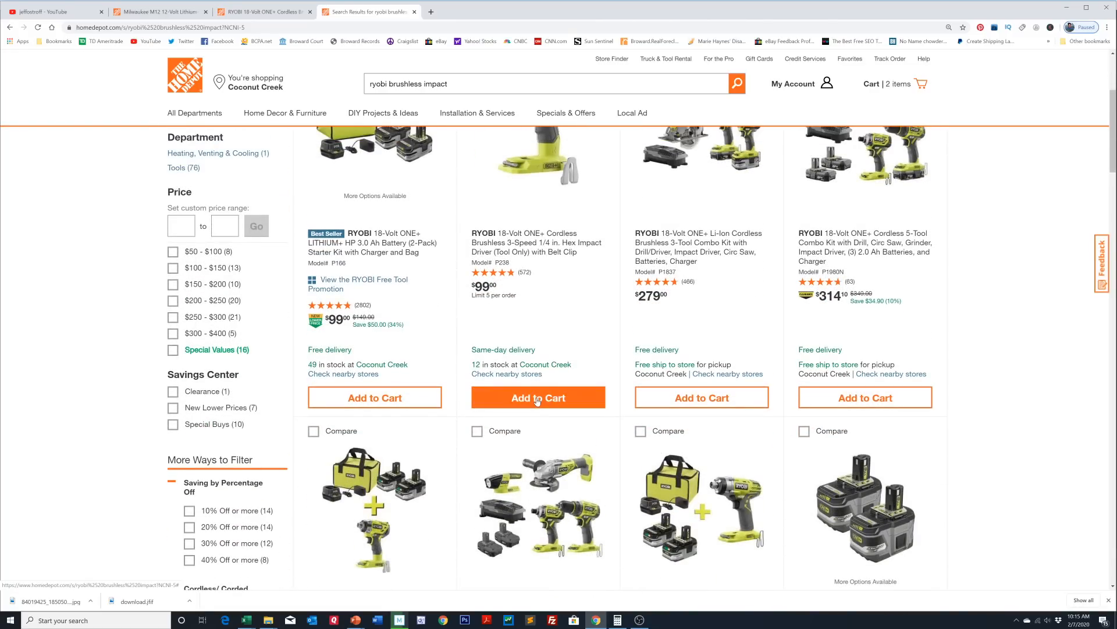
pyautogui.moveTo(537, 397)
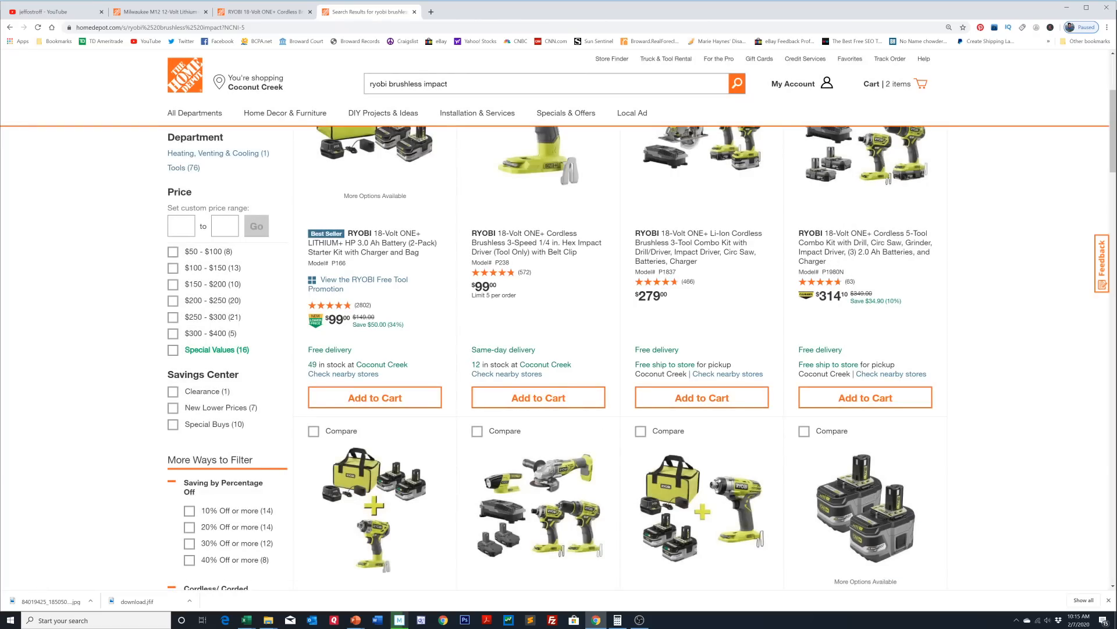
pyautogui.scroll(-3)
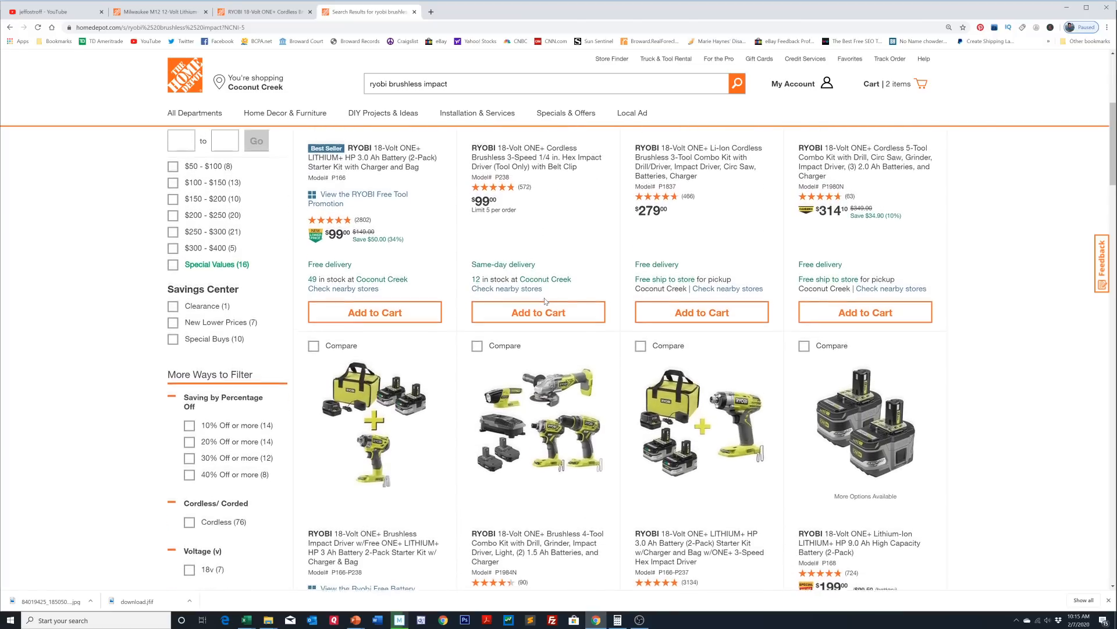
pyautogui.scroll(3)
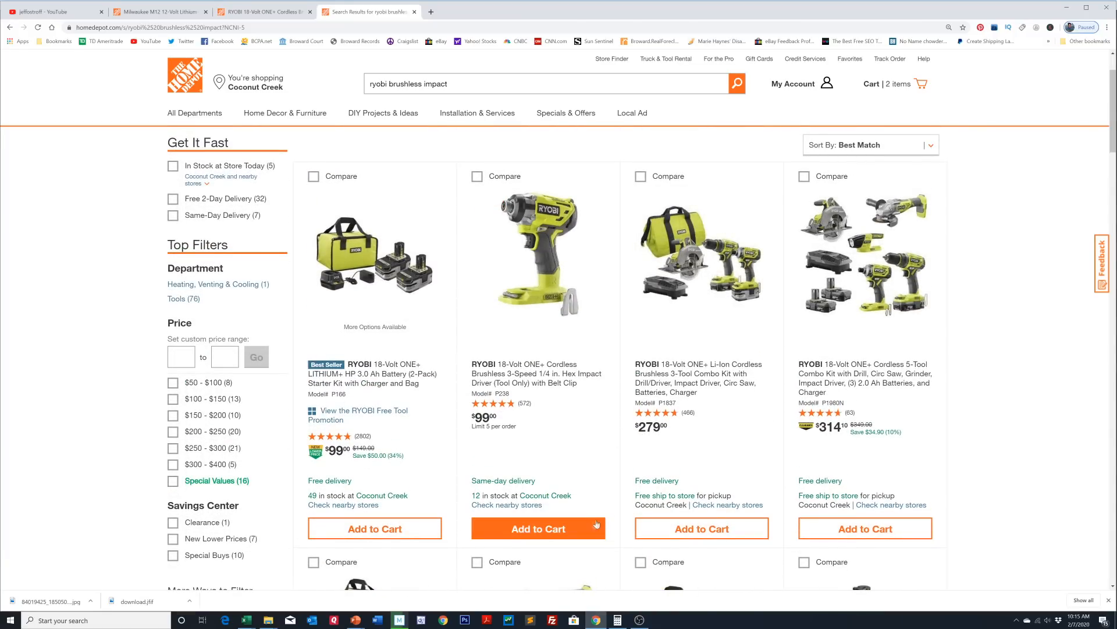
# Add one Ryobi brushless hex impact driver for Coconut Creek pickup and view the cart
pyautogui.click(538, 528)
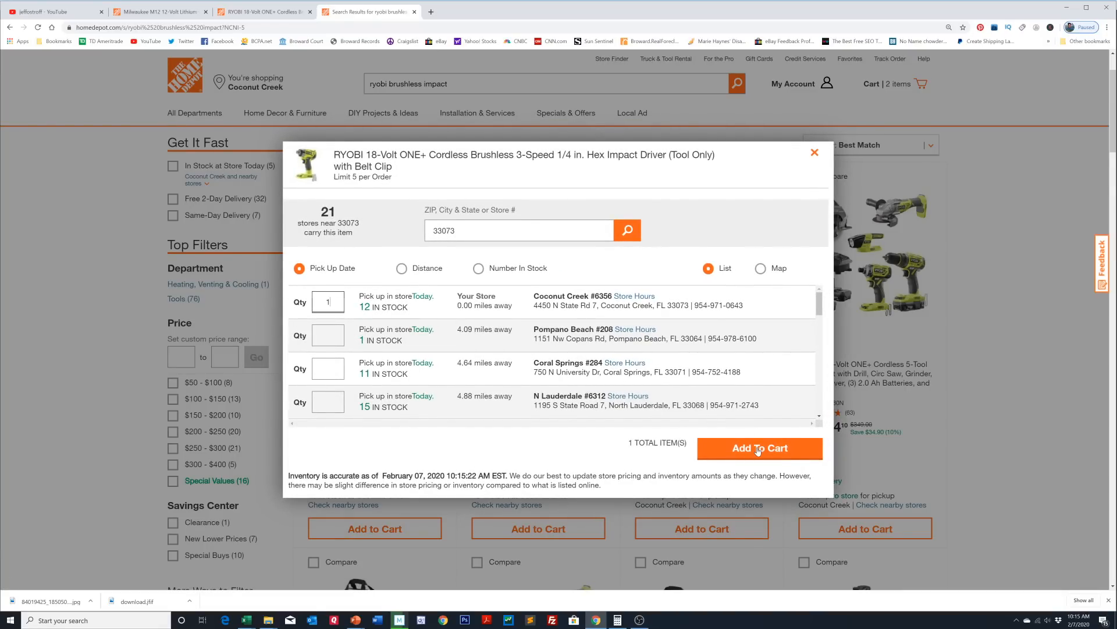
pyautogui.click(759, 448)
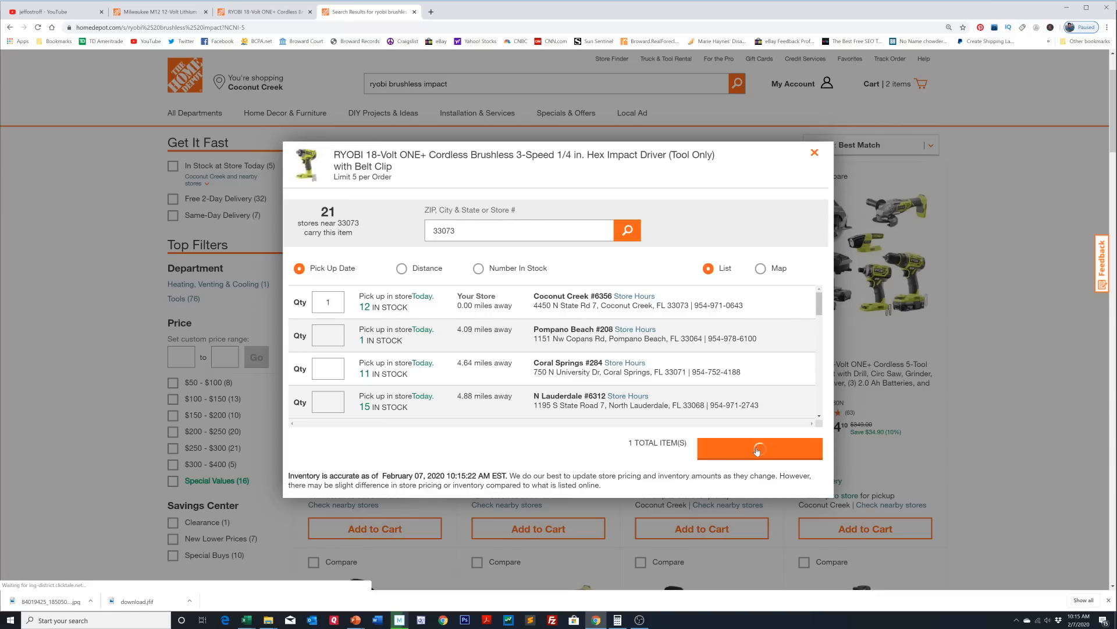
pyautogui.click(758, 448)
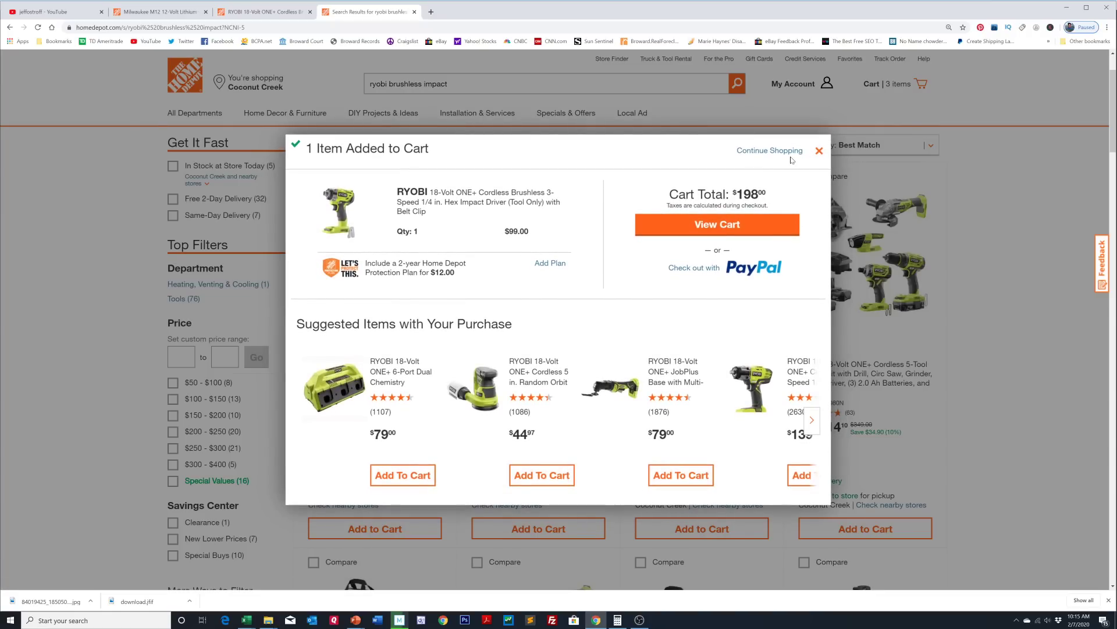
pyautogui.click(717, 224)
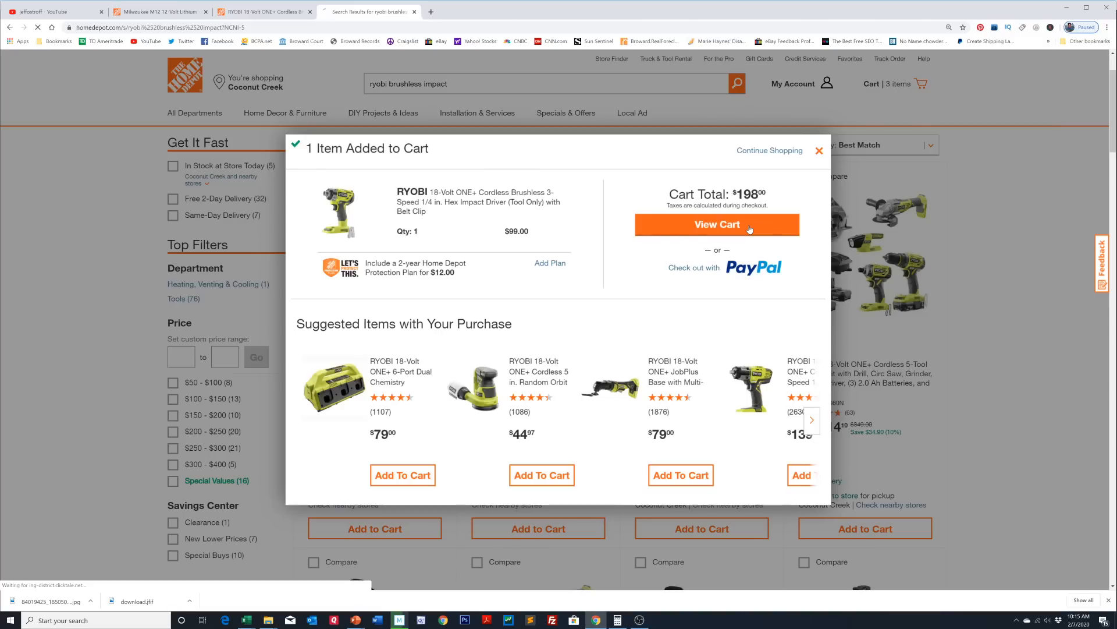
pyautogui.click(717, 223)
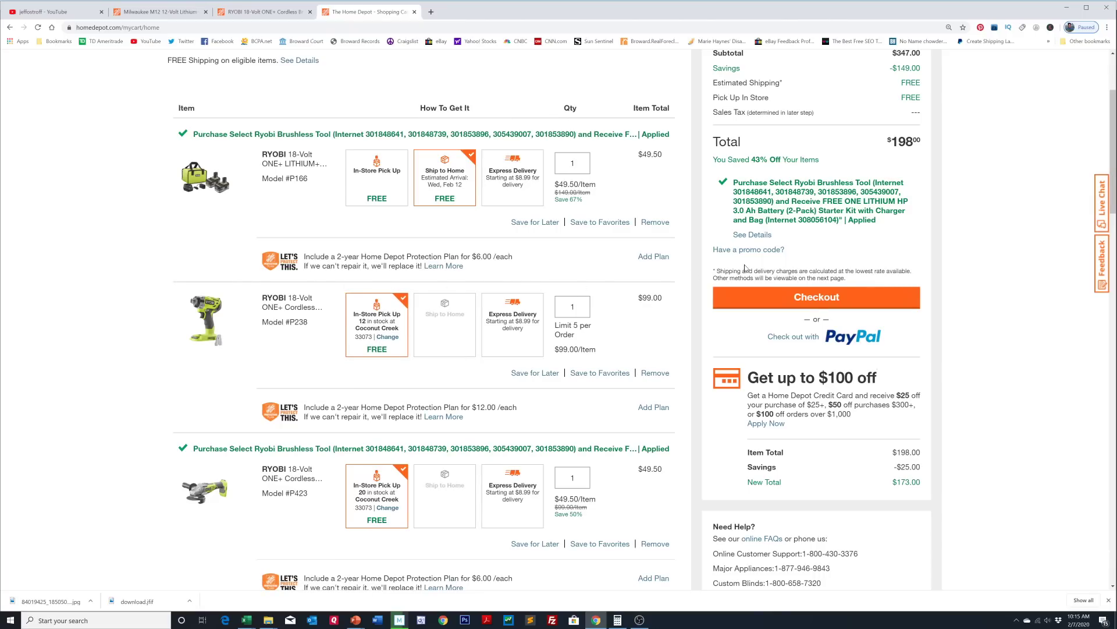
pyautogui.moveTo(667, 364)
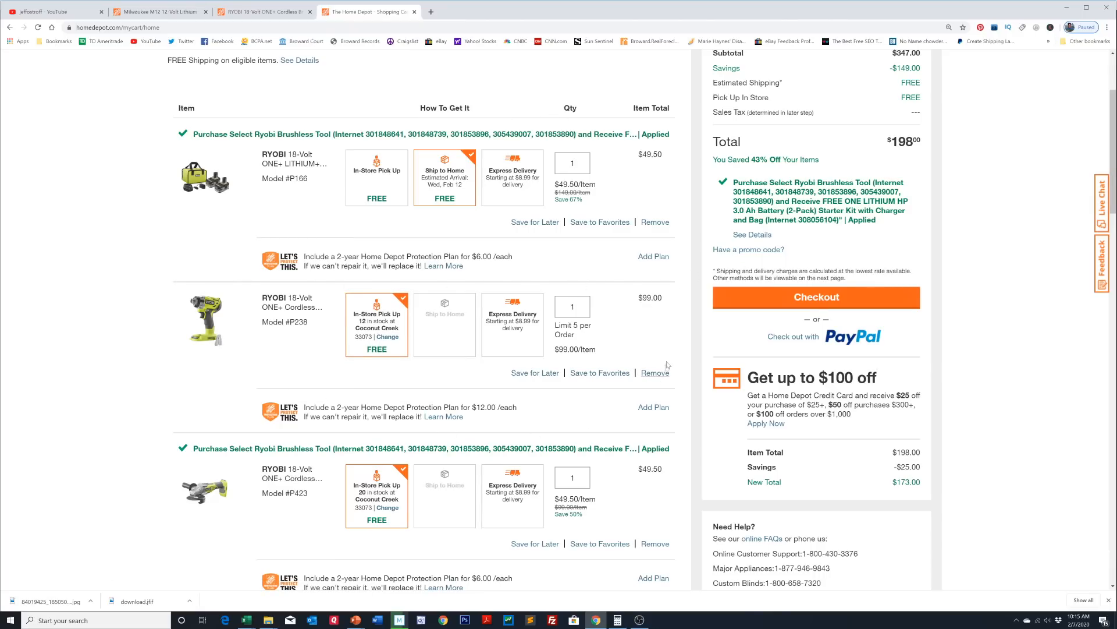
pyautogui.moveTo(438, 524)
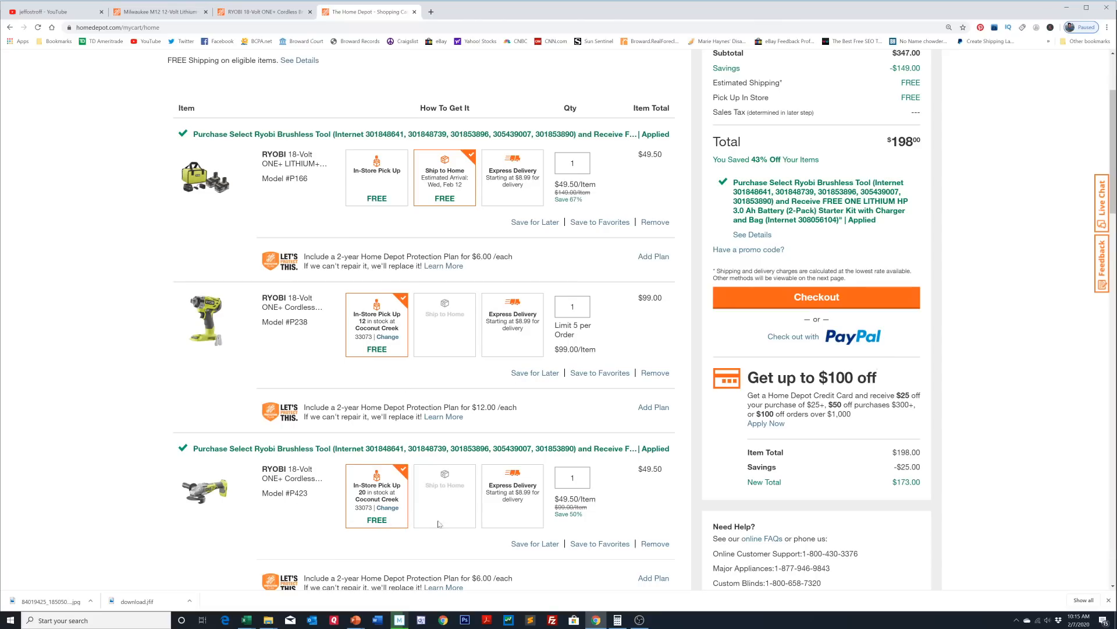
pyautogui.moveTo(399, 562)
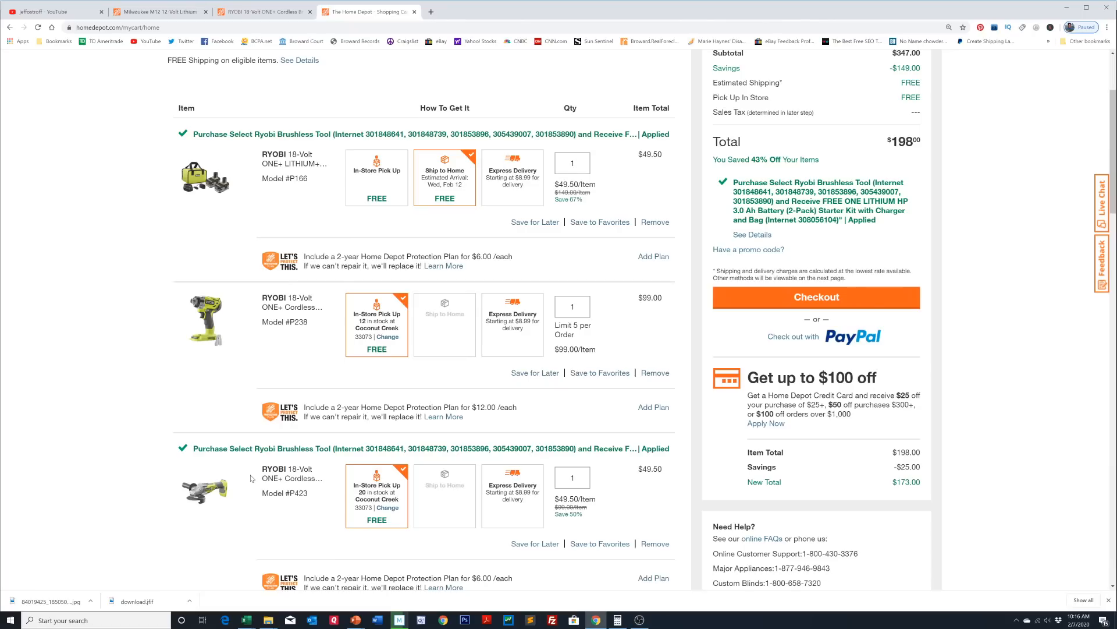
pyautogui.moveTo(88, 184)
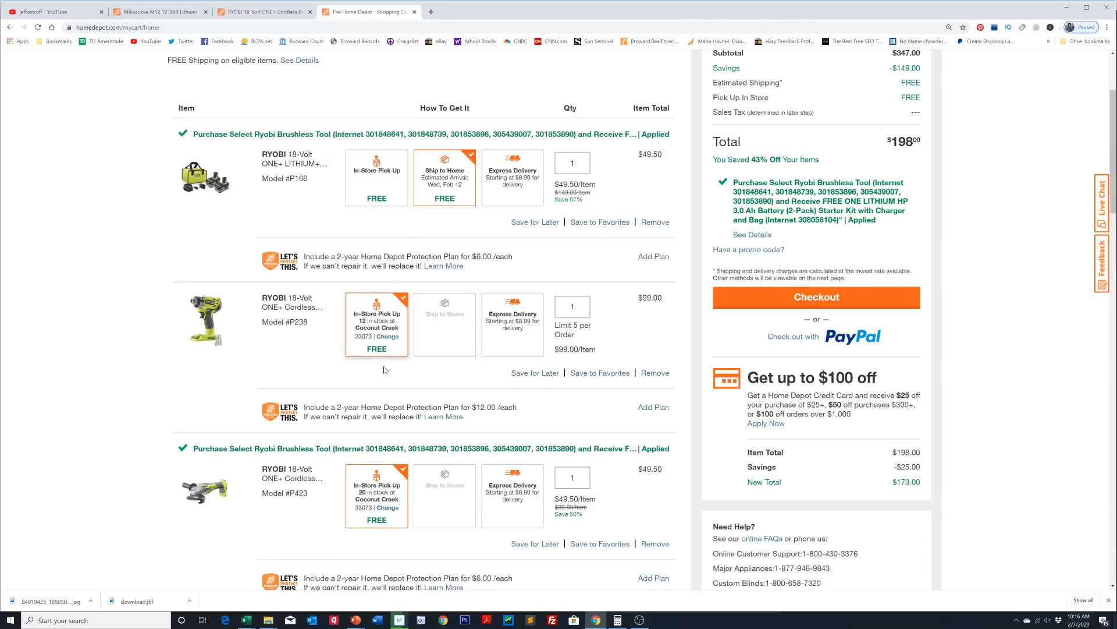
pyautogui.moveTo(464, 363)
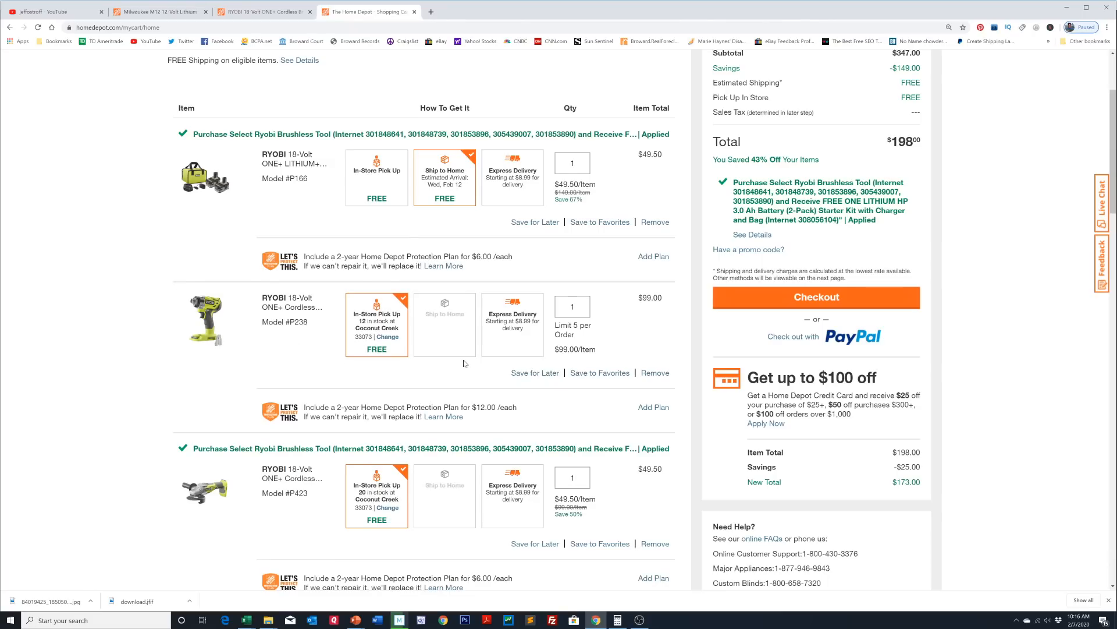
# Scroll up to review the three-item cart totaling $198
pyautogui.scroll(3)
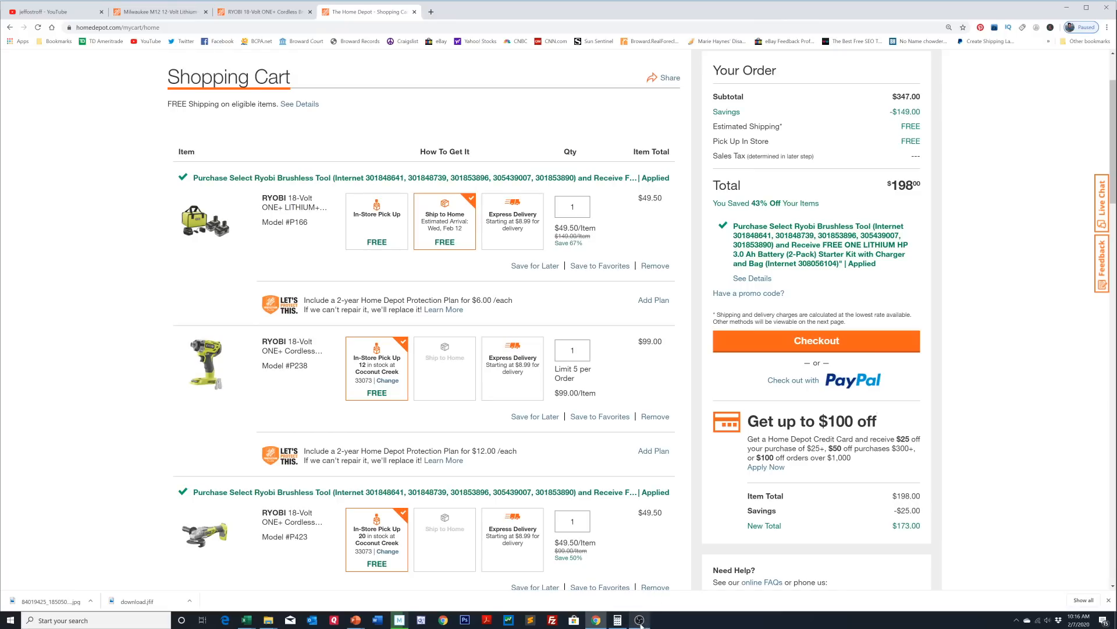
pyautogui.moveTo(639, 620)
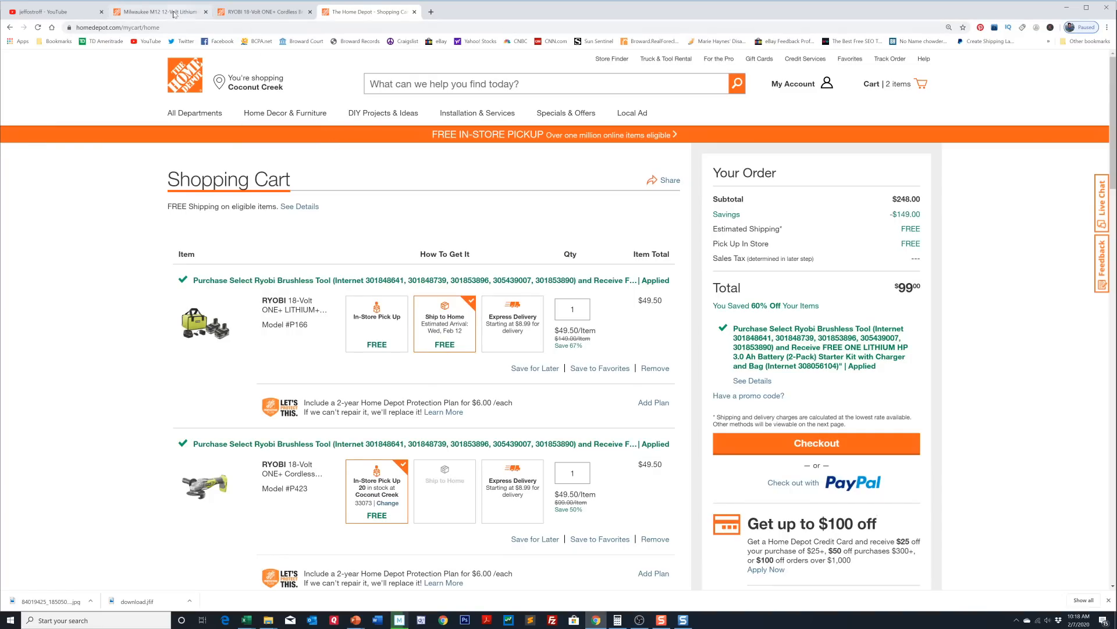
# Switch to the Milwaukee M12 kit page and highlight its $279 was-price and $130 savings
pyautogui.click(156, 12)
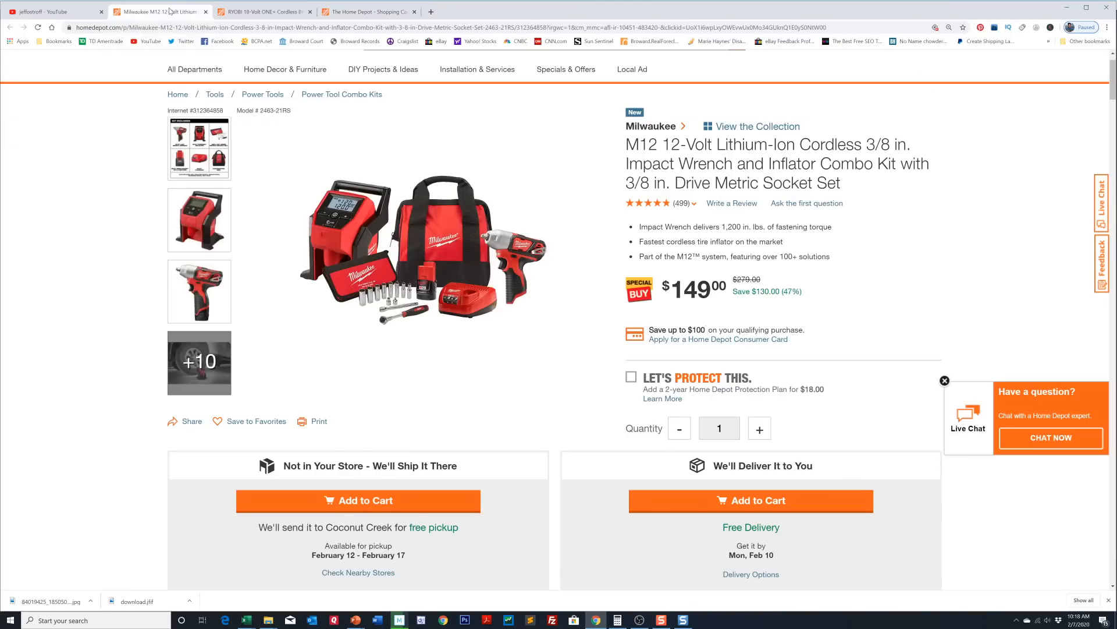
pyautogui.moveTo(343, 159)
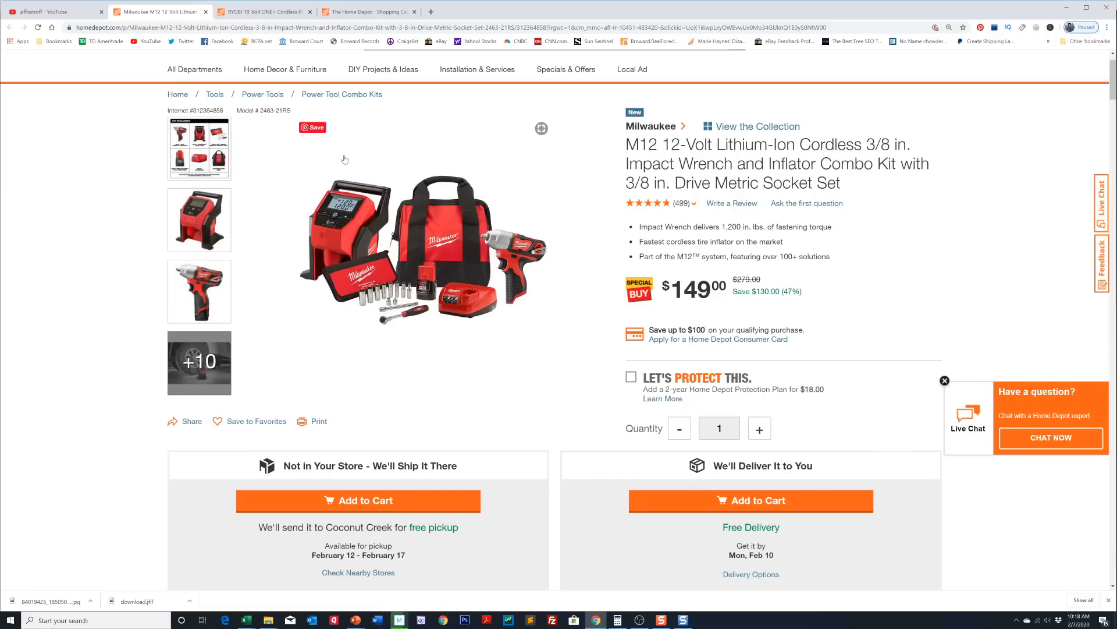
pyautogui.moveTo(511, 129)
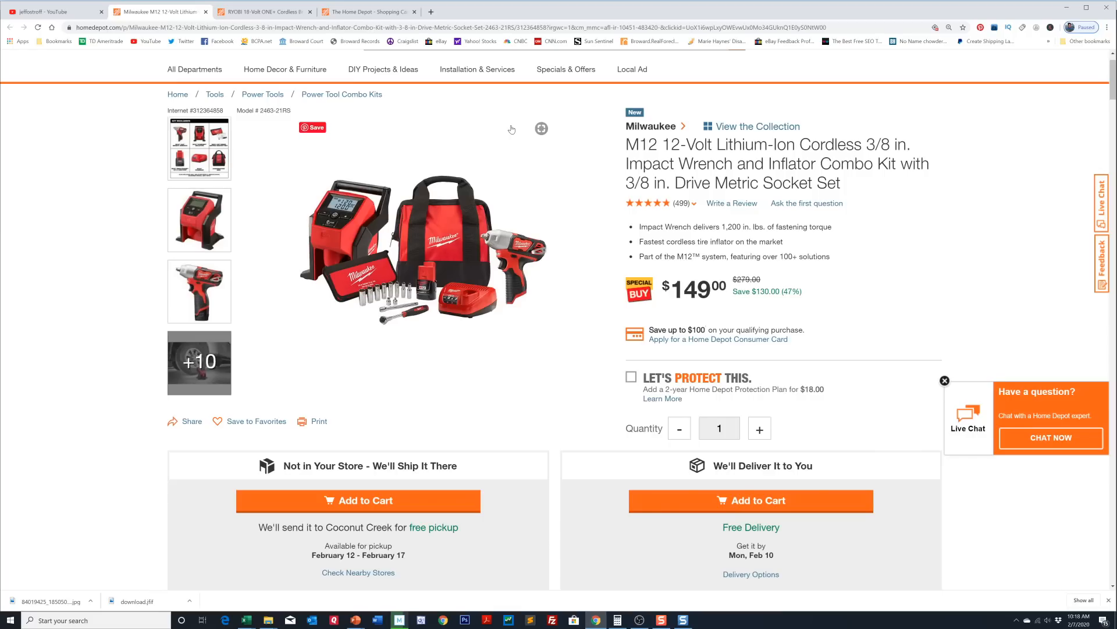
pyautogui.moveTo(486, 241)
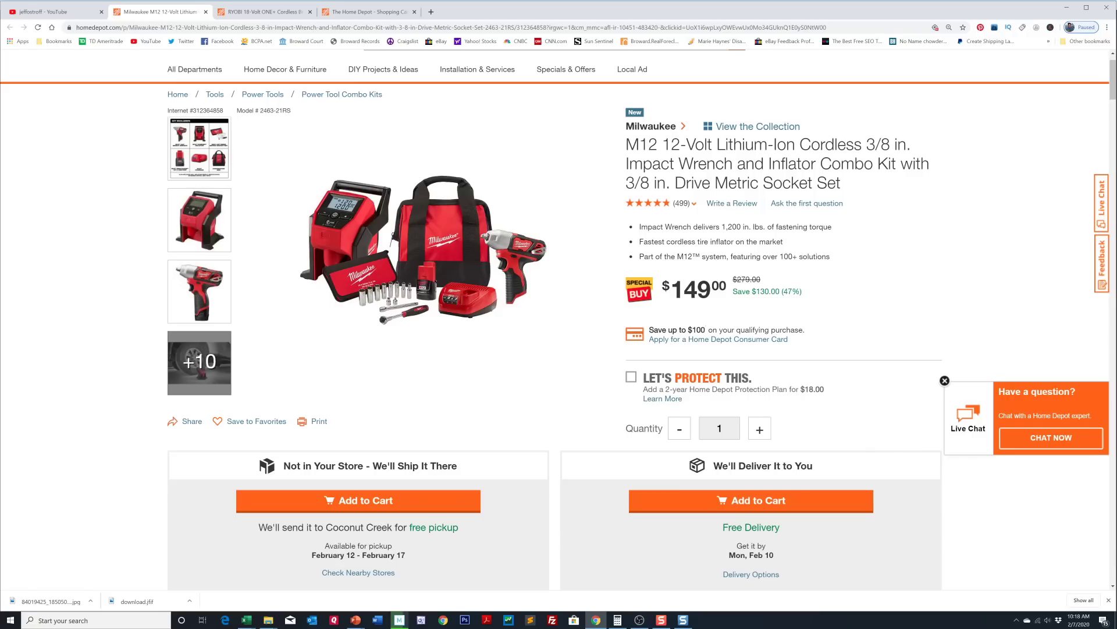
pyautogui.moveTo(454, 283)
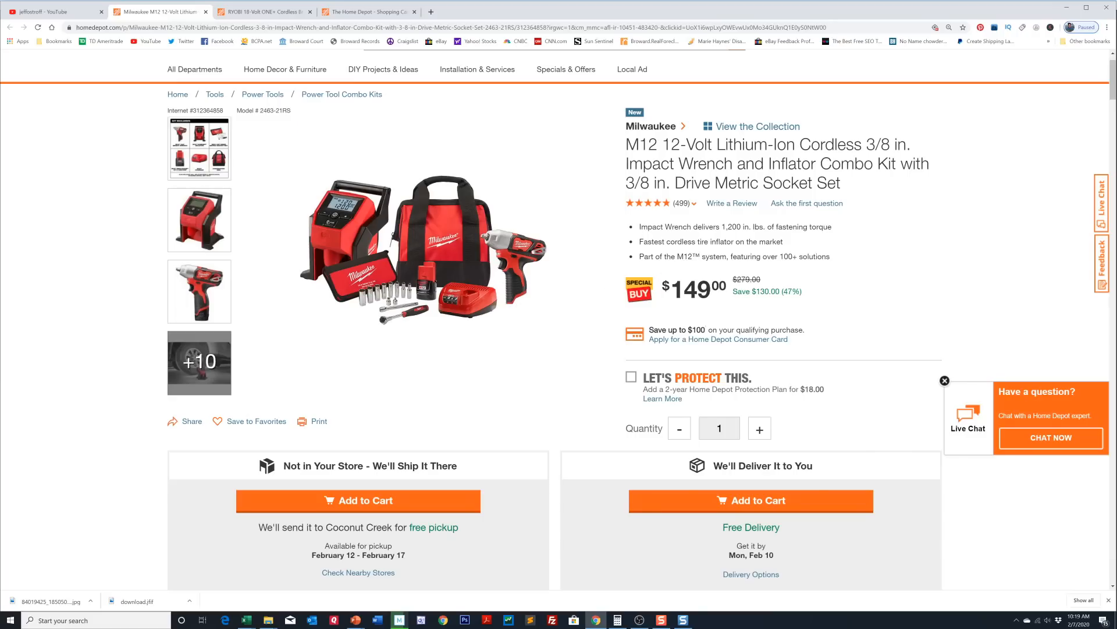
pyautogui.moveTo(684, 250)
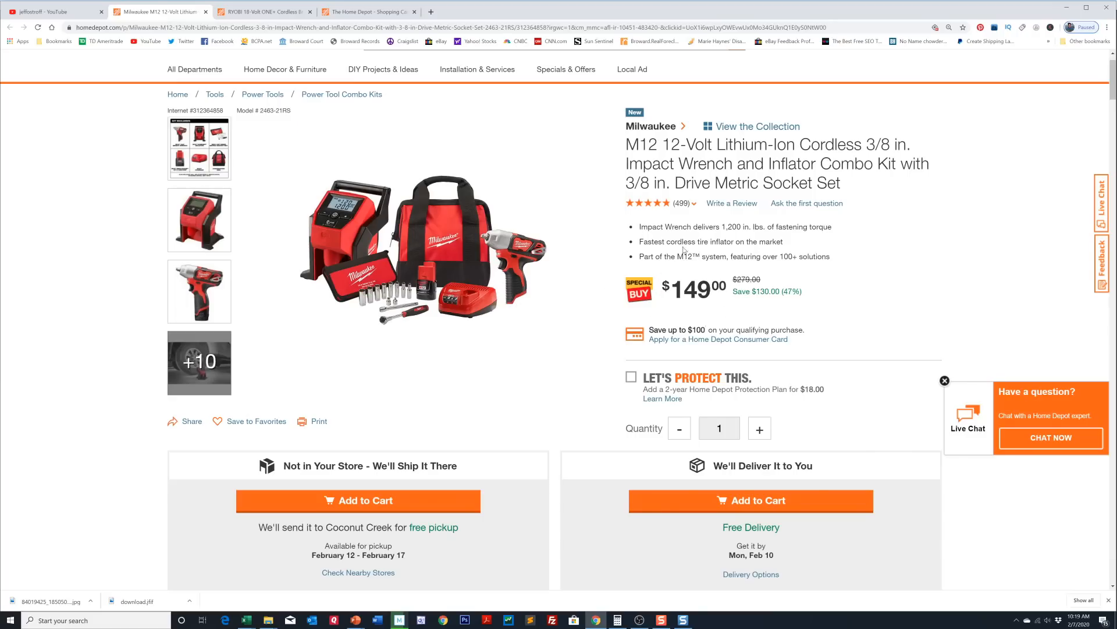
pyautogui.doubleClick(746, 292)
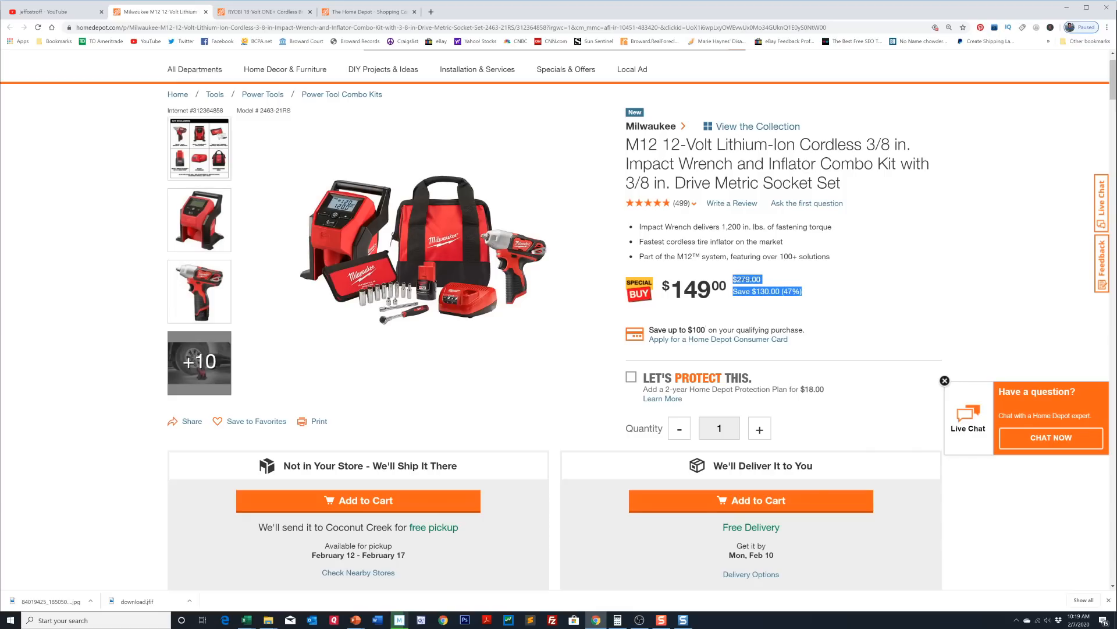
pyautogui.moveTo(745, 299)
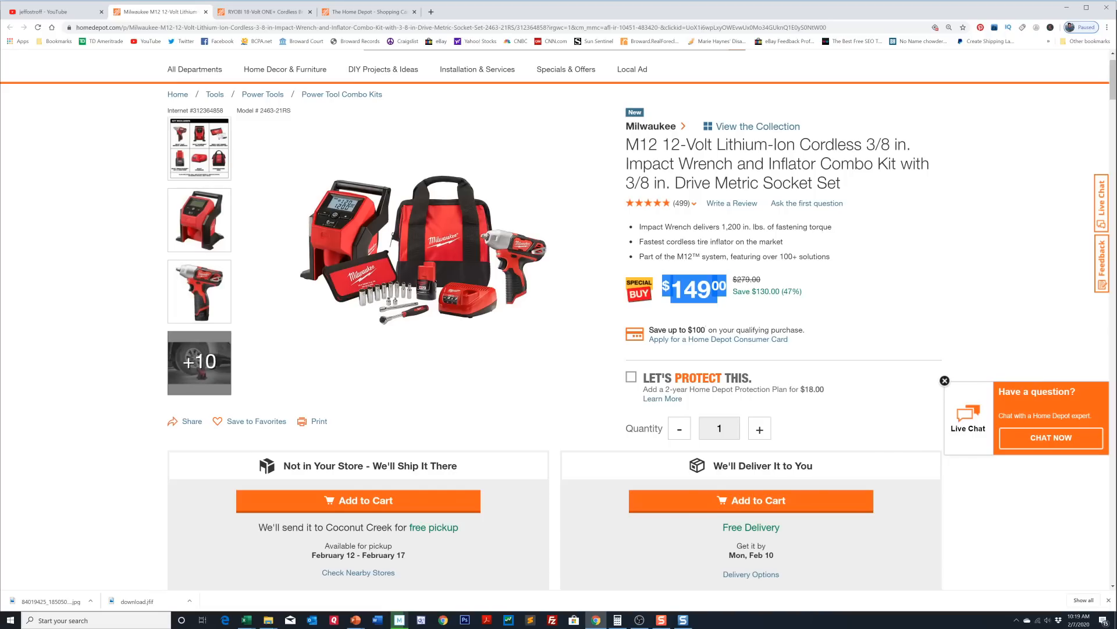
pyautogui.moveTo(530, 227)
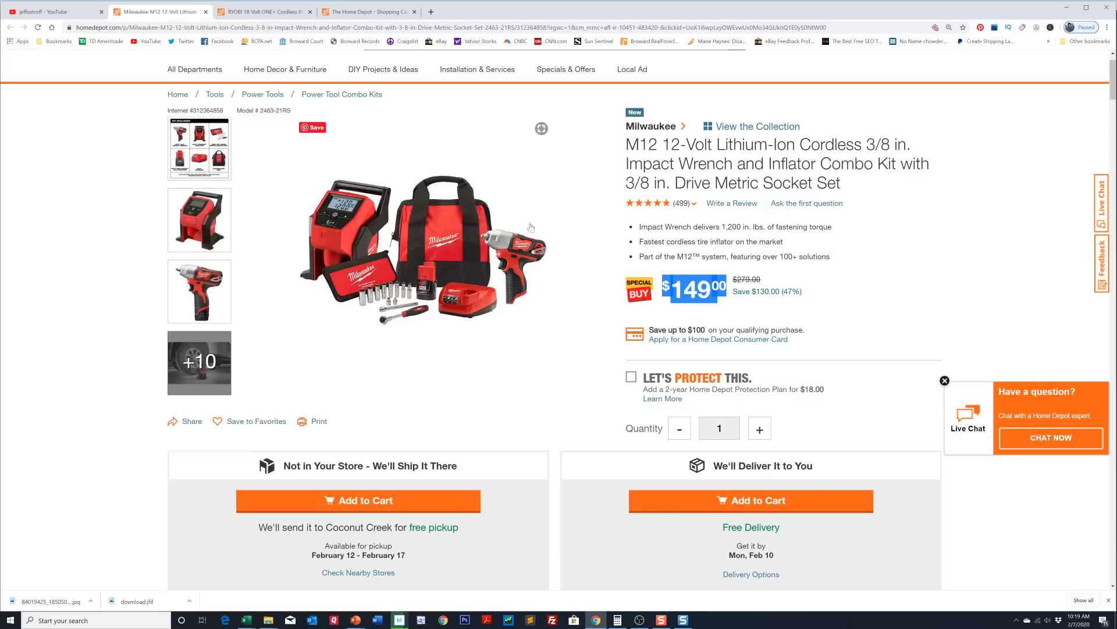
# Open and close the Milwaukee kit's enlarged photo gallery
pyautogui.click(420, 245)
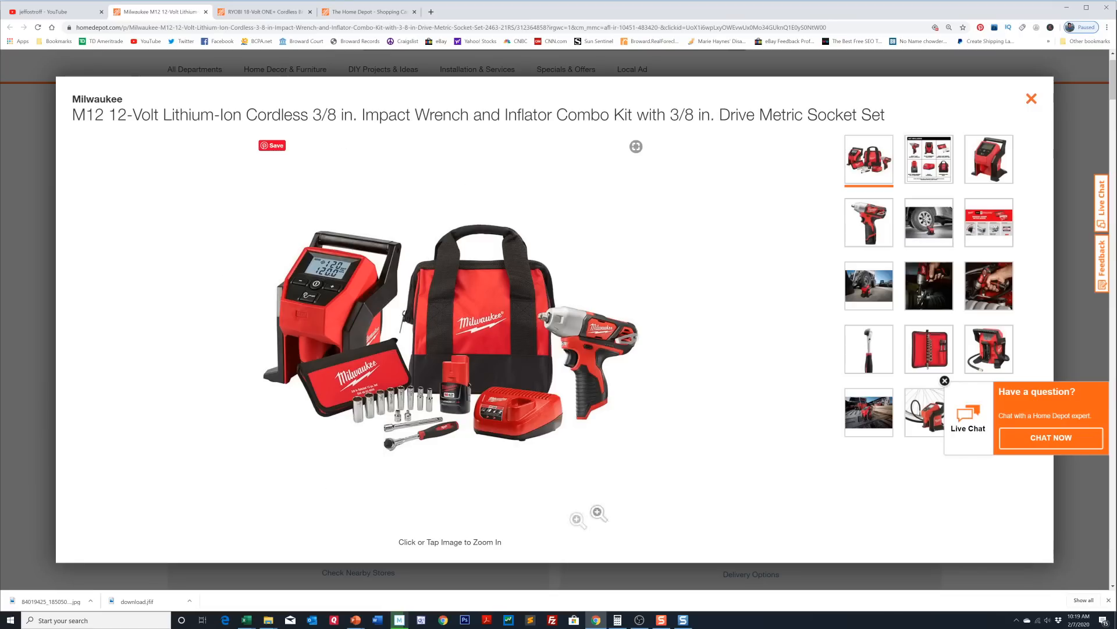
pyautogui.moveTo(582, 369)
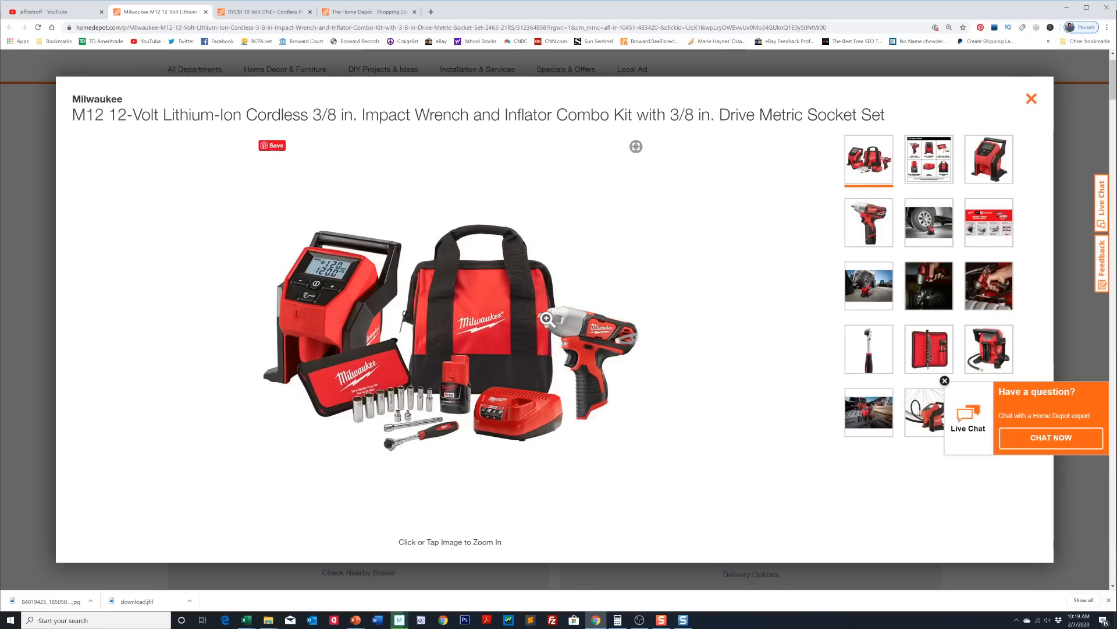
pyautogui.moveTo(330, 307)
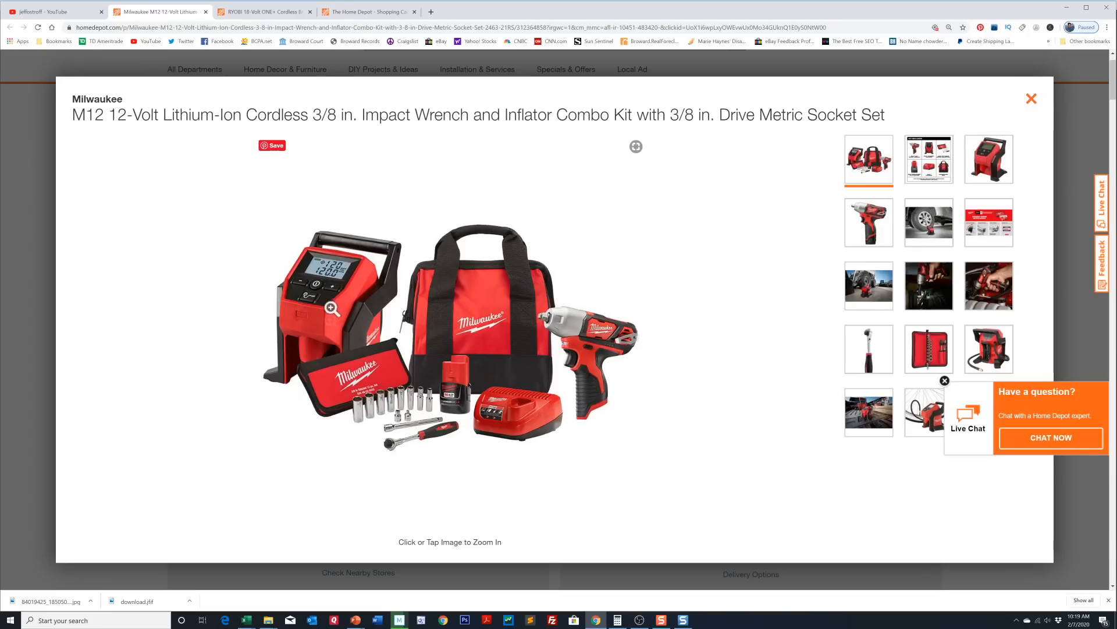
pyautogui.moveTo(415, 382)
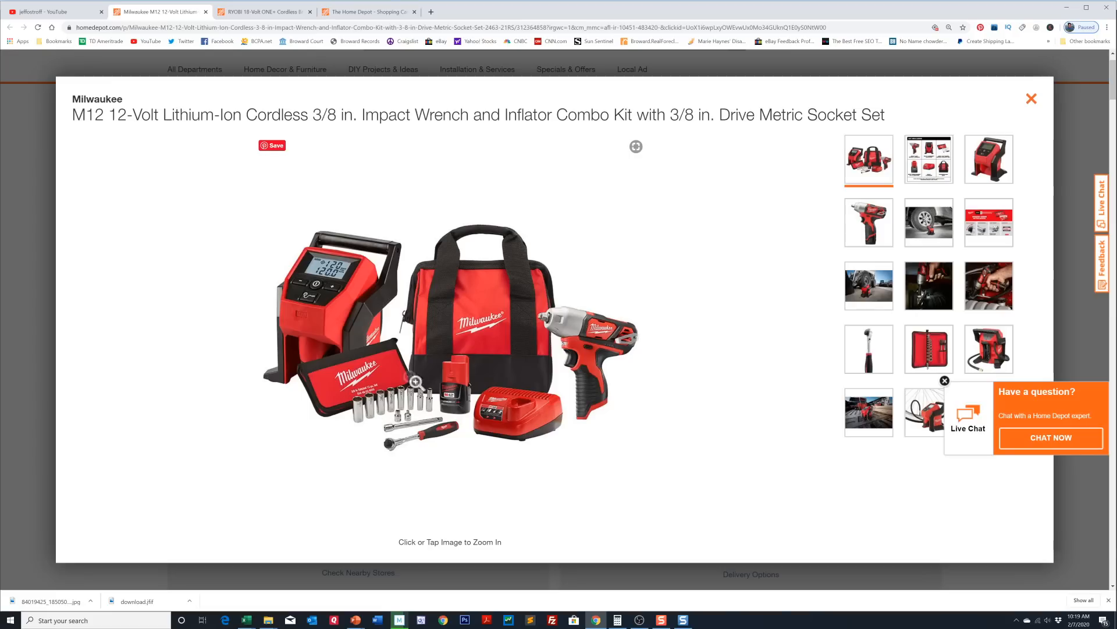
pyautogui.moveTo(354, 405)
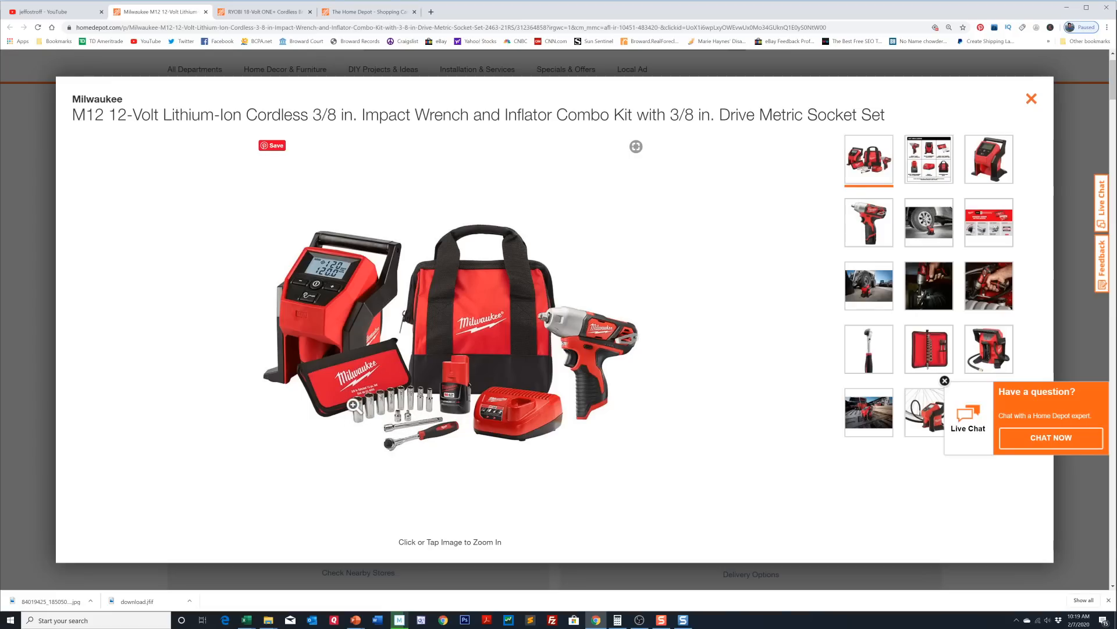
pyautogui.moveTo(422, 390)
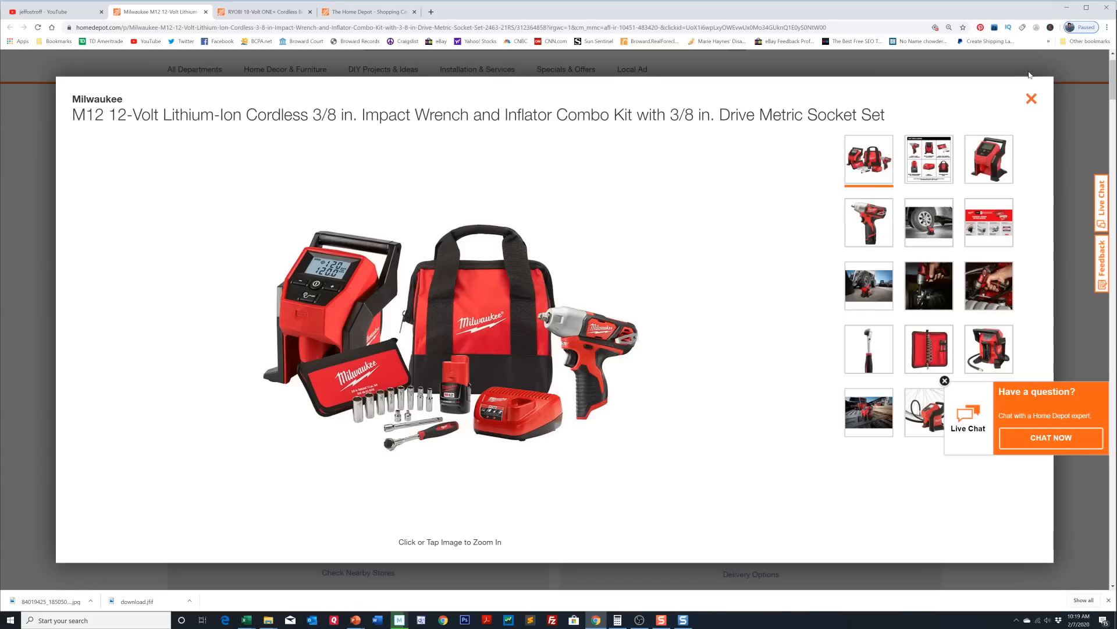
pyautogui.click(1032, 98)
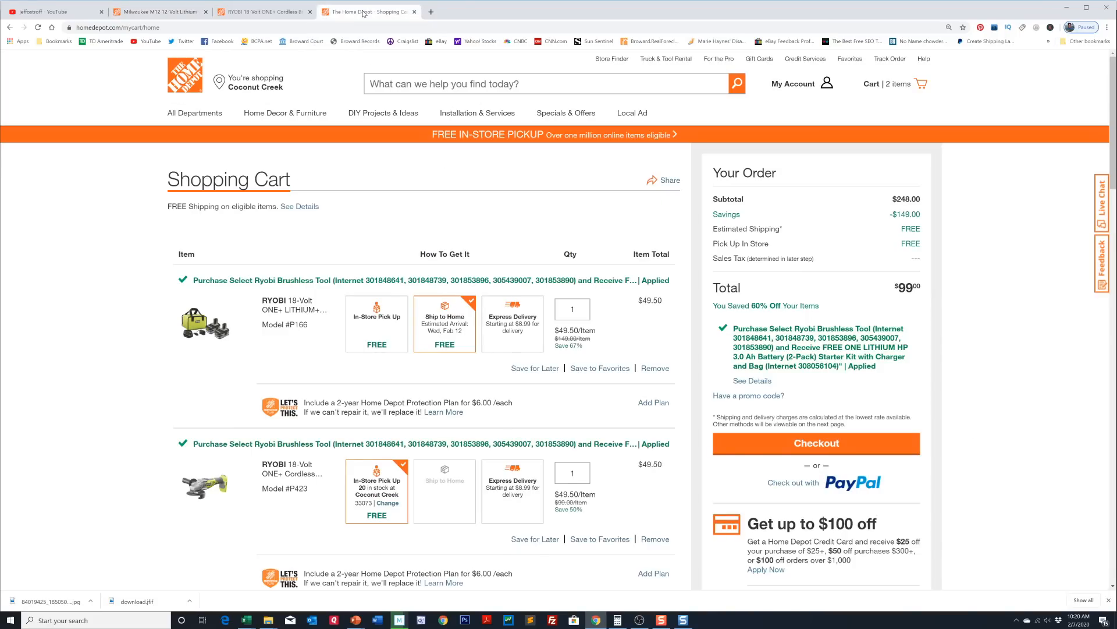
# From the Ryobi tab, go to the Home Depot home page and open Local Ad
pyautogui.click(263, 12)
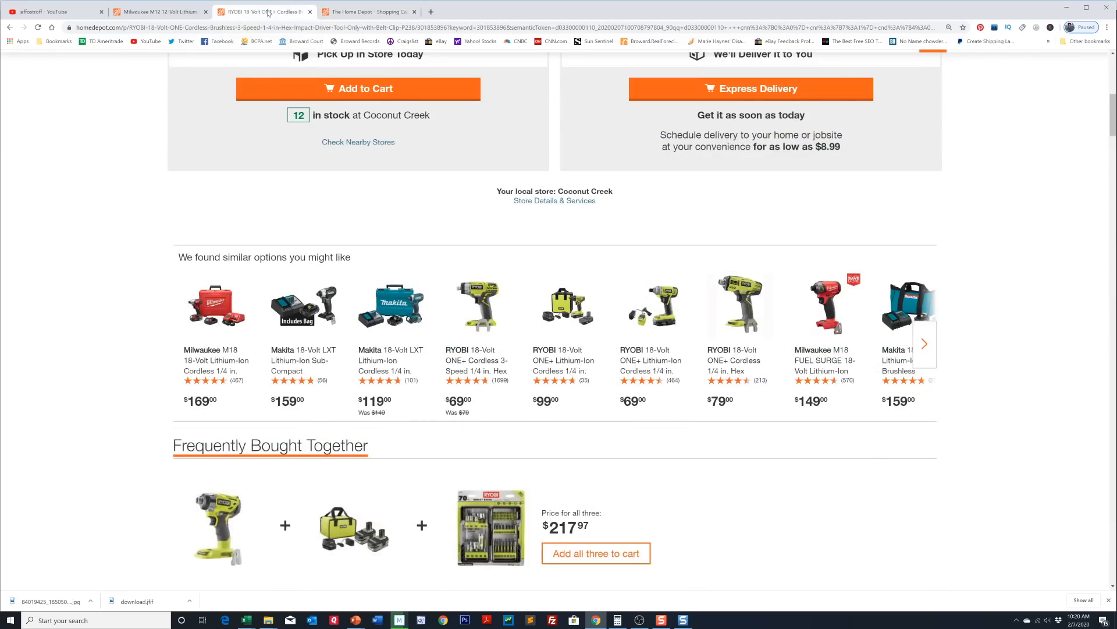
pyautogui.scroll(3)
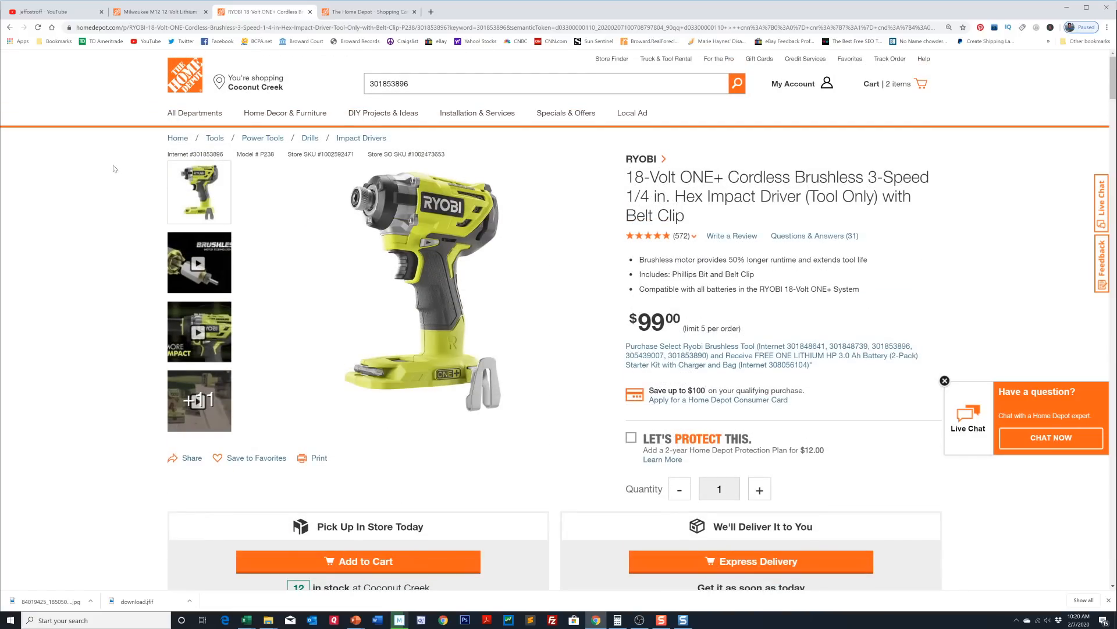
pyautogui.click(184, 76)
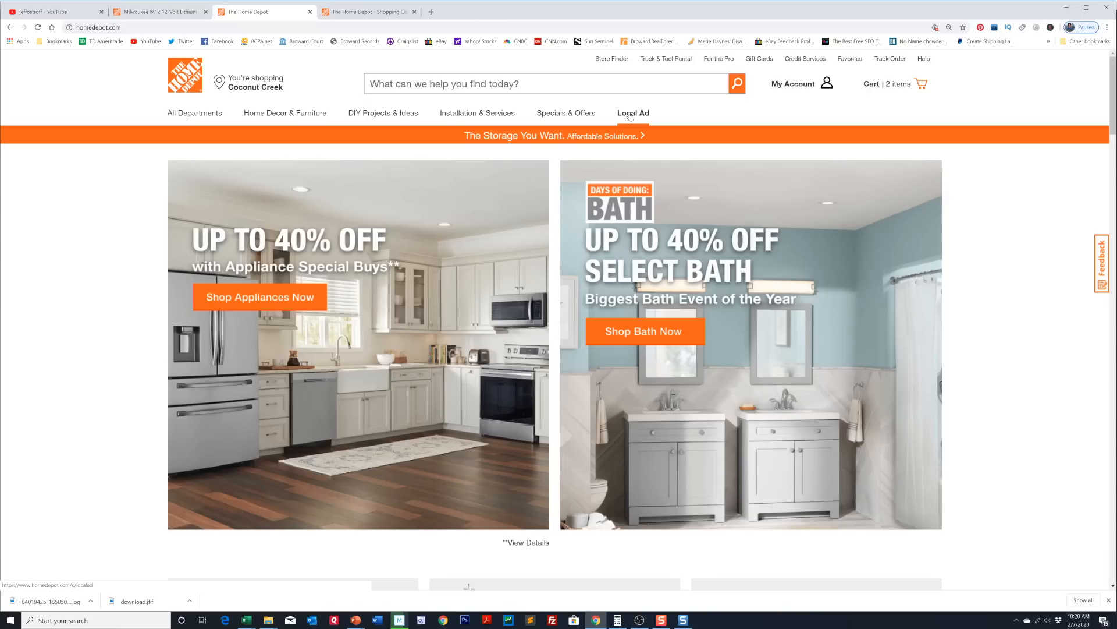
pyautogui.click(632, 112)
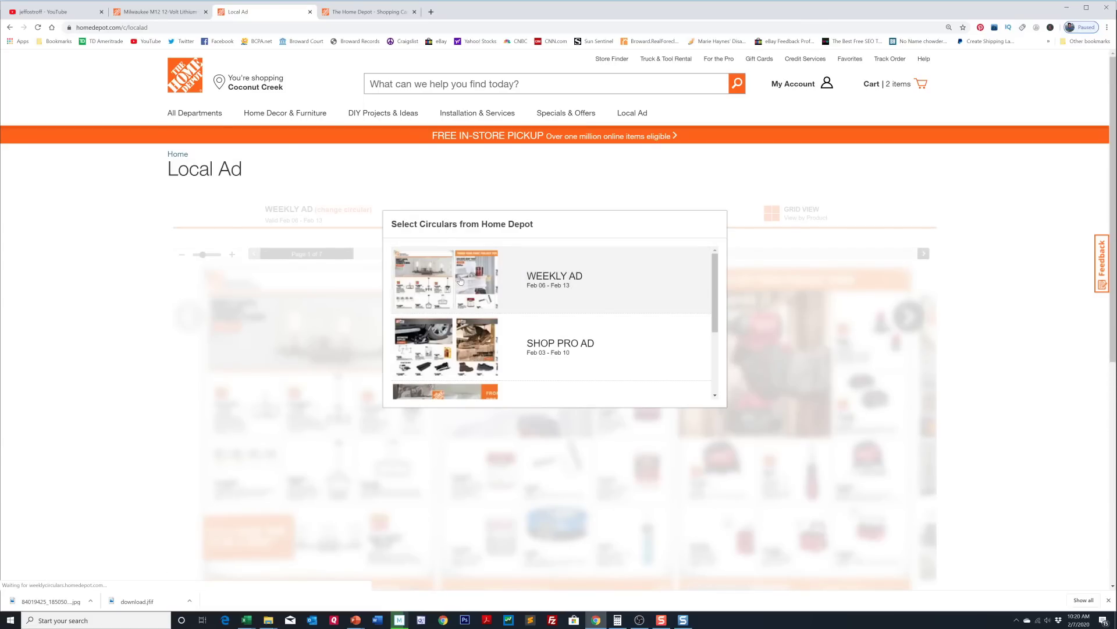
# Open the Feb 06–13 weekly ad and page forward toward the Milwaukee savings page
pyautogui.click(555, 280)
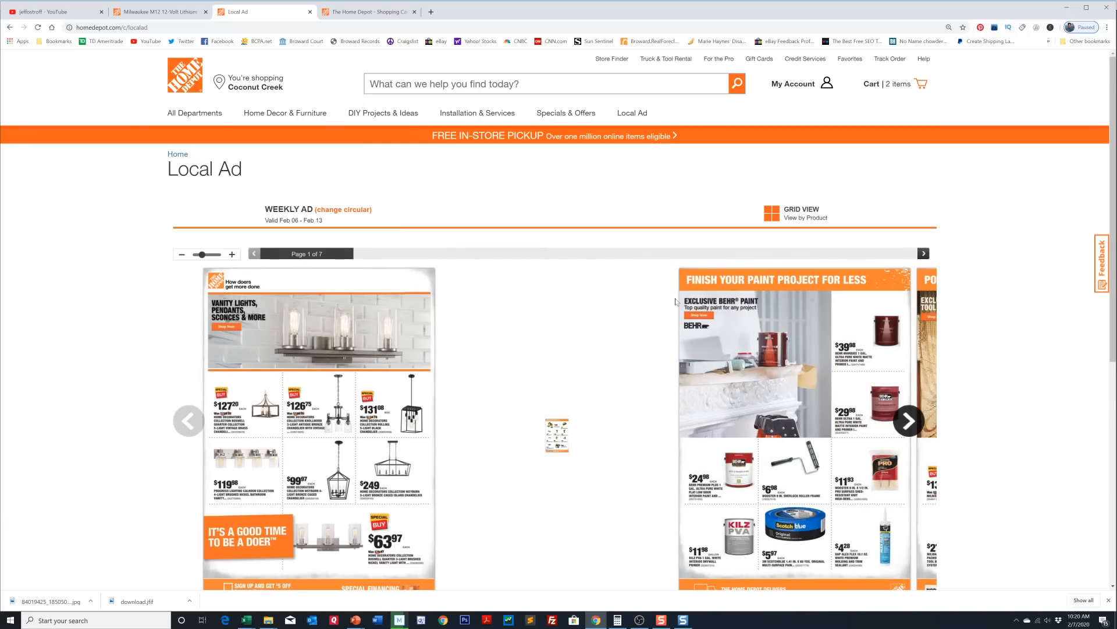
pyautogui.click(908, 420)
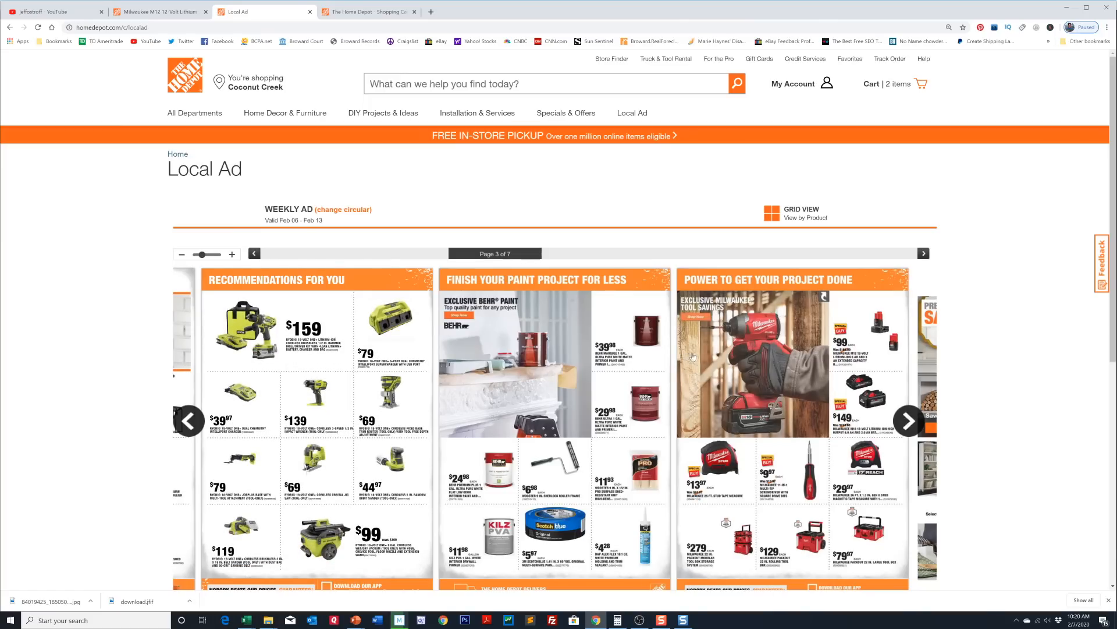
pyautogui.moveTo(740, 510)
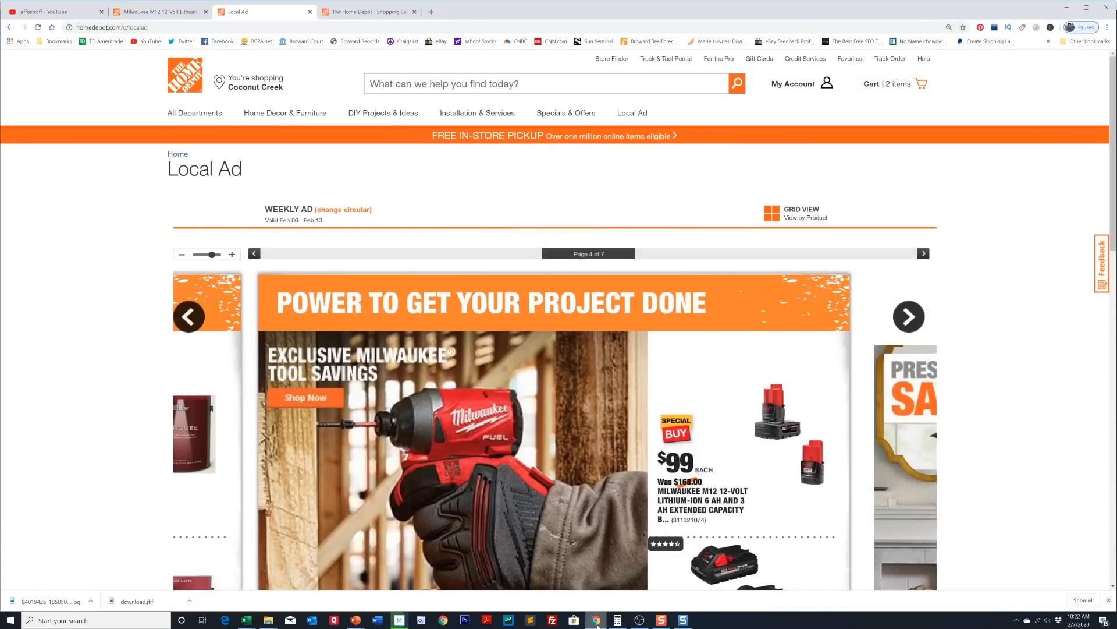
pyautogui.scroll(-3)
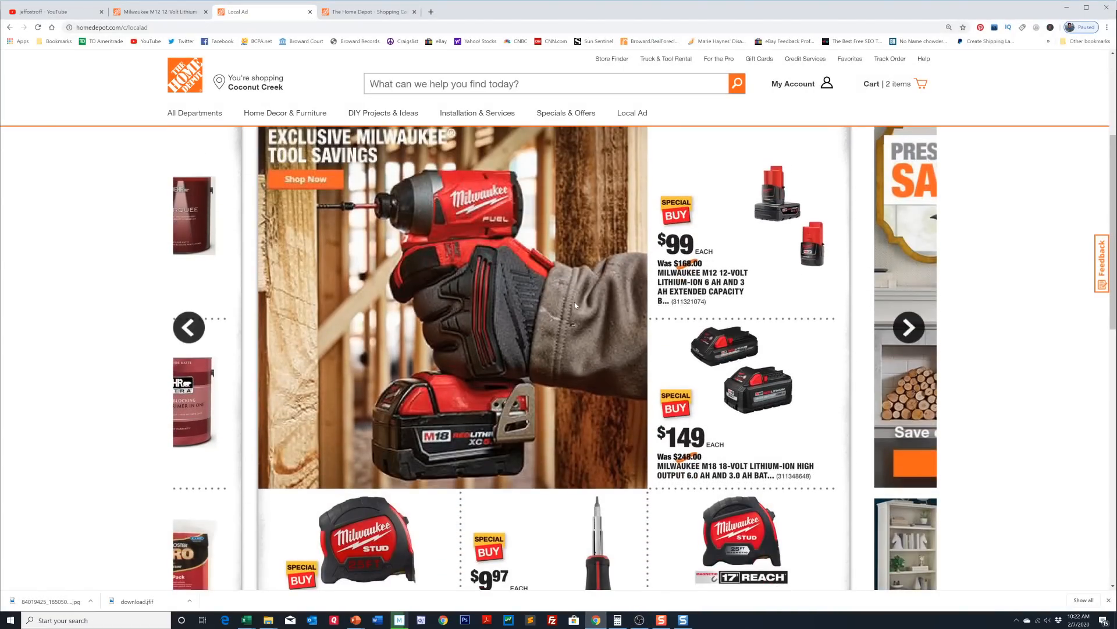
pyautogui.moveTo(673, 317)
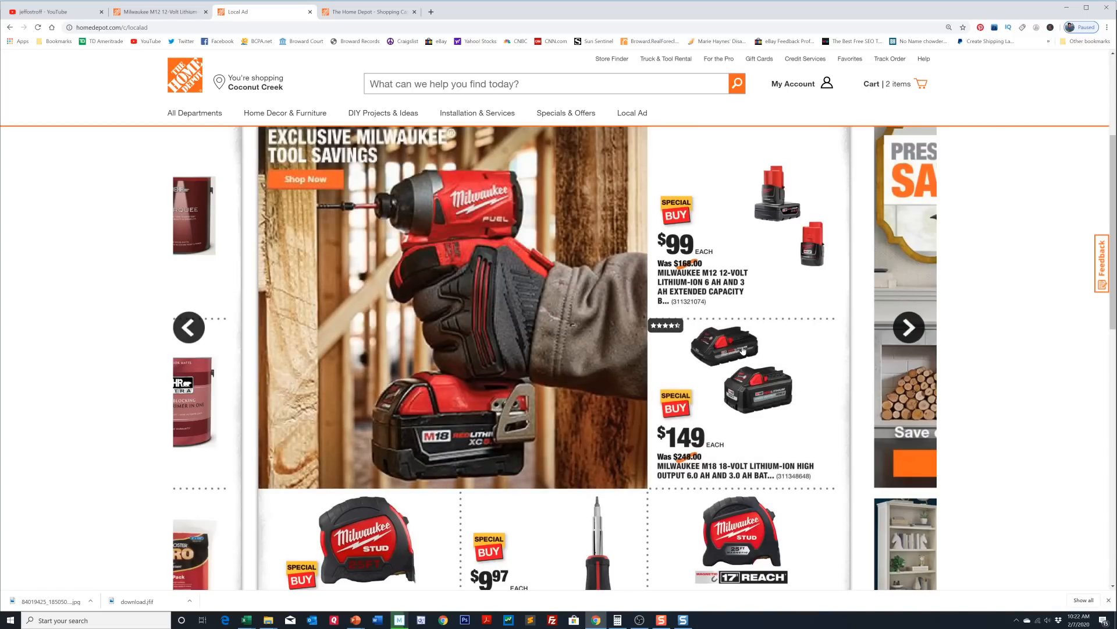
pyautogui.scroll(-3)
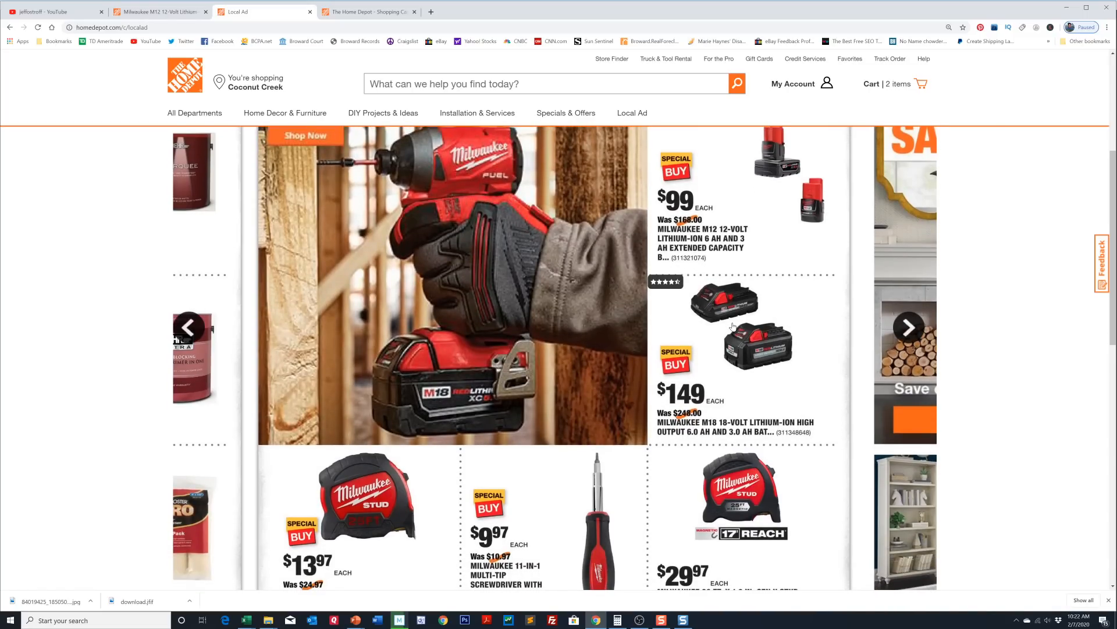
pyautogui.scroll(3)
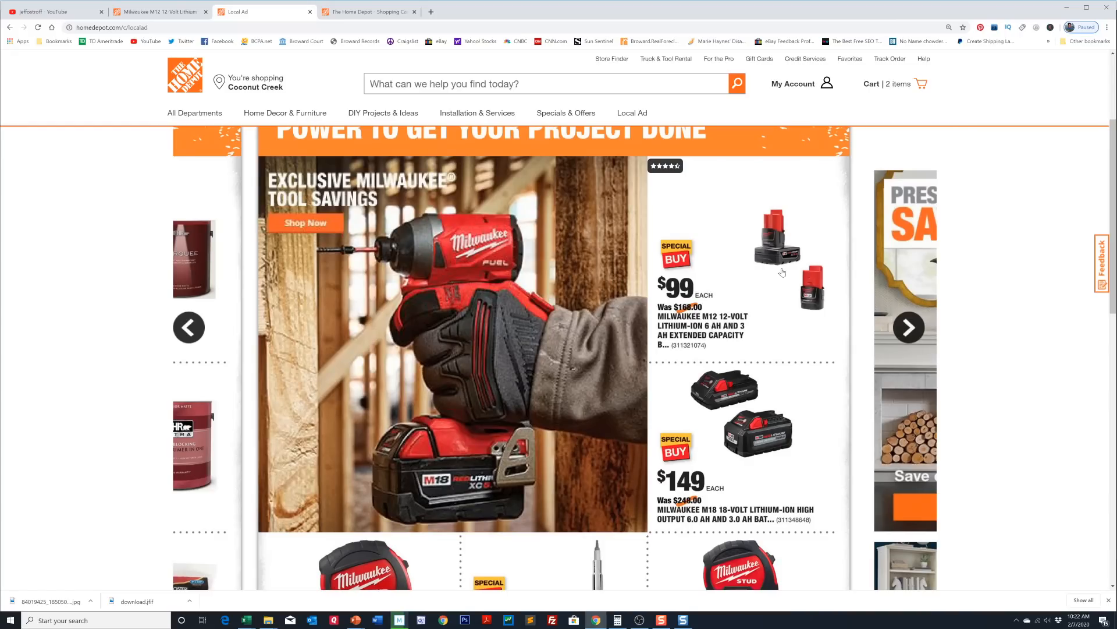
pyautogui.moveTo(755, 249)
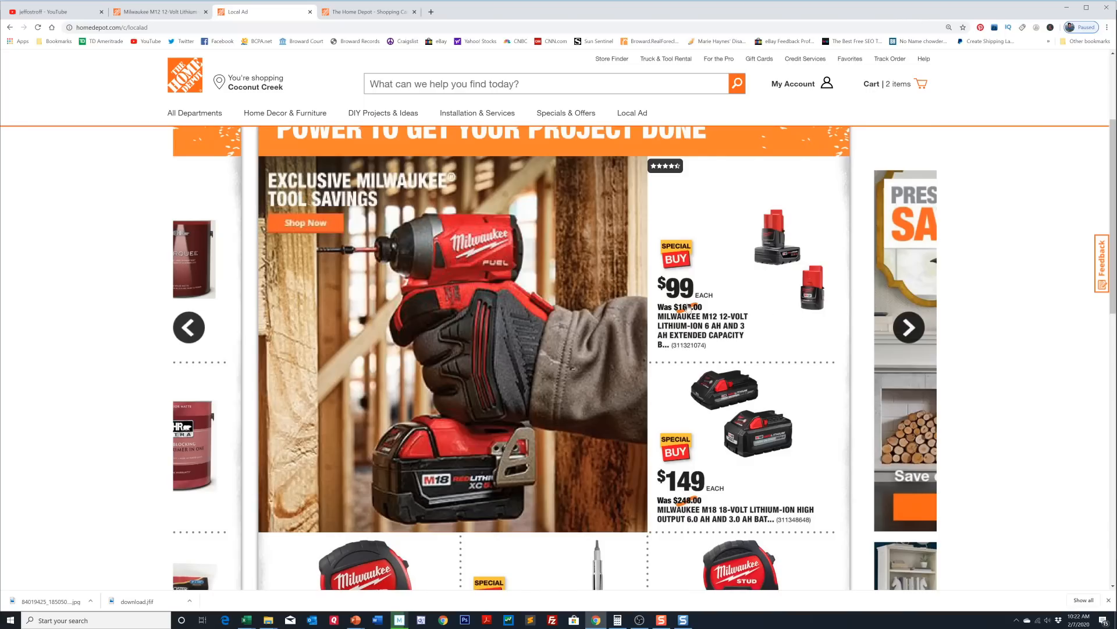
pyautogui.moveTo(709, 309)
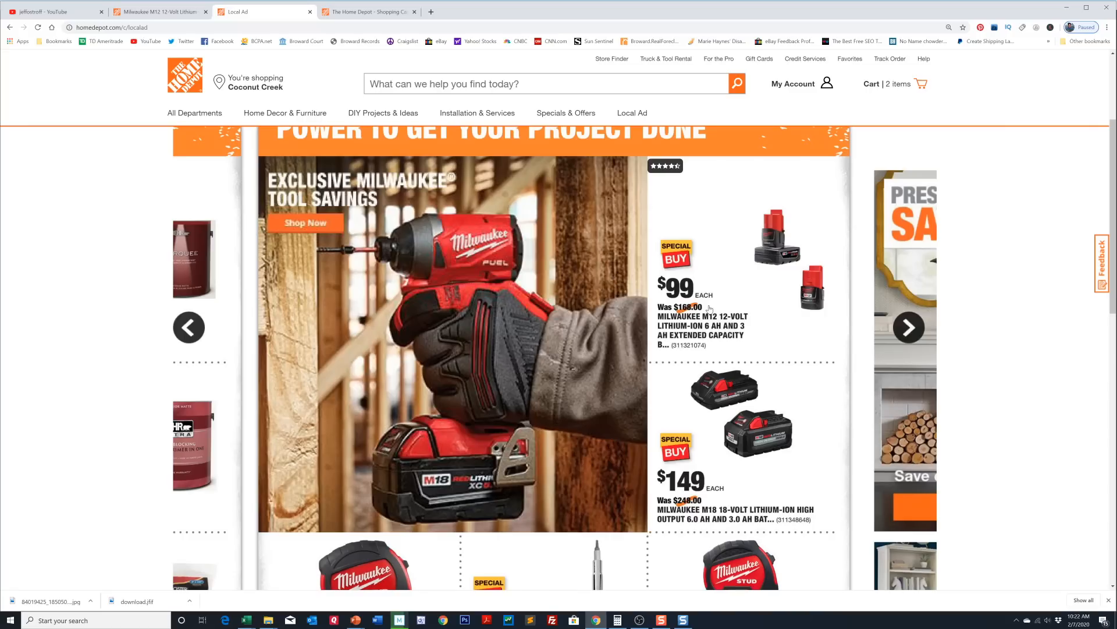
pyautogui.scroll(-3)
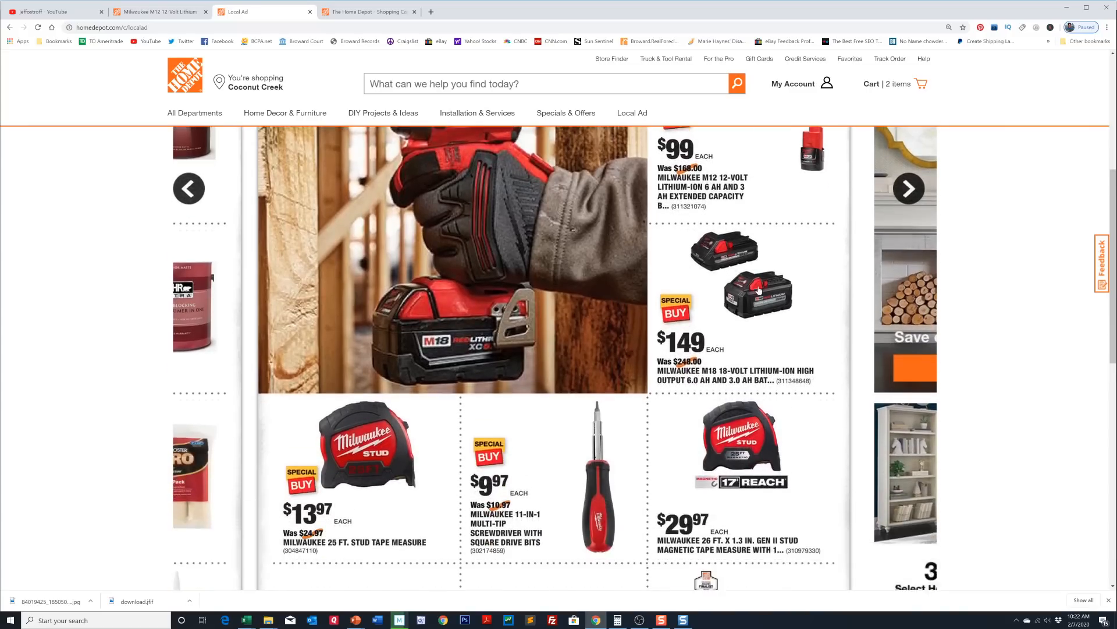
pyautogui.scroll(-3)
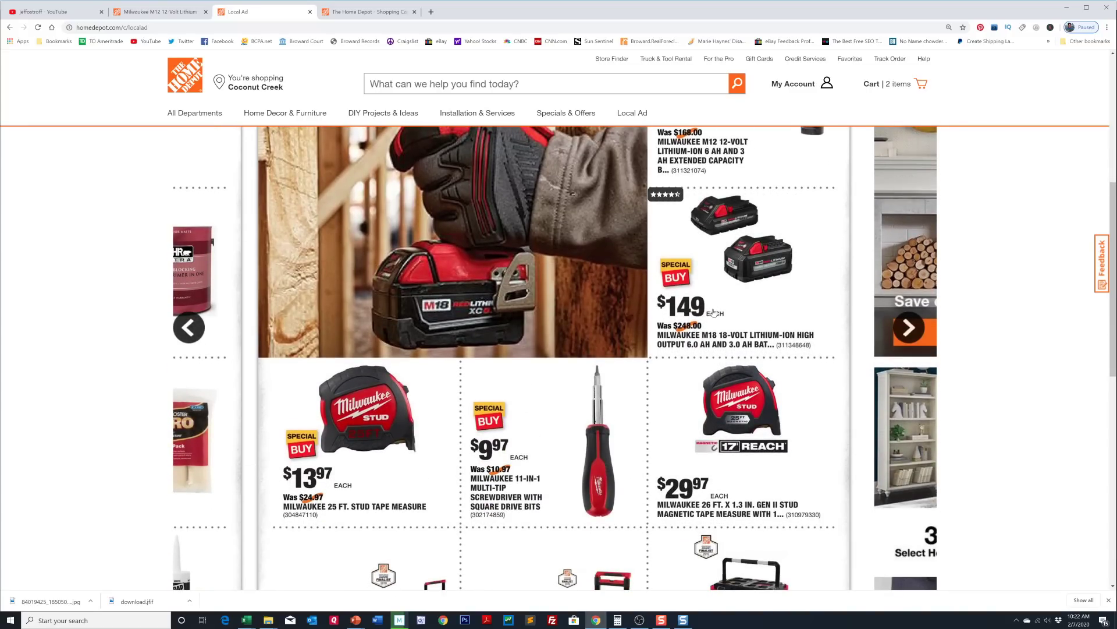
pyautogui.moveTo(686, 352)
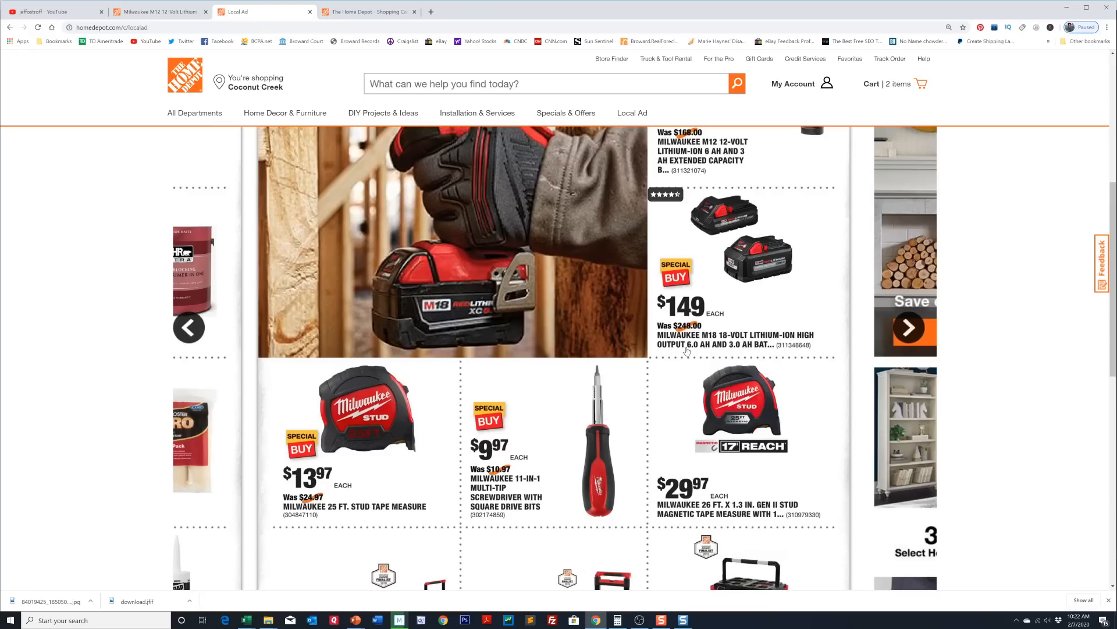
pyautogui.moveTo(770, 206)
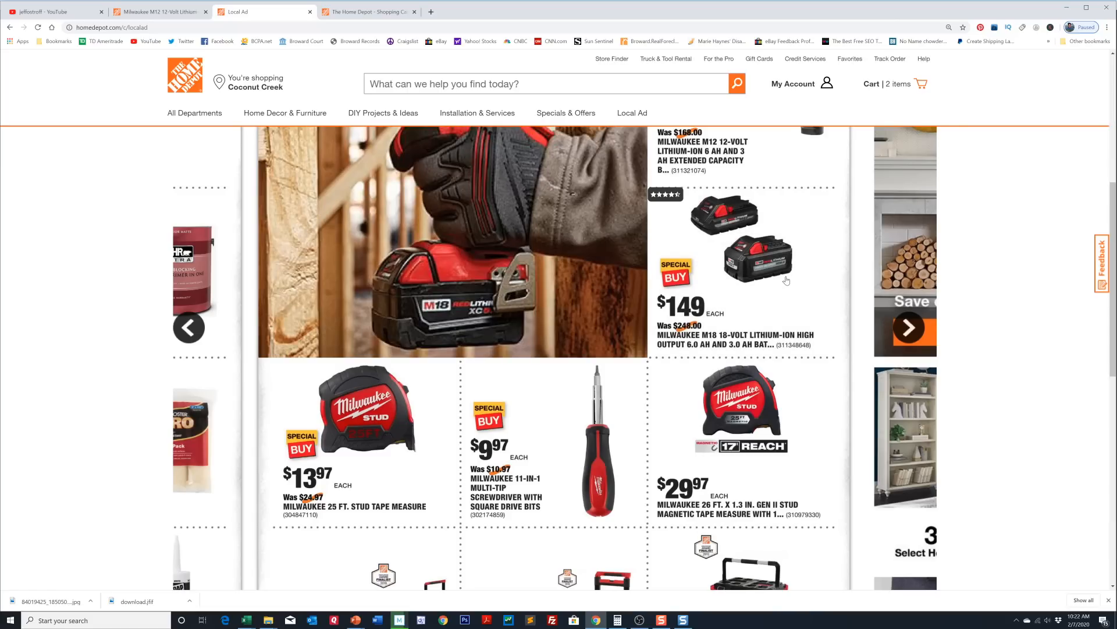
# Browse the Local Ad page, then return to the Home Depot homepage's garage storage deals
pyautogui.scroll(-3)
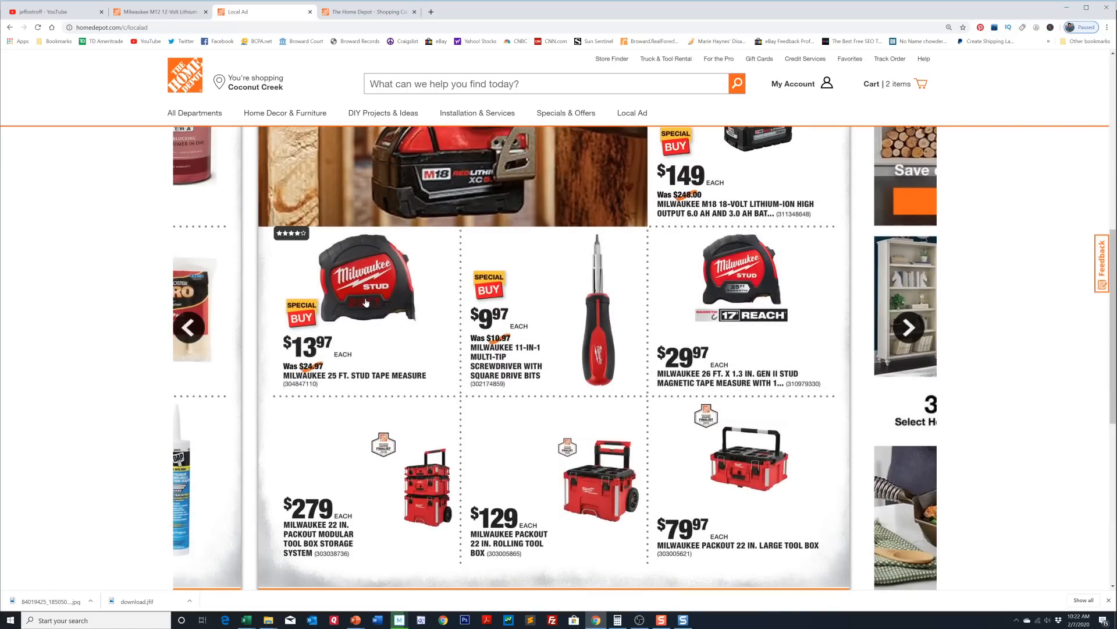
pyautogui.moveTo(324, 354)
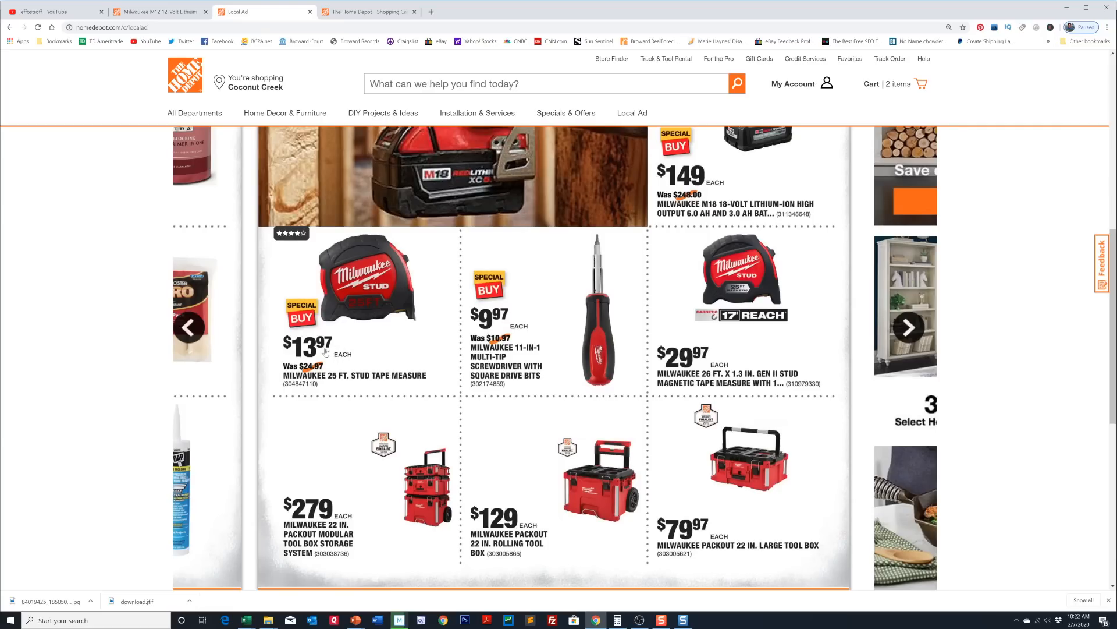
pyautogui.moveTo(320, 350)
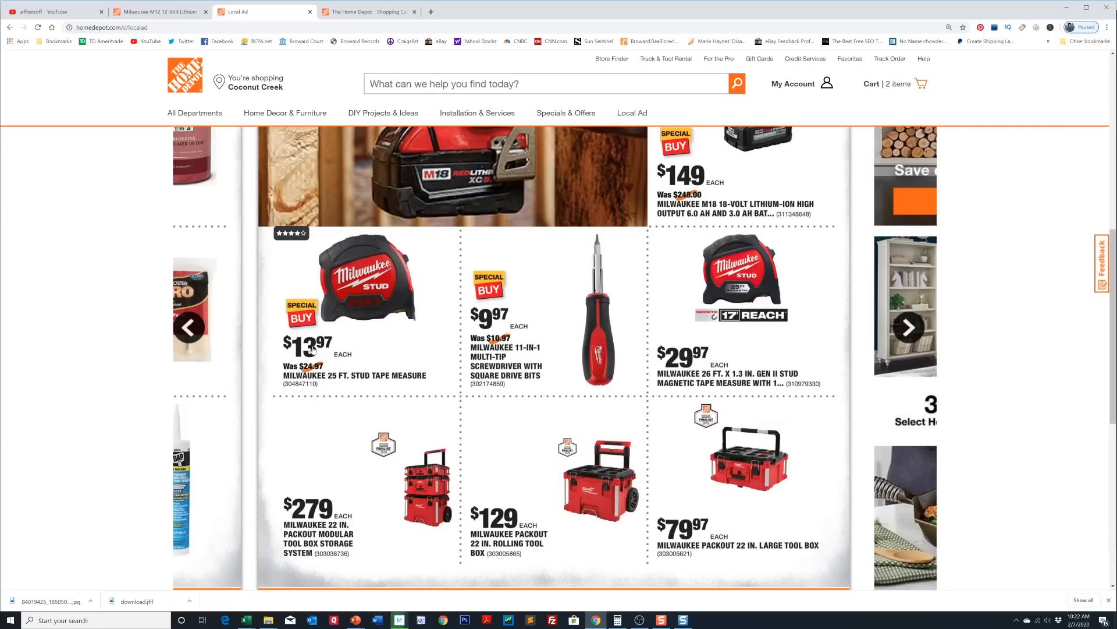
pyautogui.moveTo(355, 340)
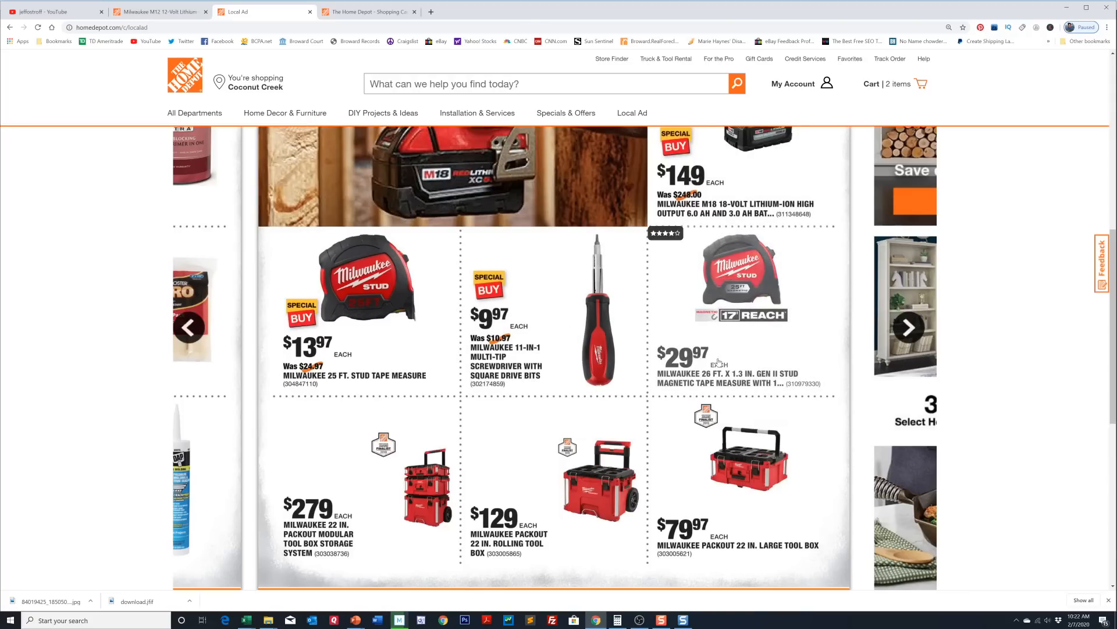
pyautogui.scroll(-3)
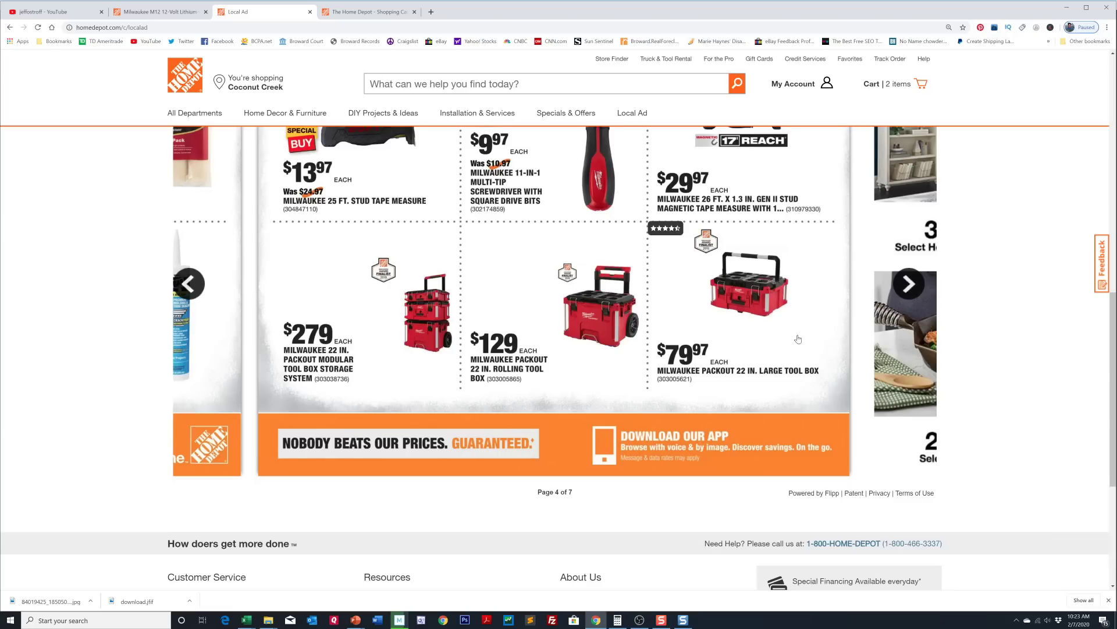
pyautogui.moveTo(756, 296)
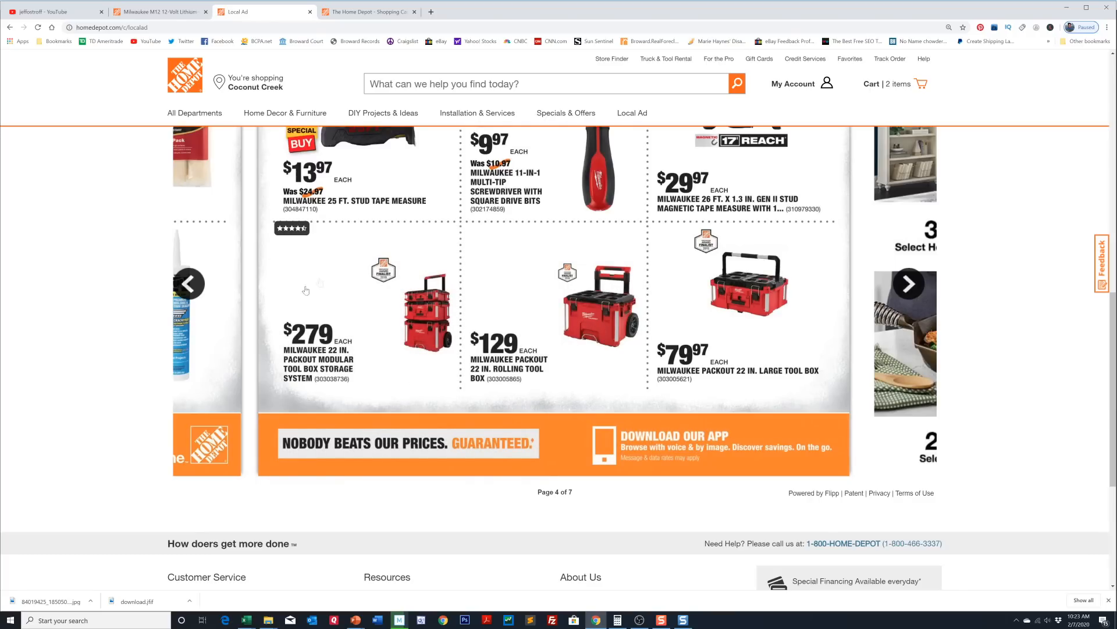
pyautogui.moveTo(301, 347)
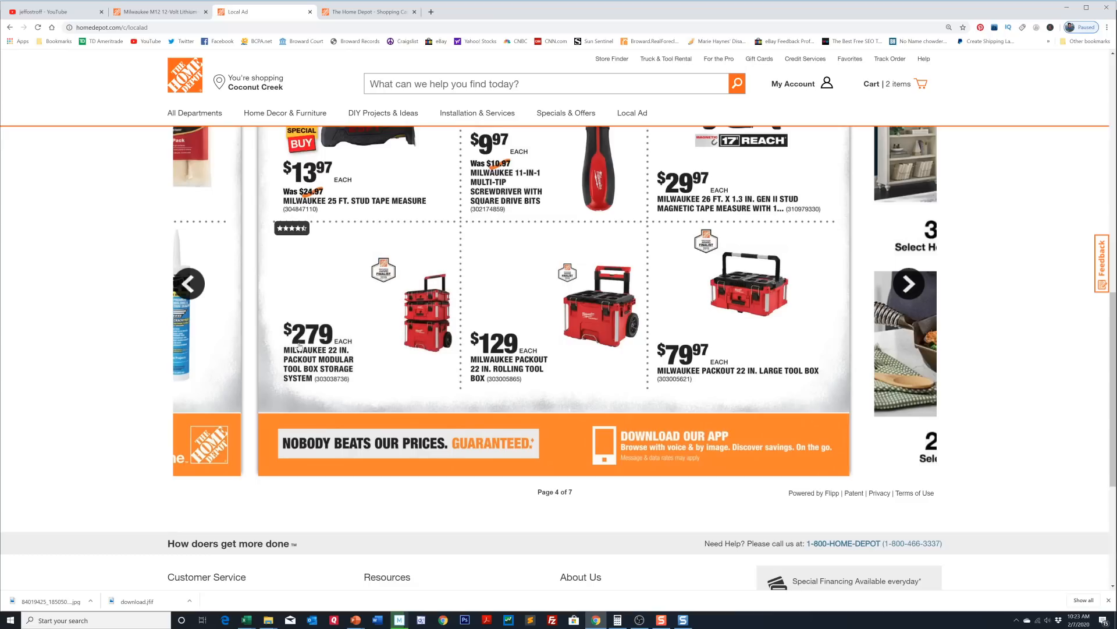
pyautogui.moveTo(406, 293)
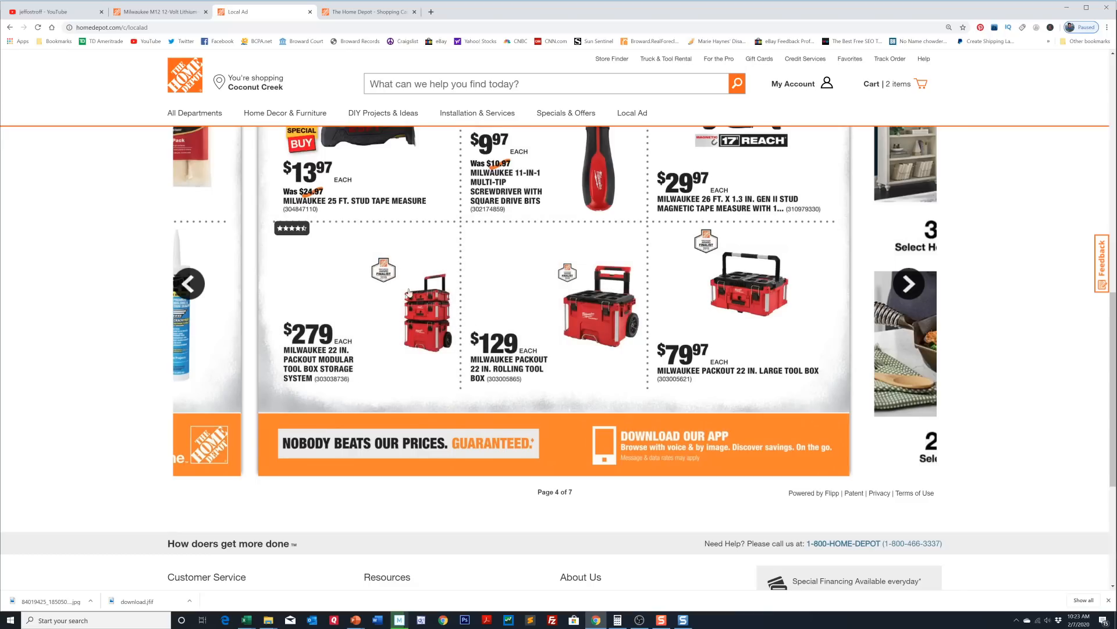
pyautogui.moveTo(403, 288)
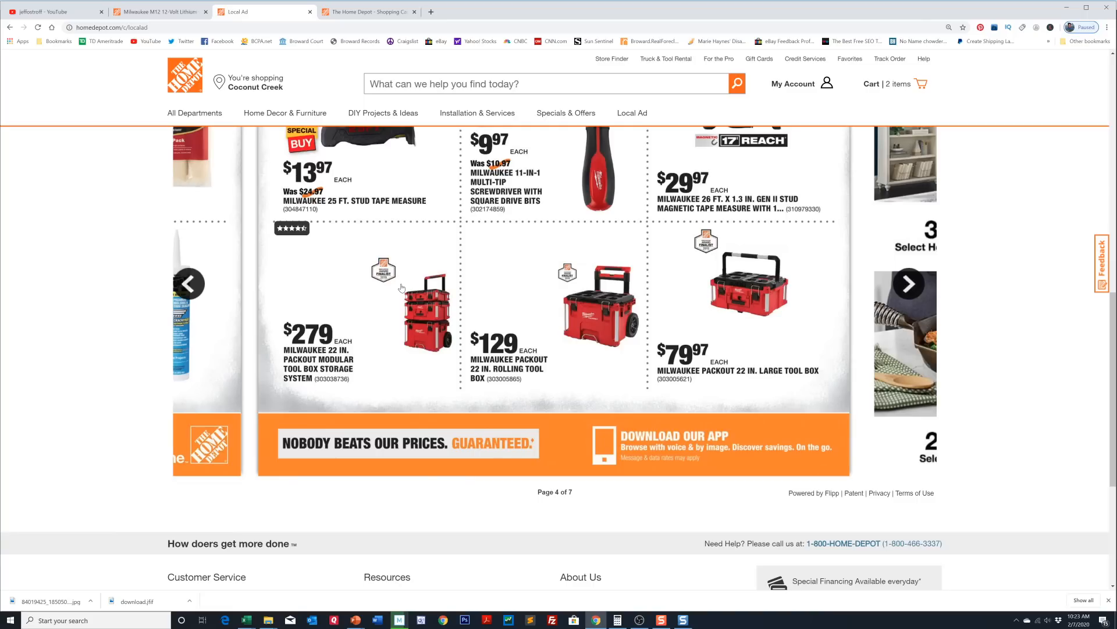
pyautogui.moveTo(394, 340)
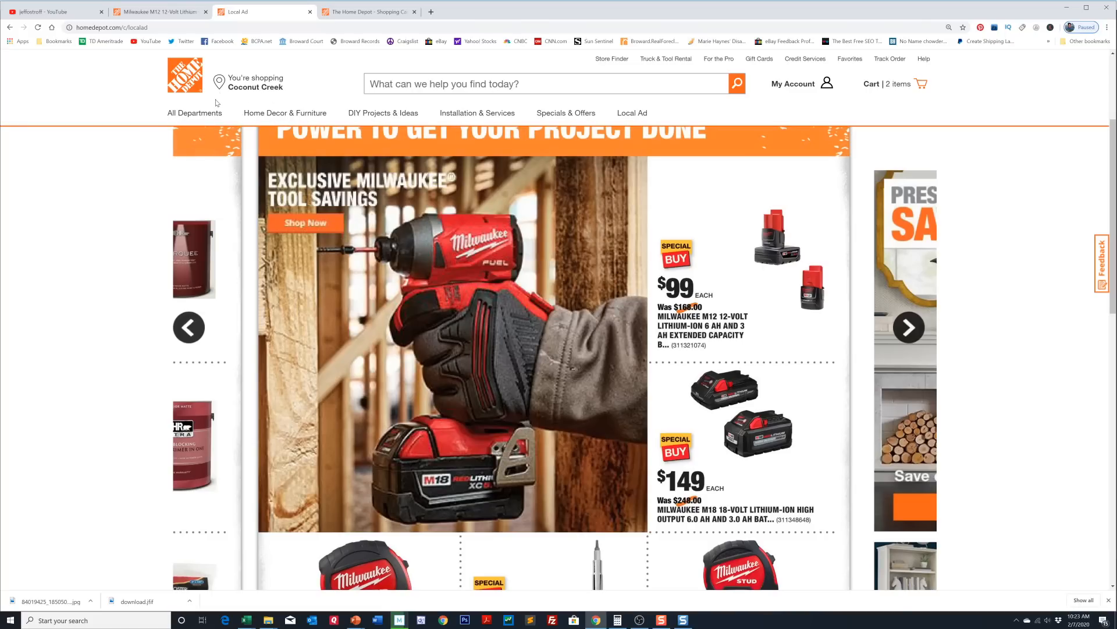
pyautogui.click(195, 112)
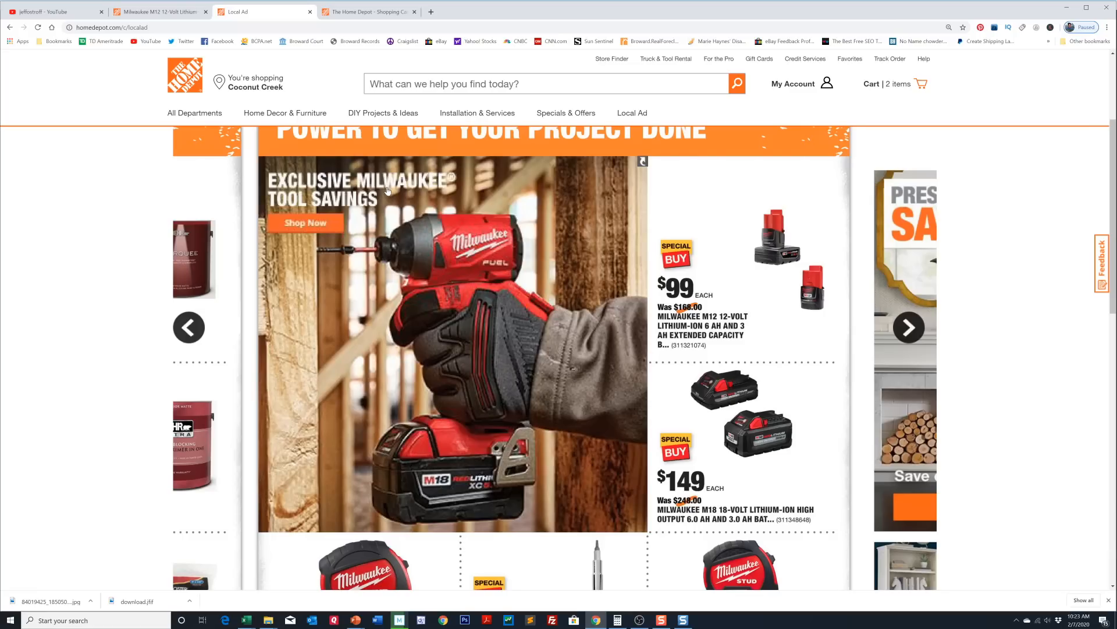
pyautogui.scroll(3)
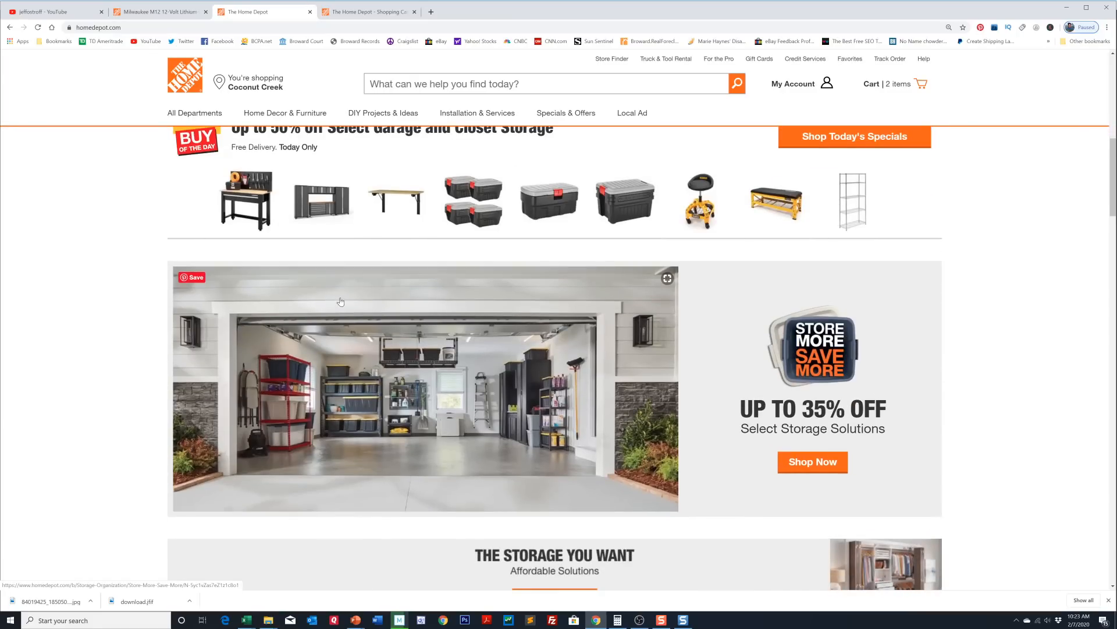
# Open the Special Buy of the Day page and browse its garage storage deals
pyautogui.scroll(3)
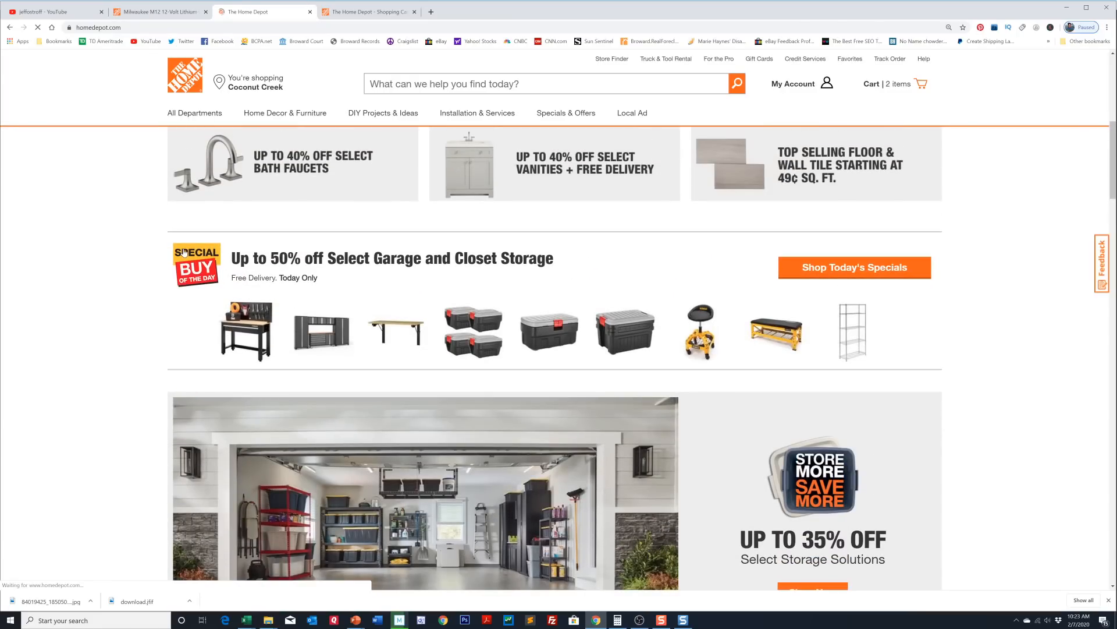
pyautogui.click(854, 267)
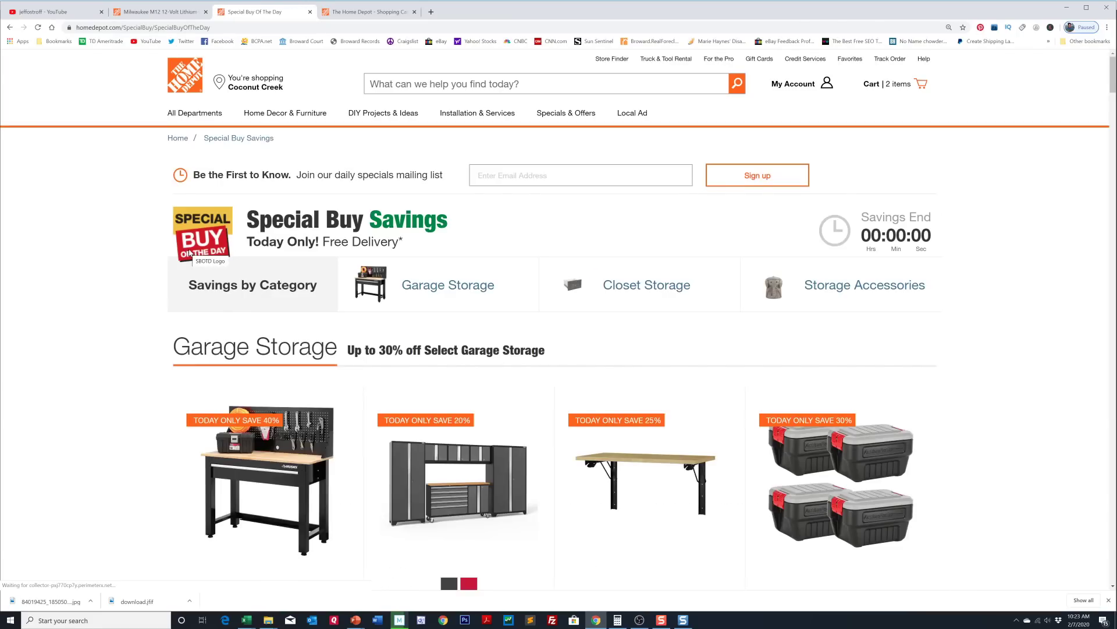
pyautogui.scroll(-3)
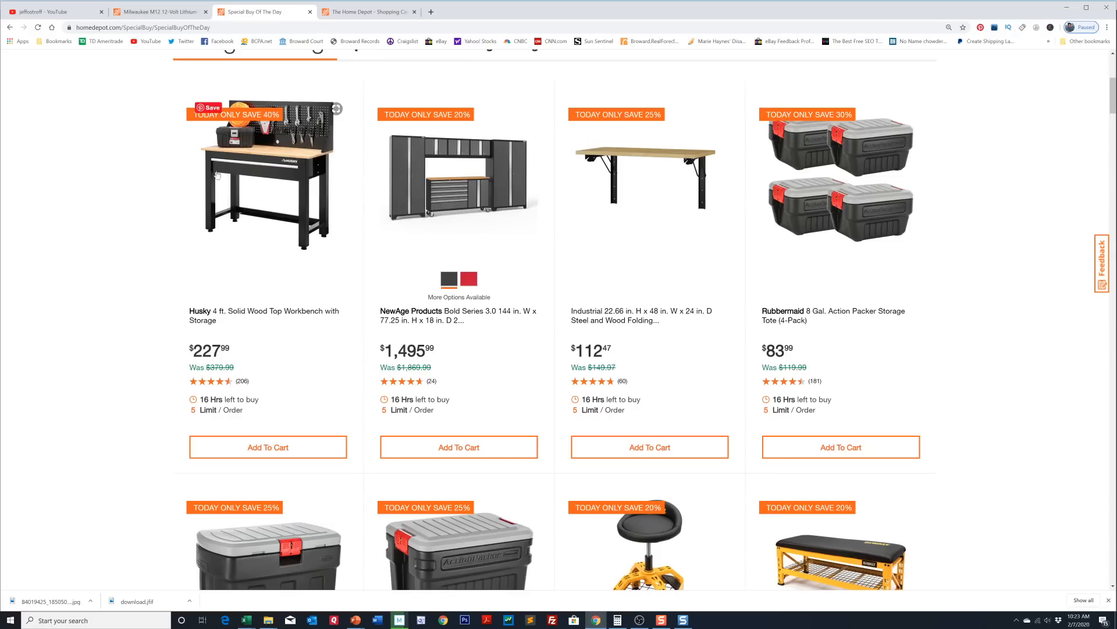
pyautogui.moveTo(217, 175)
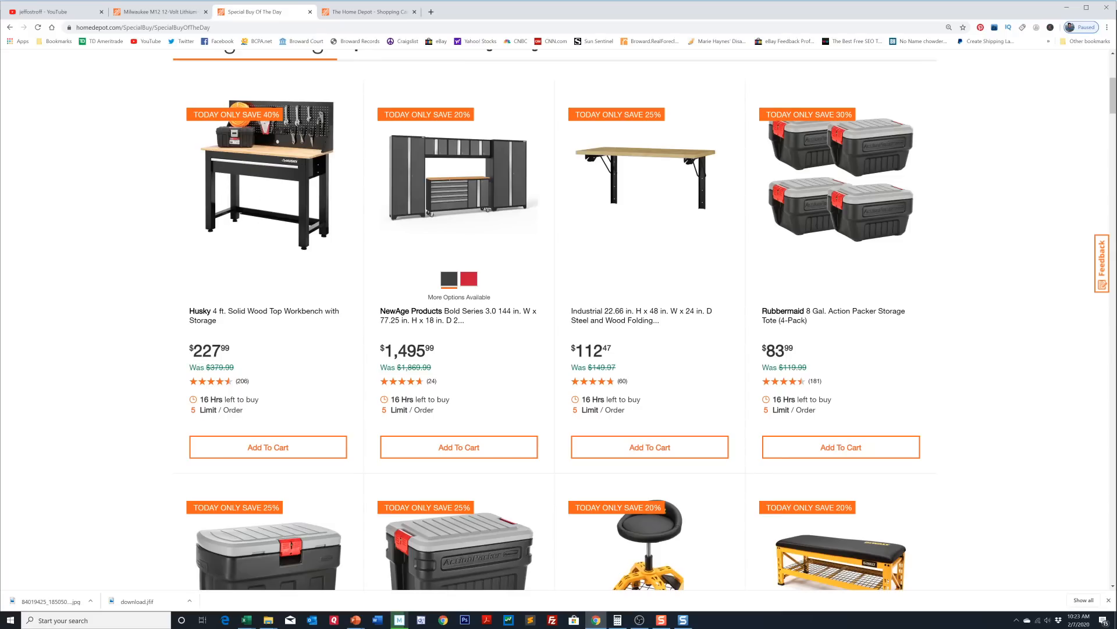
pyautogui.scroll(3)
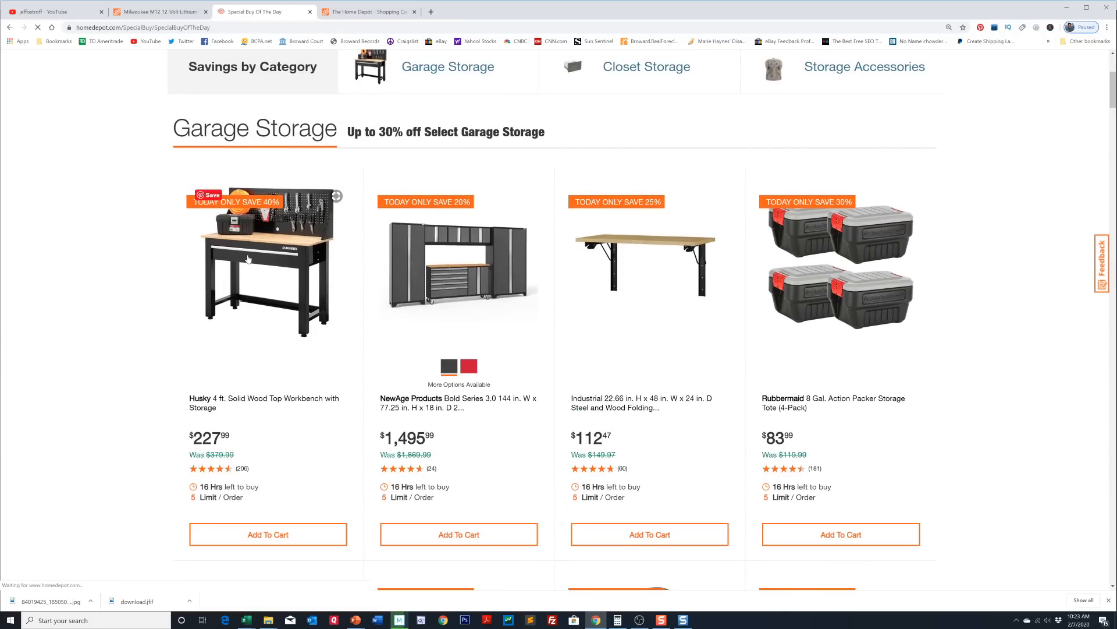
# Open the $227.99 Husky 4 ft. solid wood workbench page and scroll through it
pyautogui.click(265, 264)
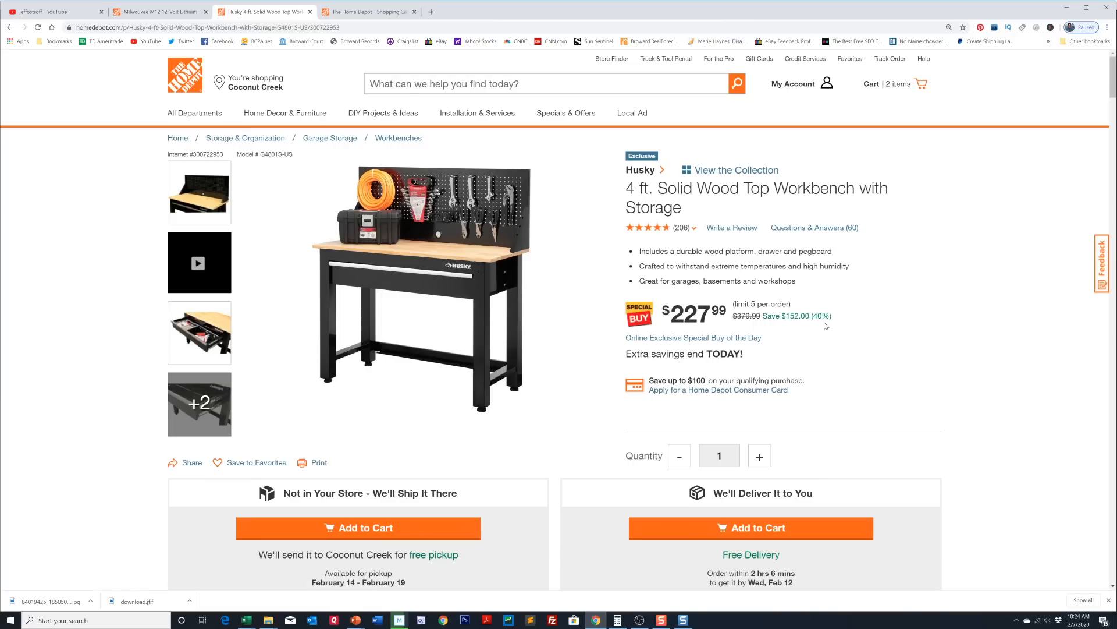
pyautogui.scroll(-3)
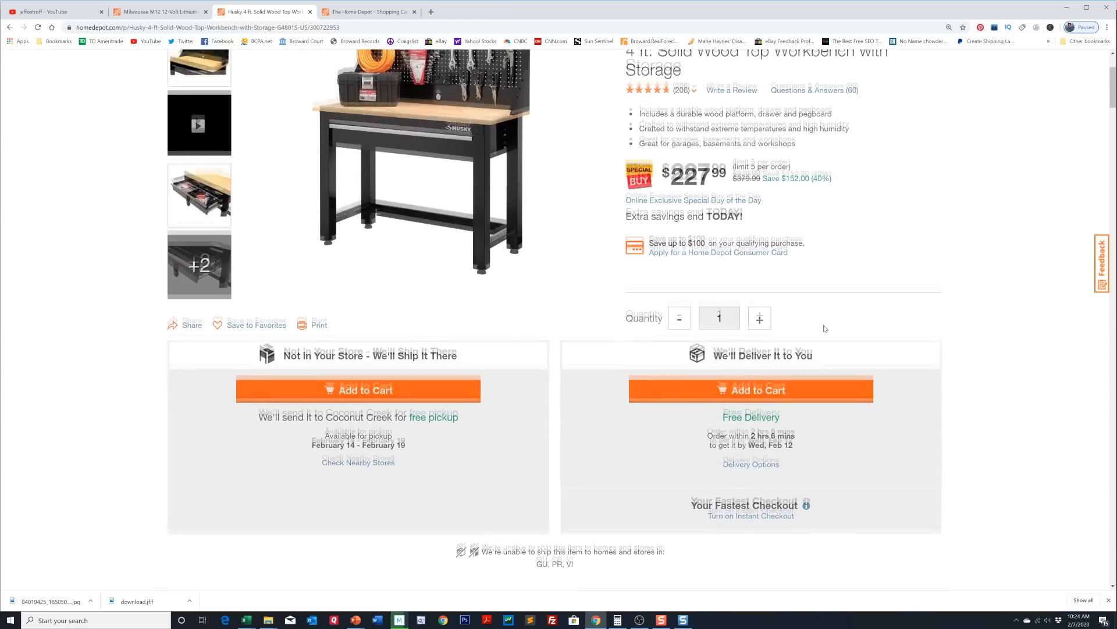
pyautogui.scroll(-3)
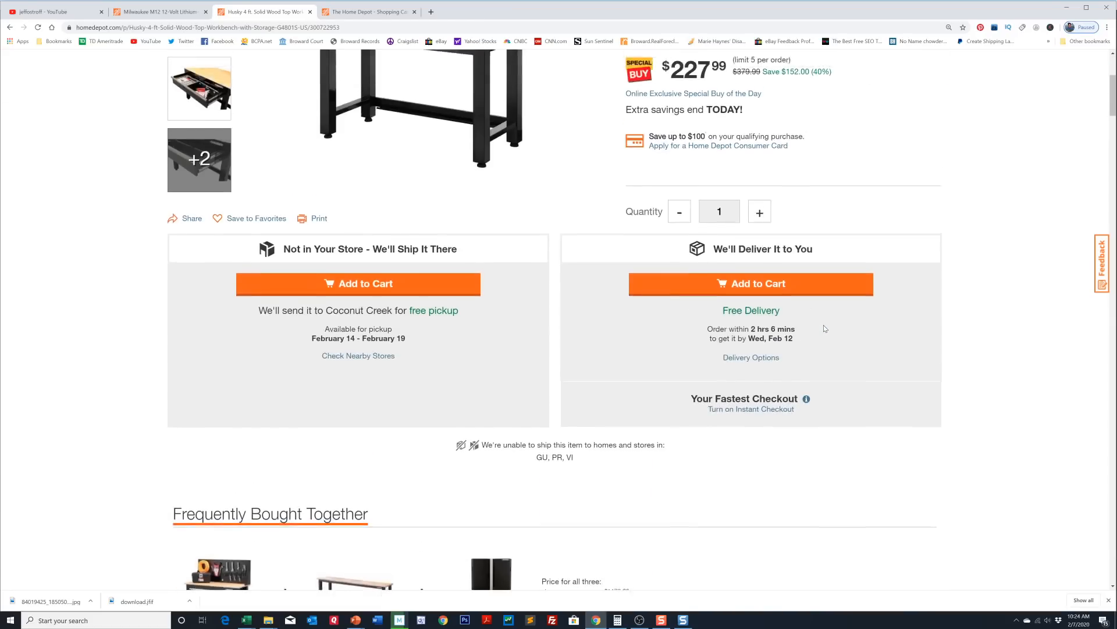
pyautogui.scroll(3)
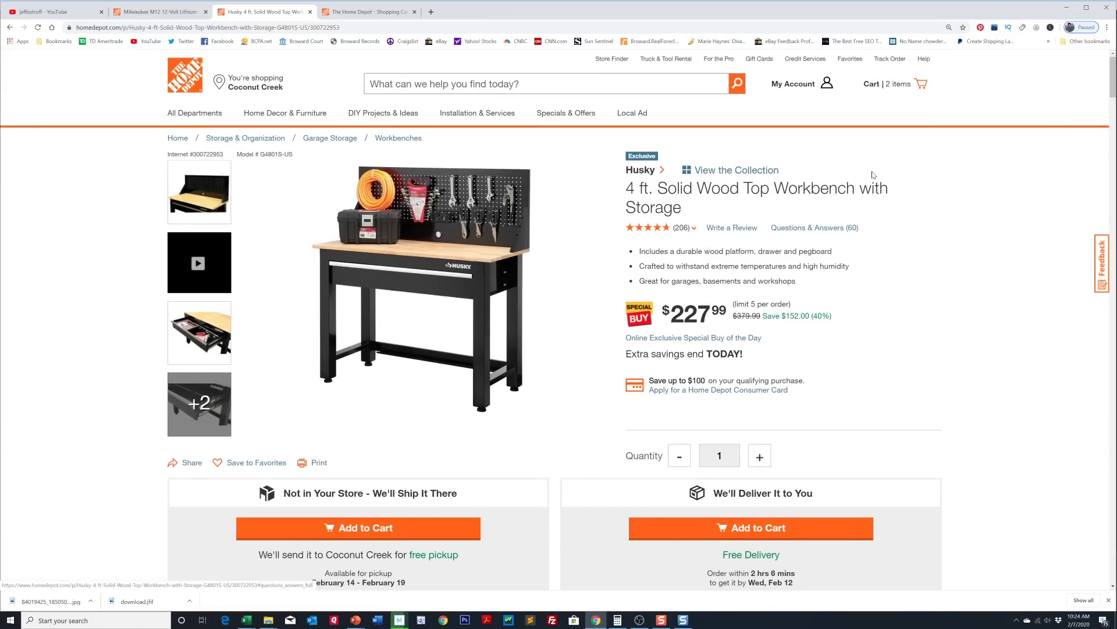
pyautogui.moveTo(760, 153)
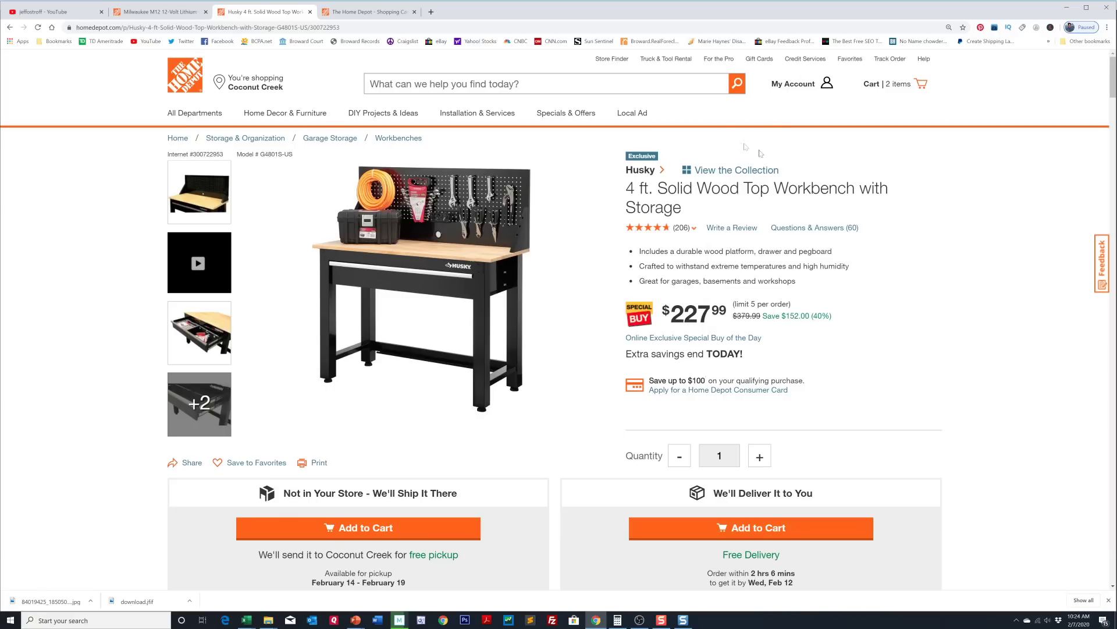
pyautogui.moveTo(780, 147)
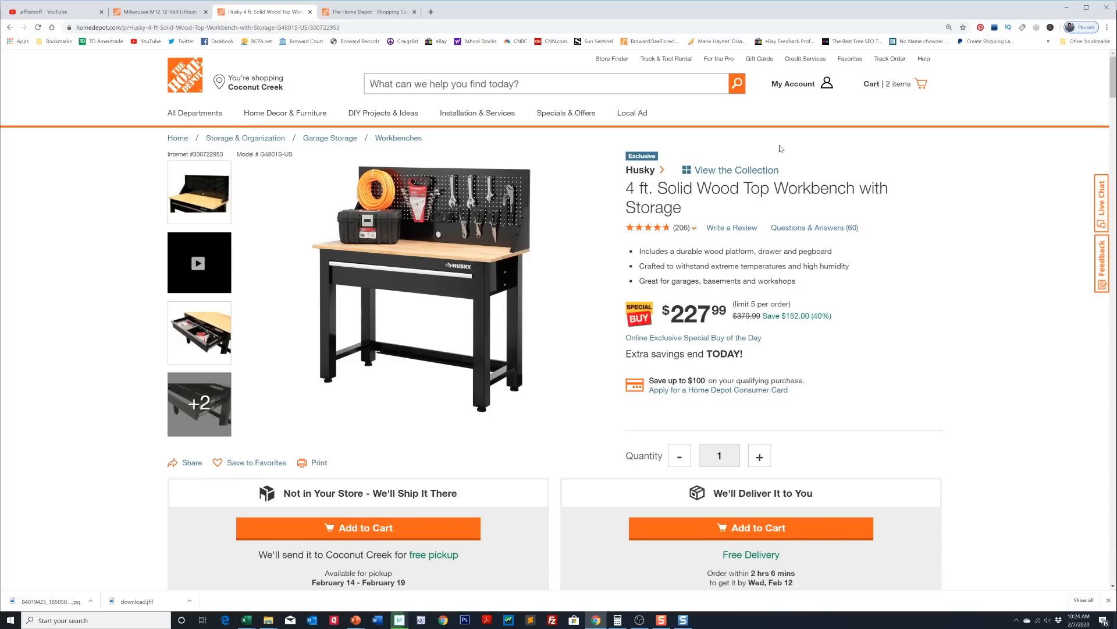
pyautogui.moveTo(318, 102)
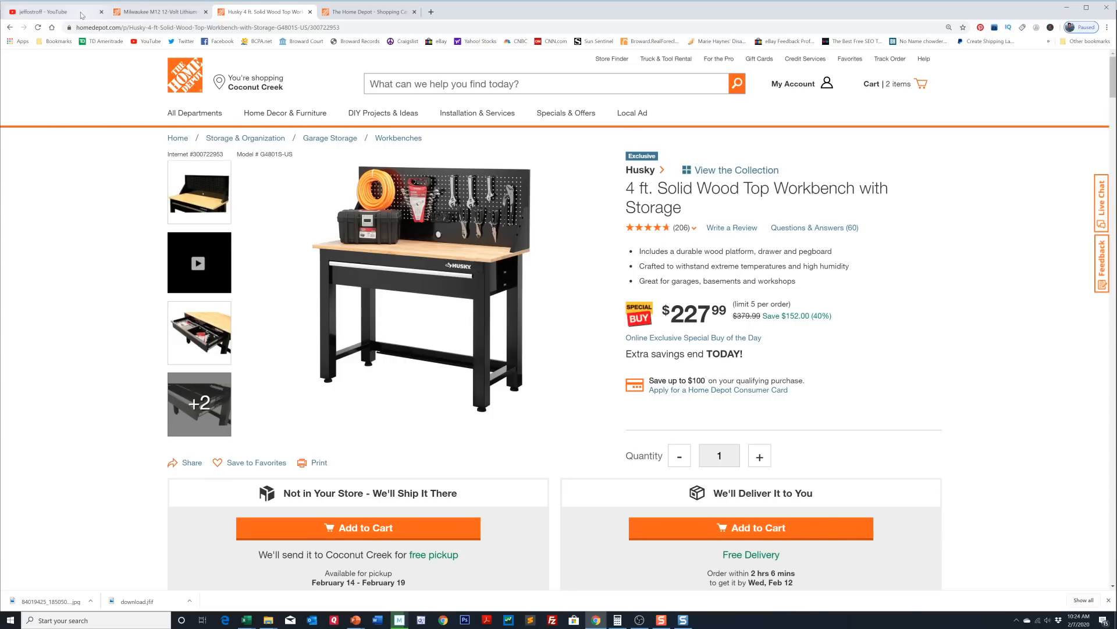
# Show the YouTube channel page, then the deals 2-7-2020 folder of eight clips
pyautogui.click(46, 11)
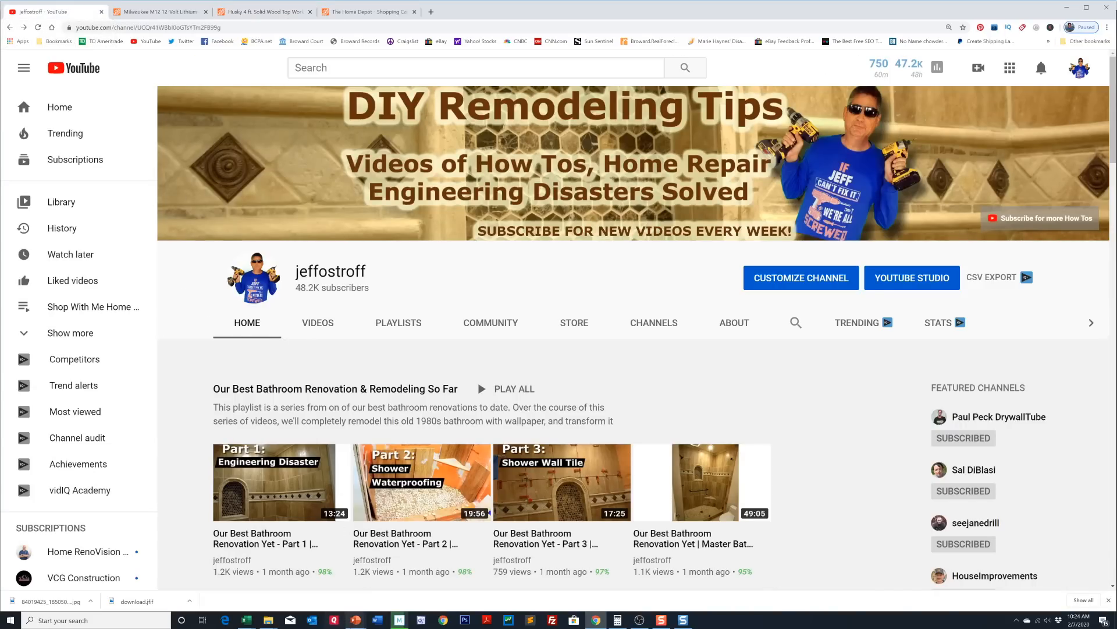
pyautogui.moveTo(268, 619)
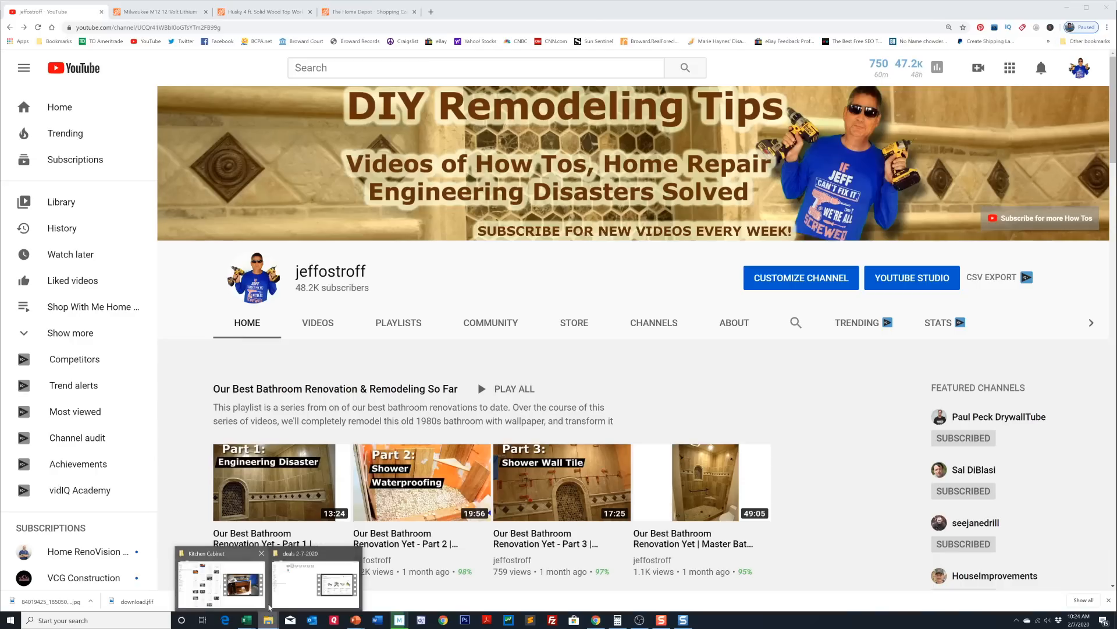
pyautogui.click(315, 580)
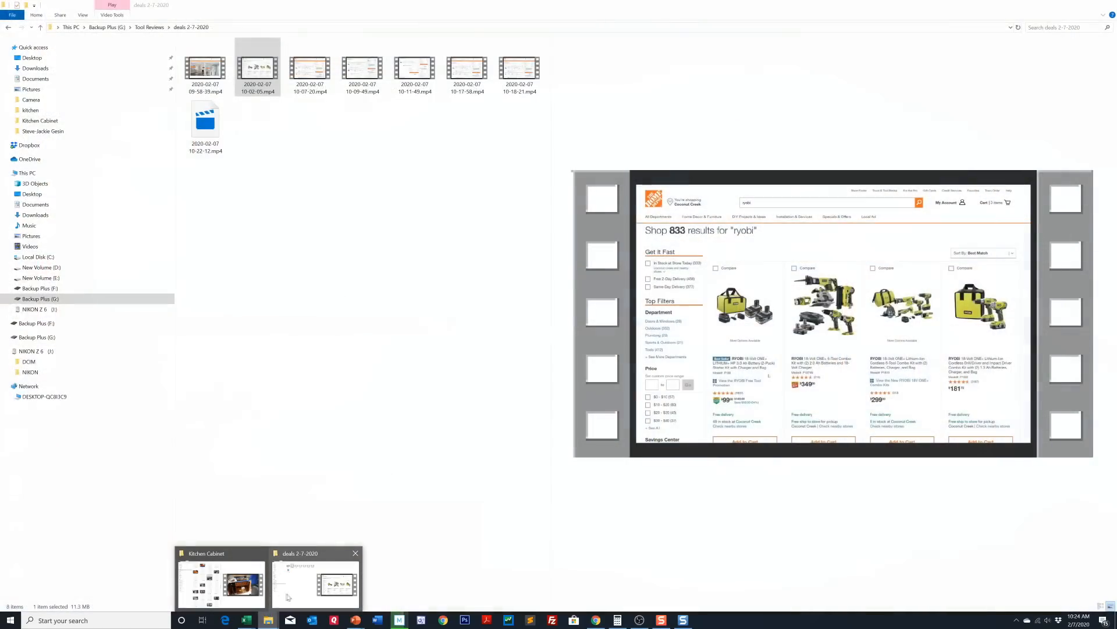
# Check the half-done render of the kitchen cabinet project to MP4
pyautogui.click(221, 581)
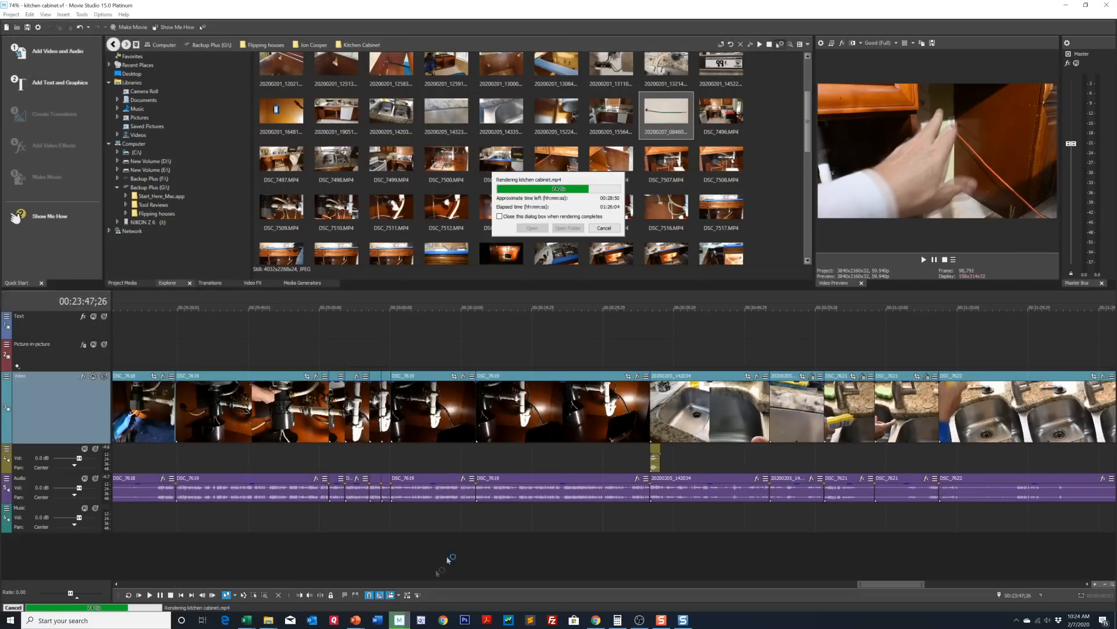
pyautogui.moveTo(741, 330)
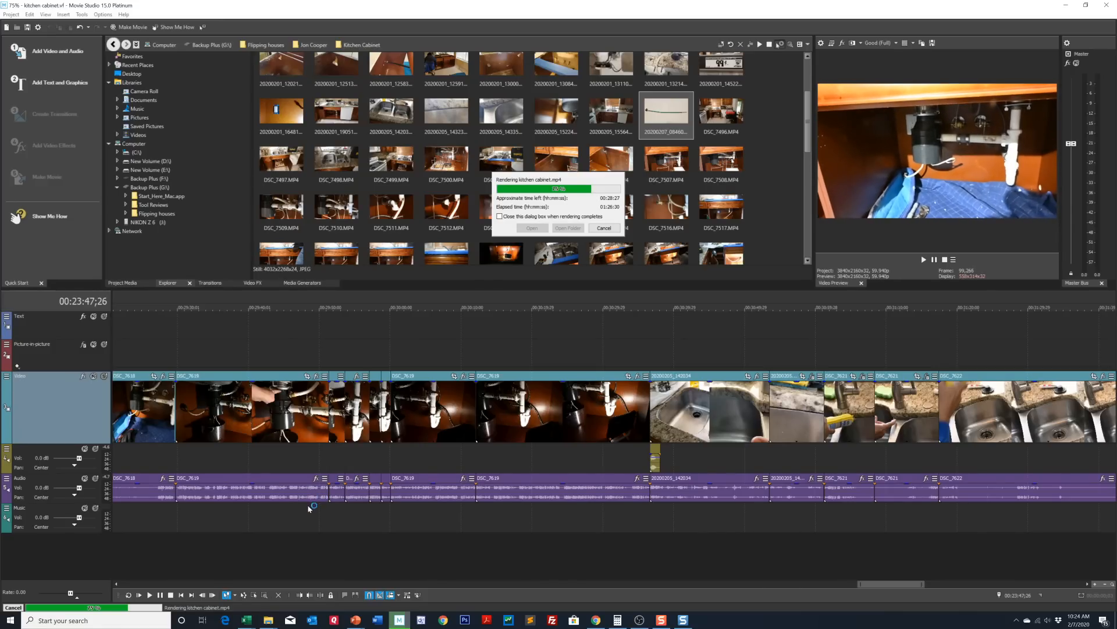
pyautogui.moveTo(269, 619)
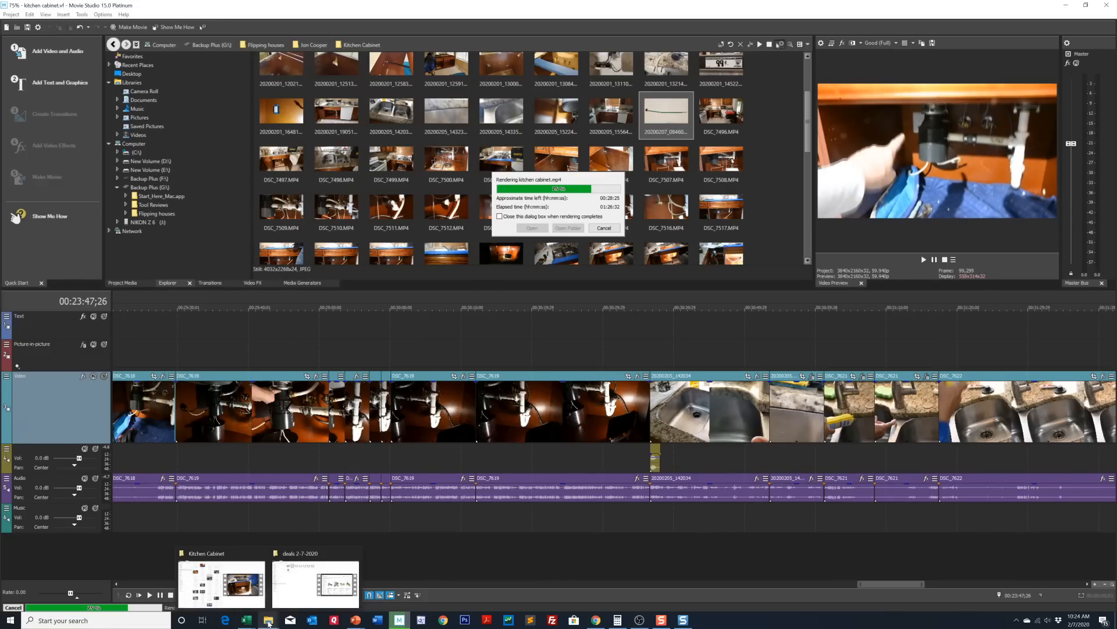
# Browse the Kitchen Cabinet clips folder, then switch to the YouTube channel in Chrome
pyautogui.click(222, 581)
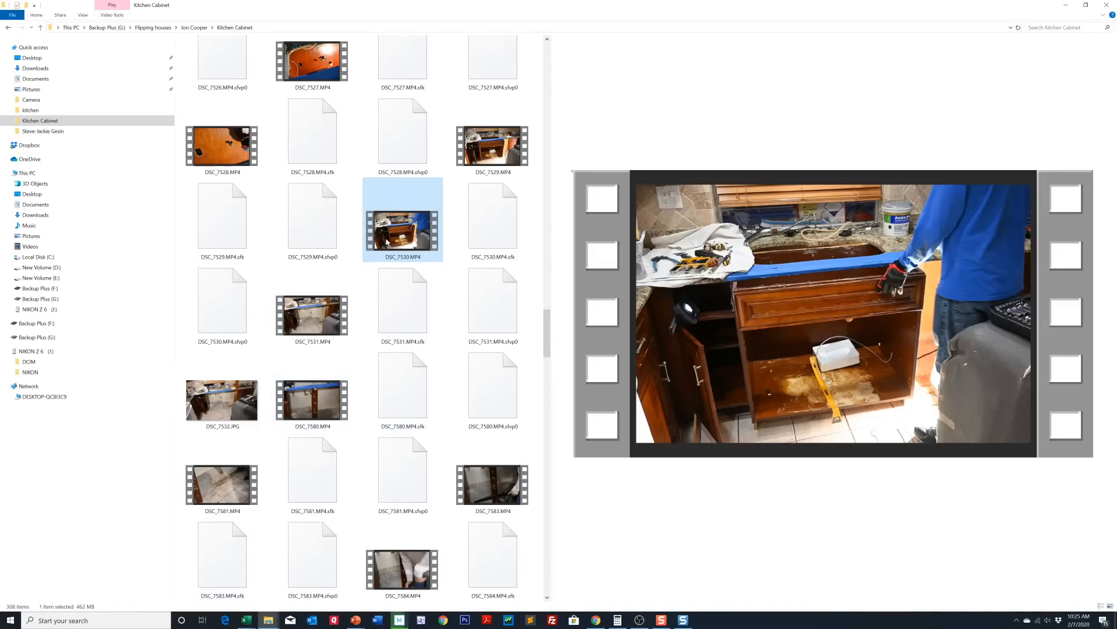
pyautogui.scroll(-3)
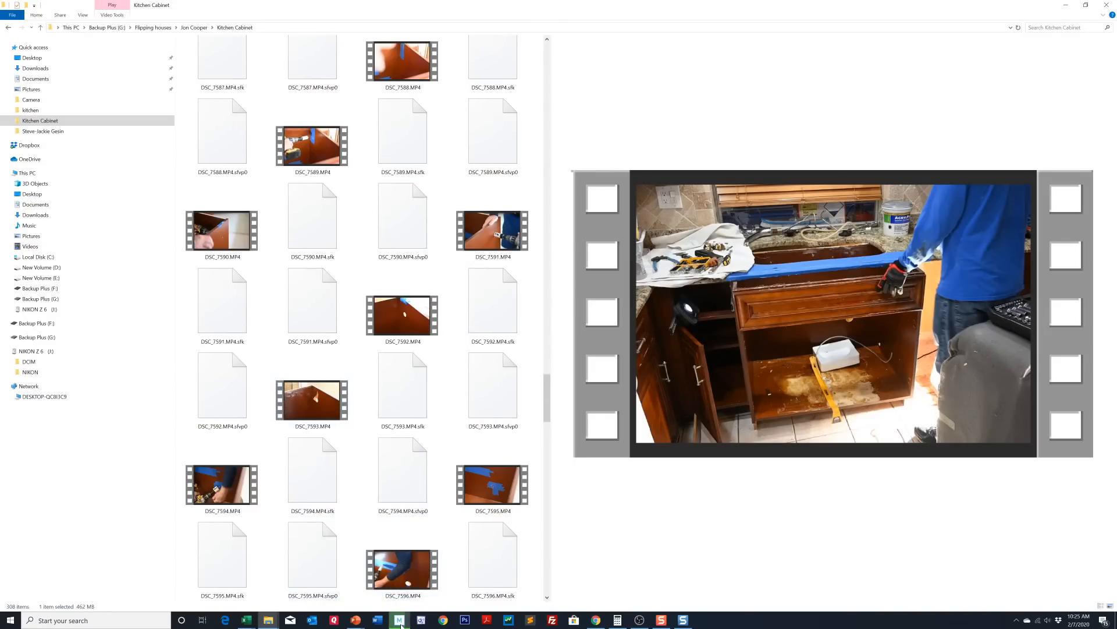
pyautogui.click(399, 619)
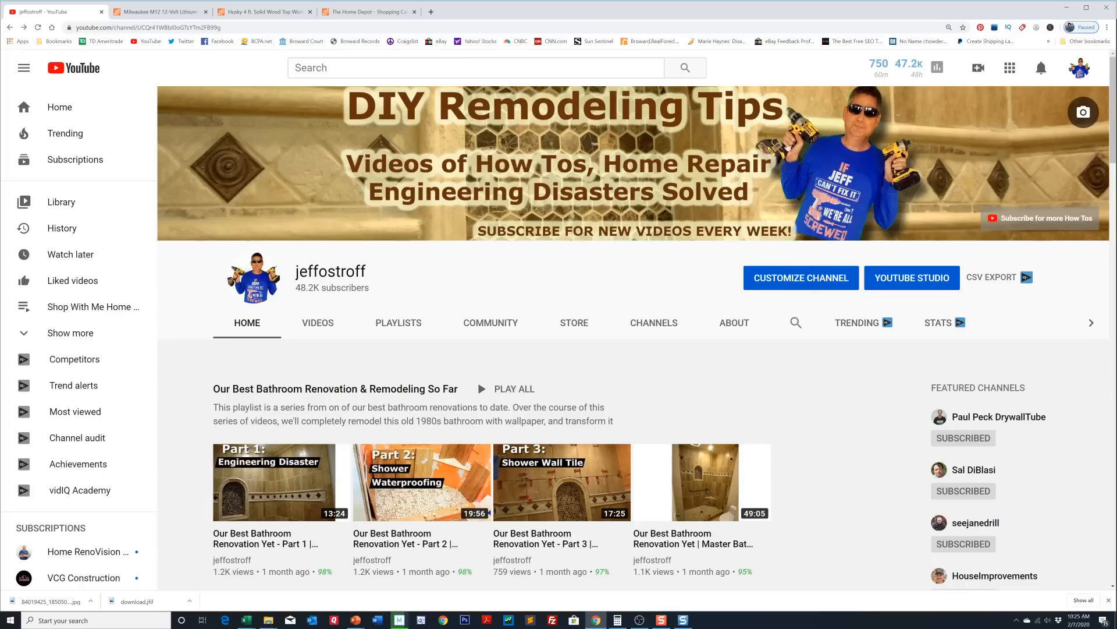
# Open the channel's VIDEOS tab and view the Uploads grid
pyautogui.click(318, 321)
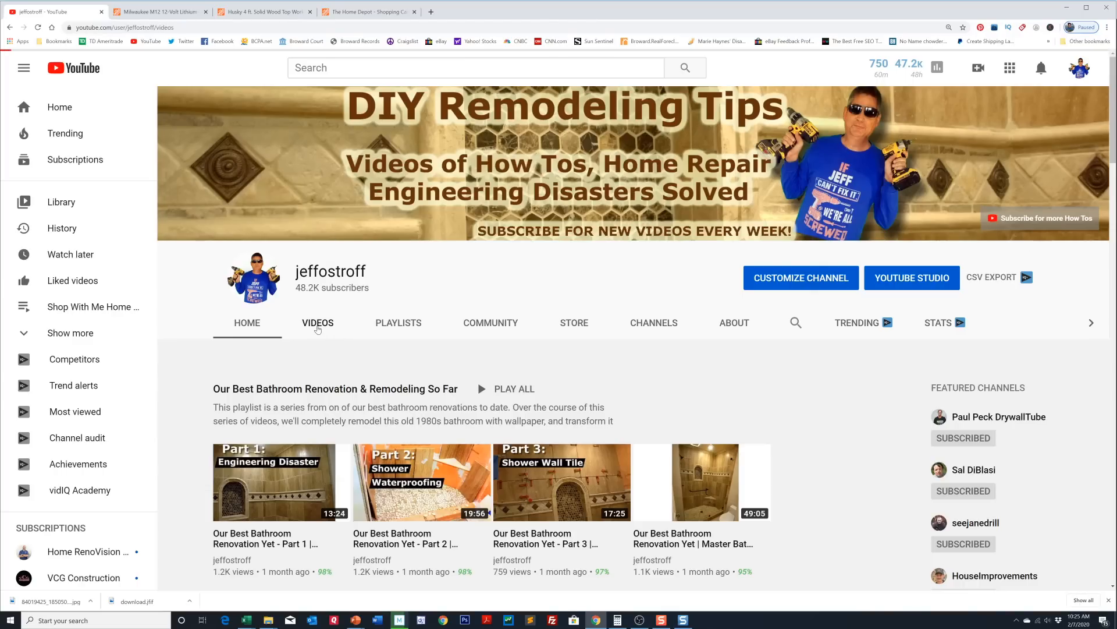
pyautogui.click(317, 322)
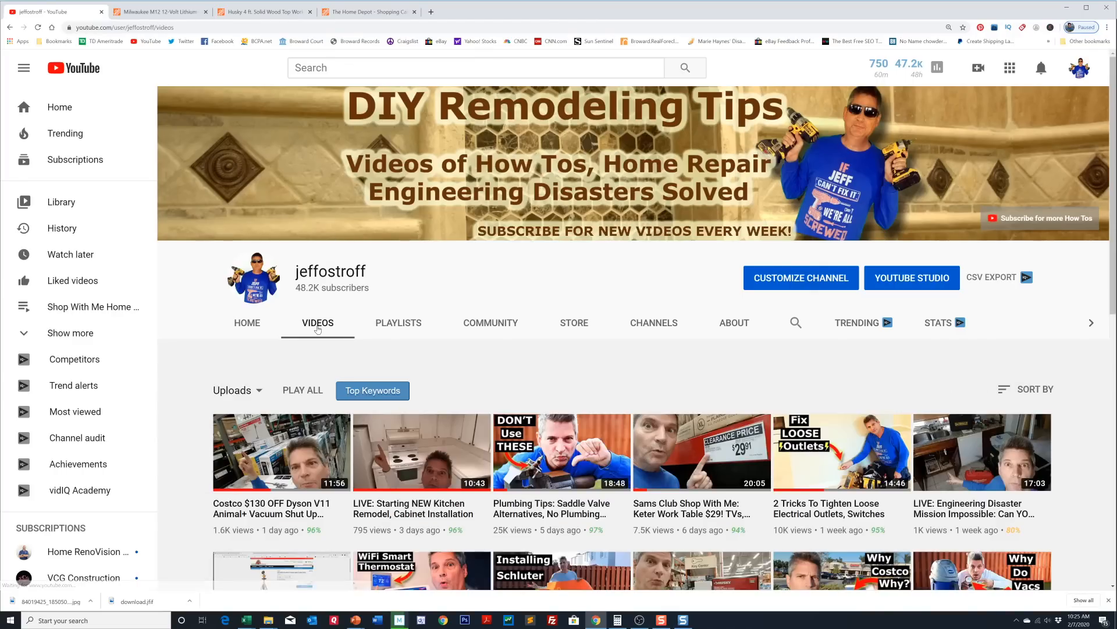
pyautogui.scroll(-3)
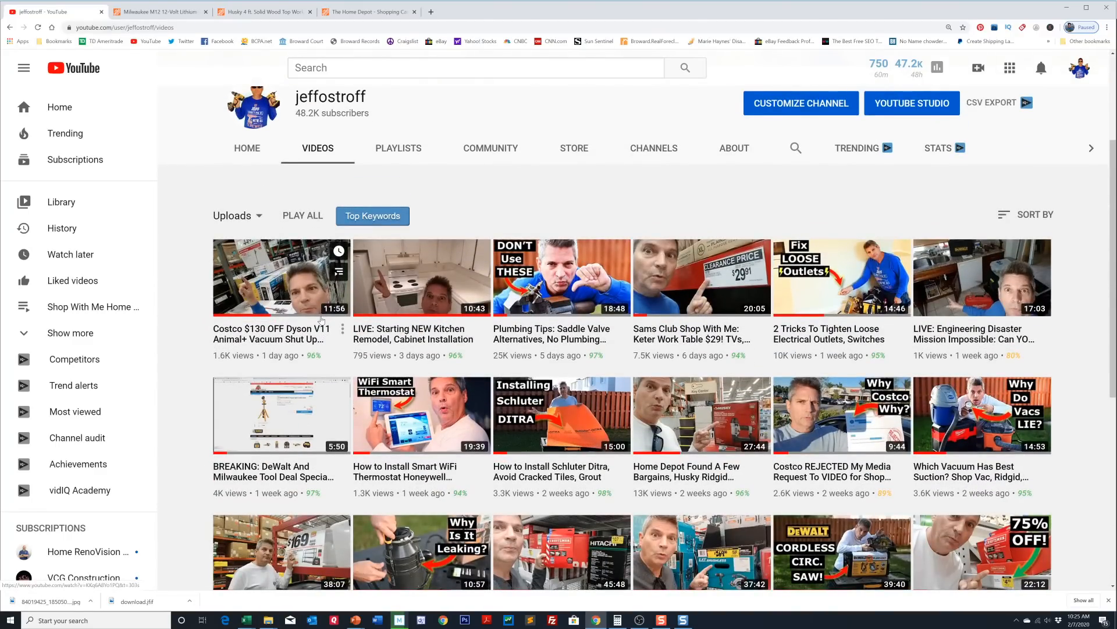
pyautogui.moveTo(272, 333)
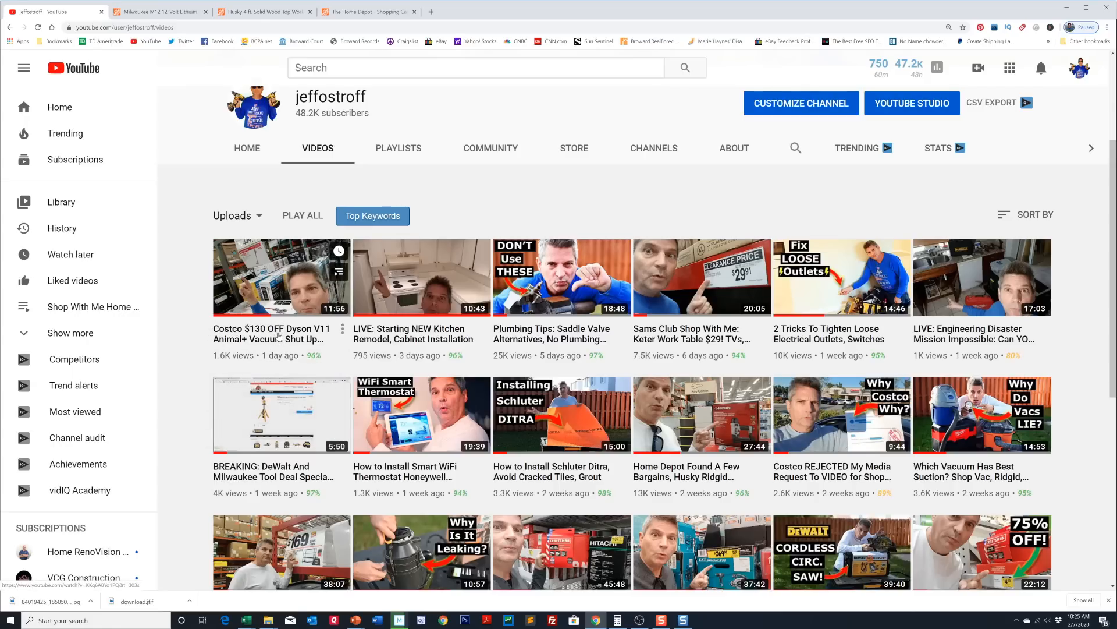
pyautogui.moveTo(270, 334)
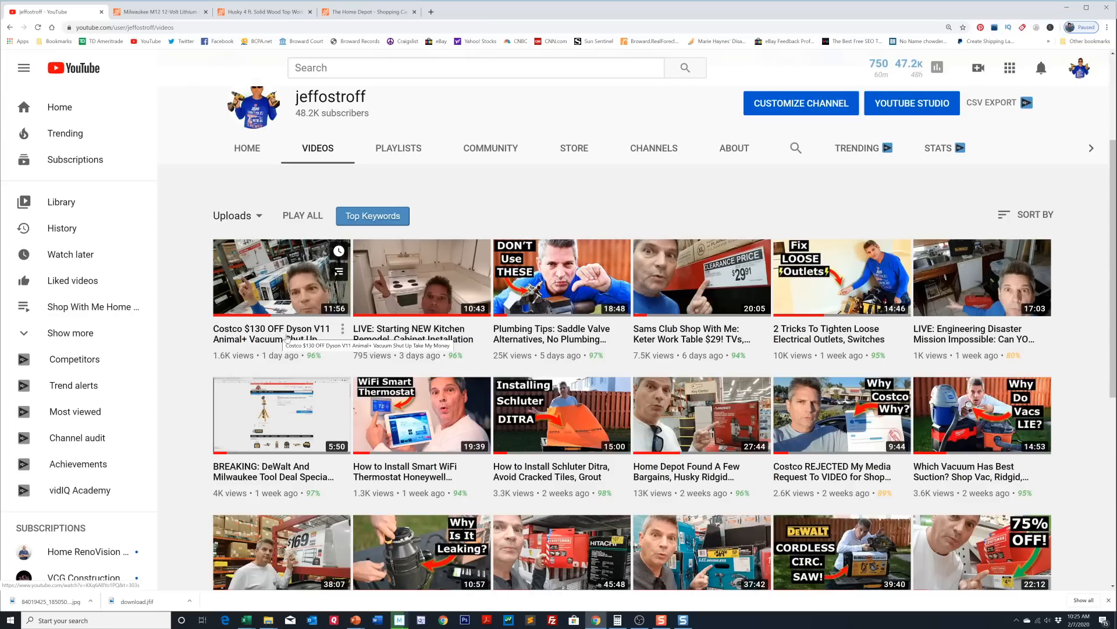
pyautogui.moveTo(421, 276)
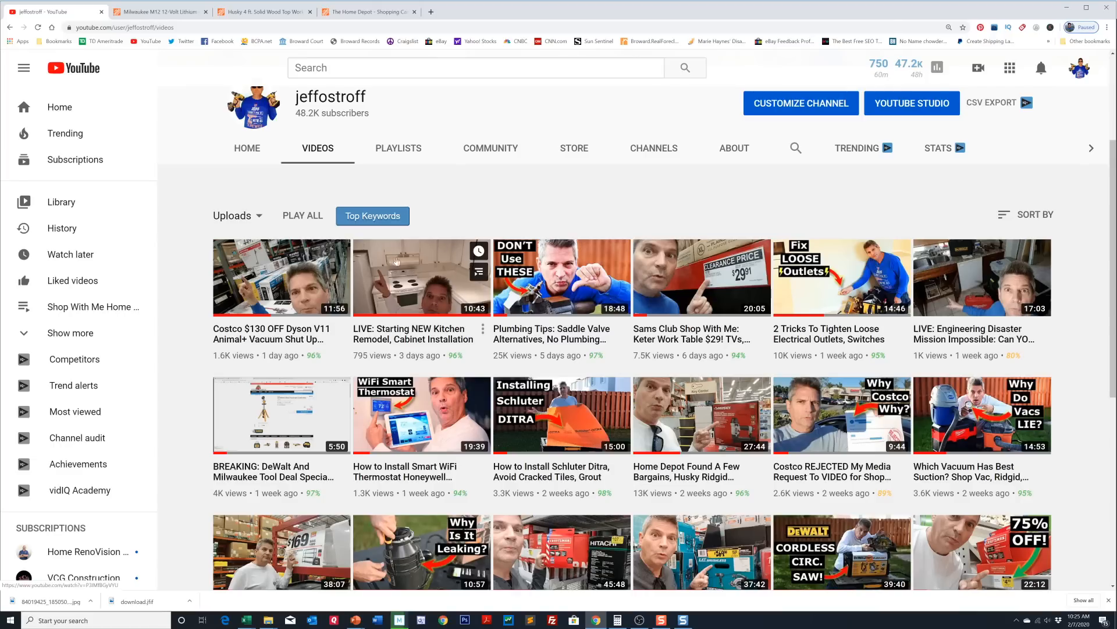
pyautogui.moveTo(419, 245)
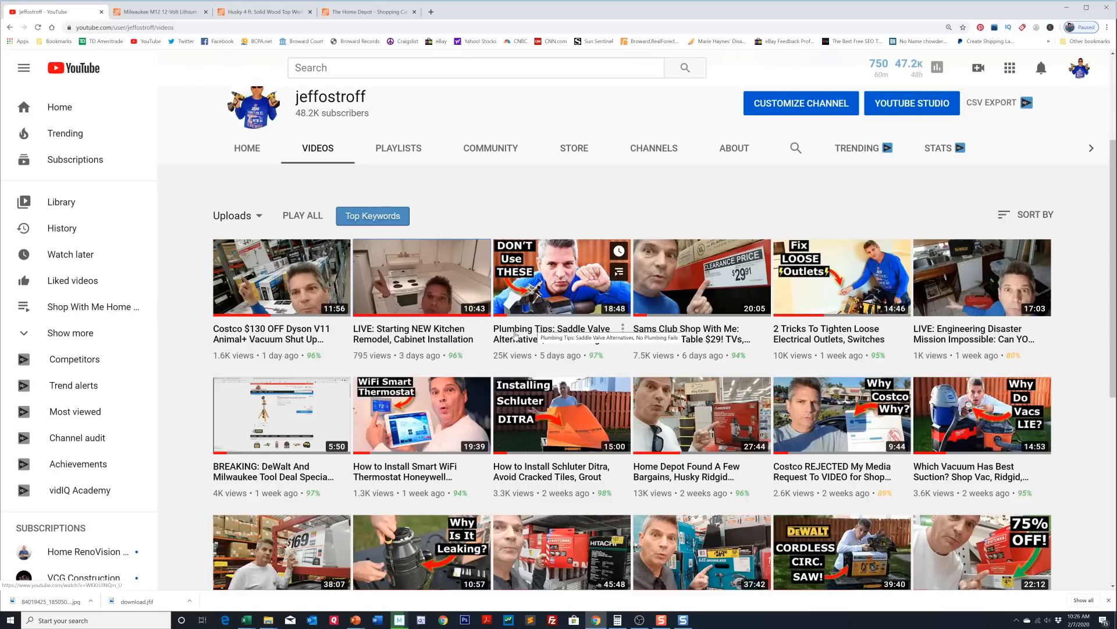
pyautogui.moveTo(520, 335)
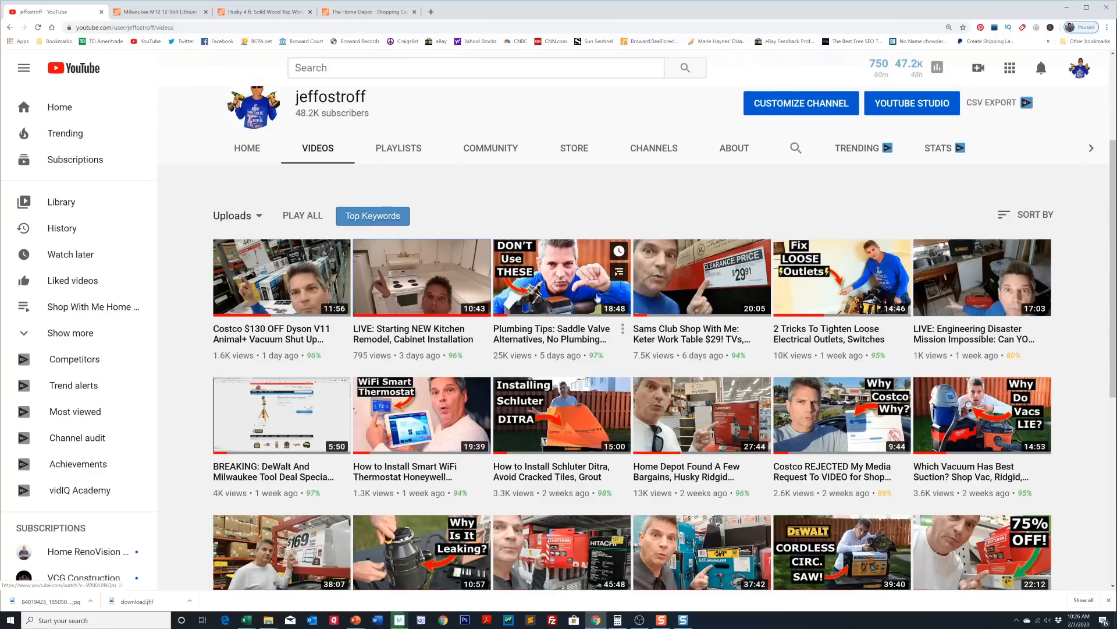
pyautogui.moveTo(523, 290)
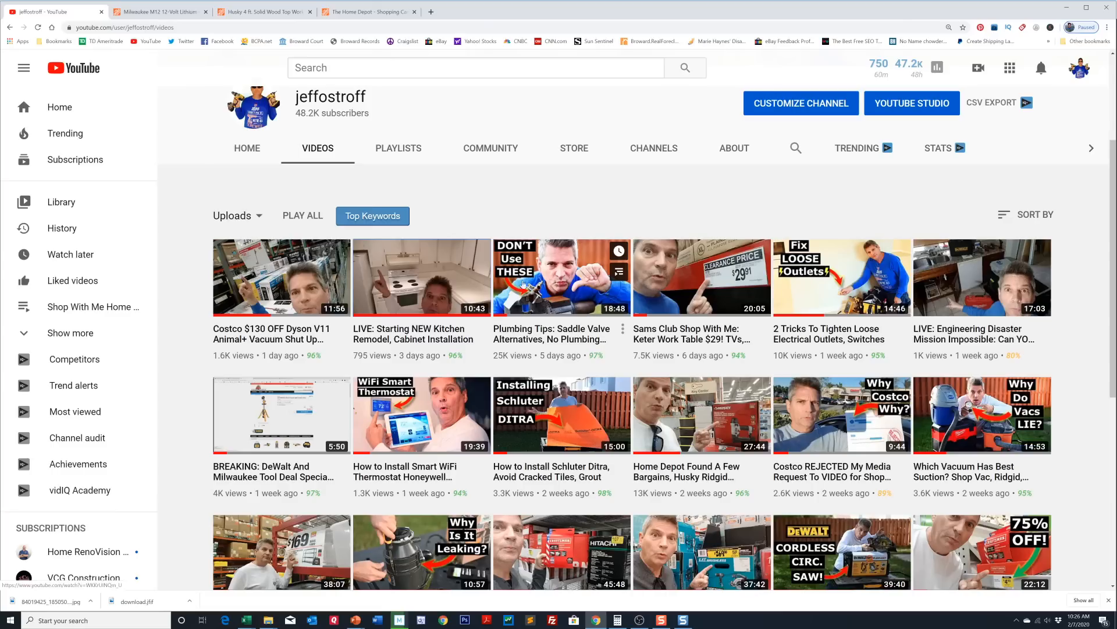
pyautogui.moveTo(669, 272)
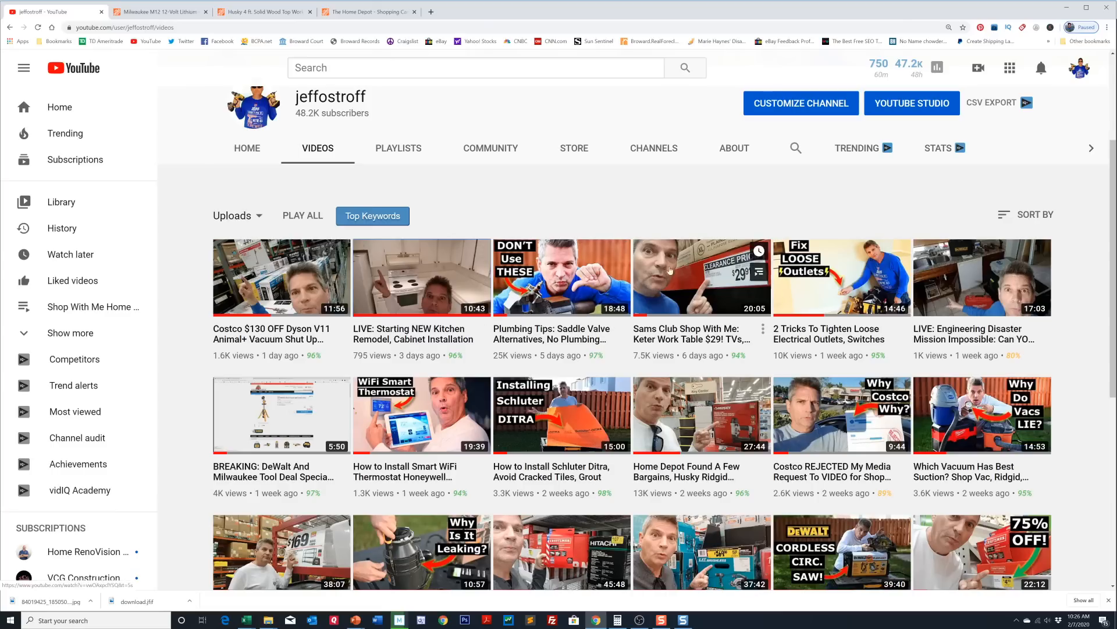
pyautogui.moveTo(204, 415)
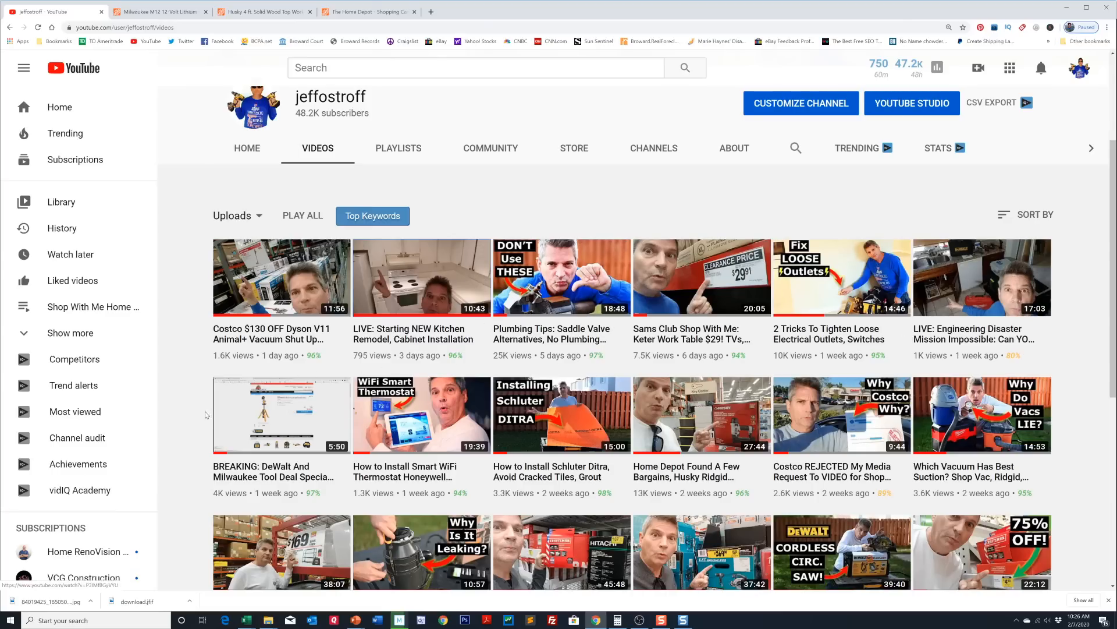
pyautogui.moveTo(796, 395)
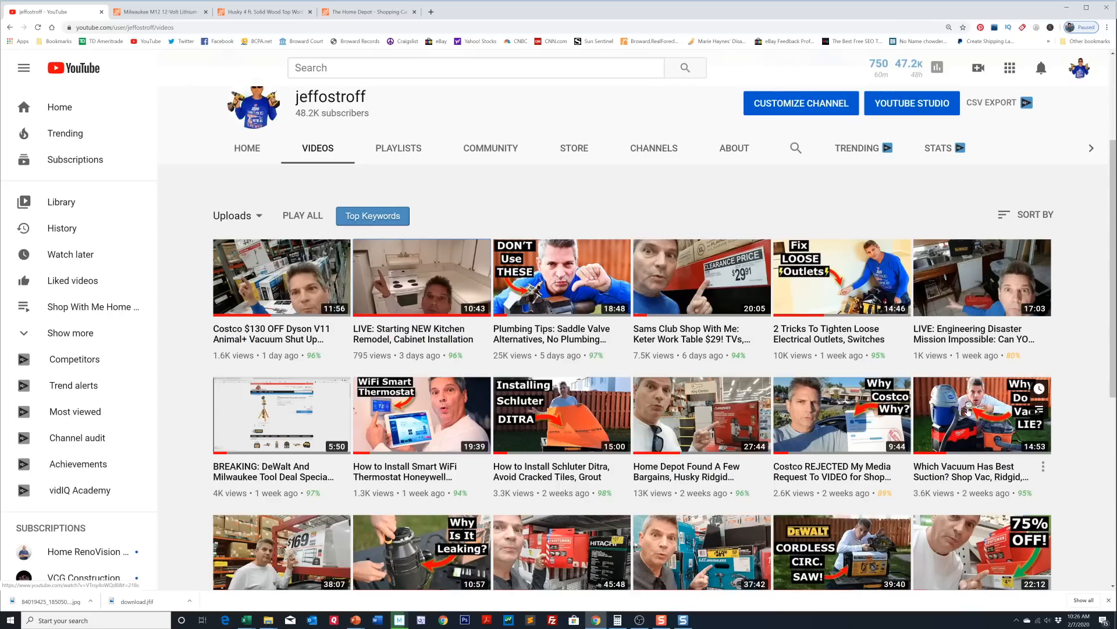
pyautogui.moveTo(603, 422)
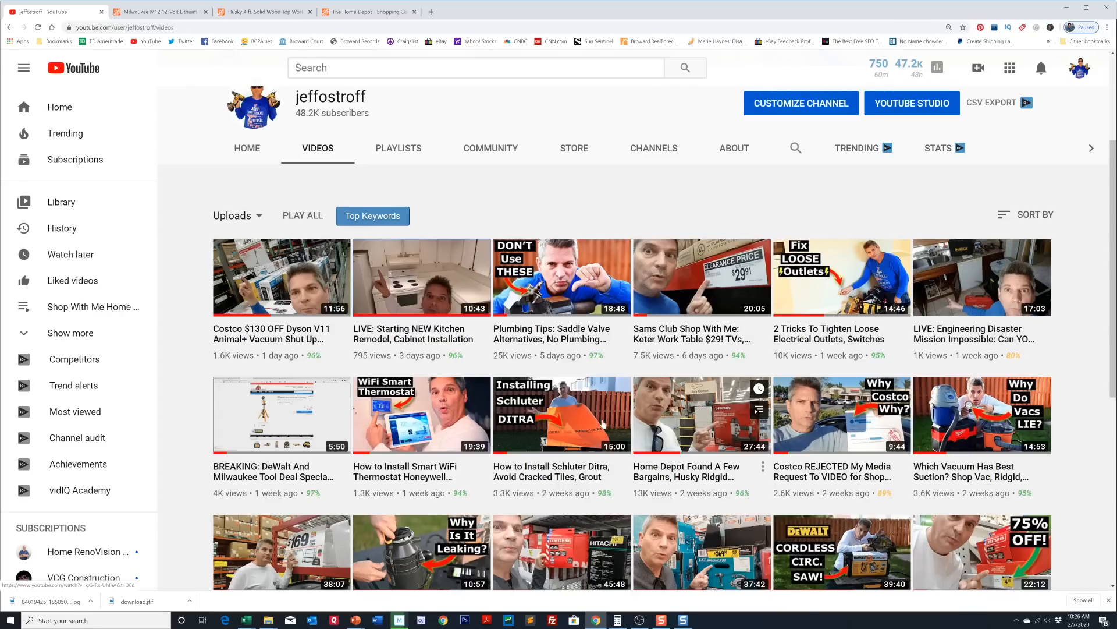
pyautogui.moveTo(502, 451)
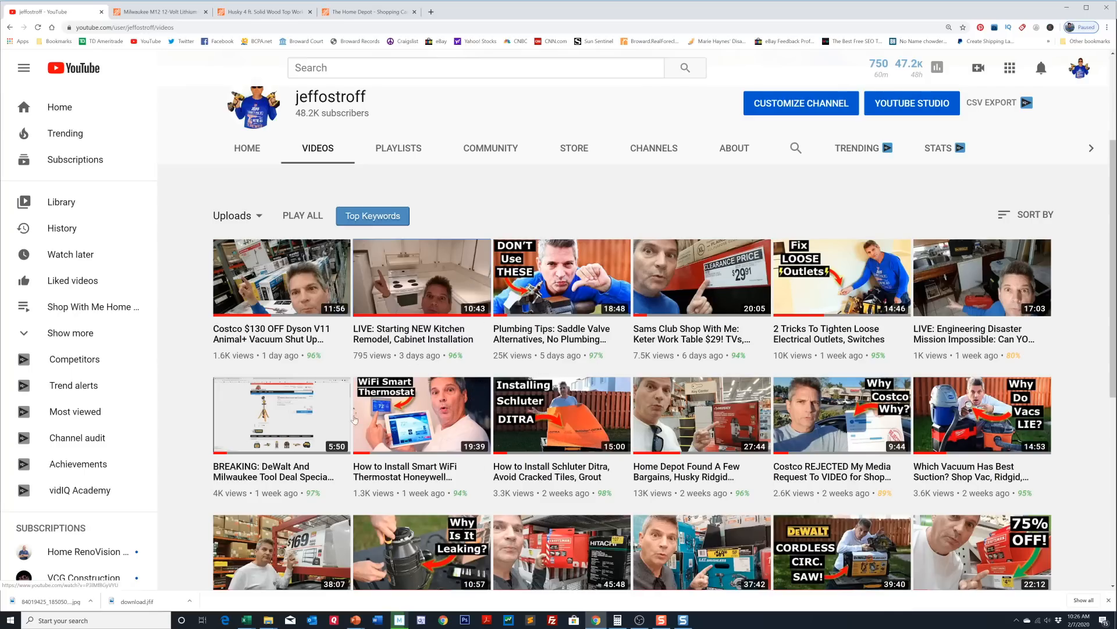
pyautogui.scroll(-3)
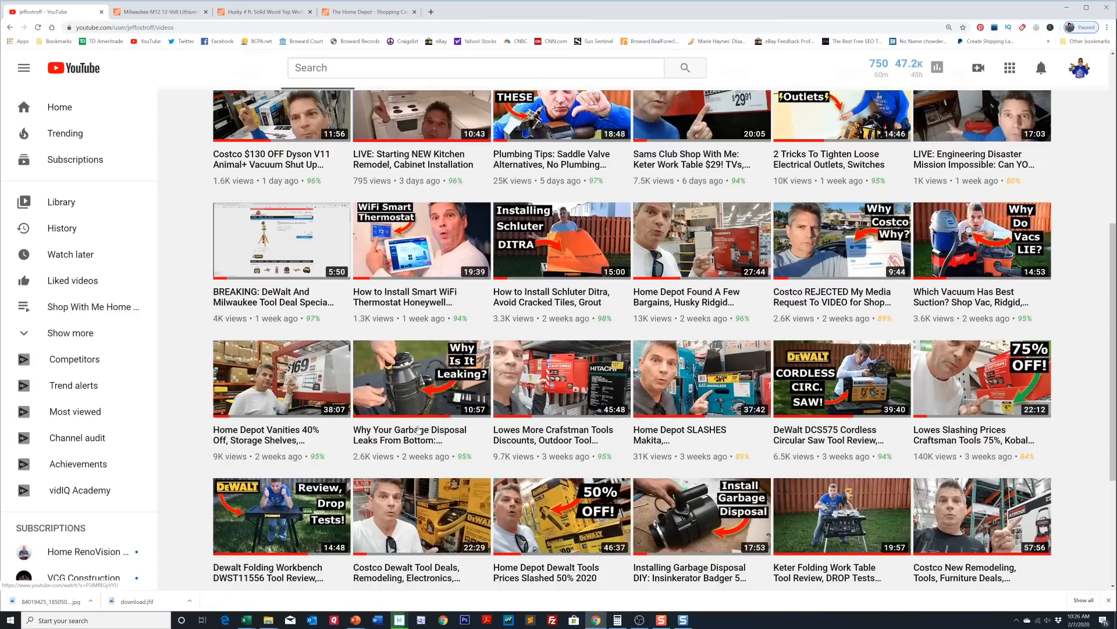
pyautogui.moveTo(700, 378)
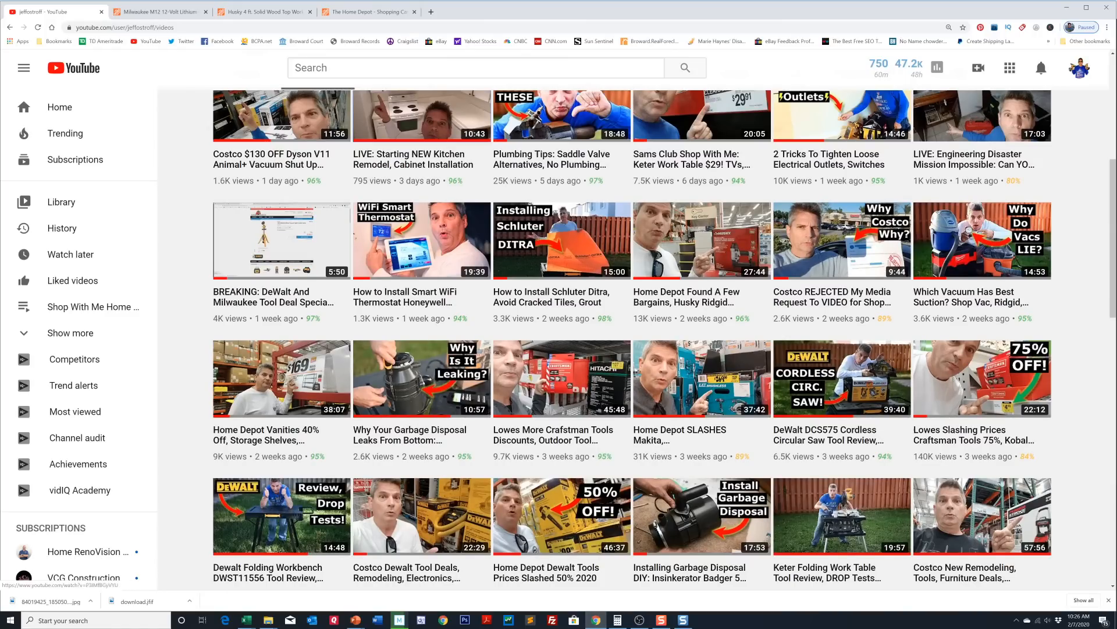
pyautogui.moveTo(281, 462)
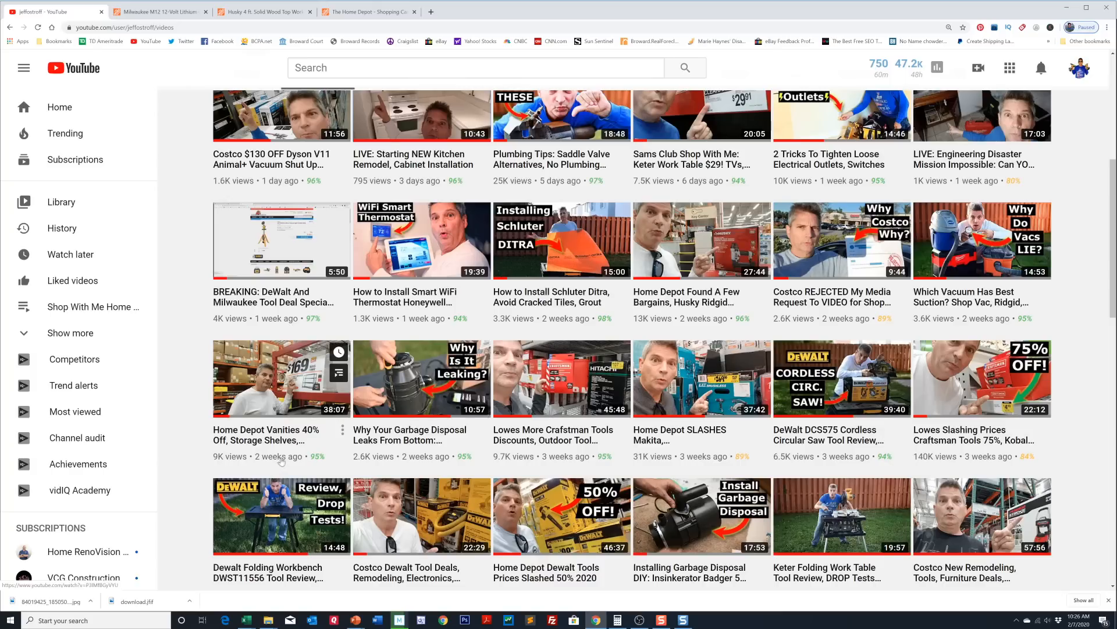
pyautogui.scroll(-3)
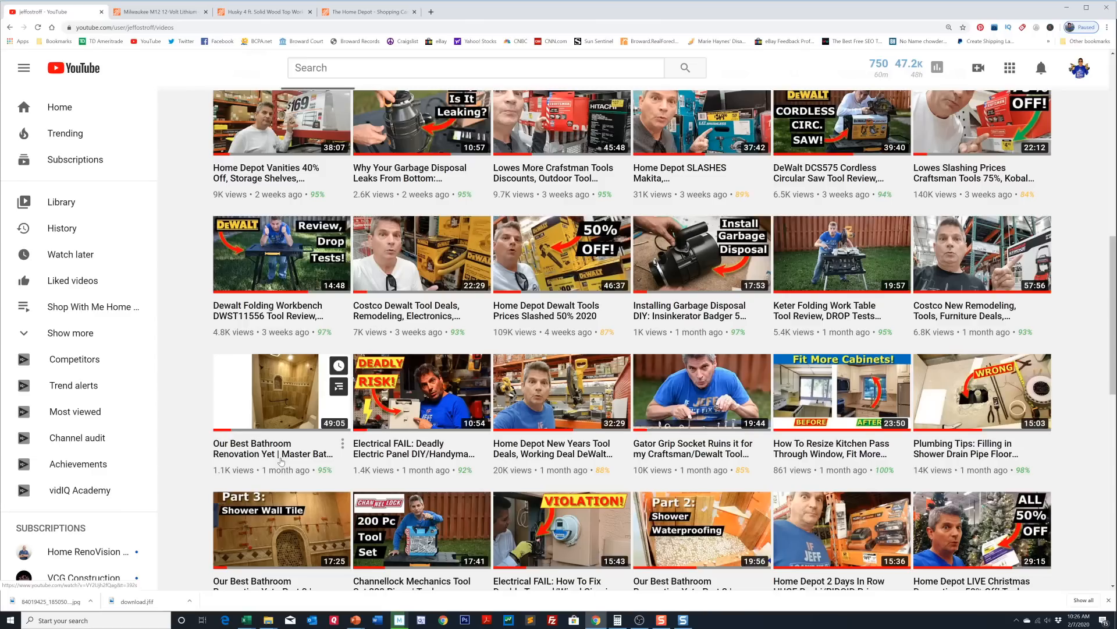
pyautogui.scroll(3)
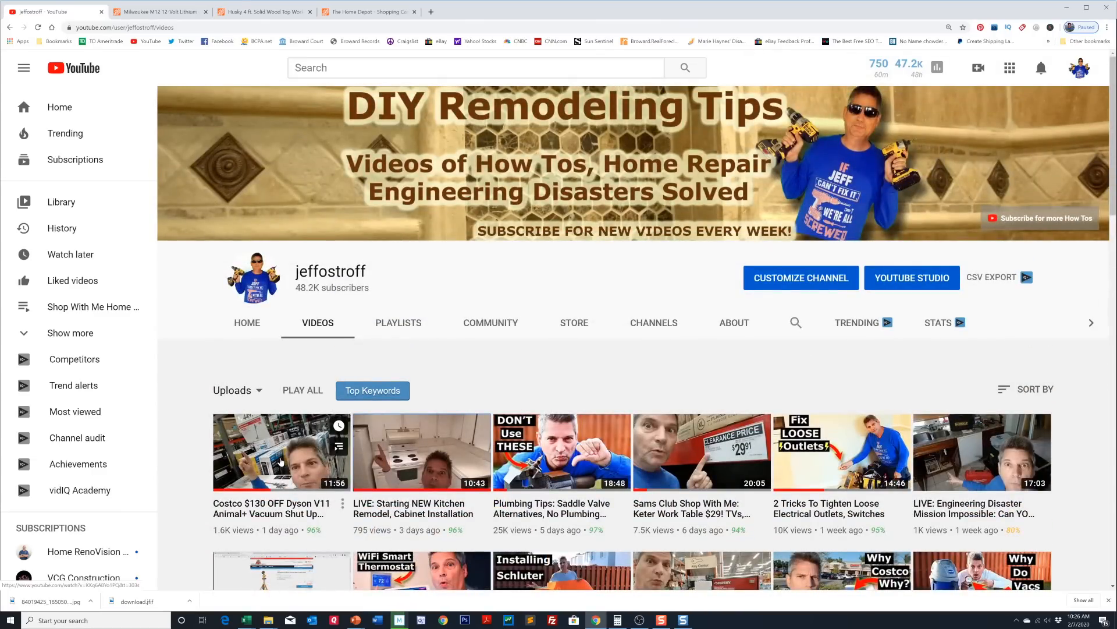